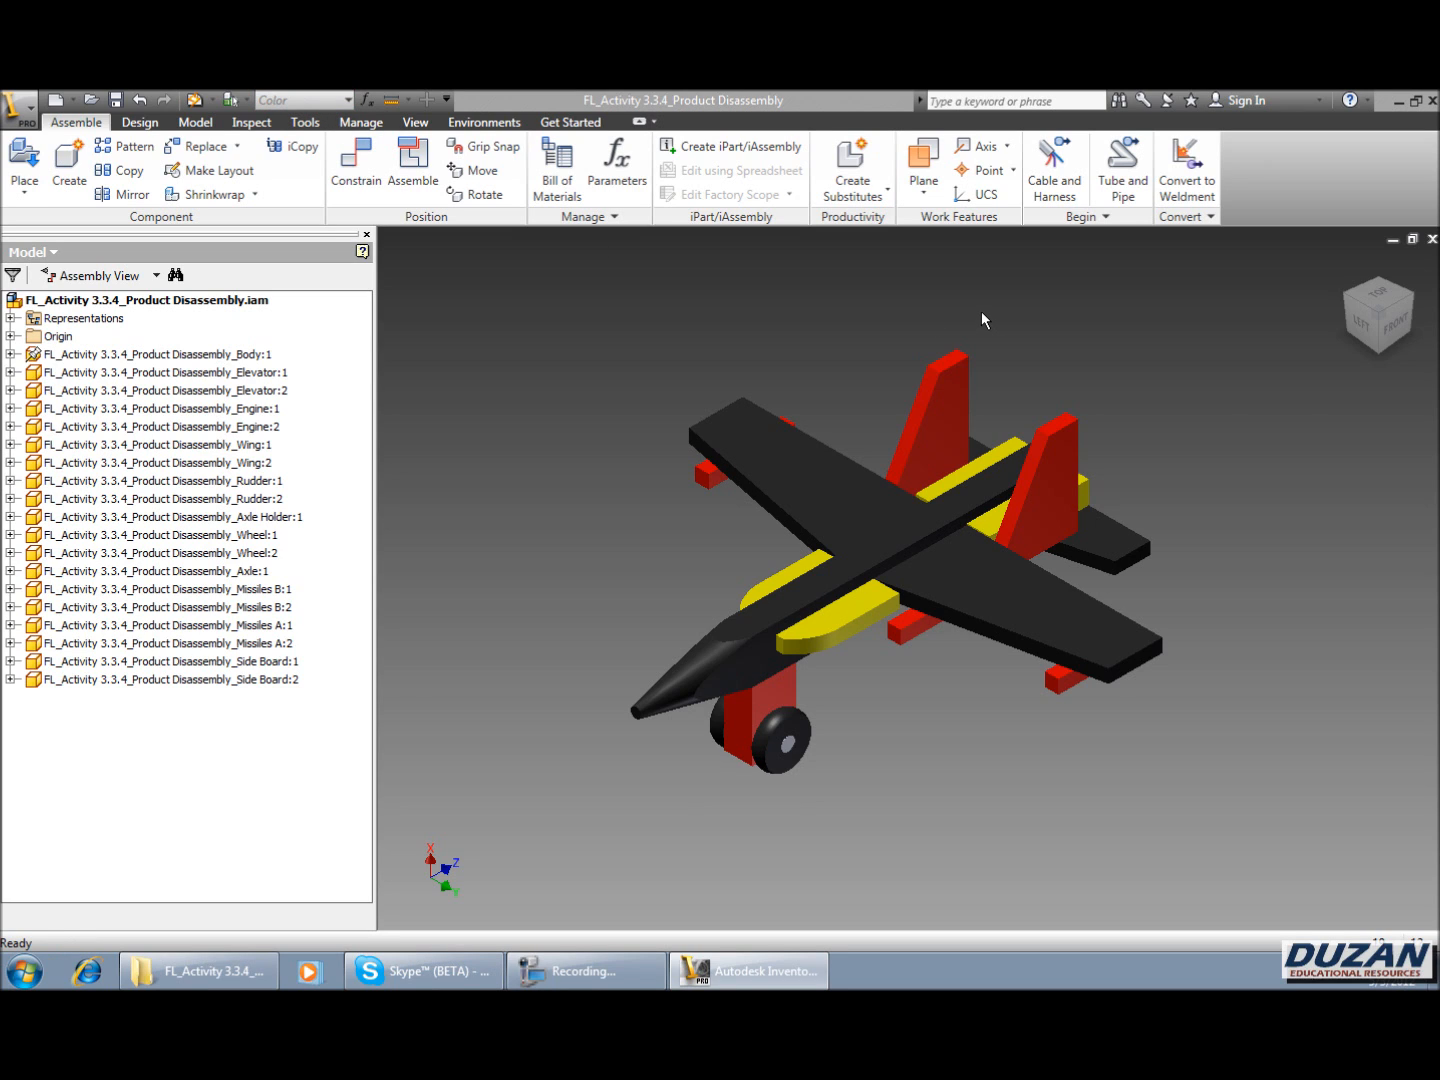
mouse_move(916, 297)
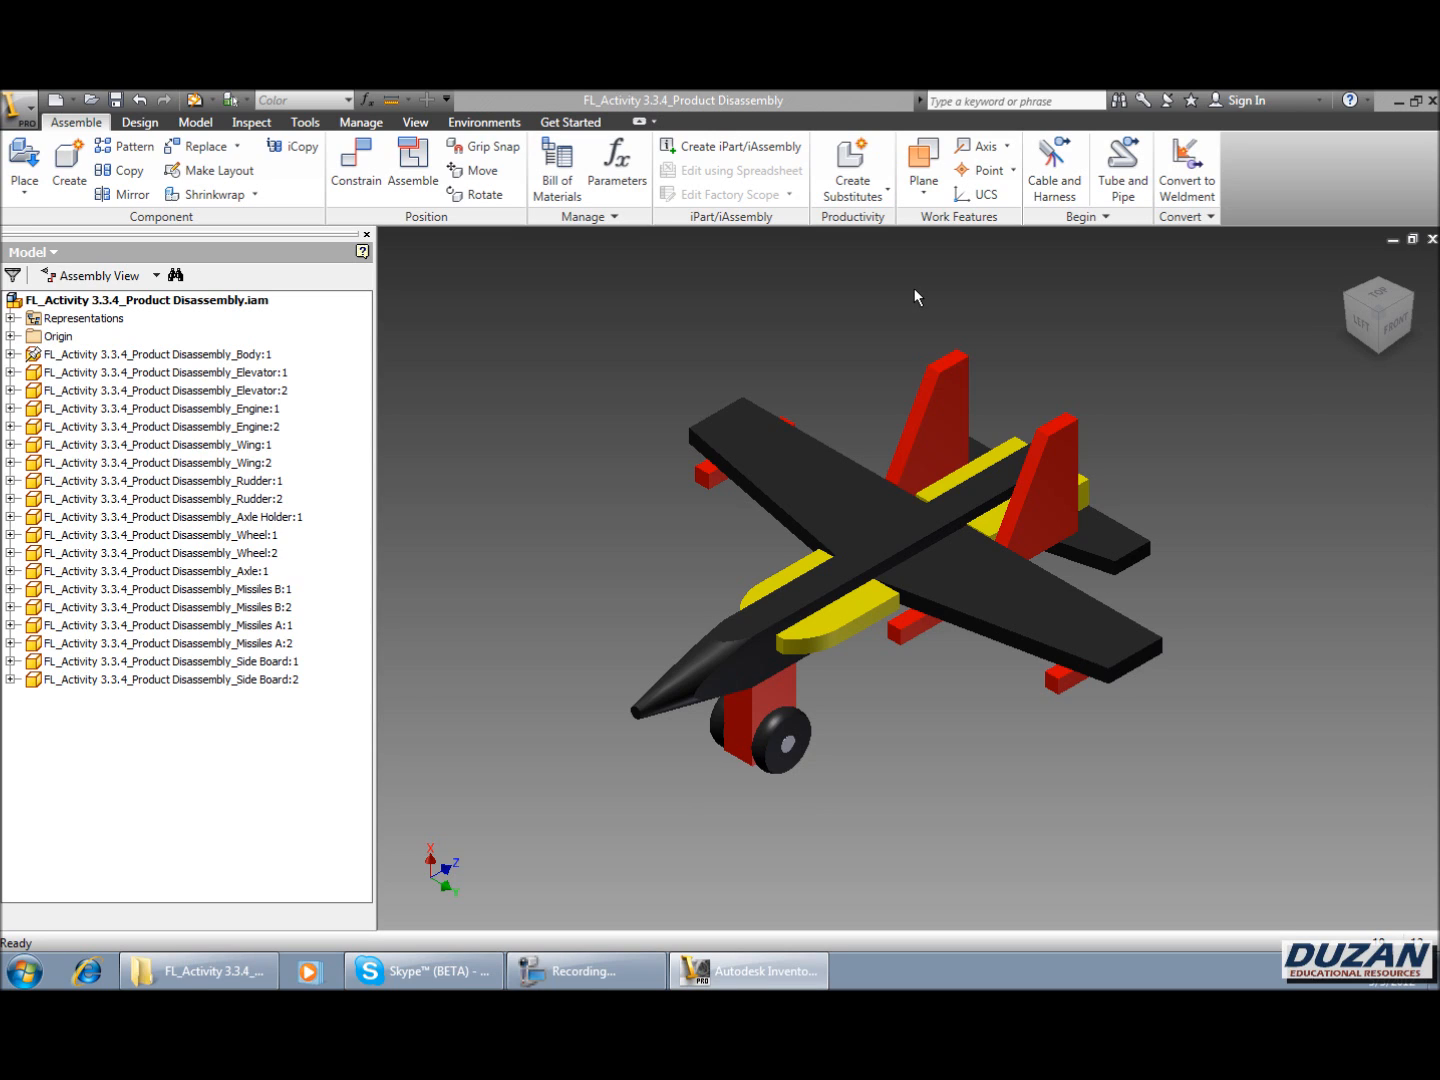
mouse_move(922, 296)
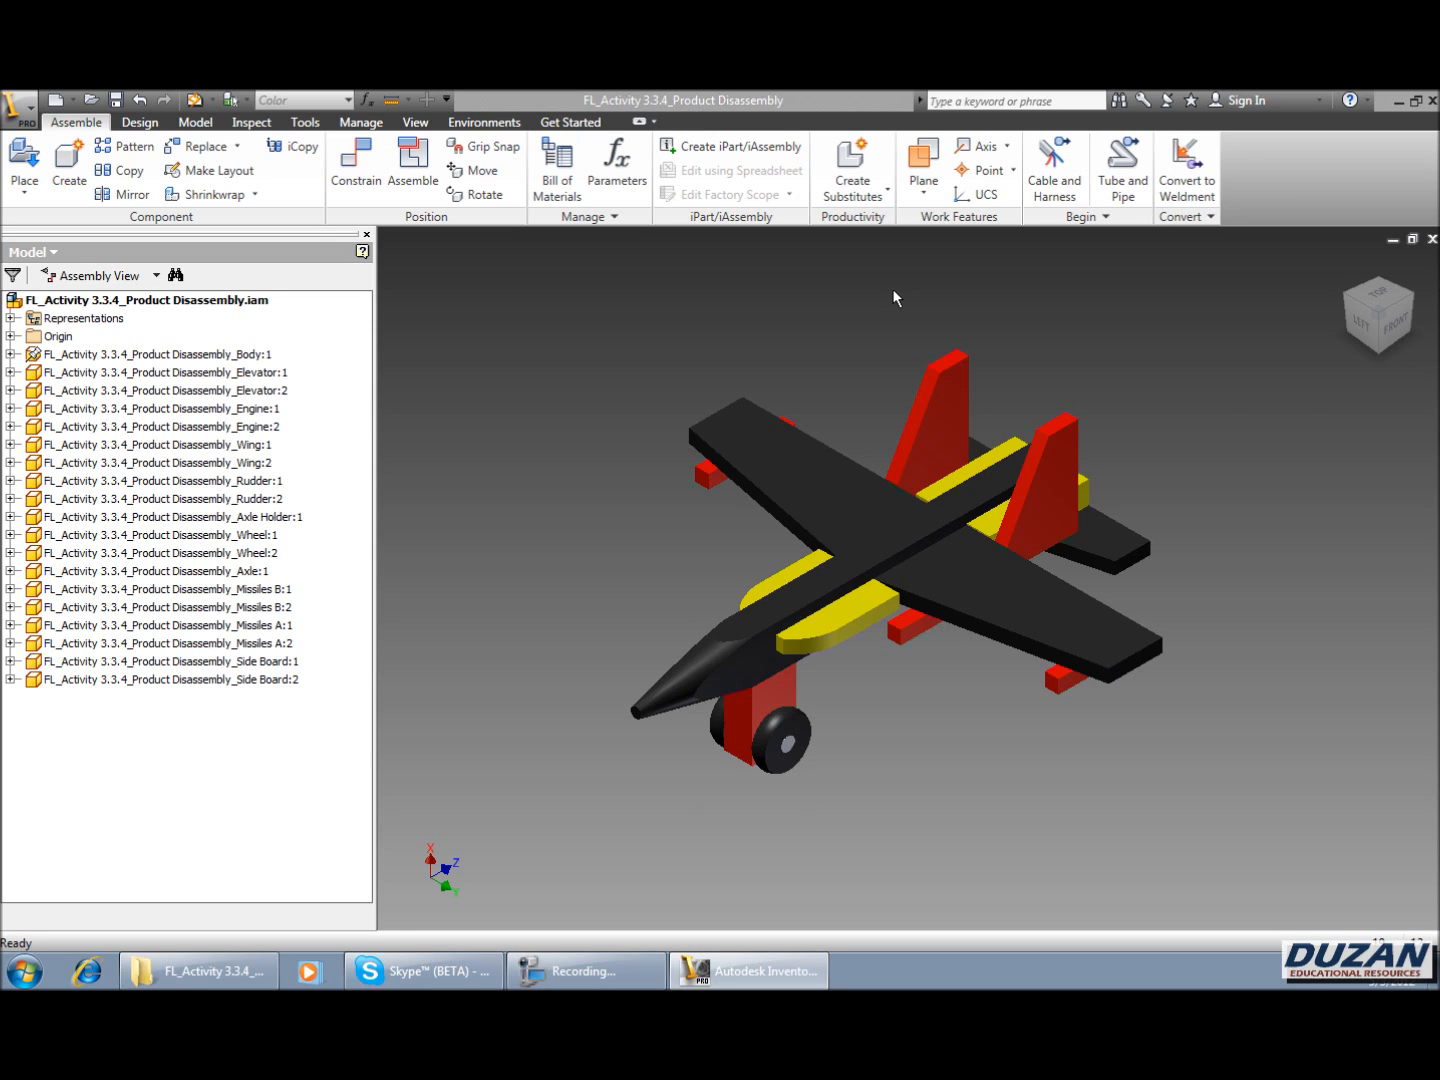
- Edit Body:1, set its physical properties accuracy to Very High, then return to the assembly
left_click(157, 354)
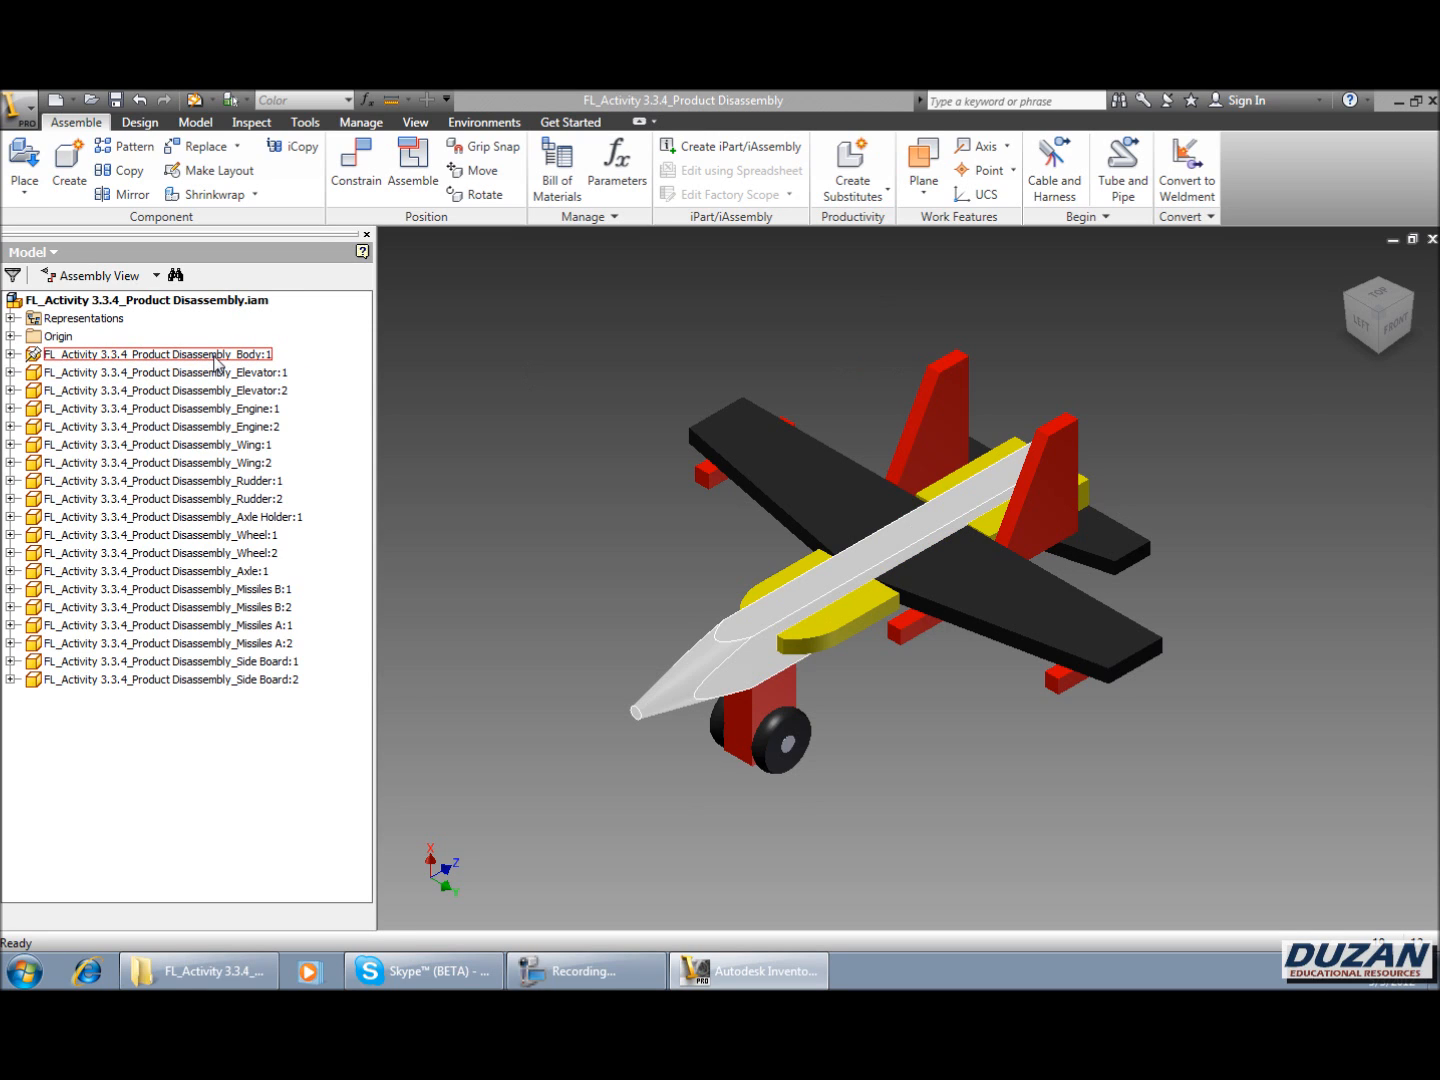
left_click(155, 353)
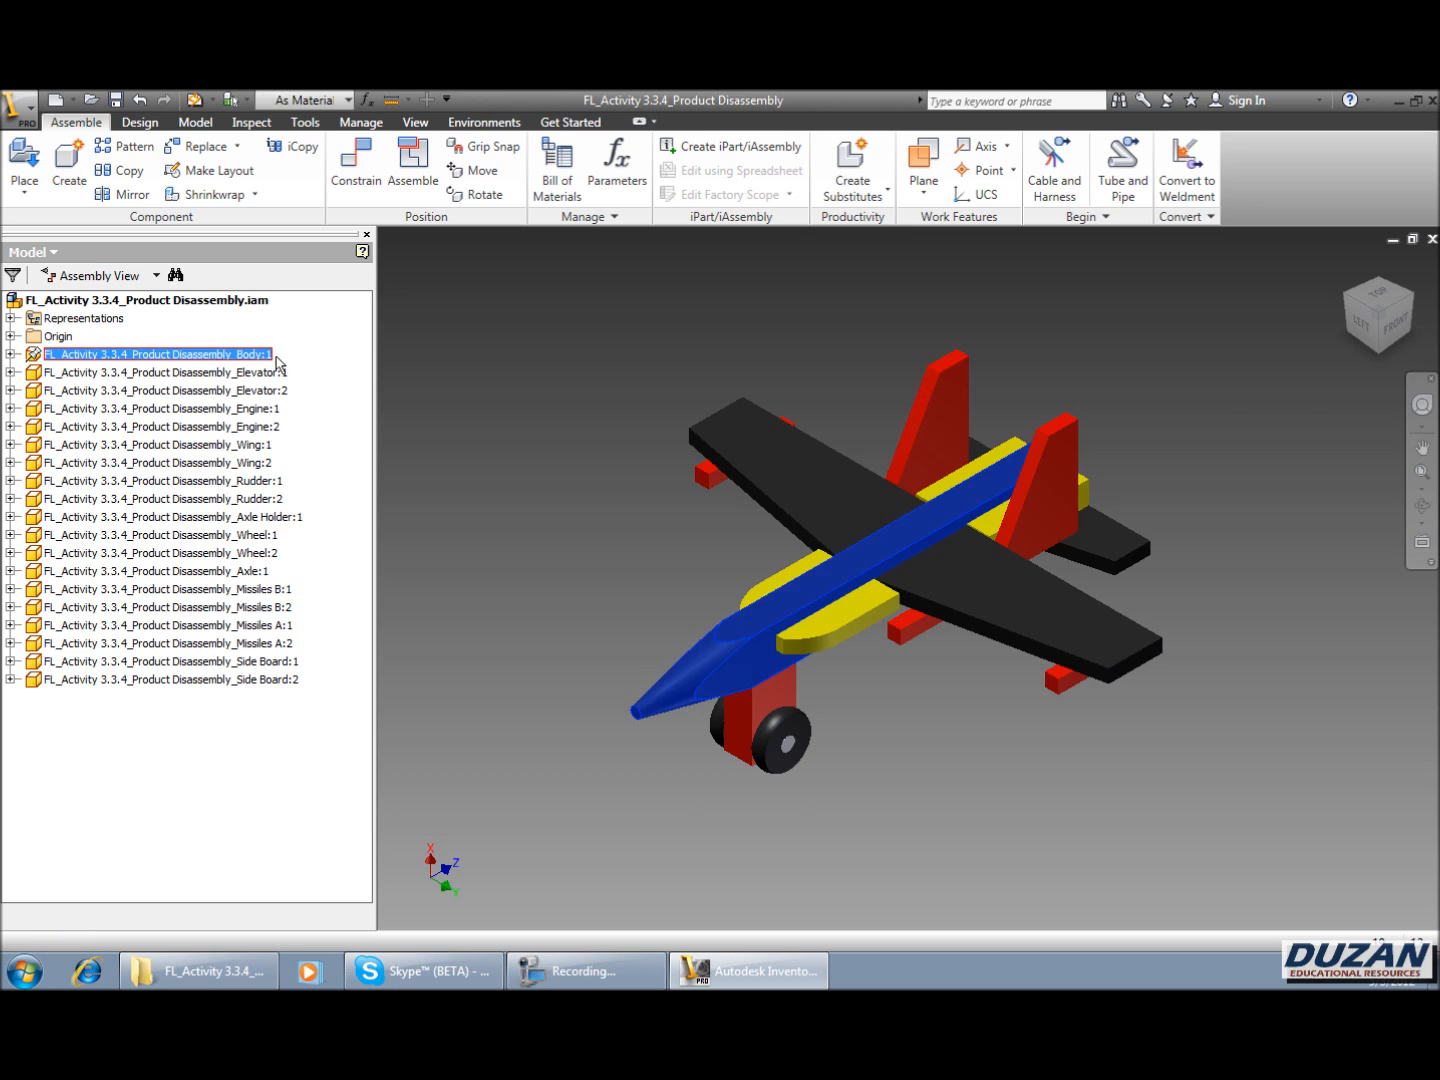
double_click(155, 354)
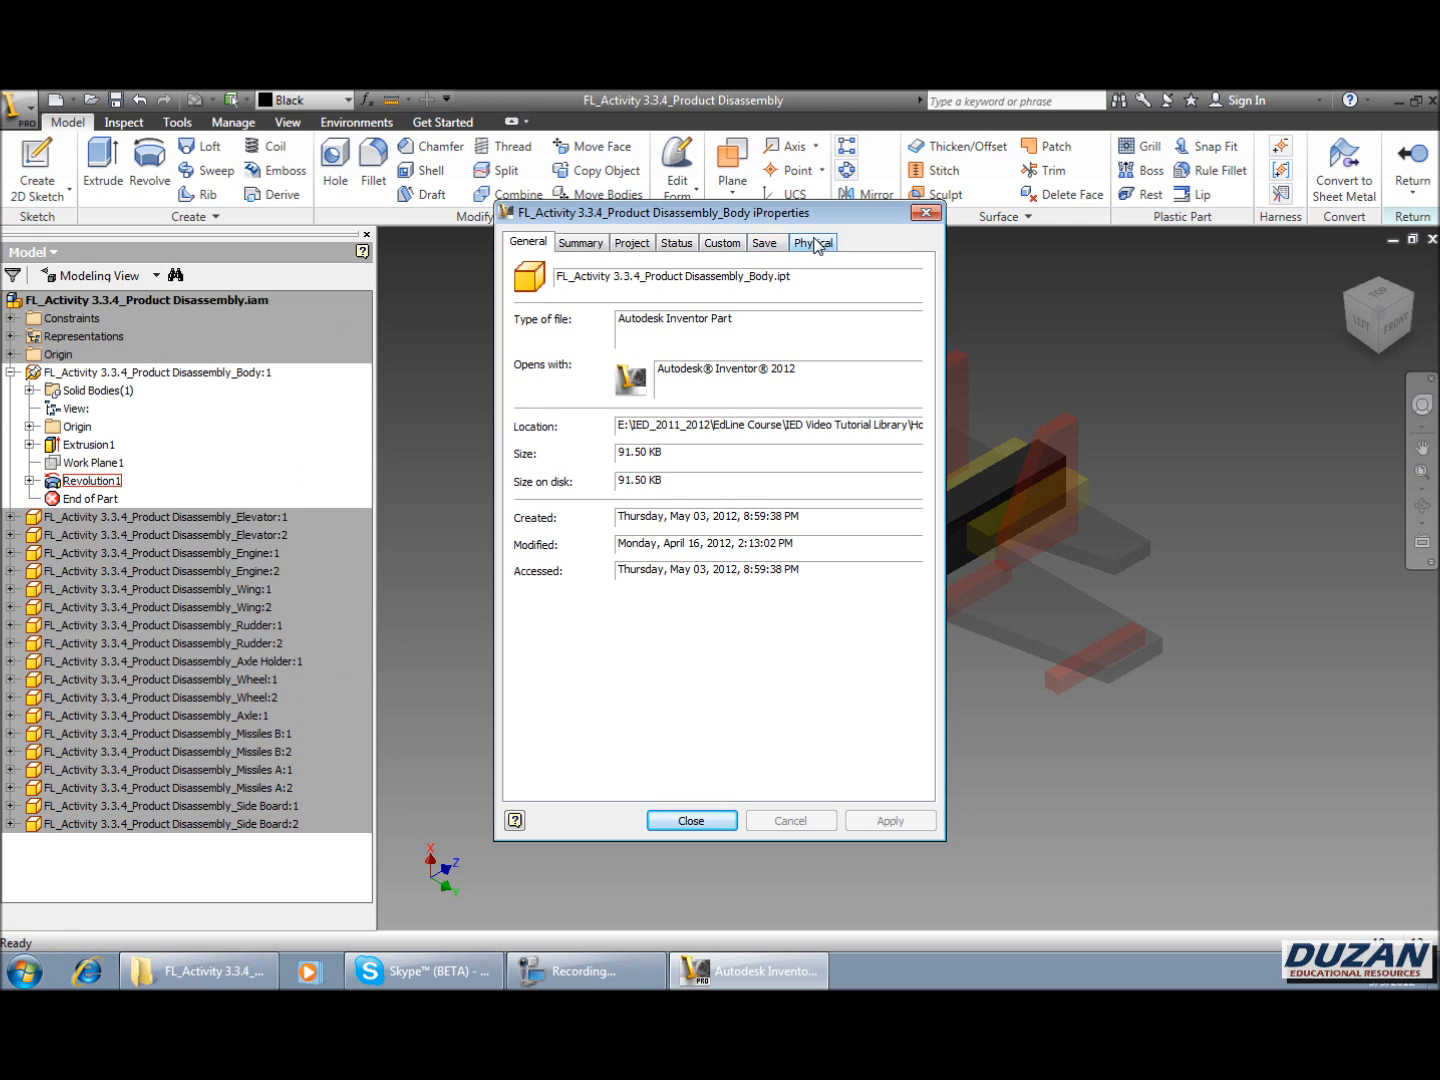
left_click(813, 242)
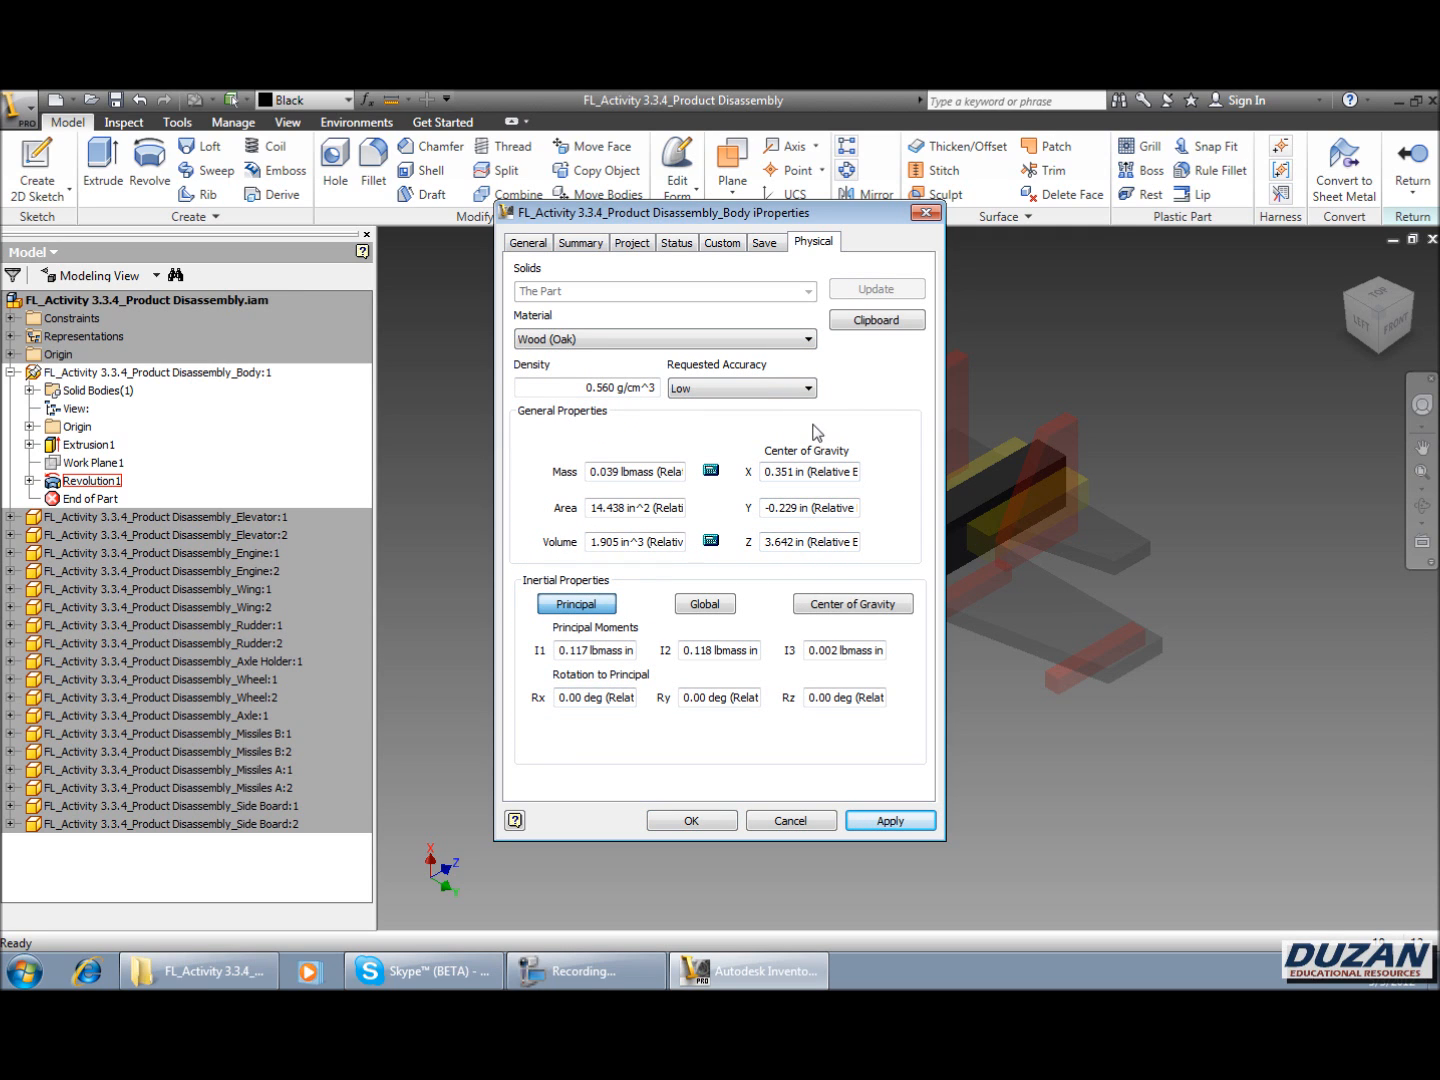
left_click(807, 388)
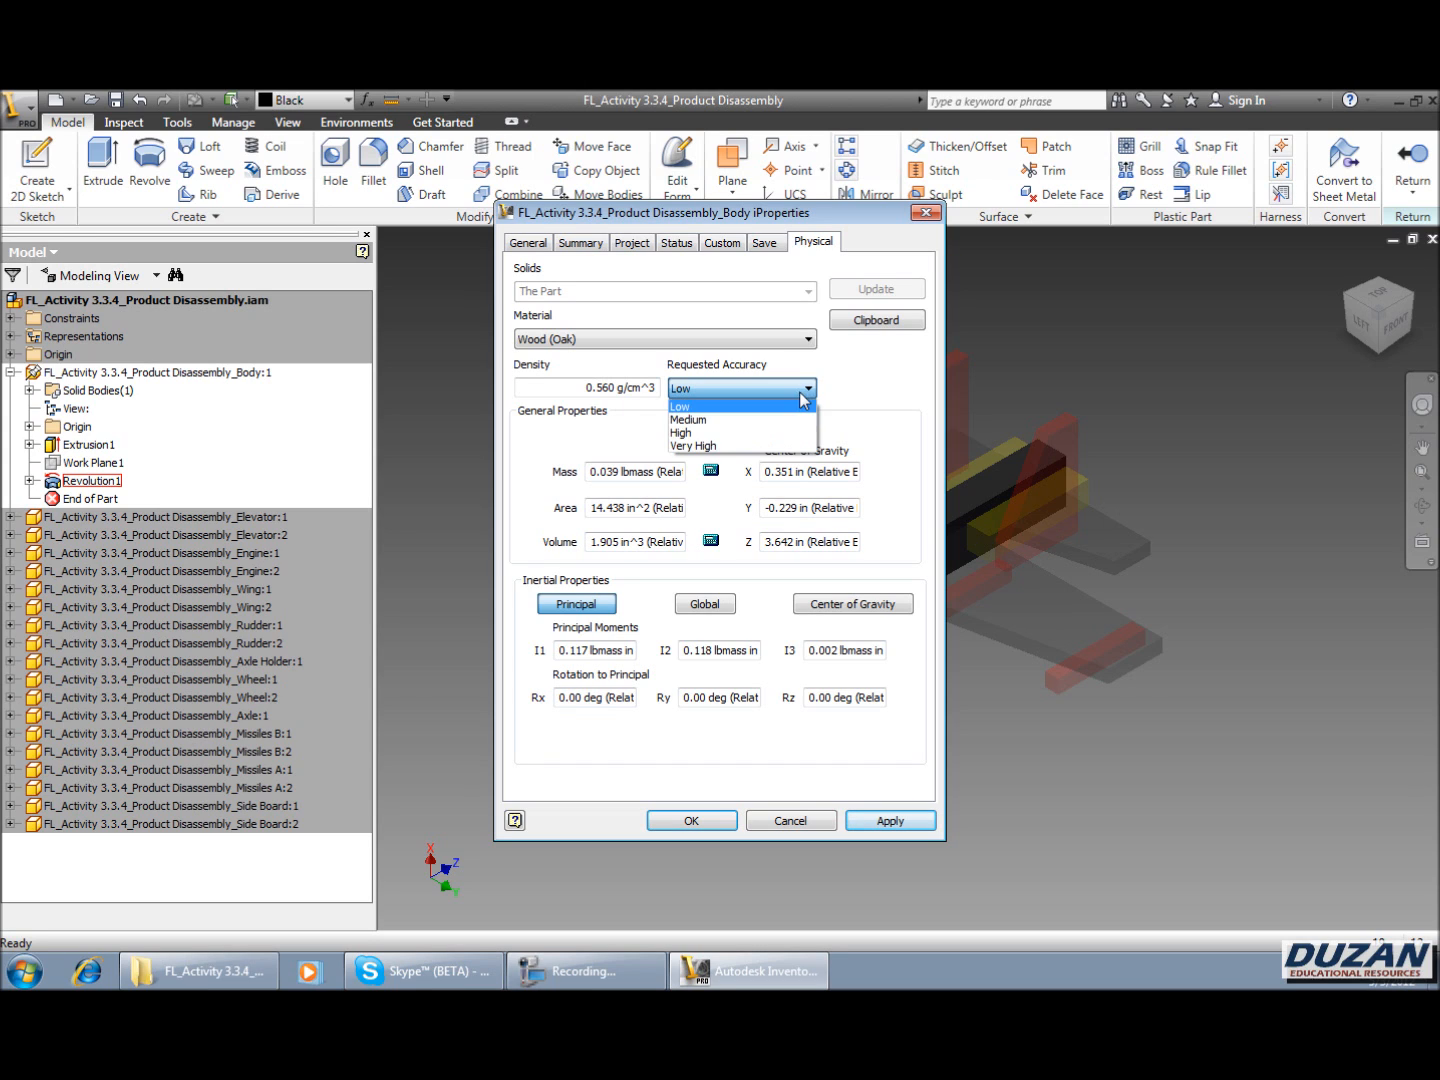
left_click(693, 445)
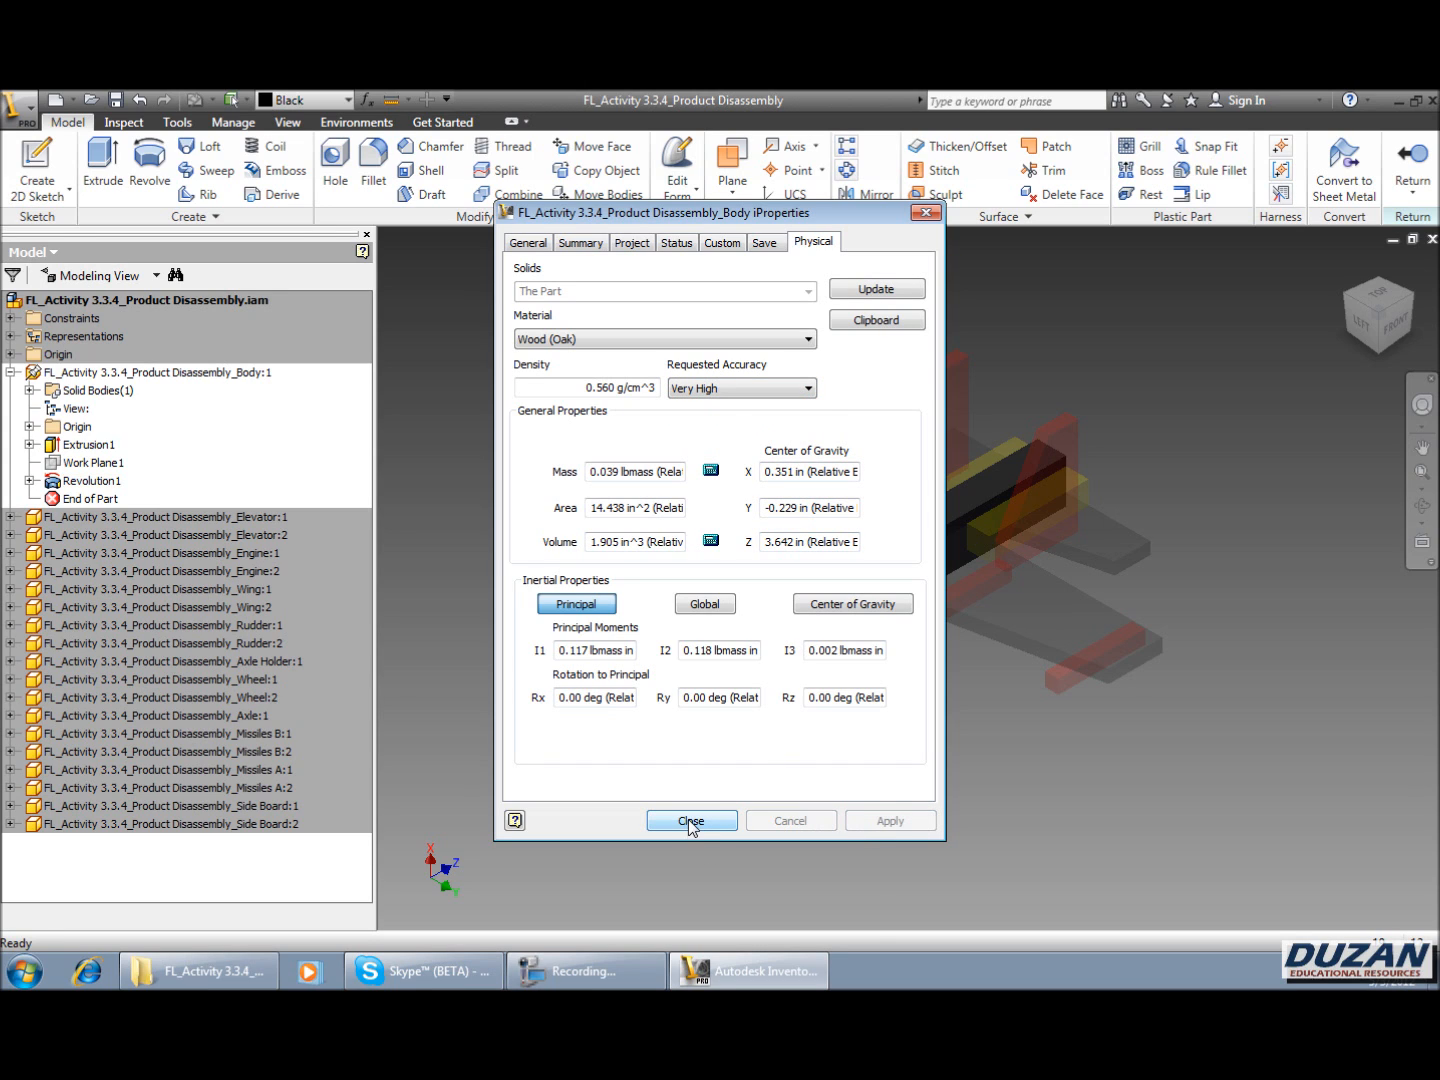
left_click(690, 820)
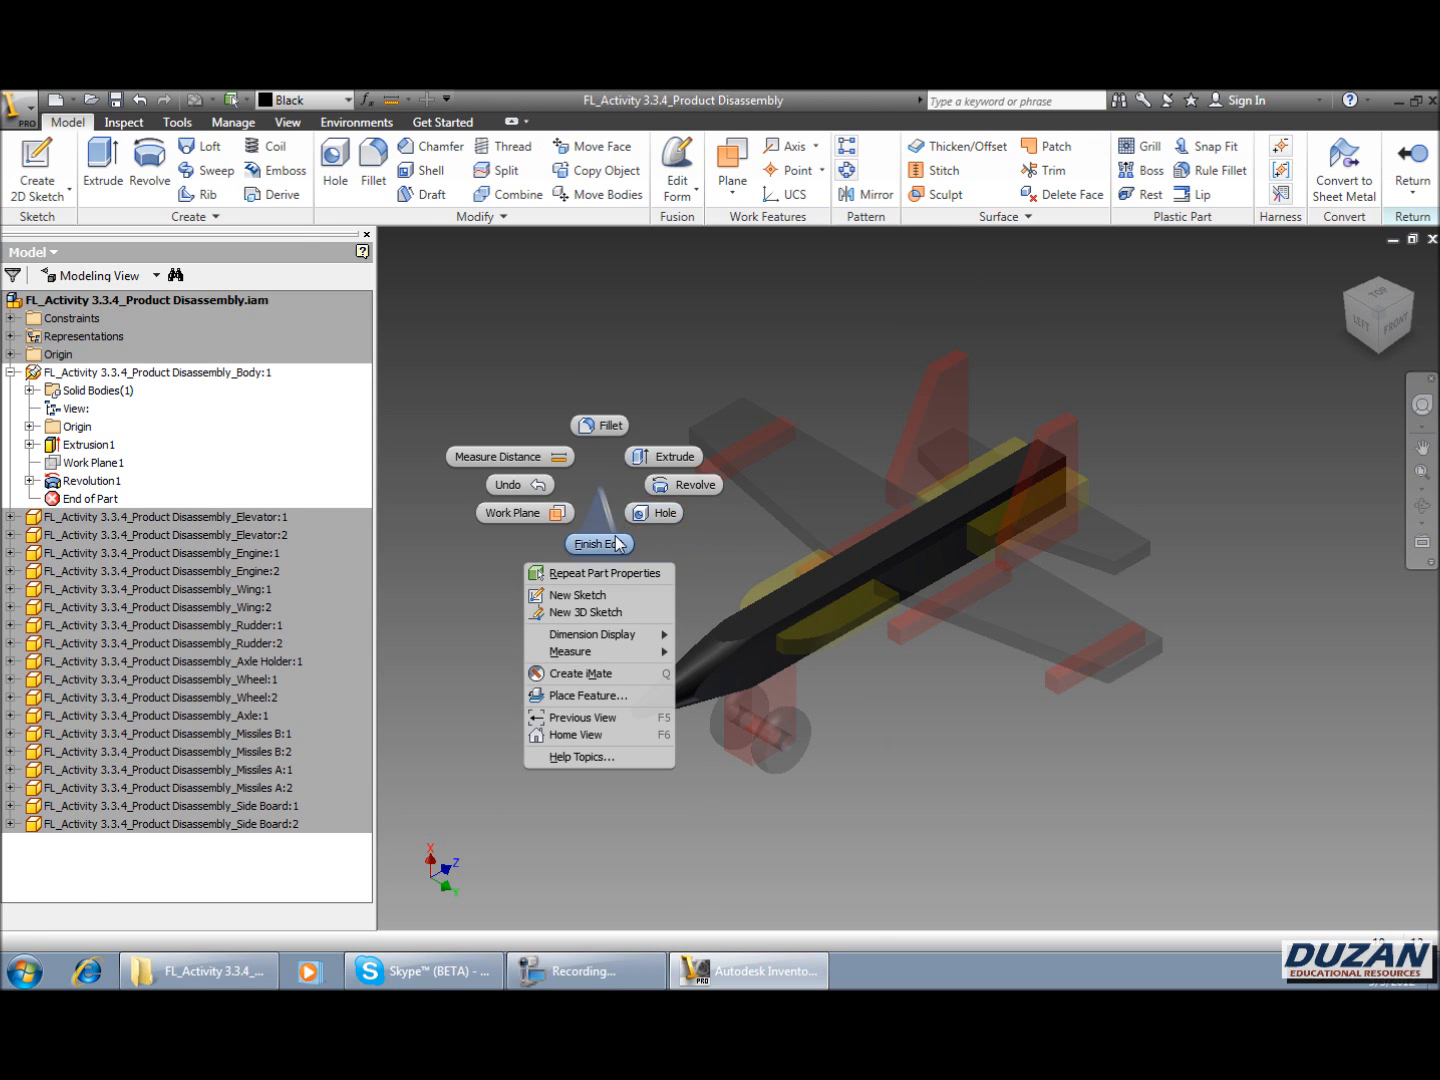
left_click(598, 543)
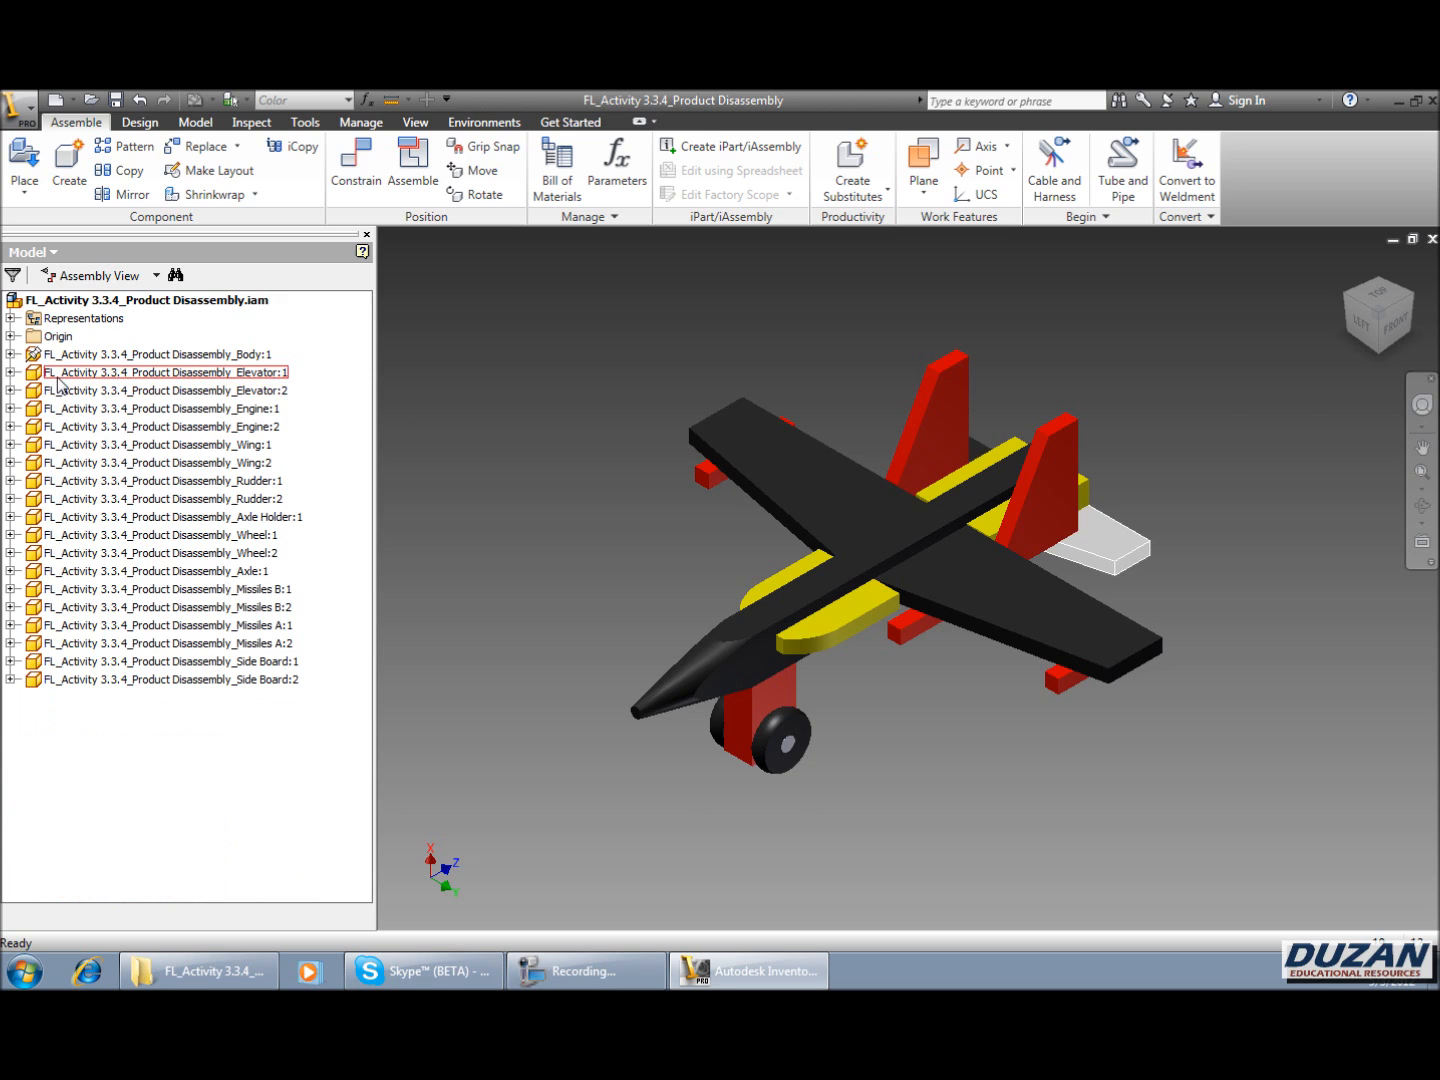
- Edit Elevator:1, set its material to Wood (Oak), then return to the assembly
double_click(165, 372)
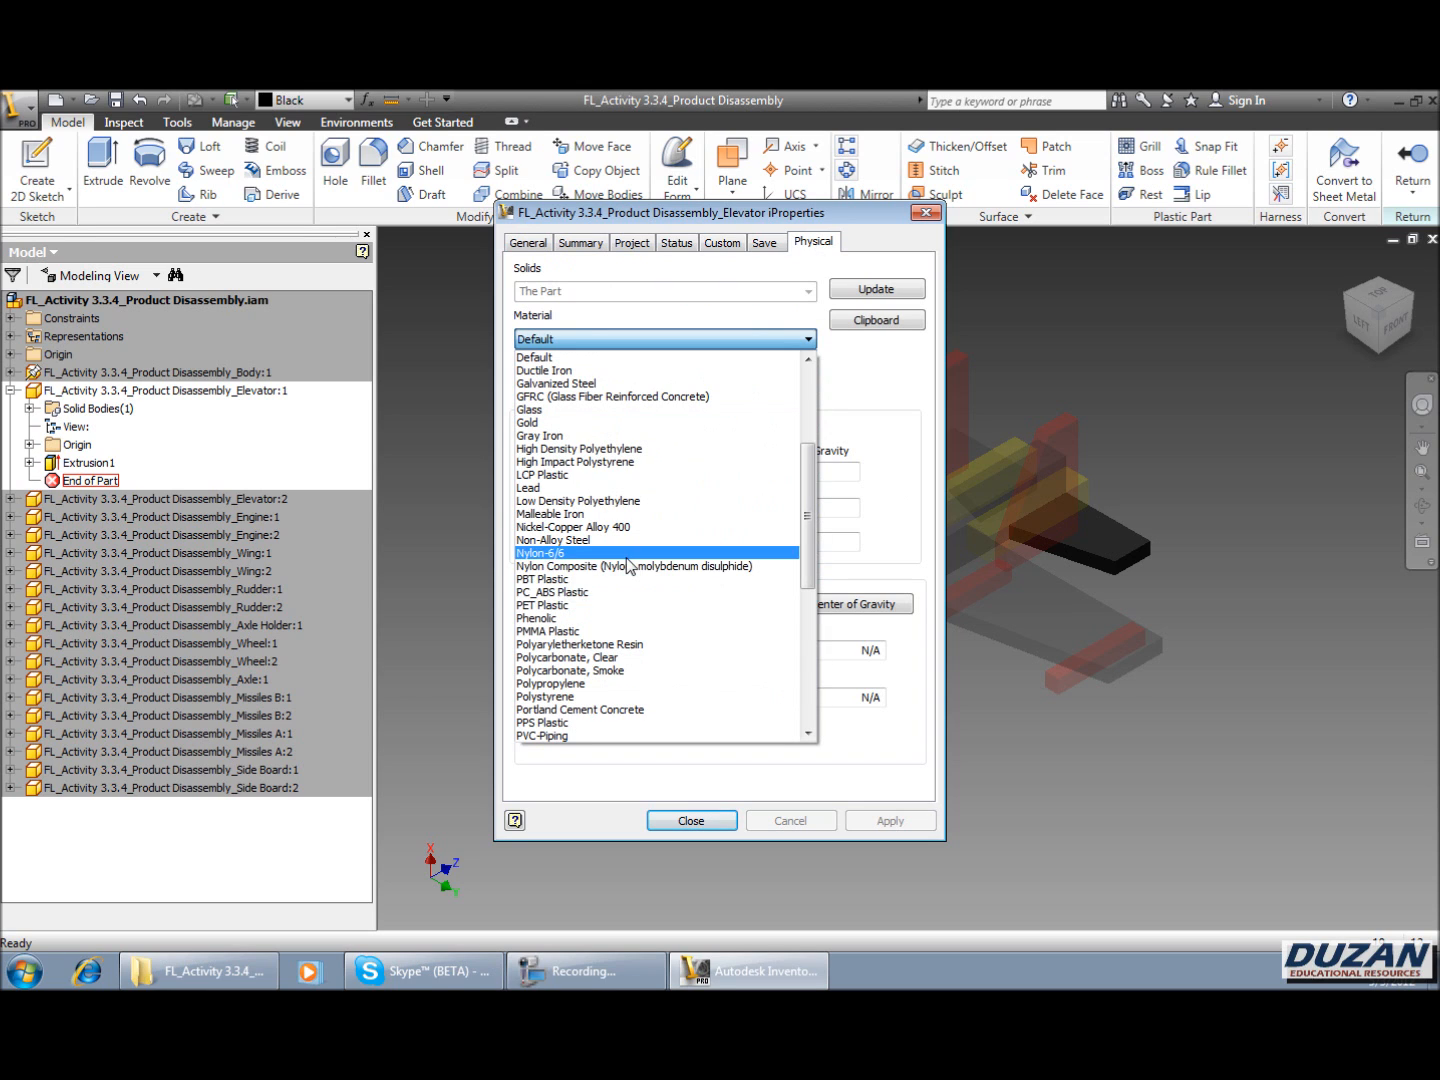
scroll("down", 3)
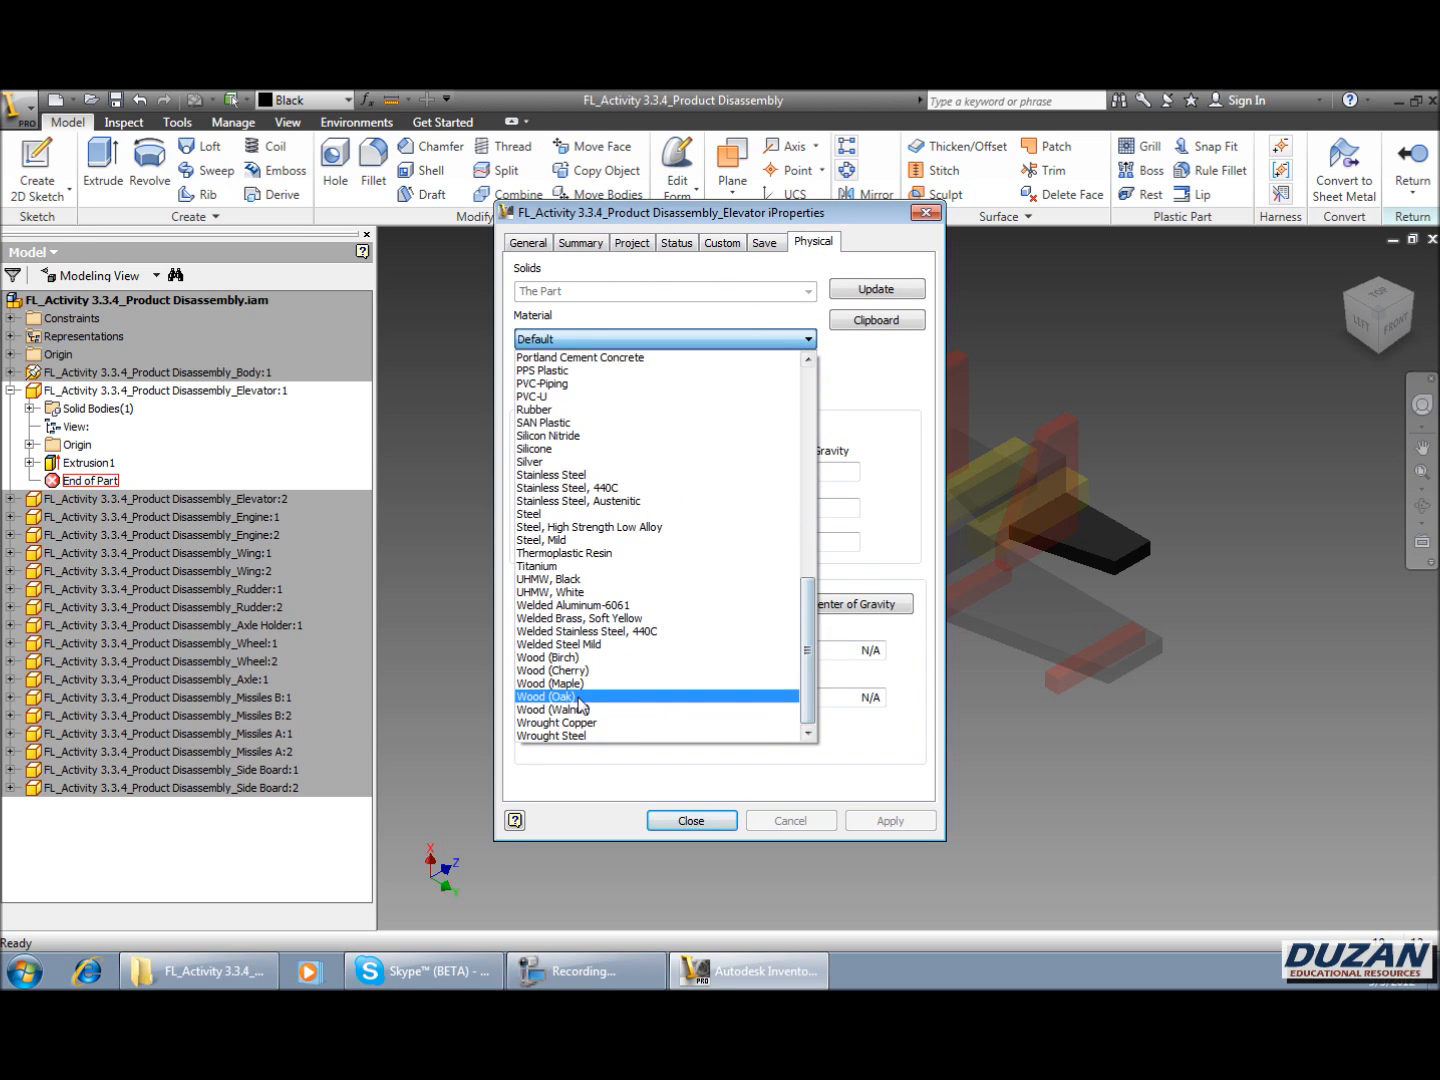
left_click(549, 696)
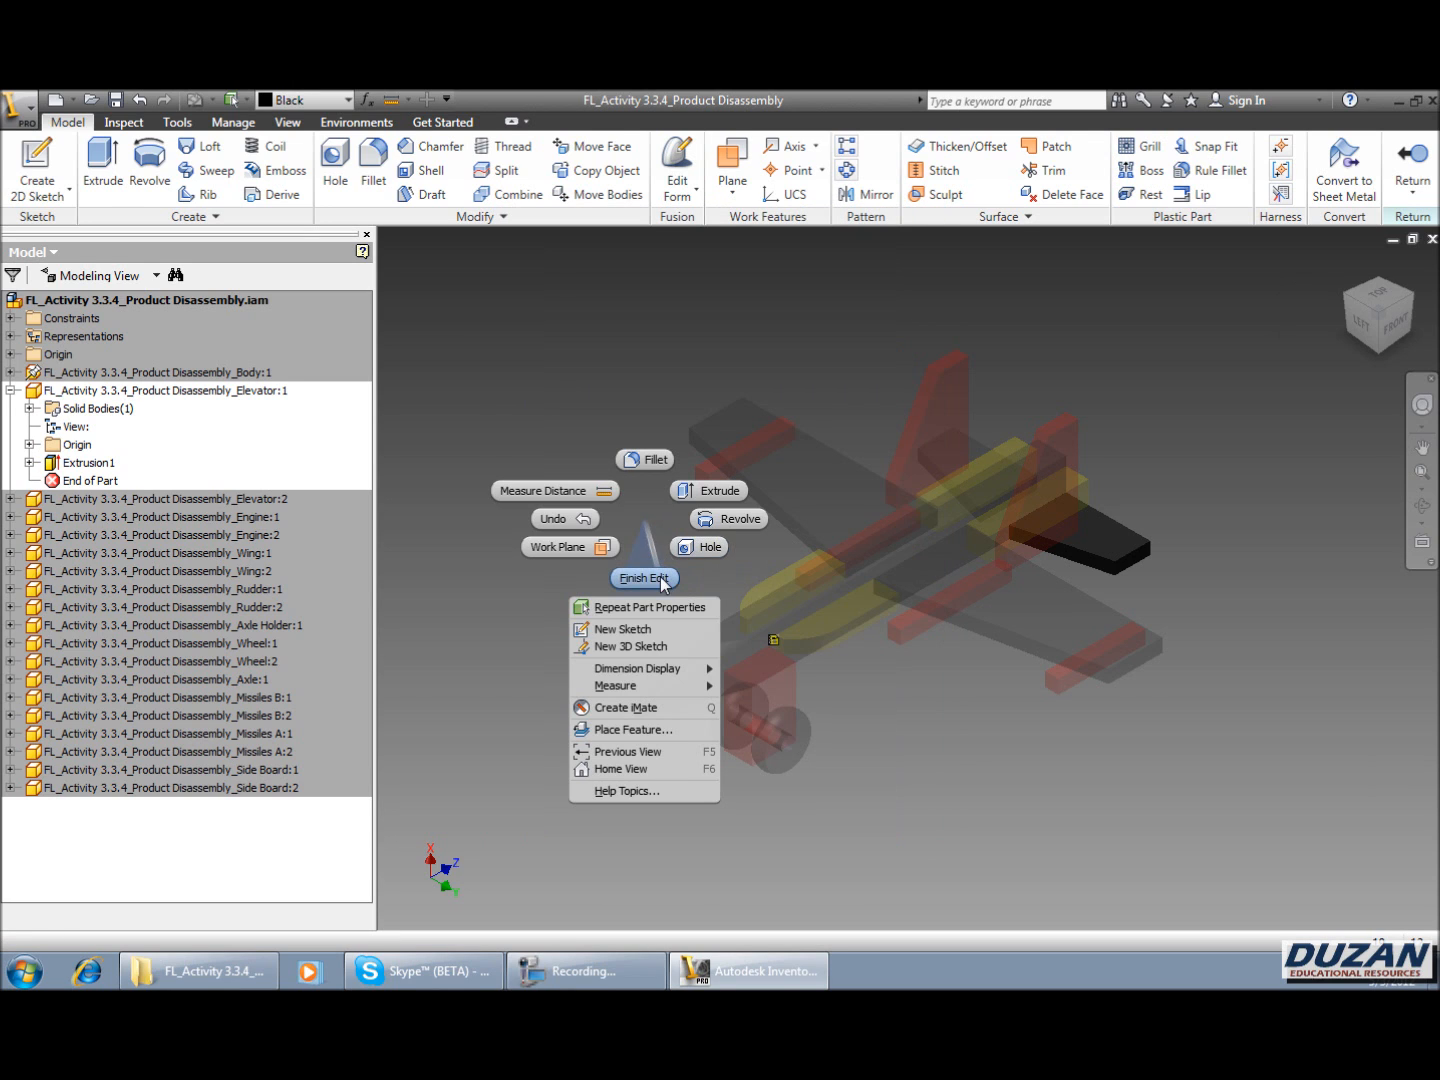
left_click(643, 578)
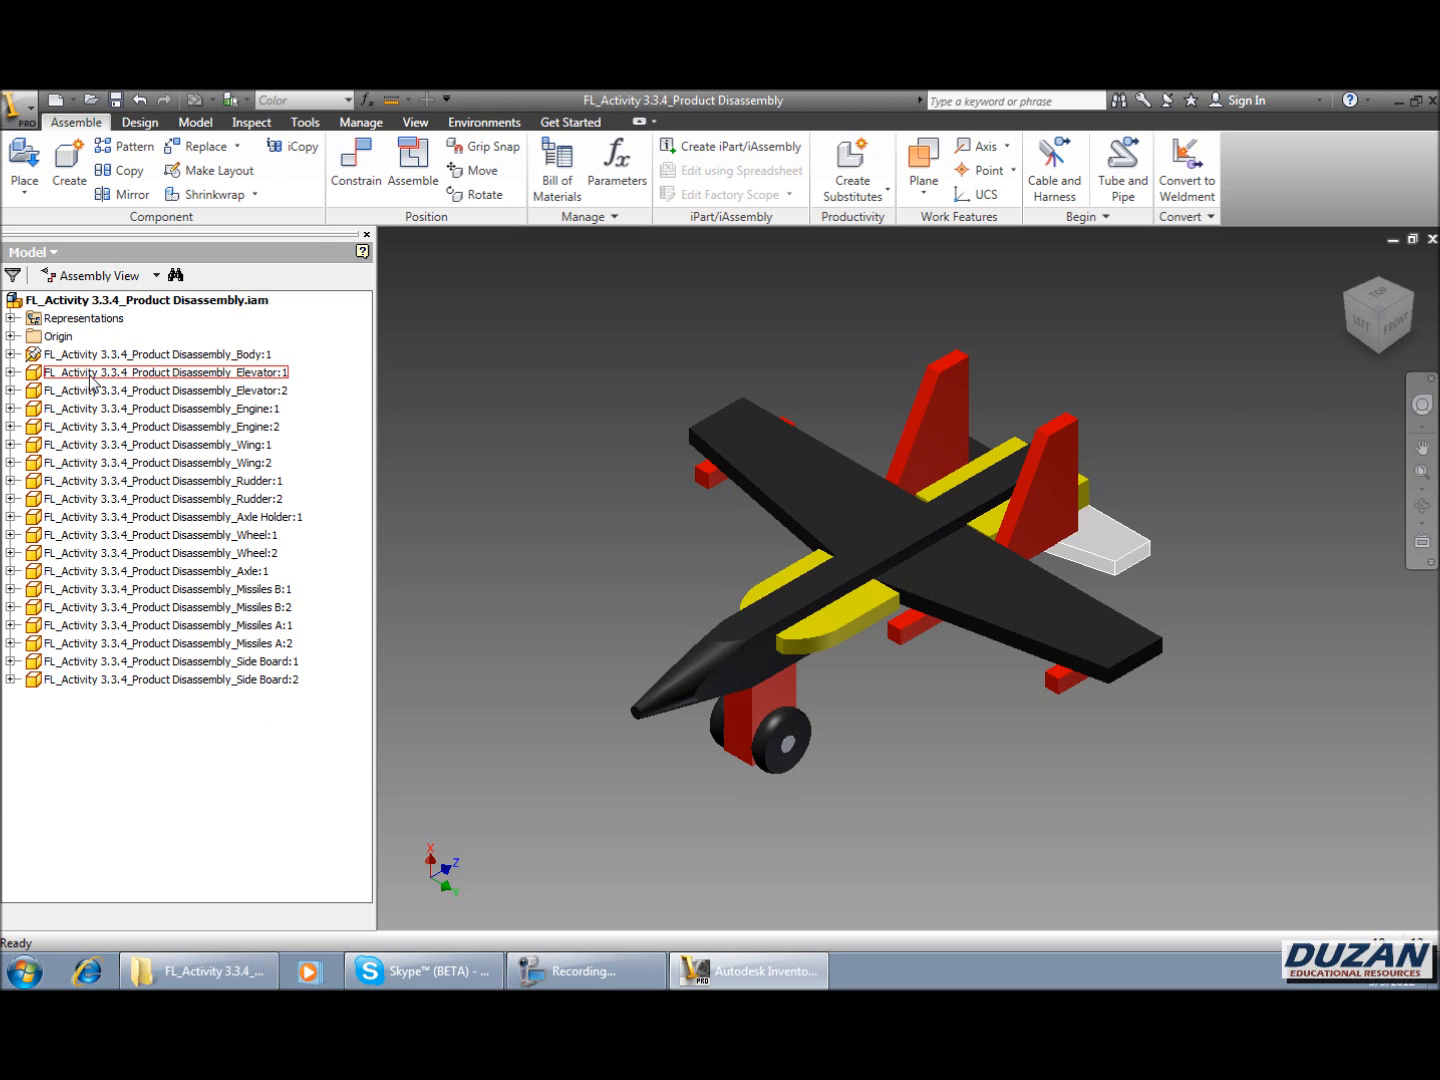
- Select a series of entries in the assembly browser
left_click(170, 679)
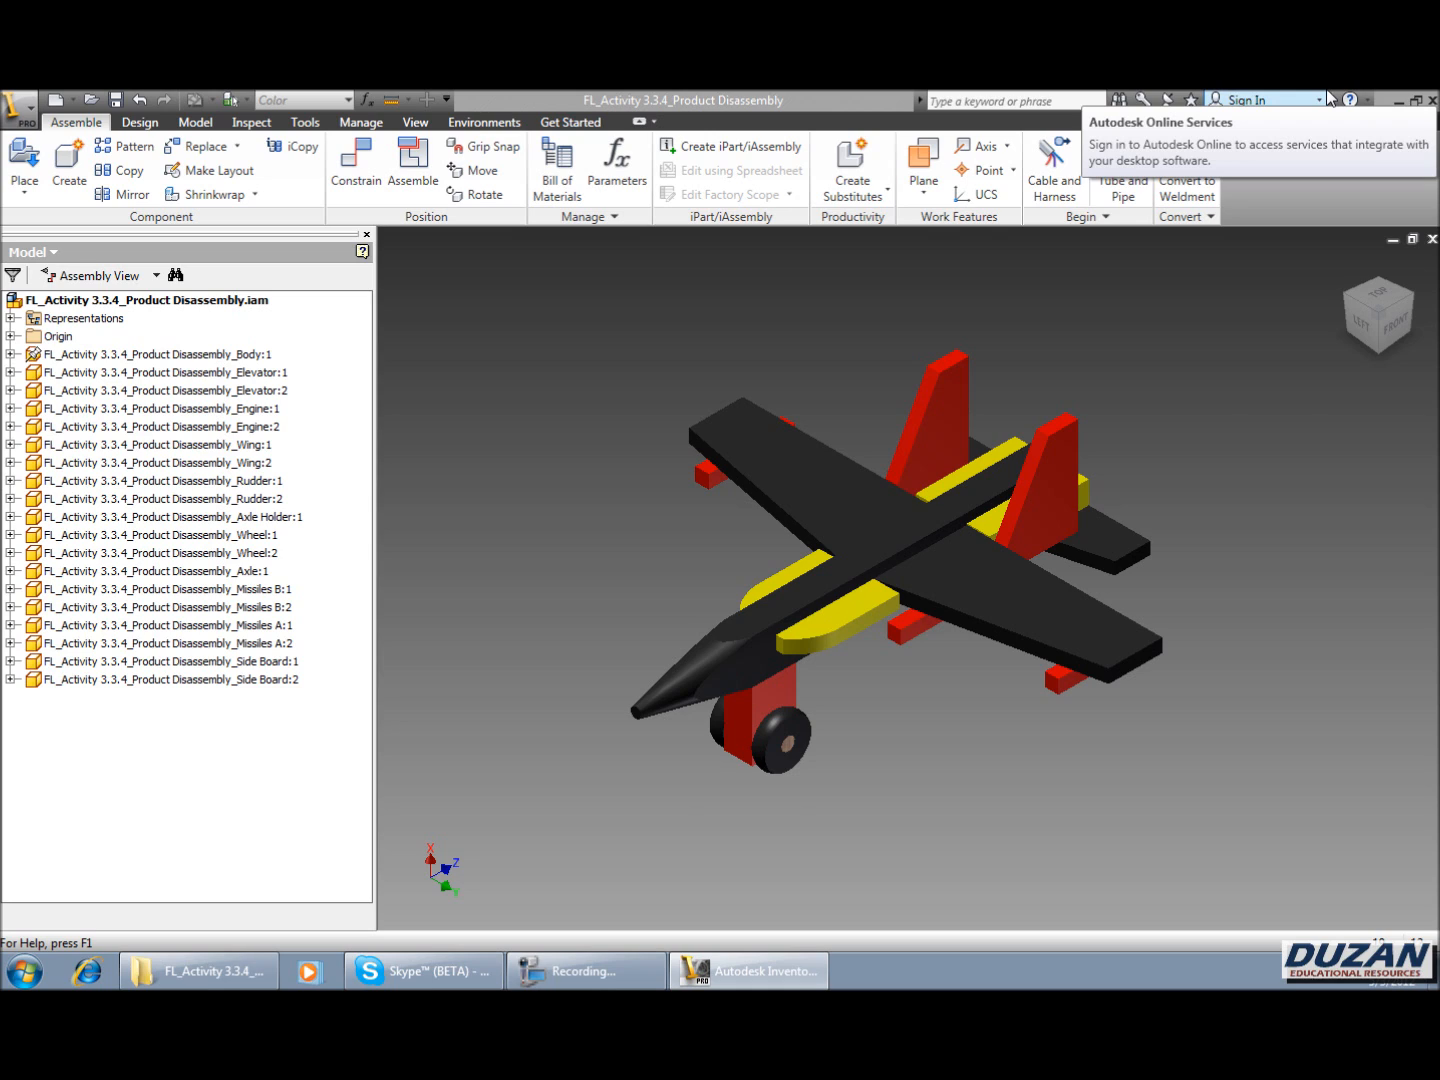
left_click(160, 372)
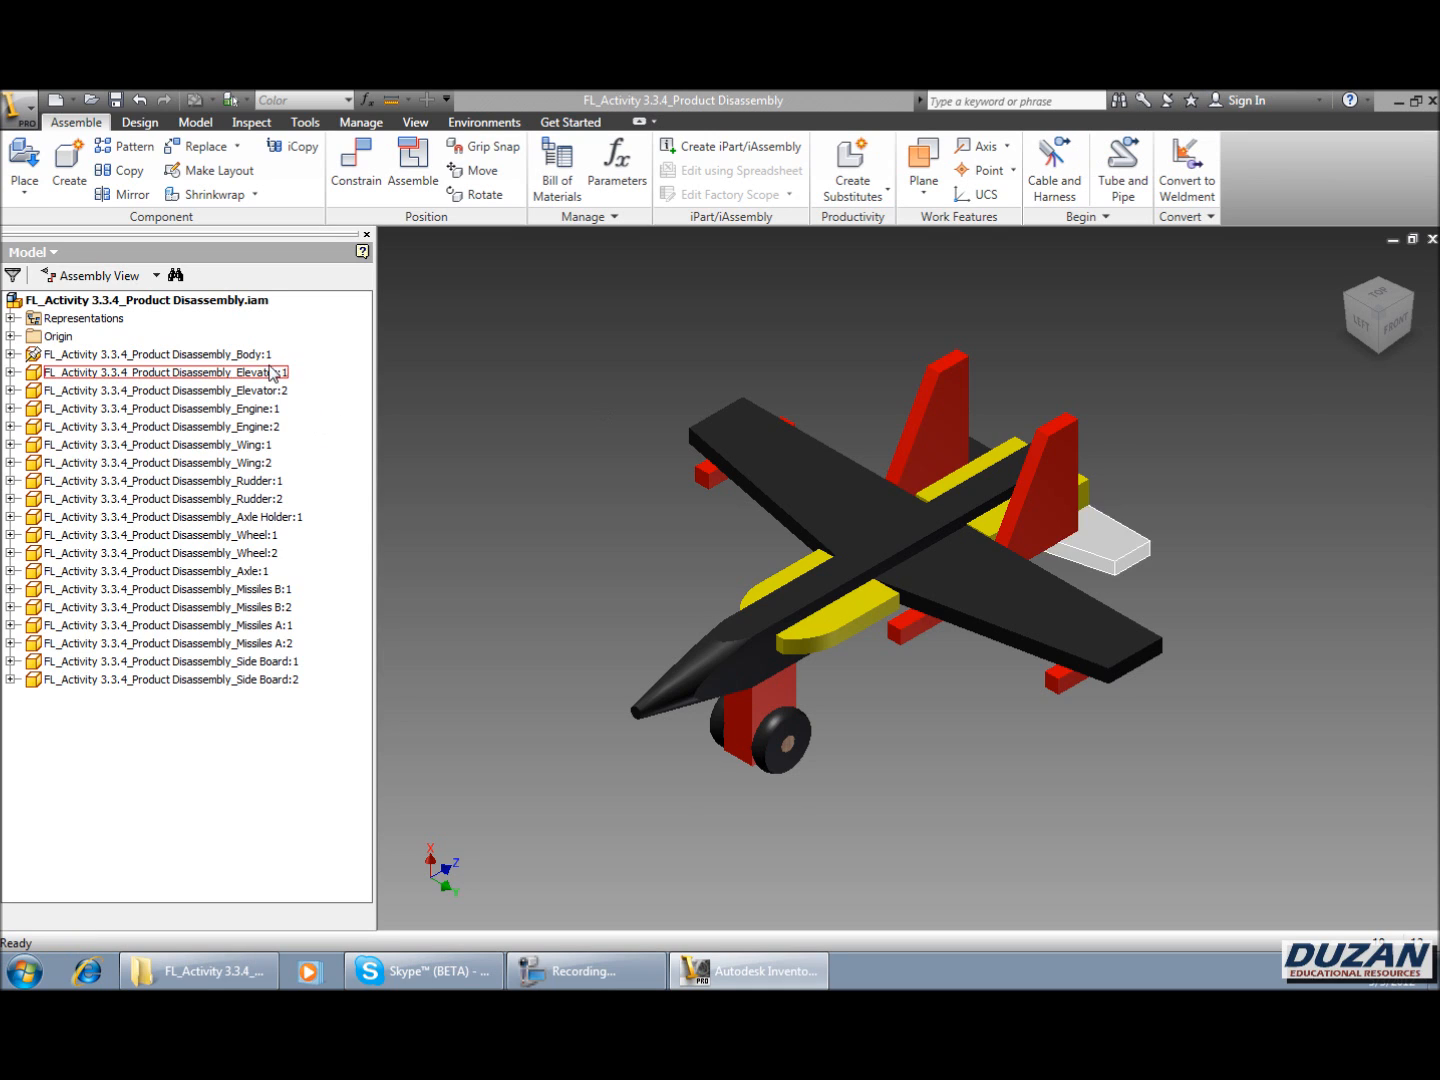
left_click(160, 390)
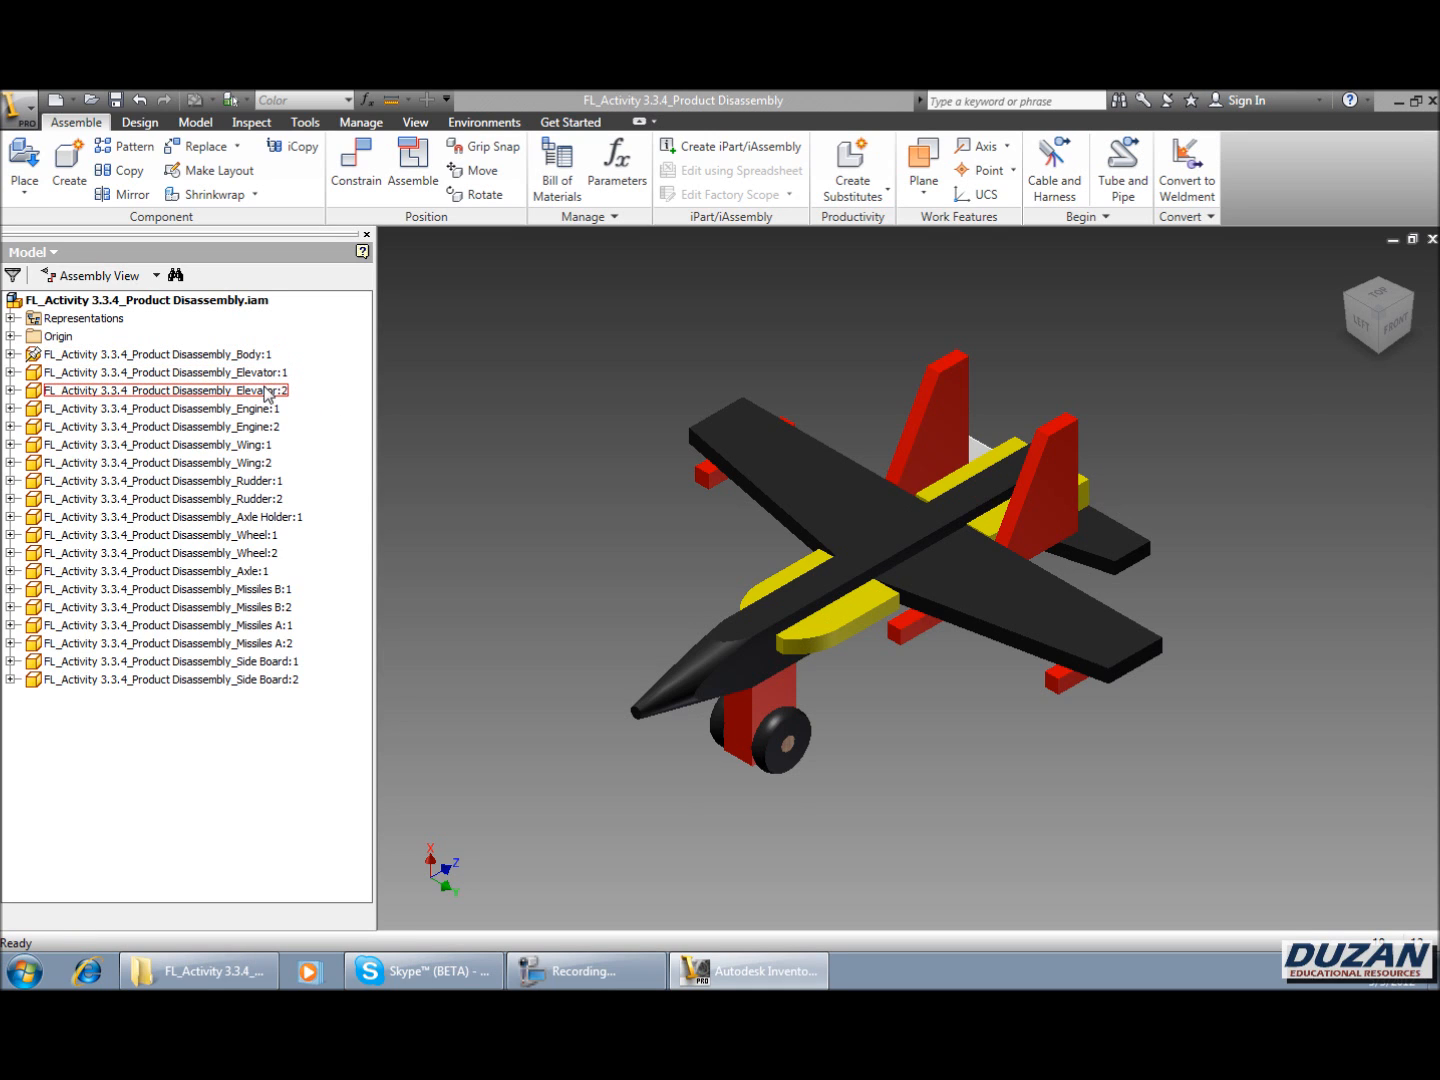
left_click(160, 426)
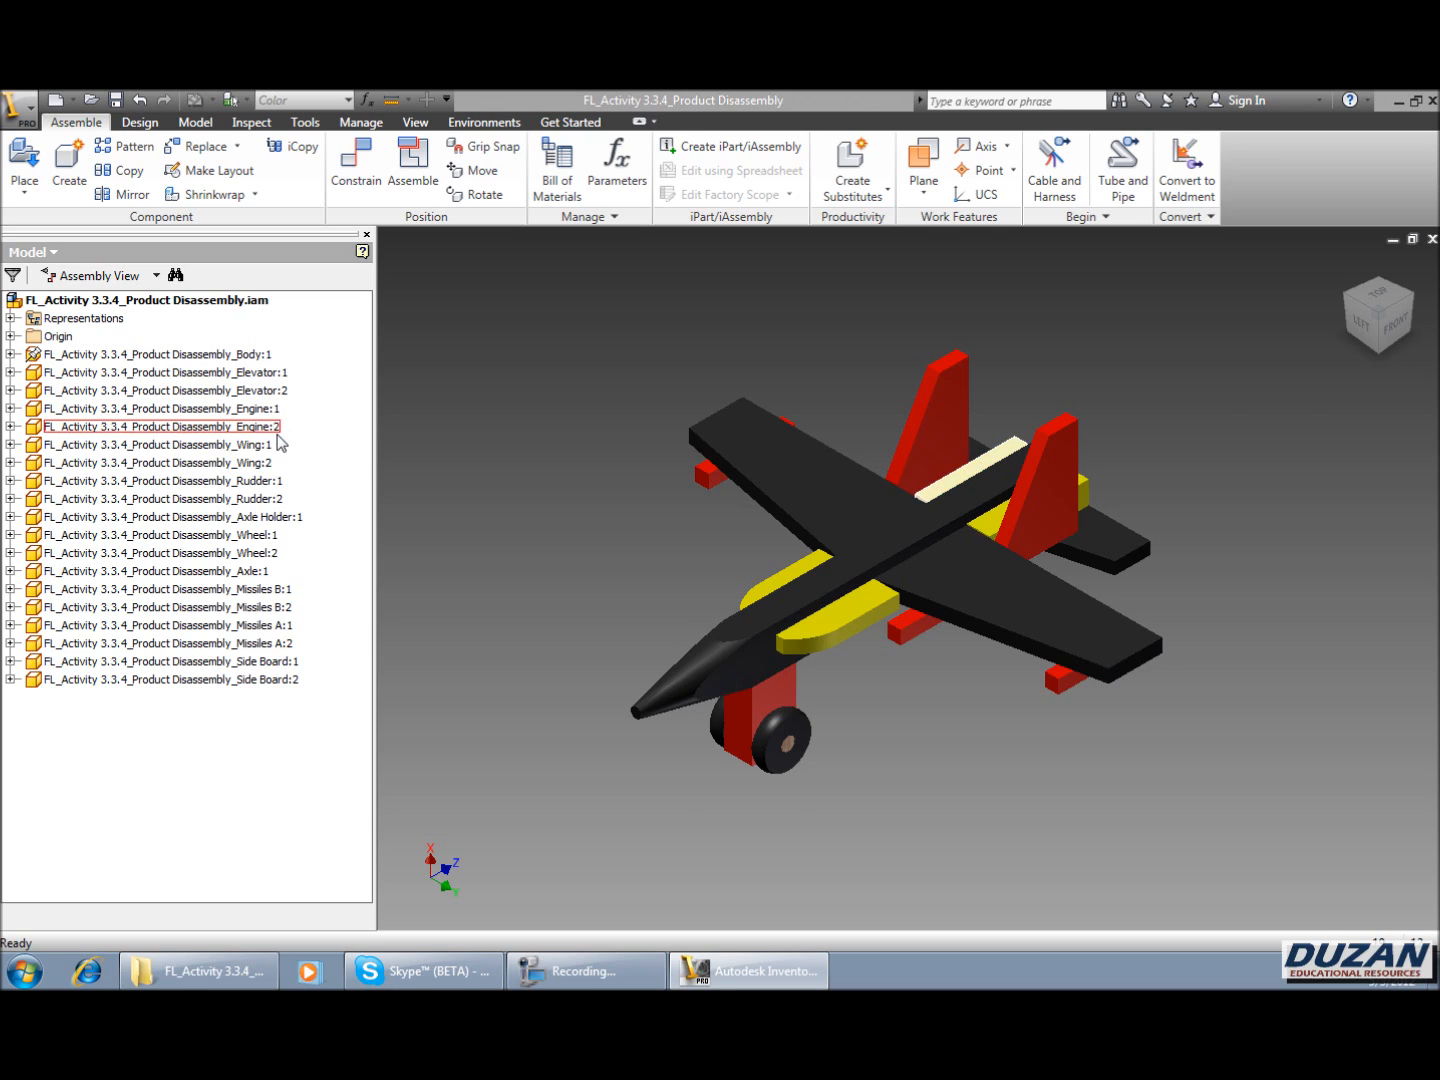
left_click(160, 480)
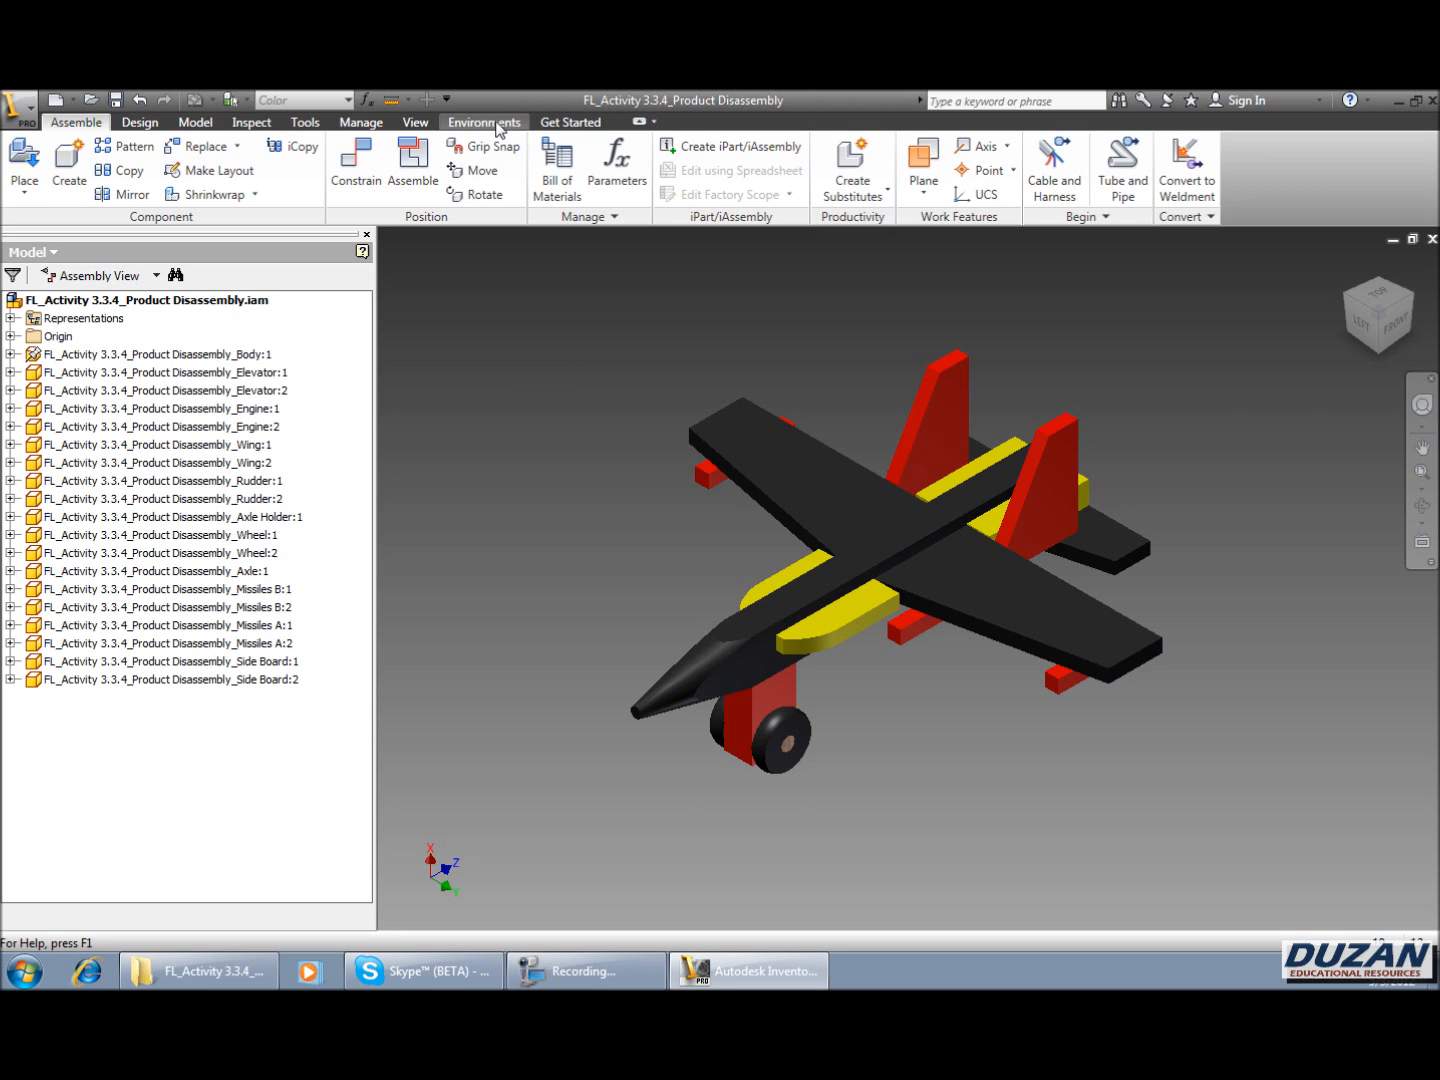
- Enter the Stress Analysis environment from the Environments panel
left_click(483, 121)
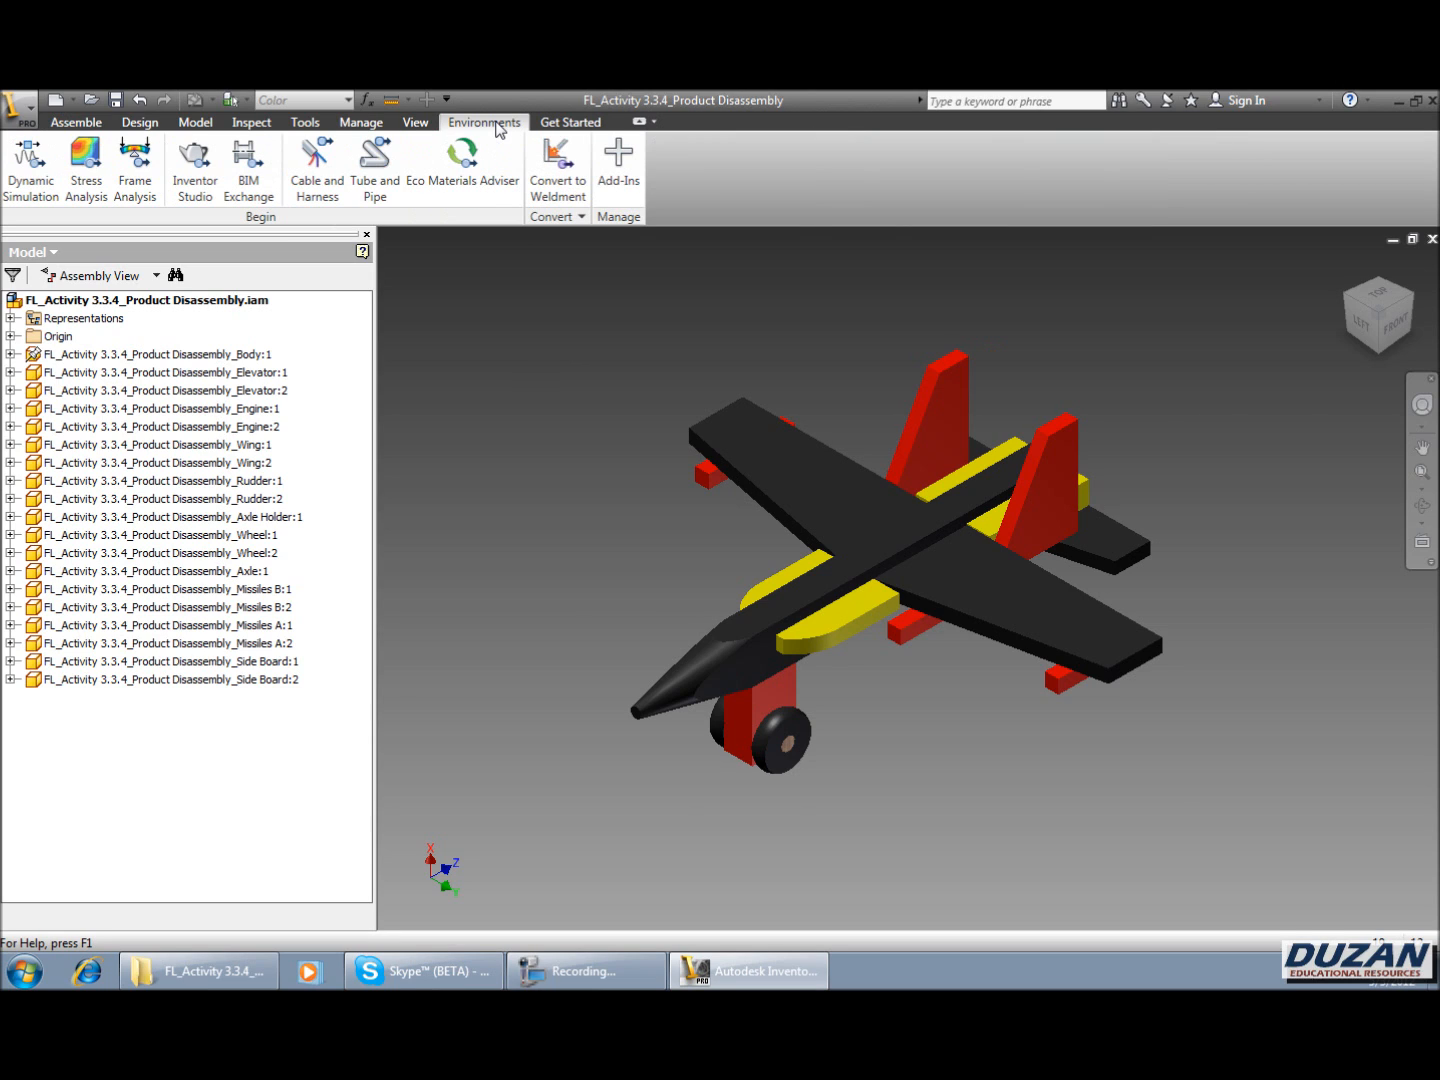
mouse_move(85, 165)
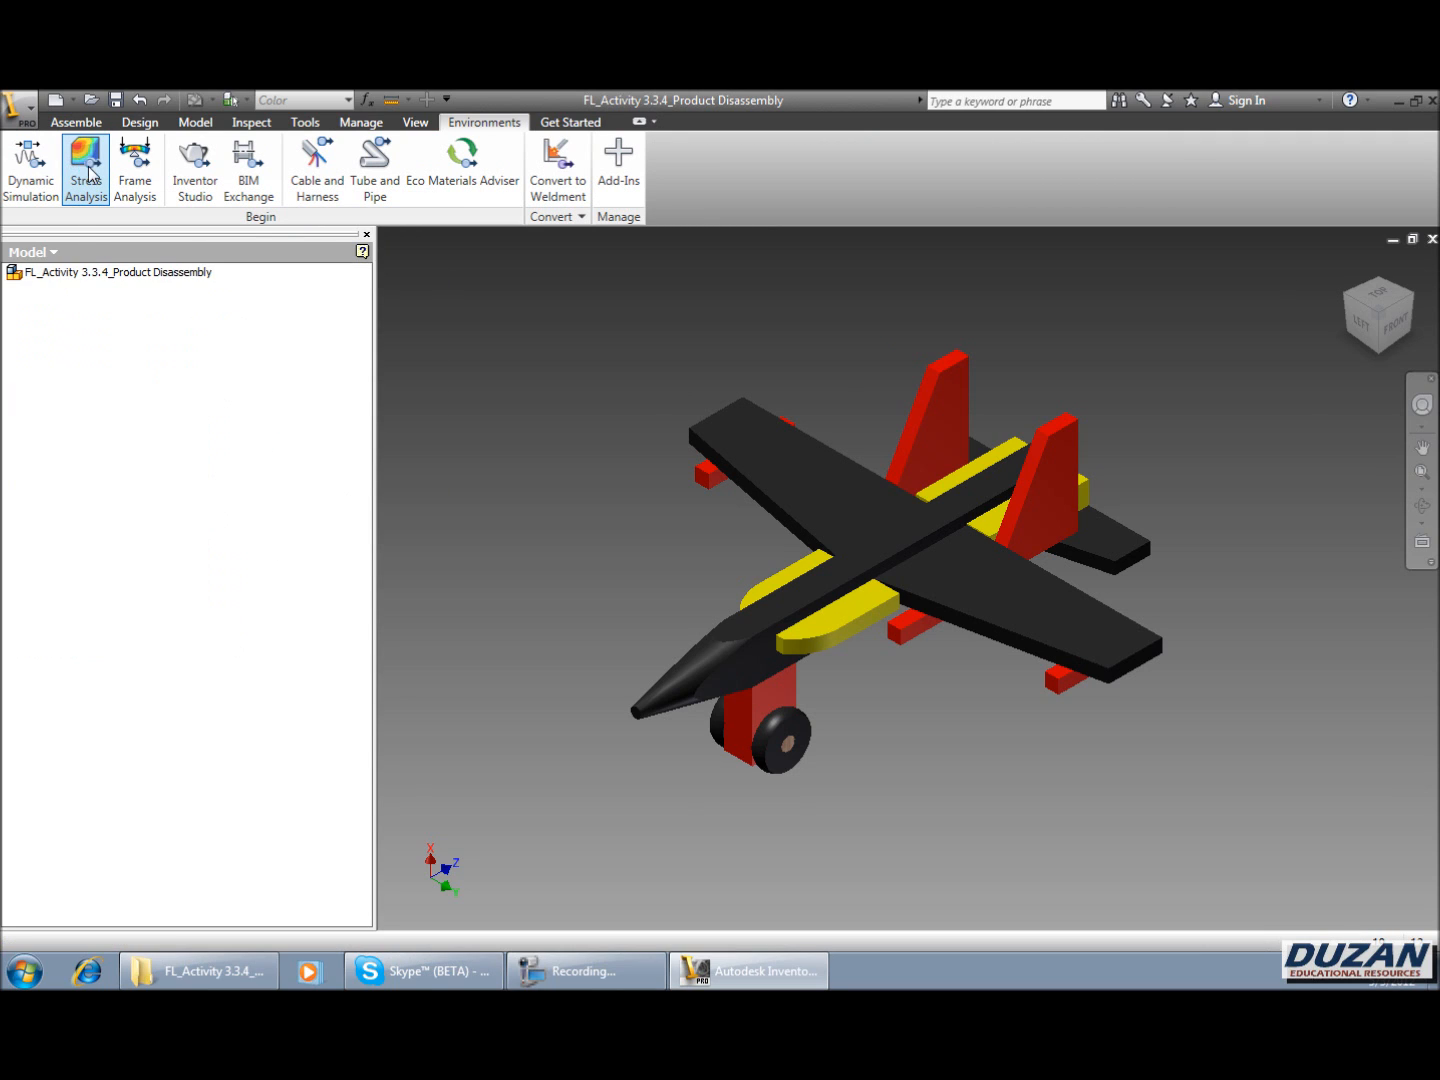
left_click(85, 168)
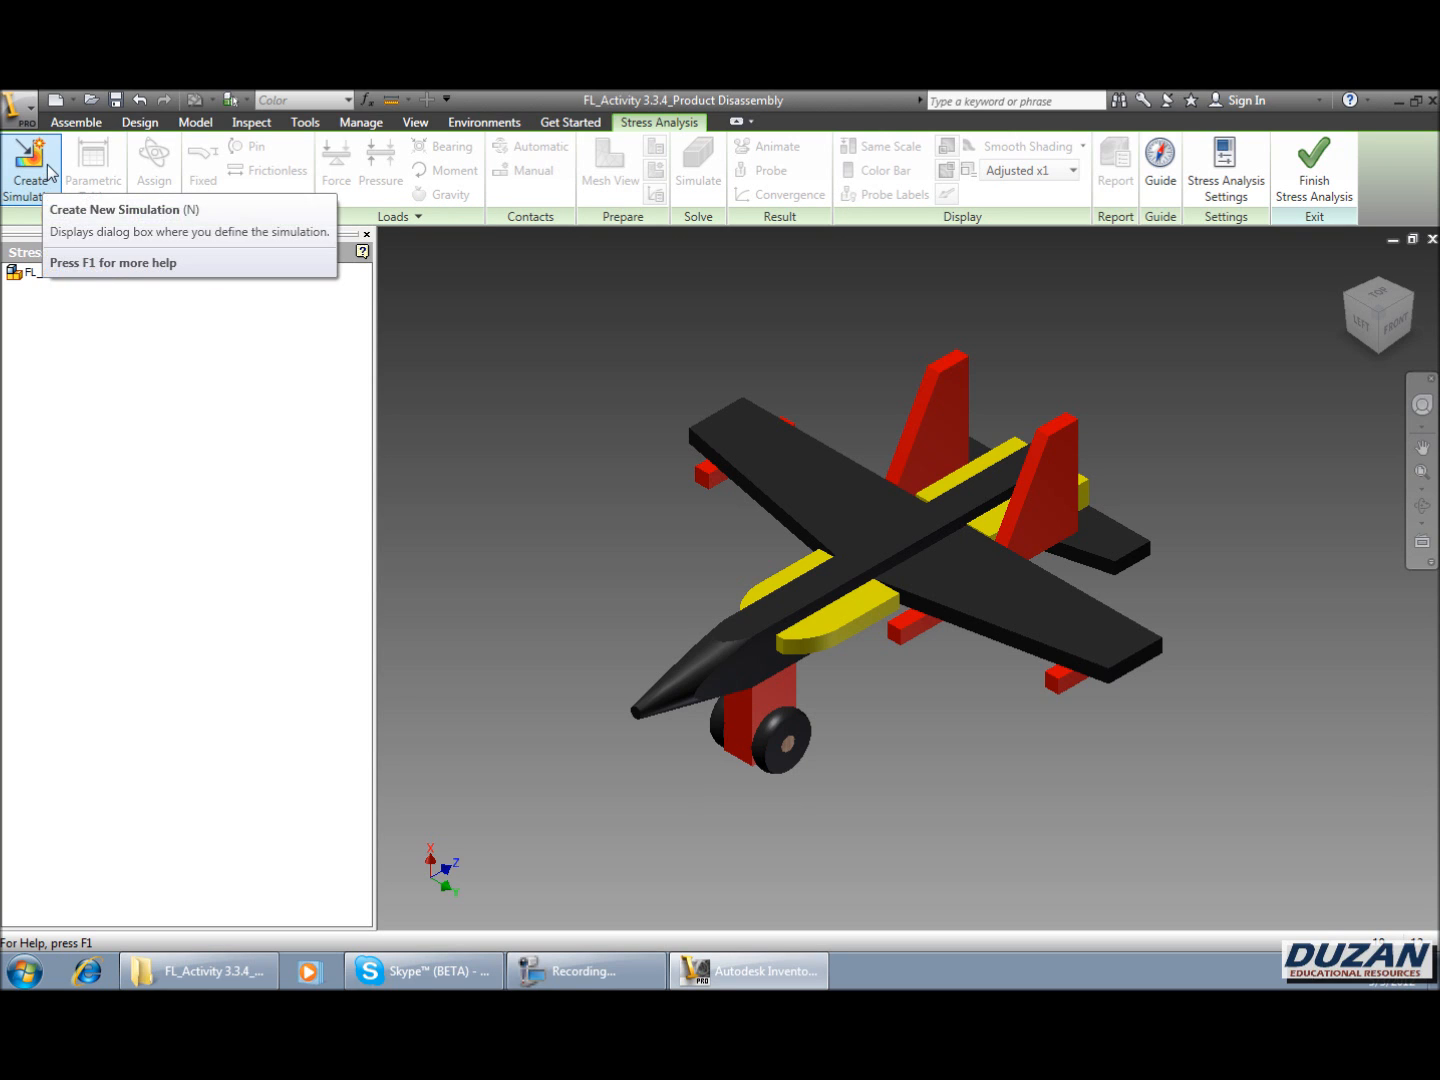
- Create Simulation:1 as a static analysis with default settings
left_click(30, 165)
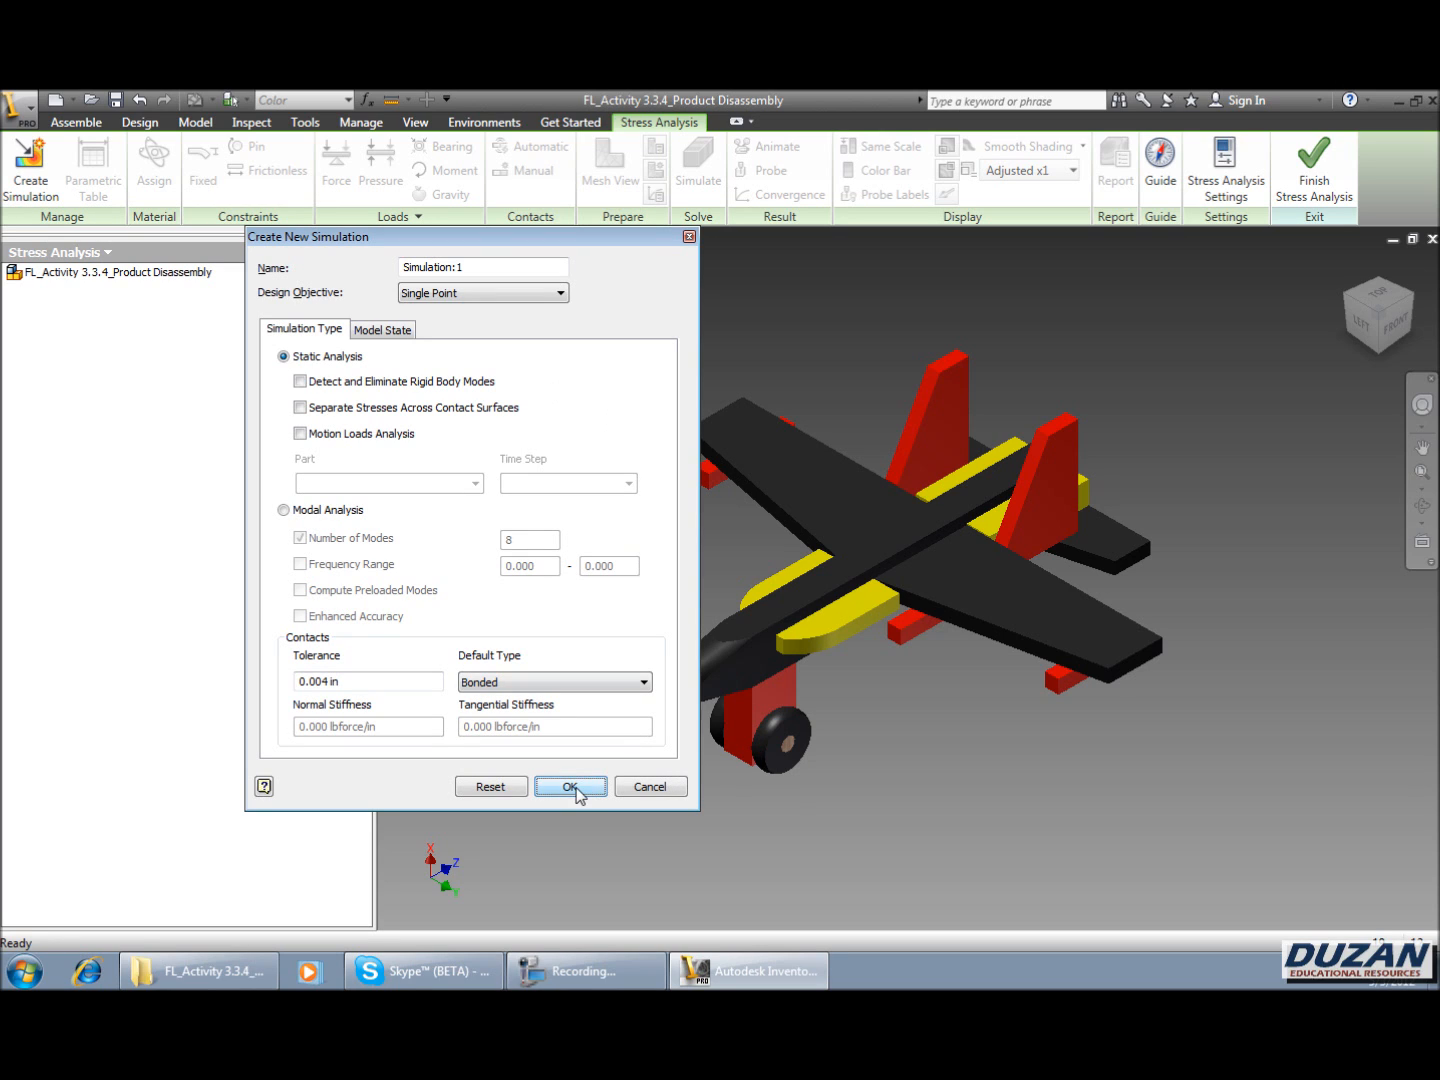
left_click(570, 786)
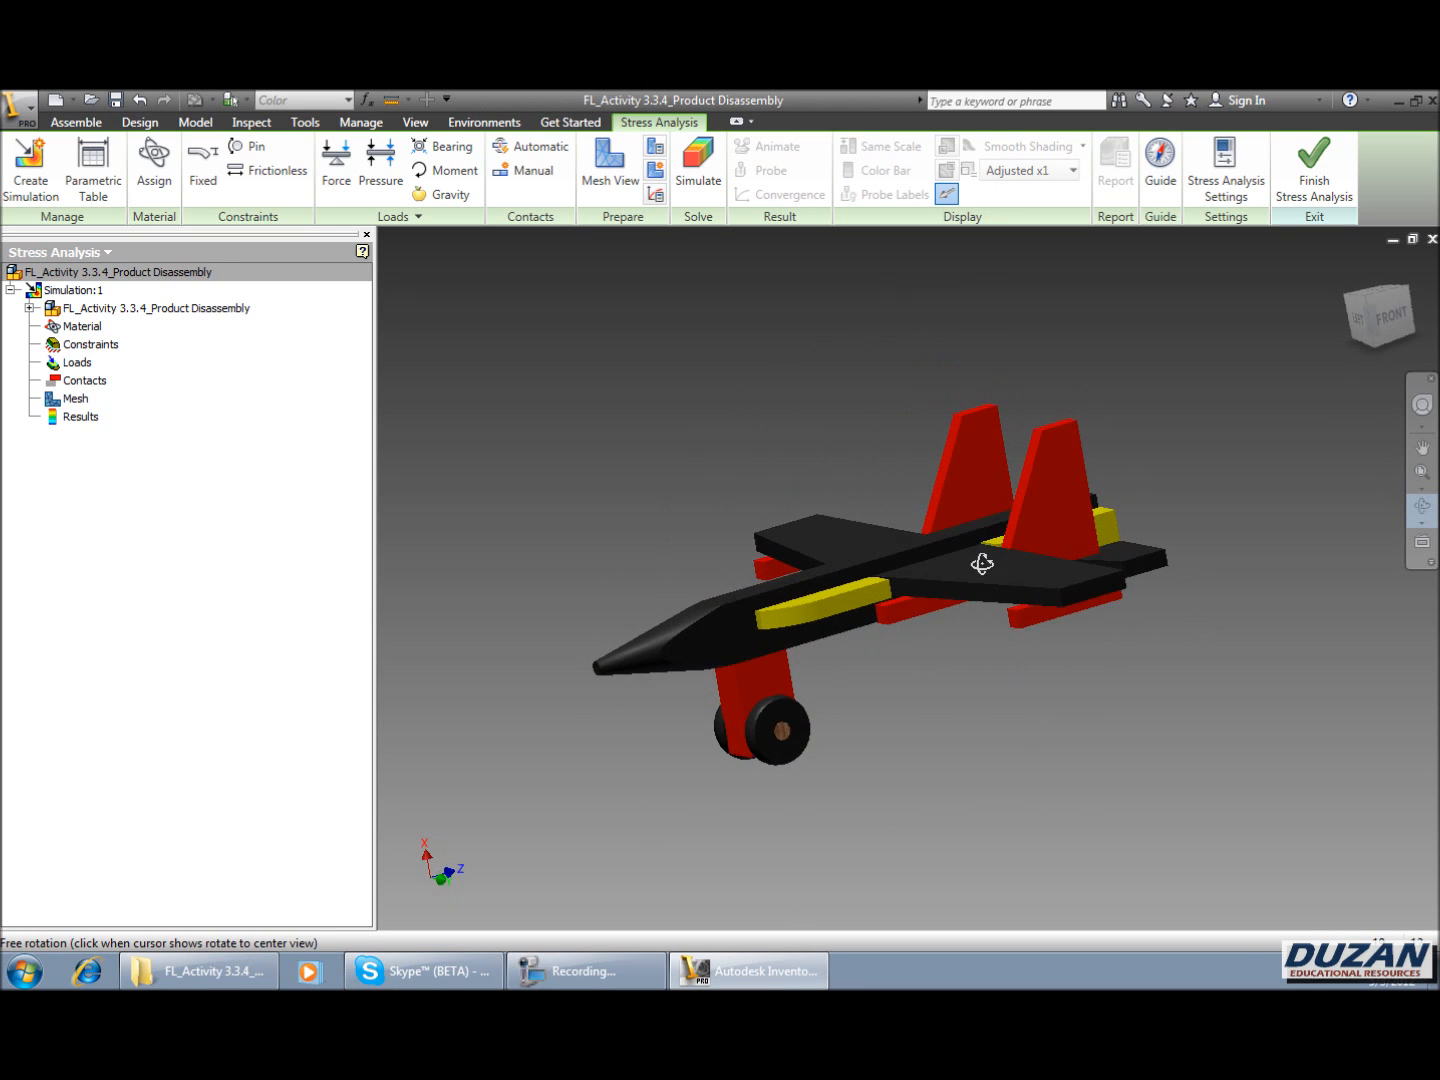
left_click_drag(980, 563, 845, 557)
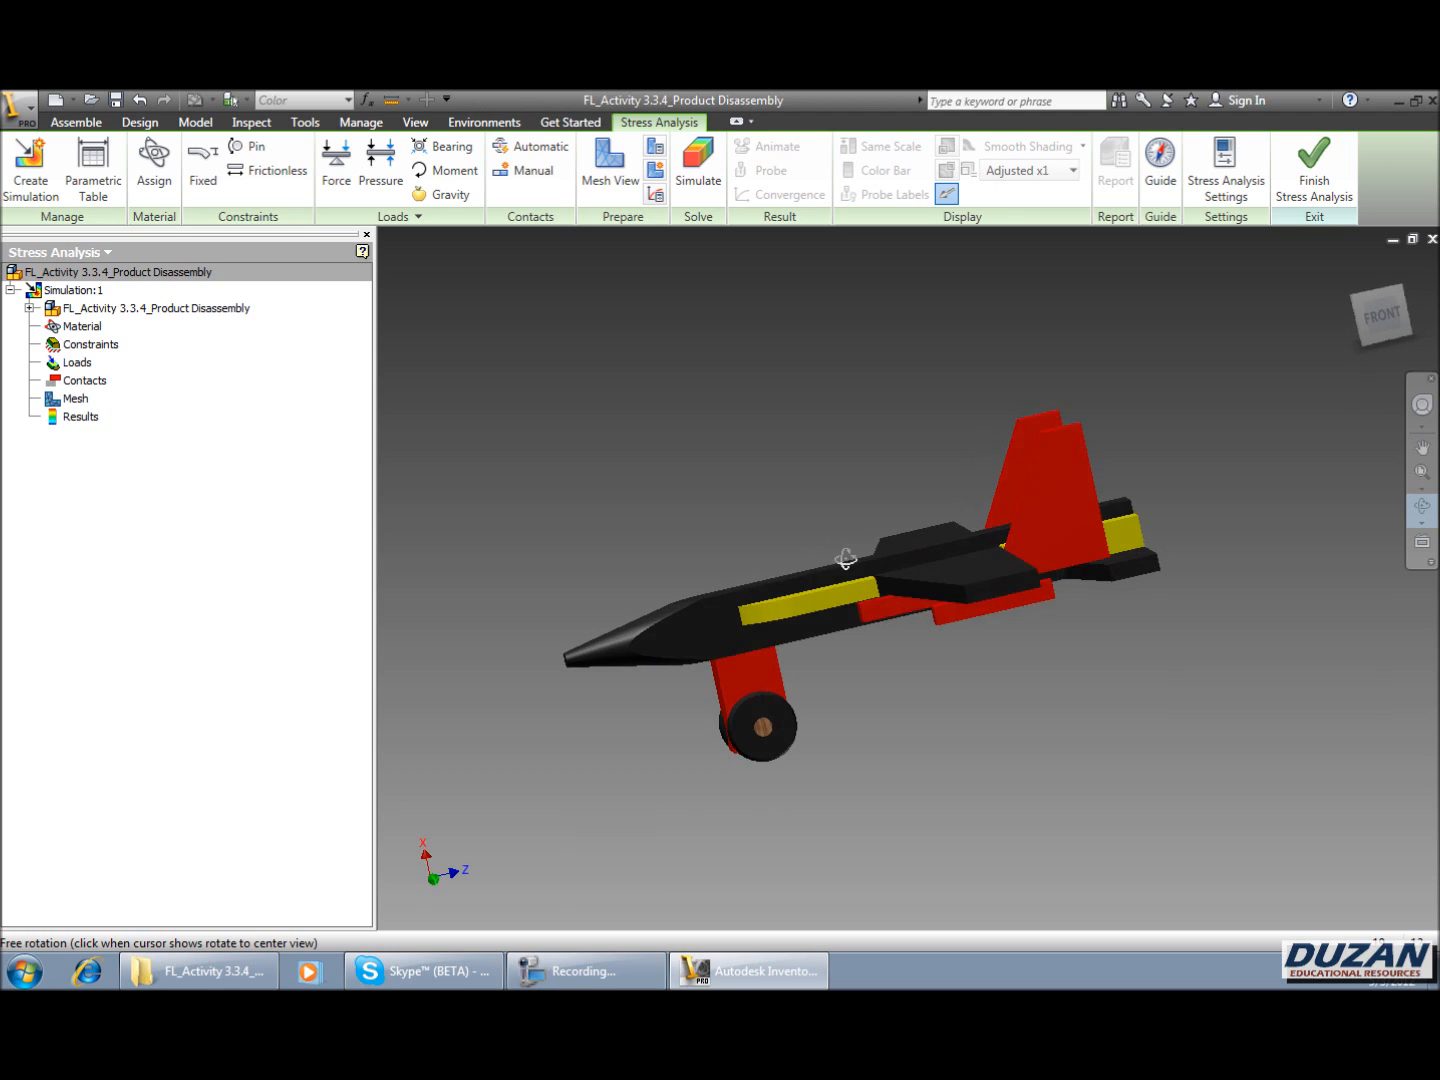
left_click_drag(845, 557, 868, 573)
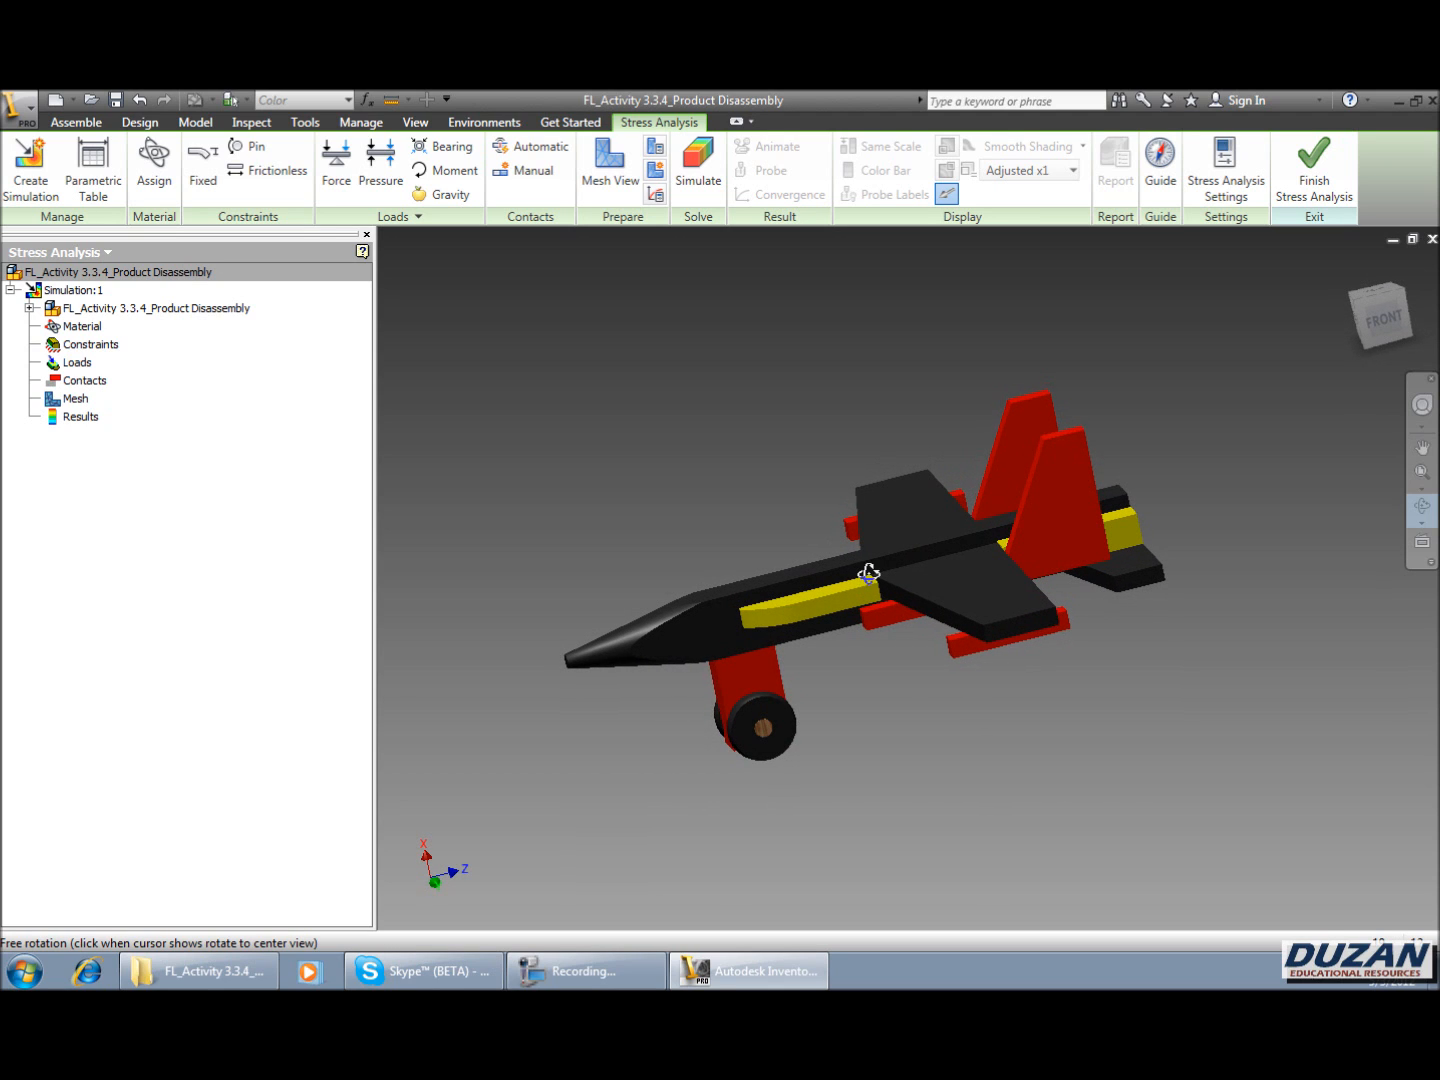
left_click_drag(868, 573, 912, 578)
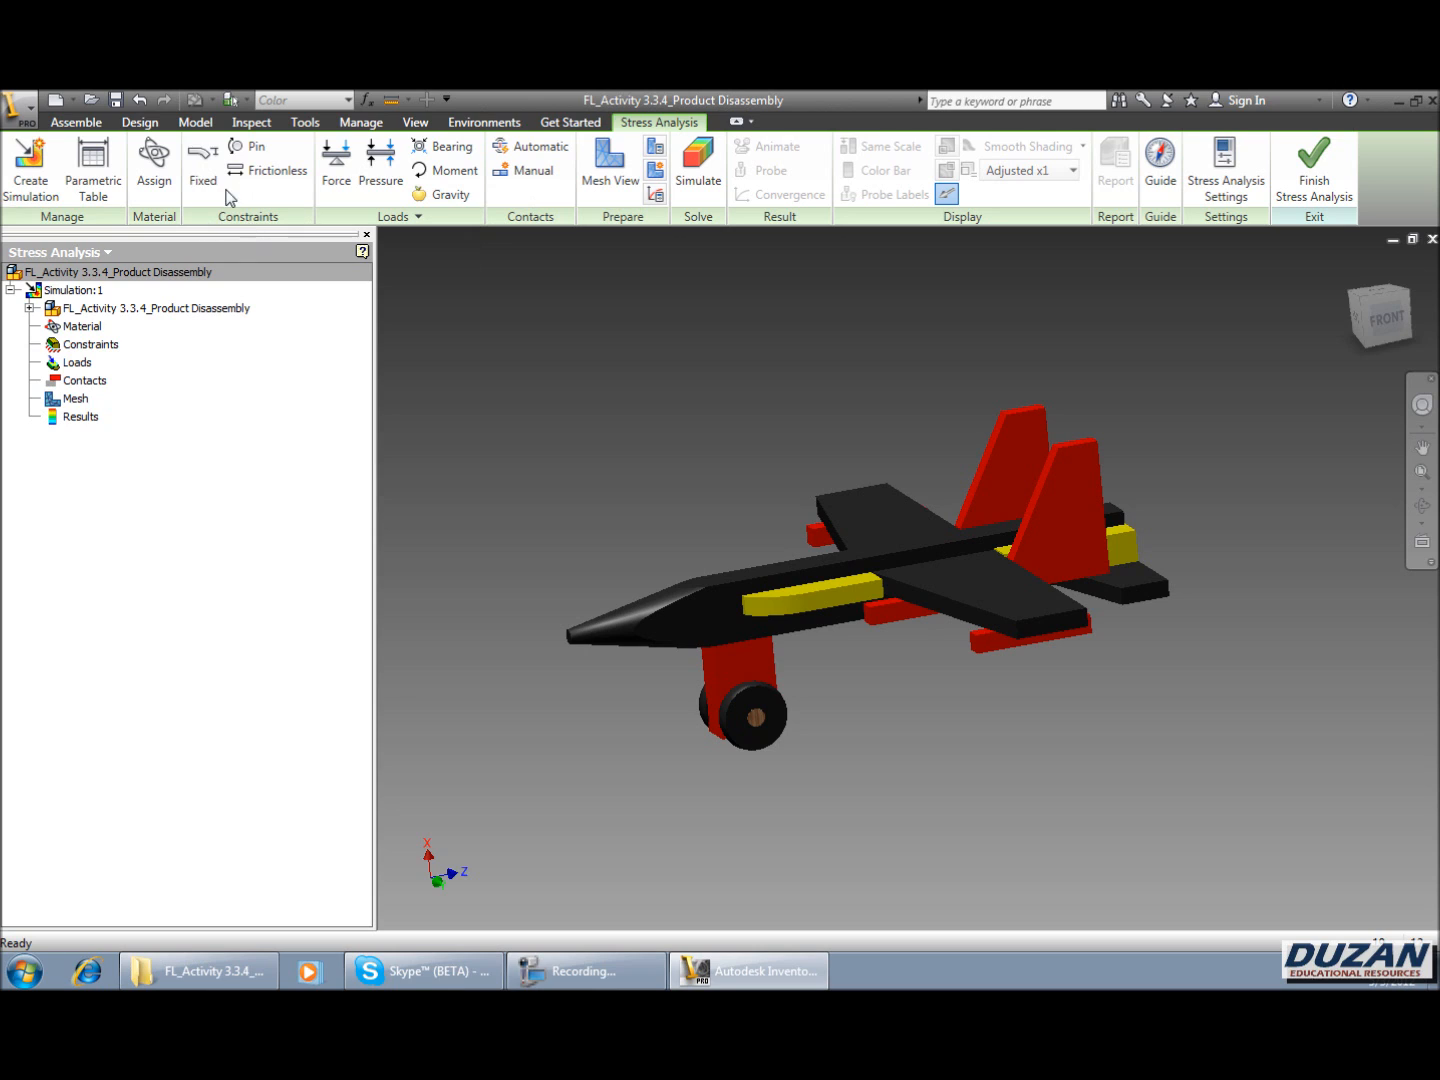
- Fix the jet at its underside face and lower body edge
left_click(202, 153)
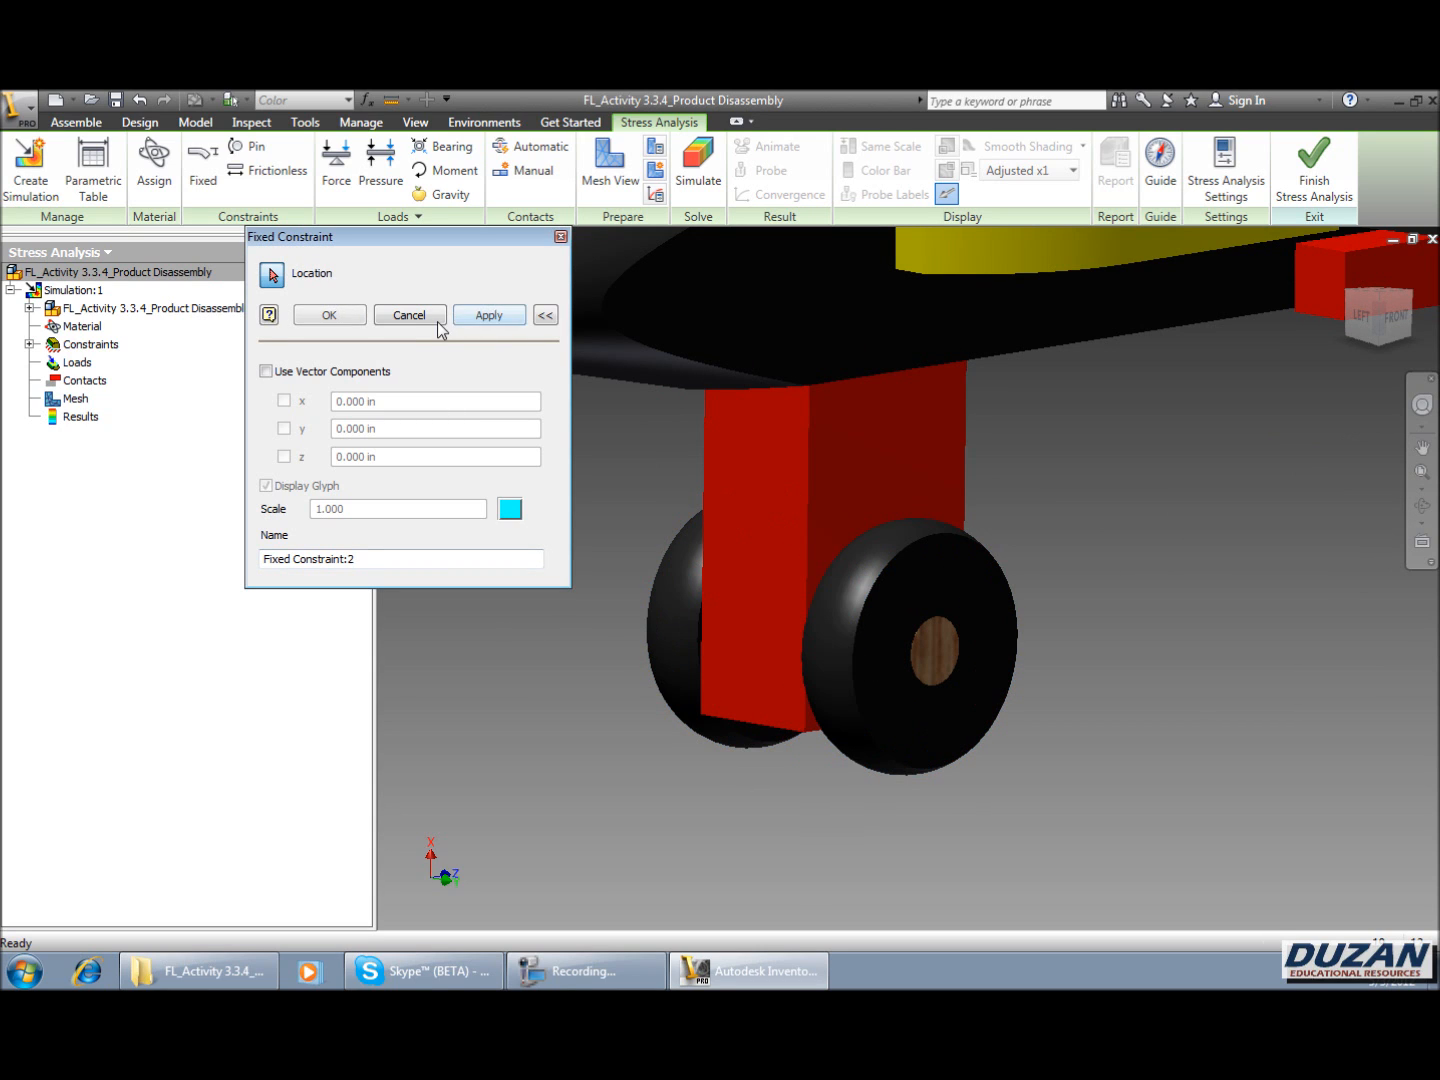
left_click(905, 645)
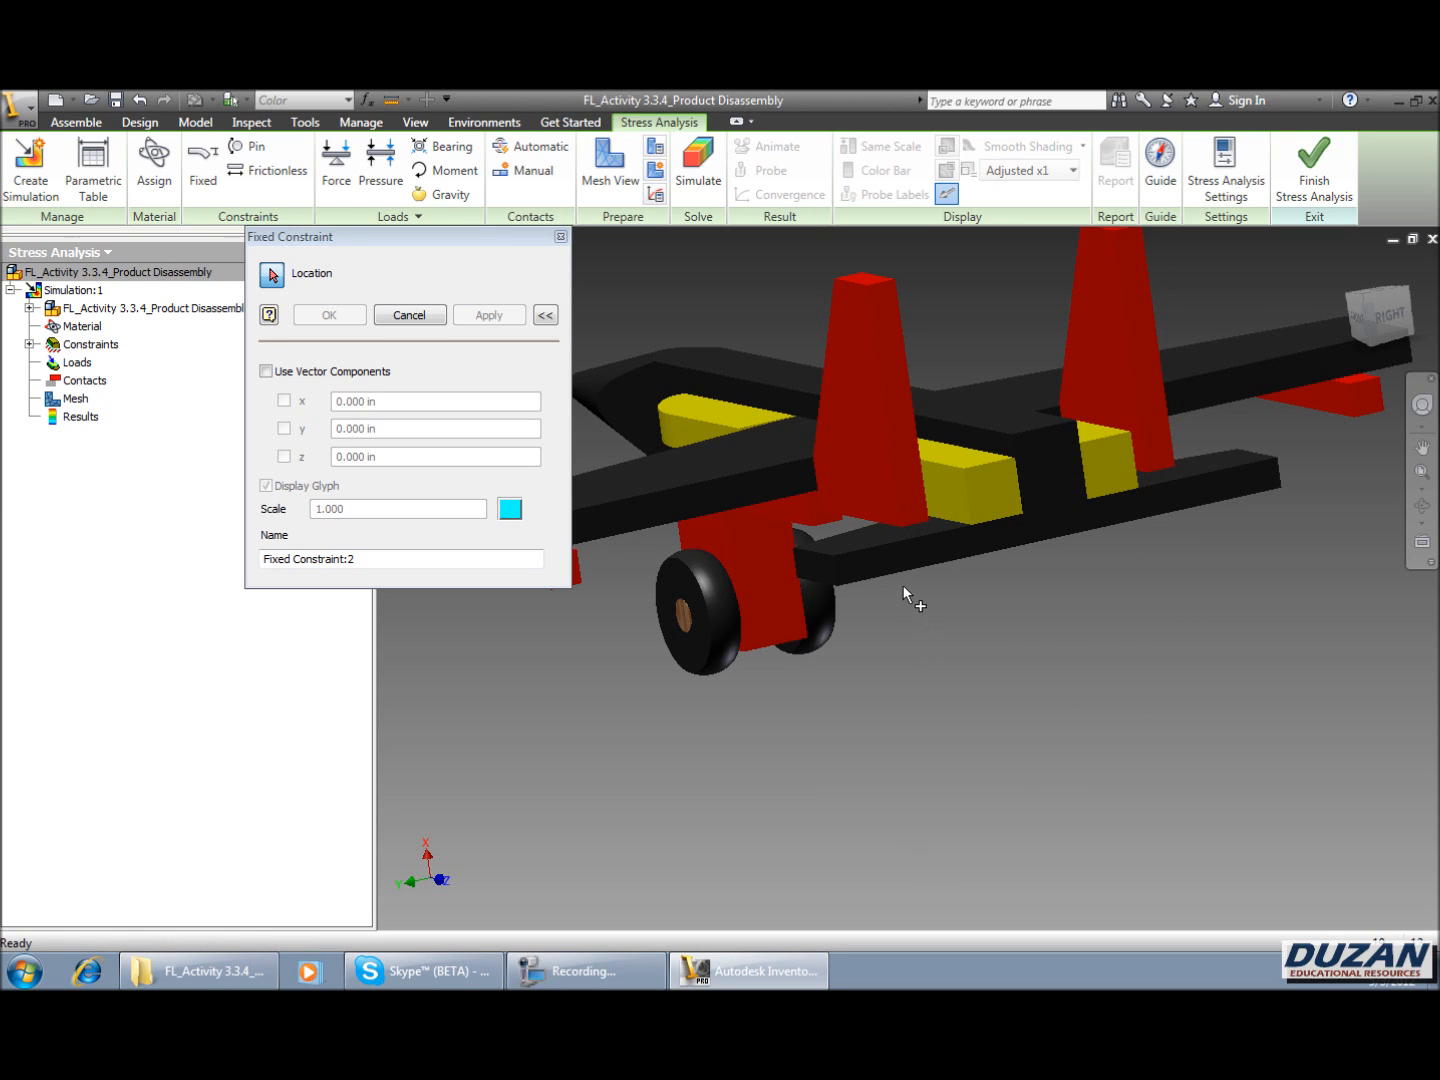
mouse_move(888, 608)
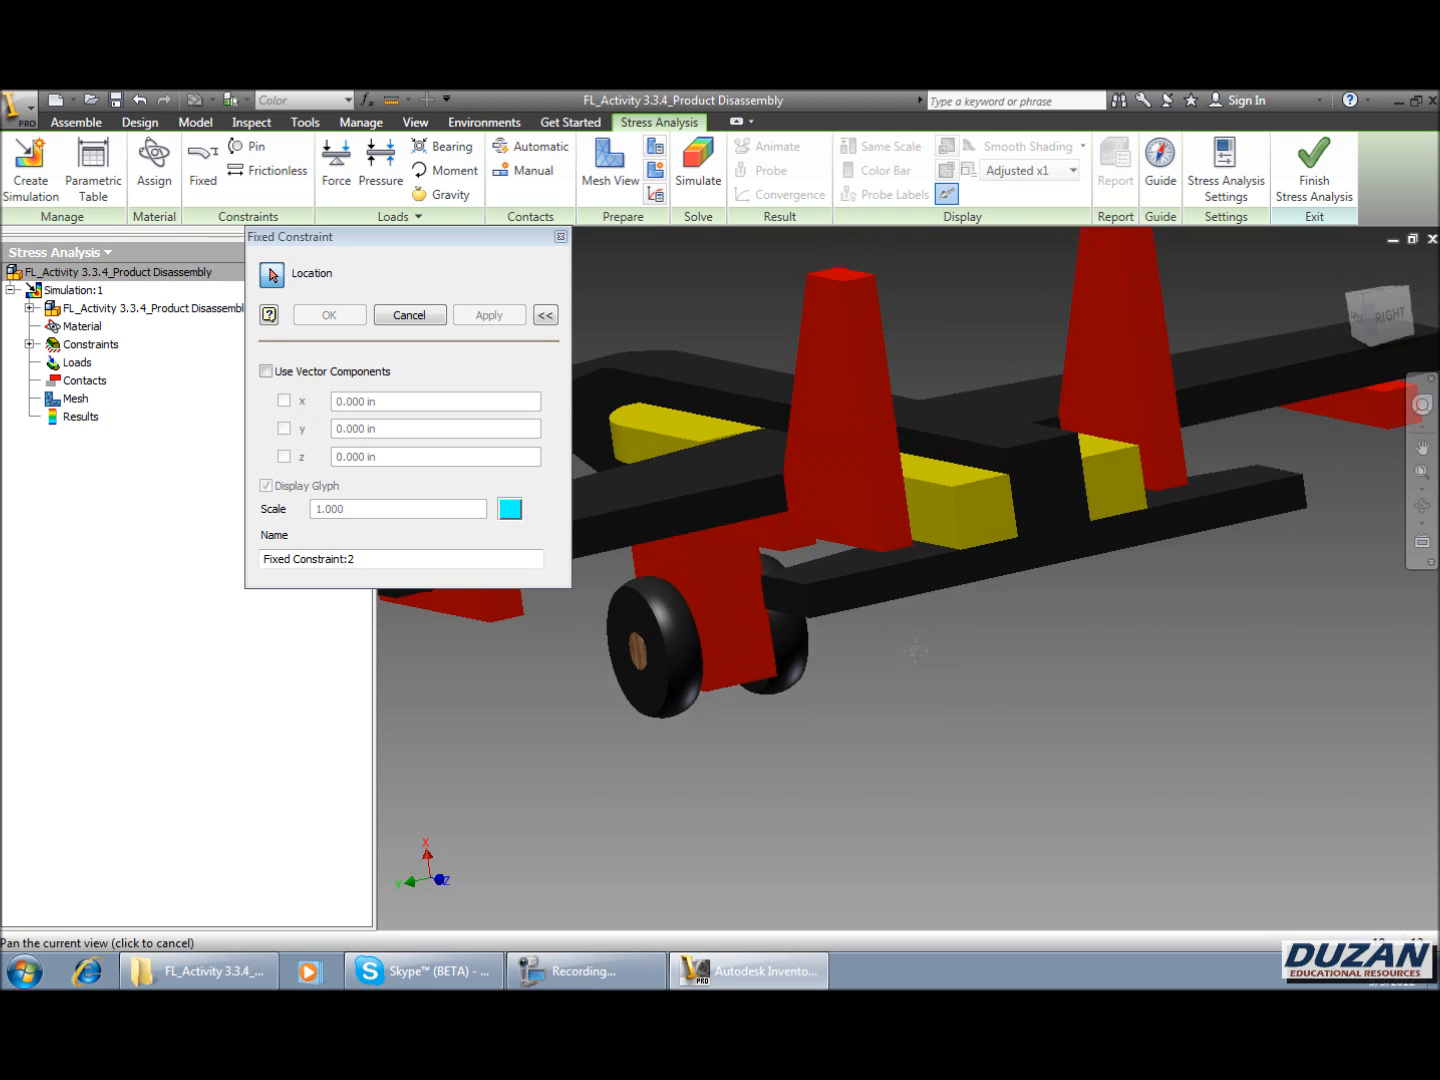
left_click_drag(910, 650, 895, 638)
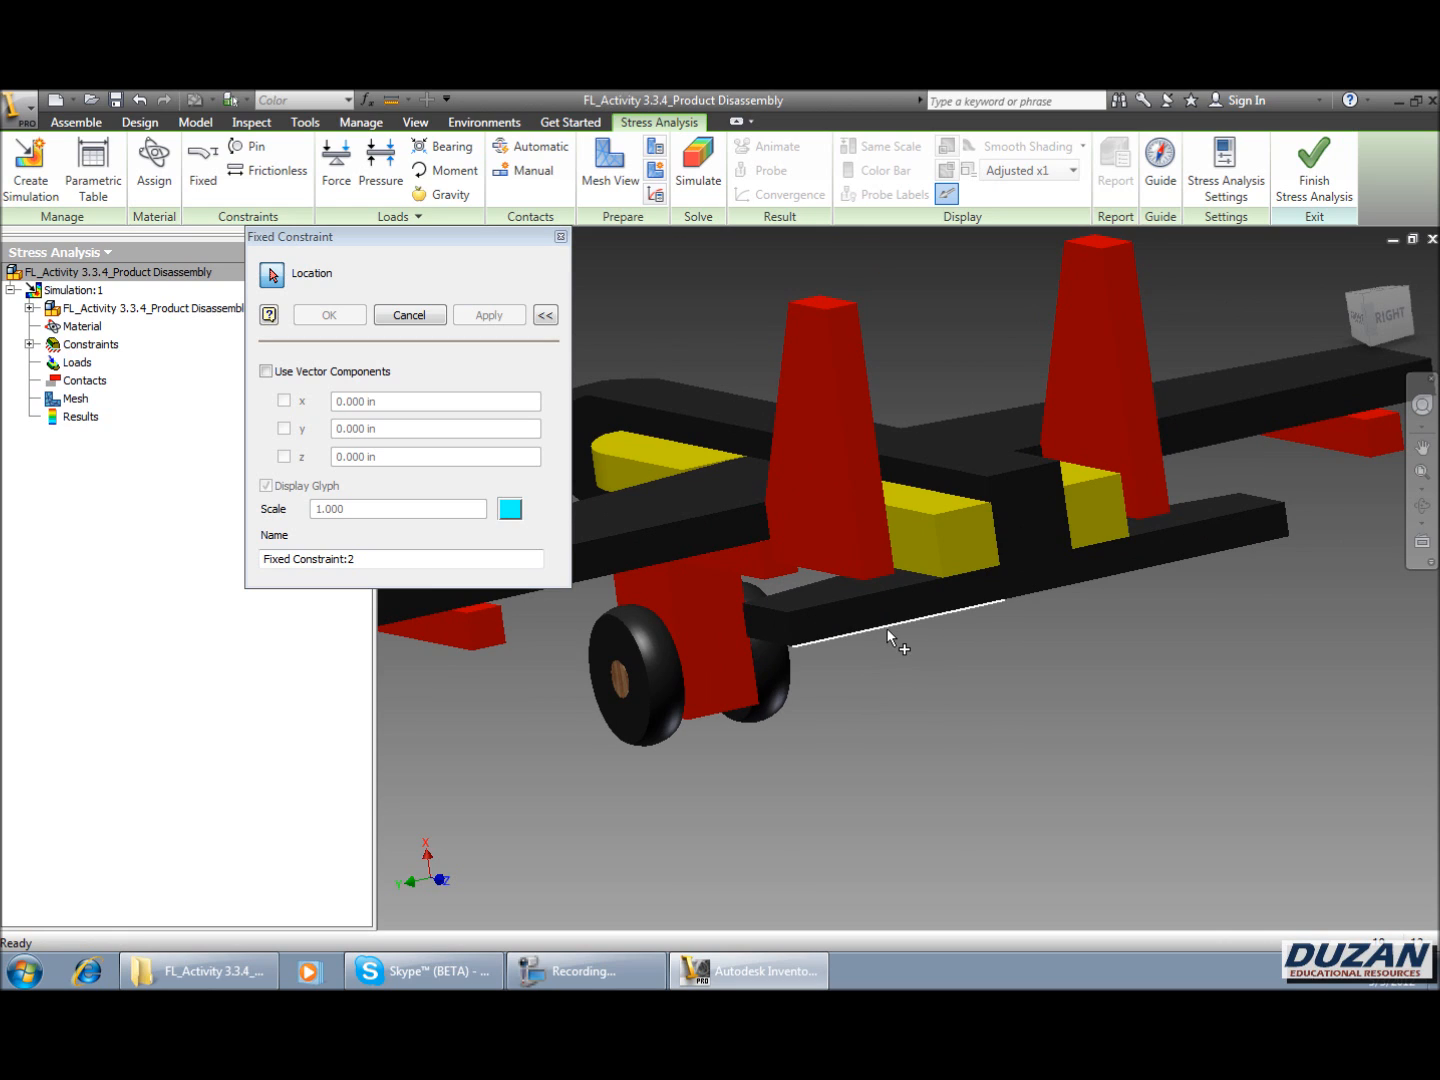
left_click(900, 640)
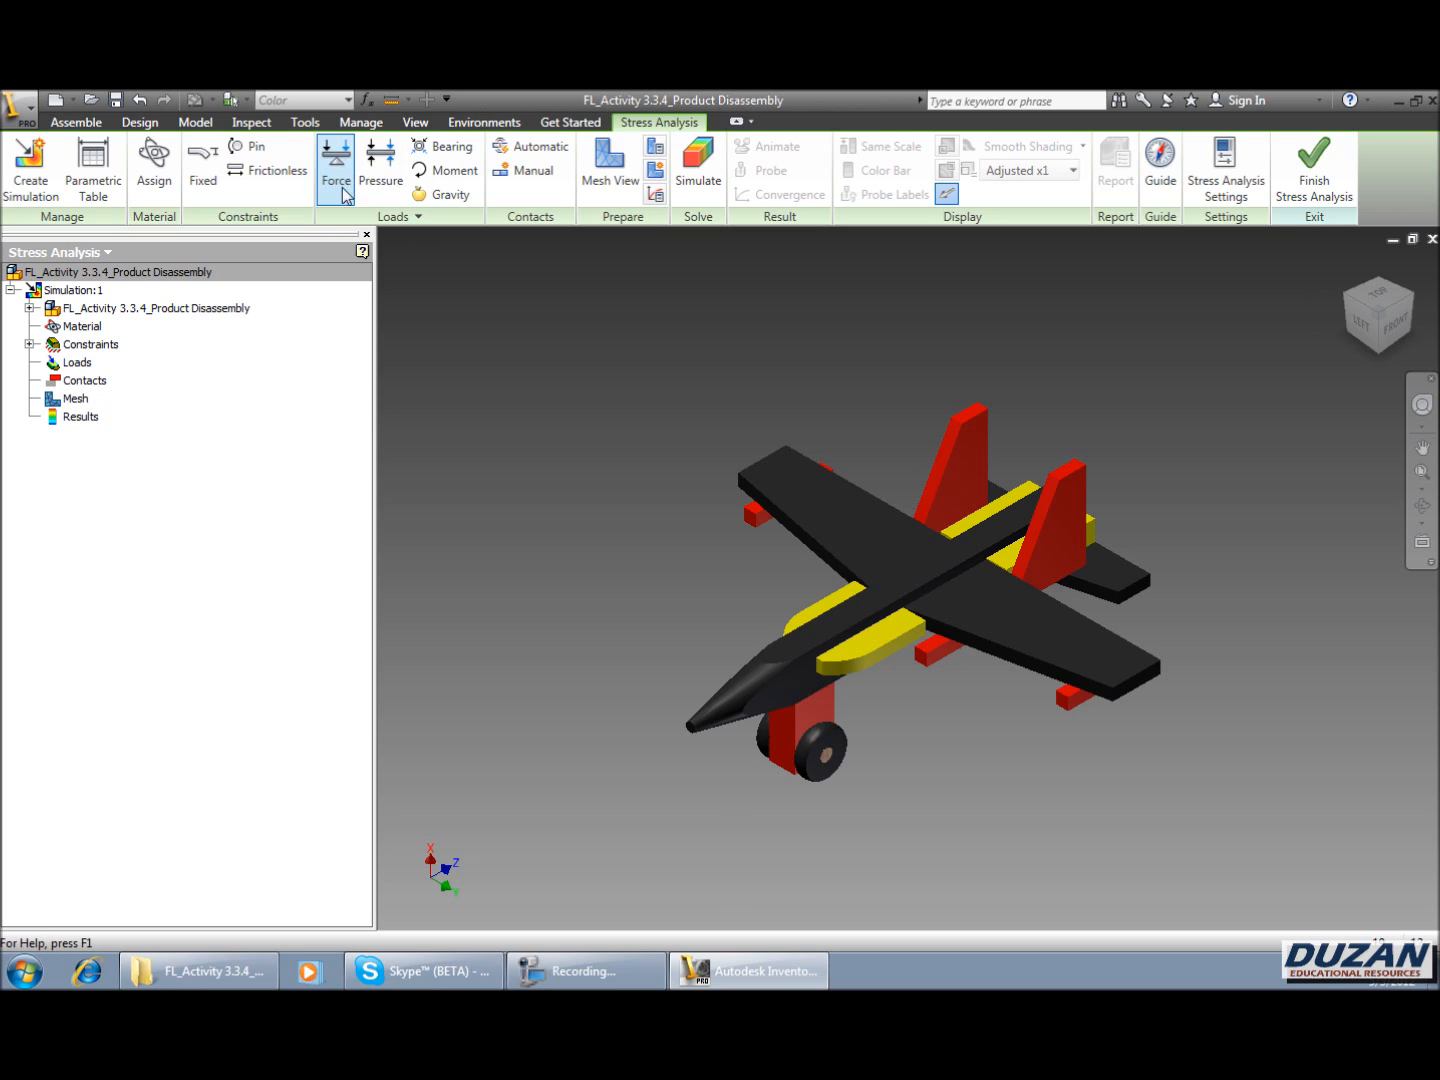
- Apply a 53.5 lbforce load to the jet's top fuselage face
left_click(336, 165)
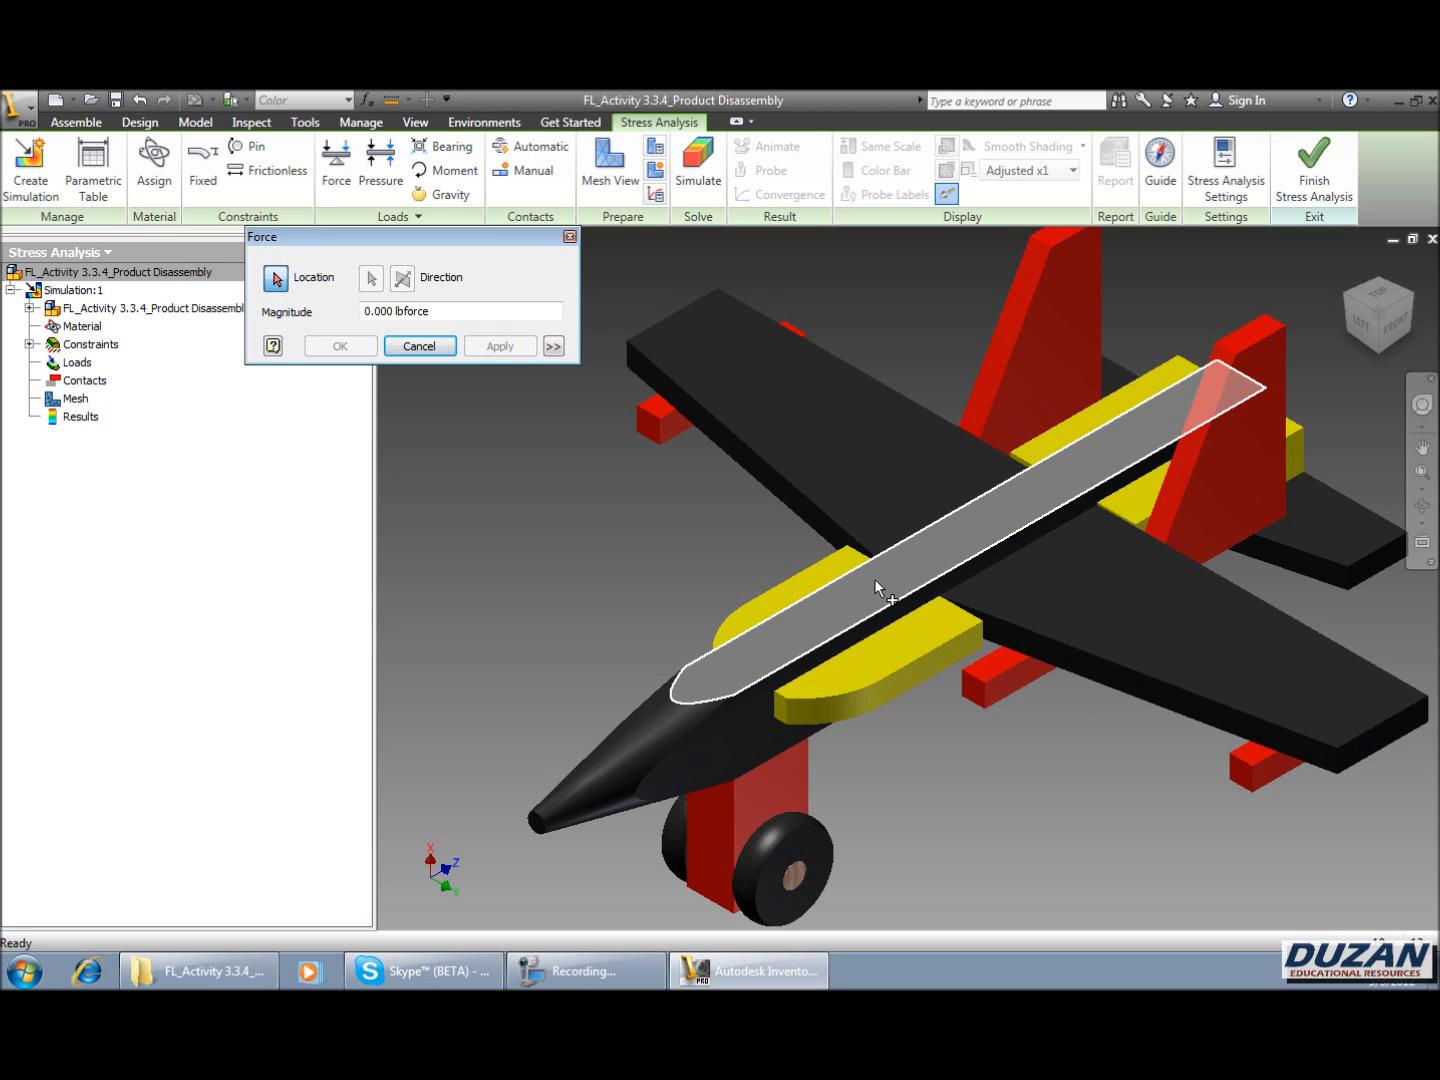
left_click(885, 588)
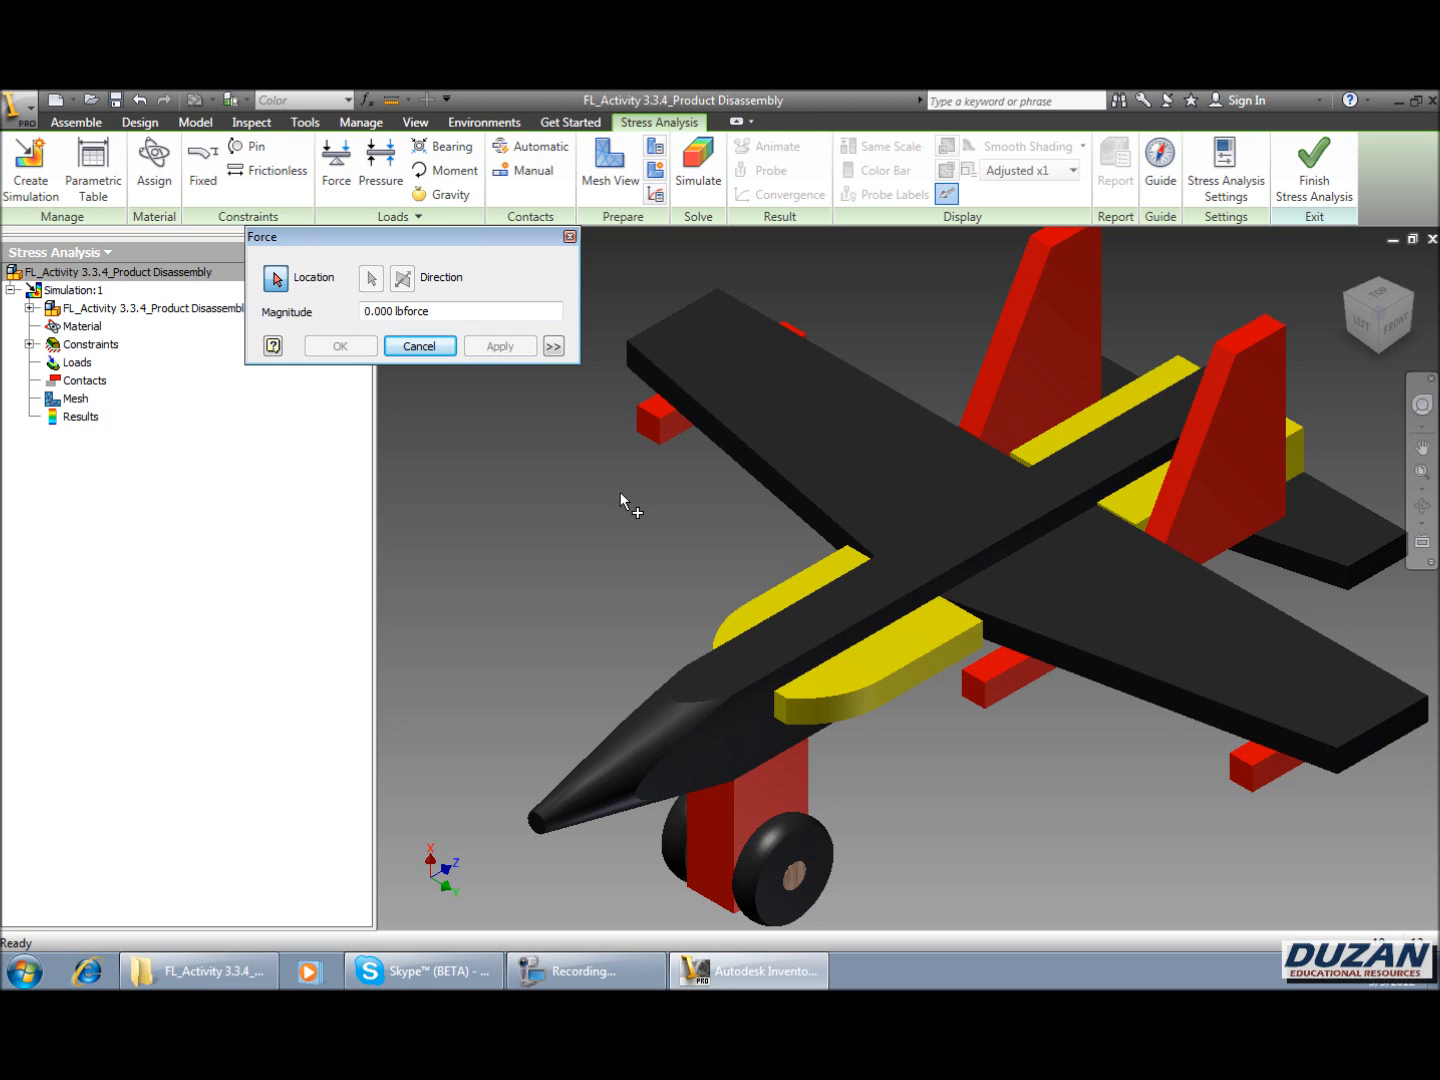
mouse_move(678, 509)
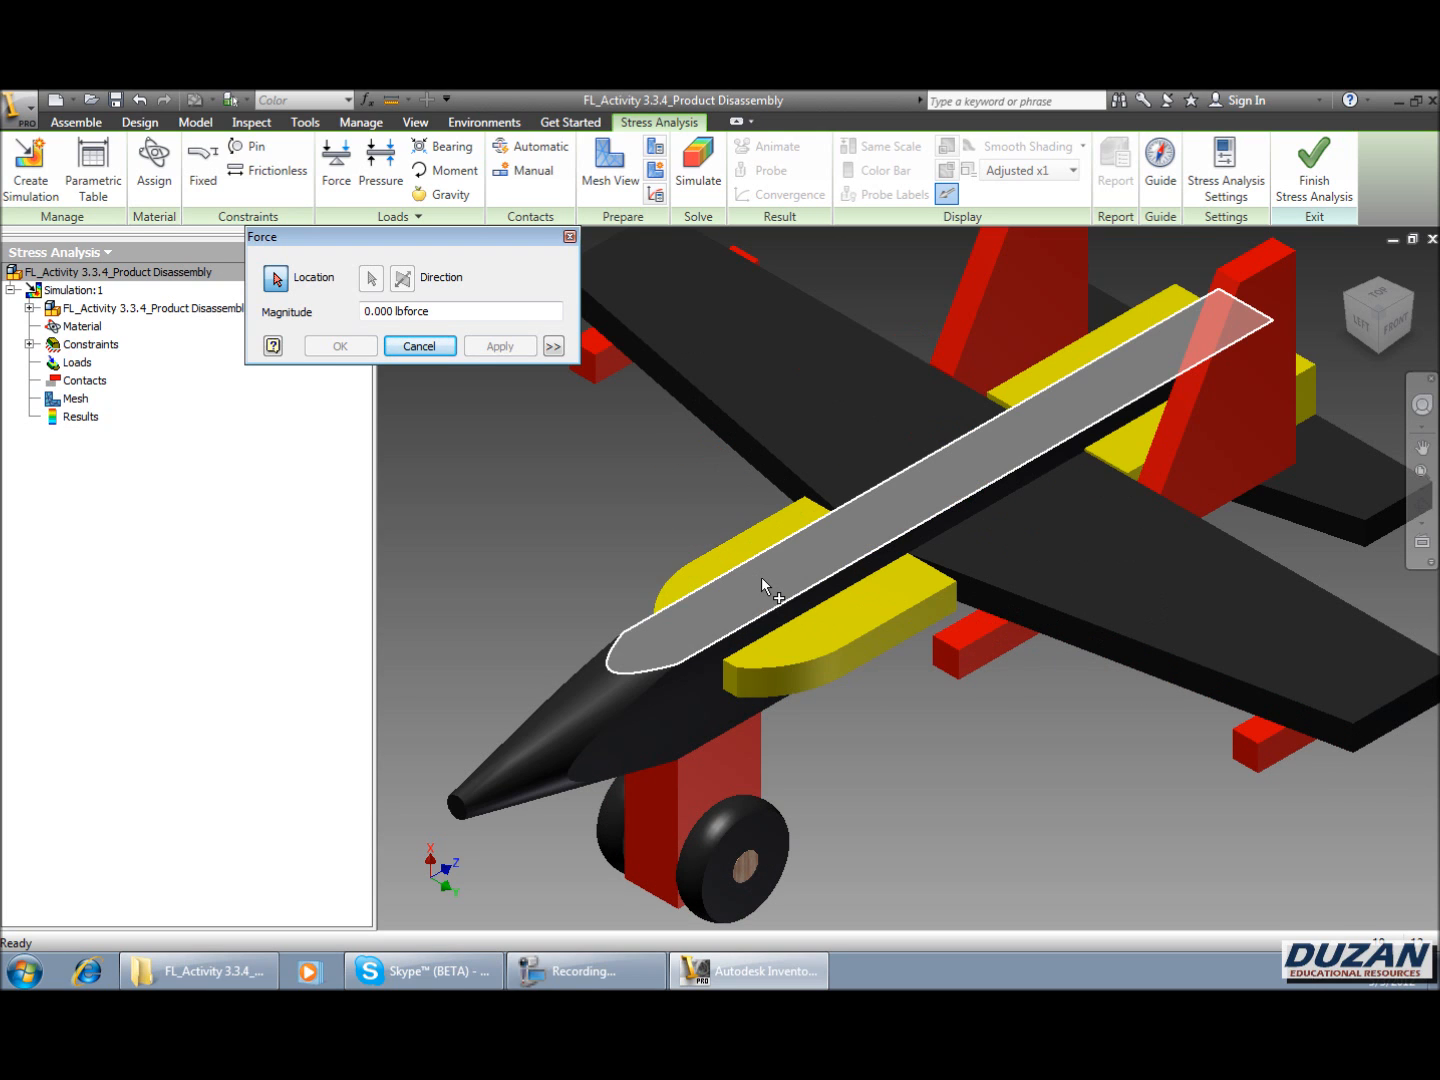
left_click(790, 470)
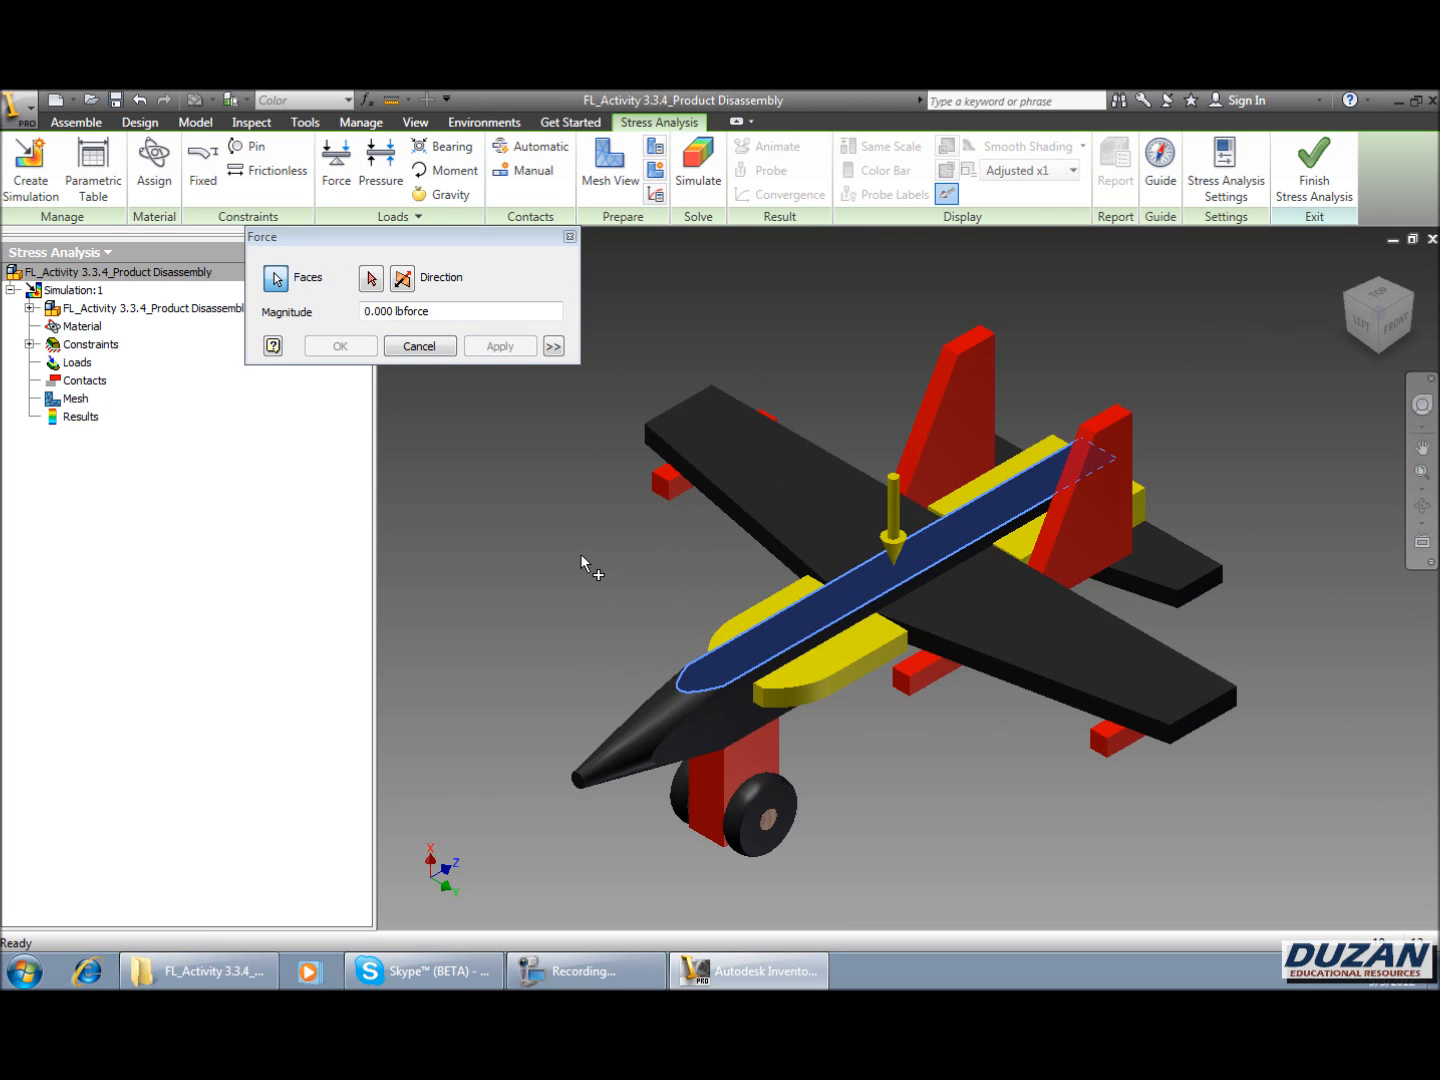
mouse_move(462, 338)
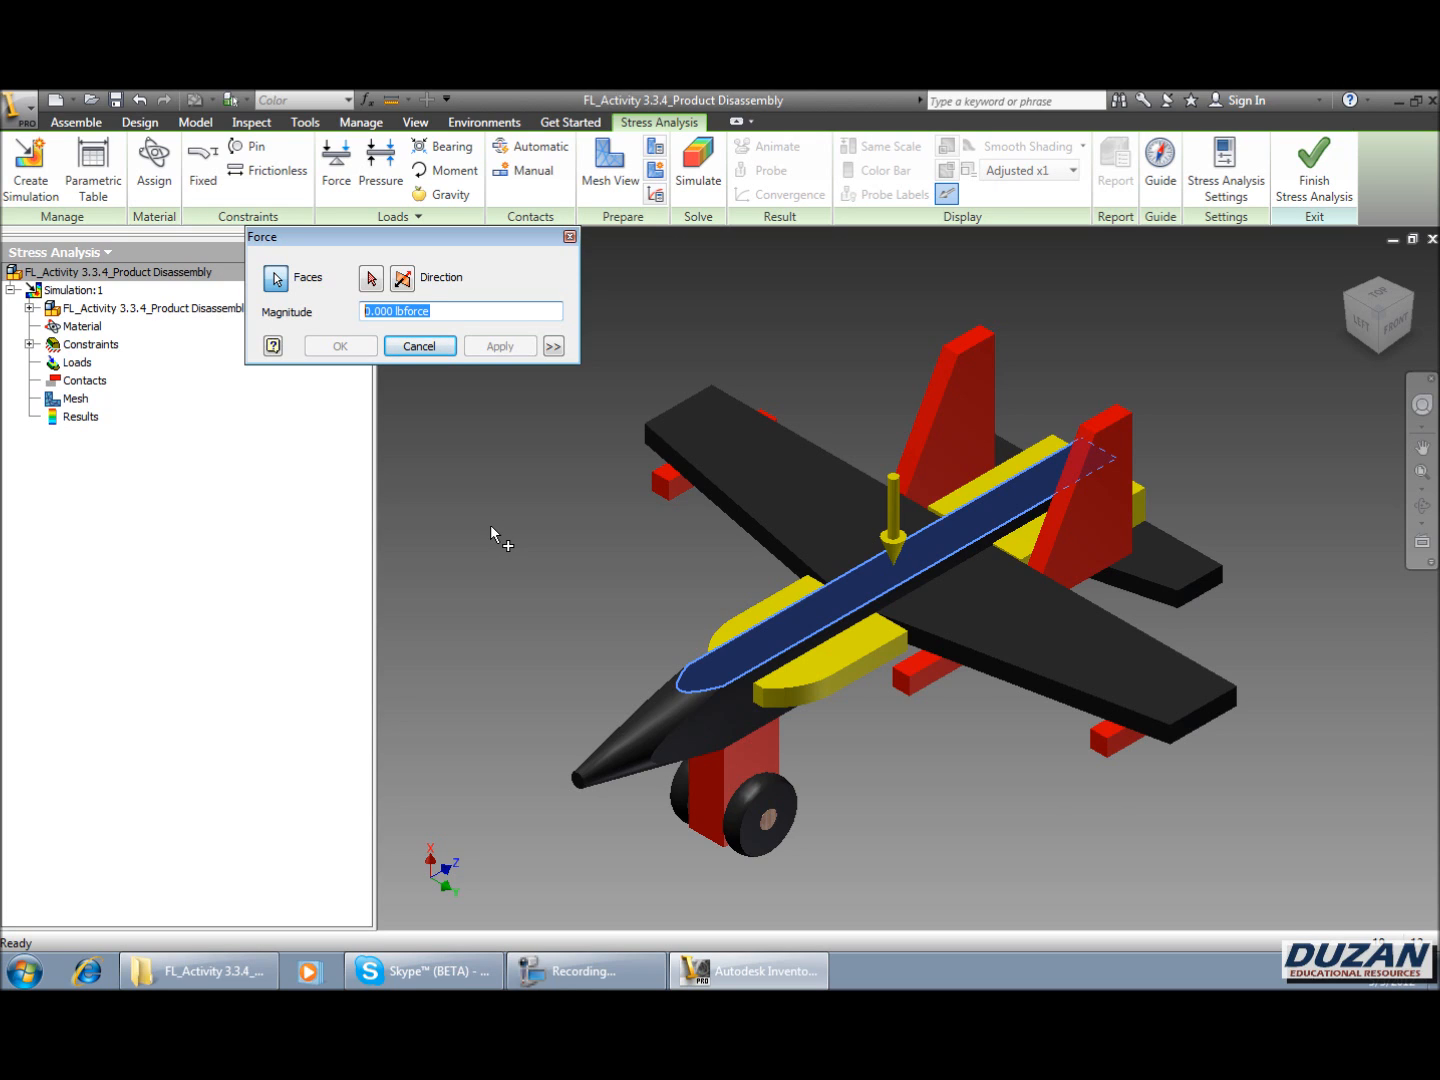
type("53.5")
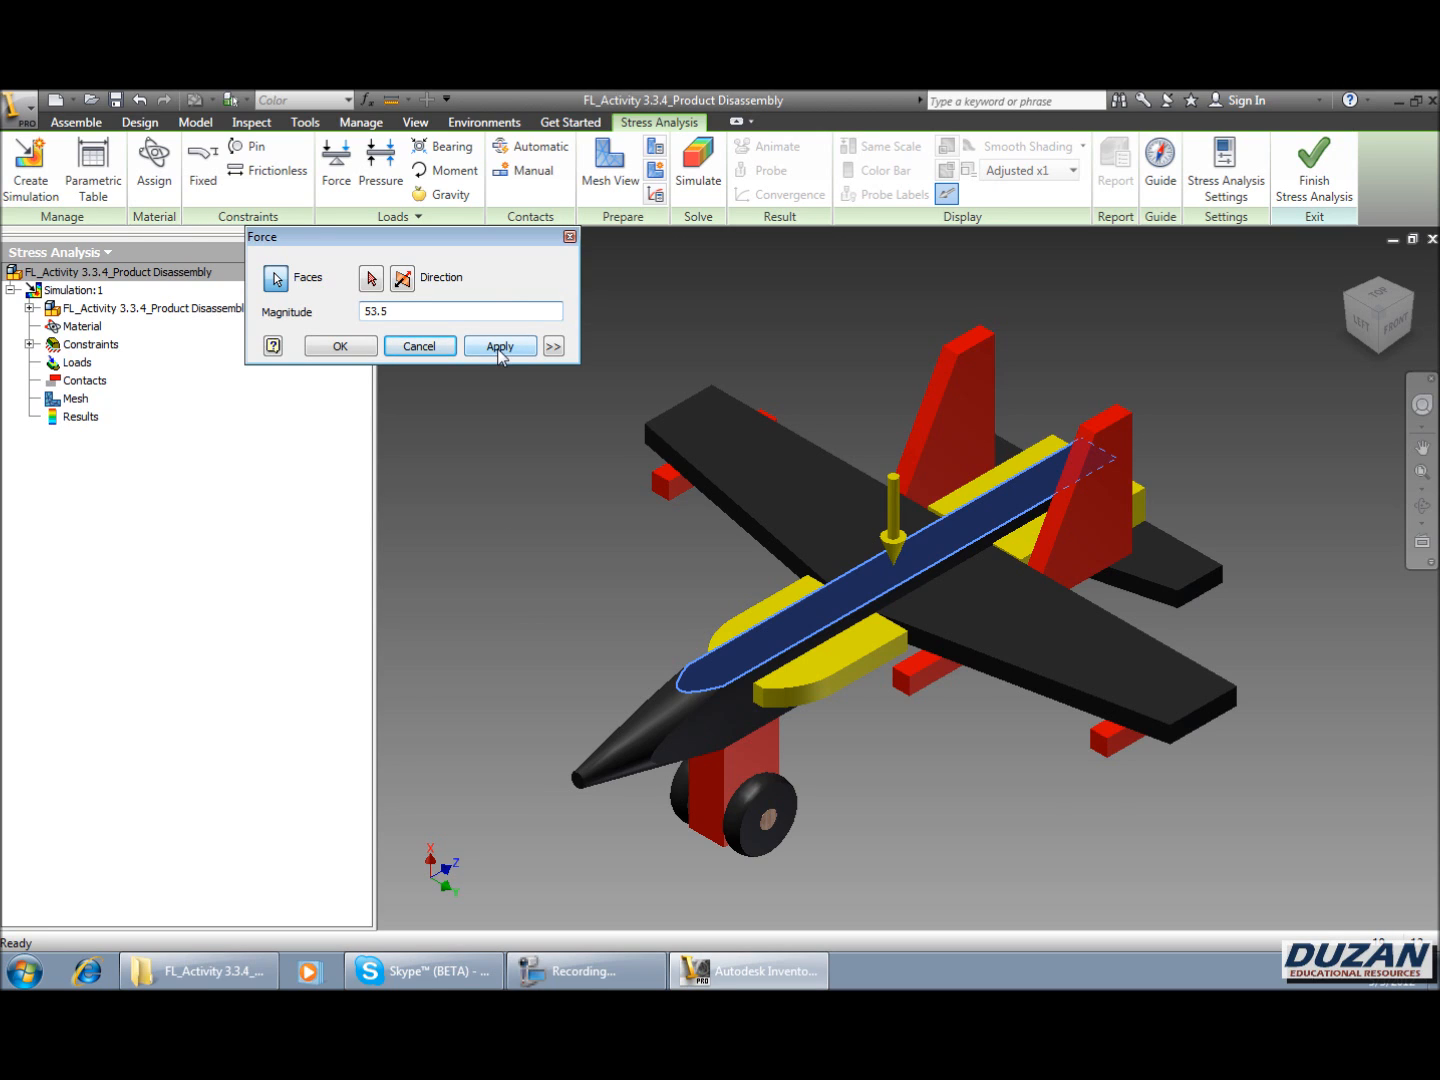
left_click(500, 345)
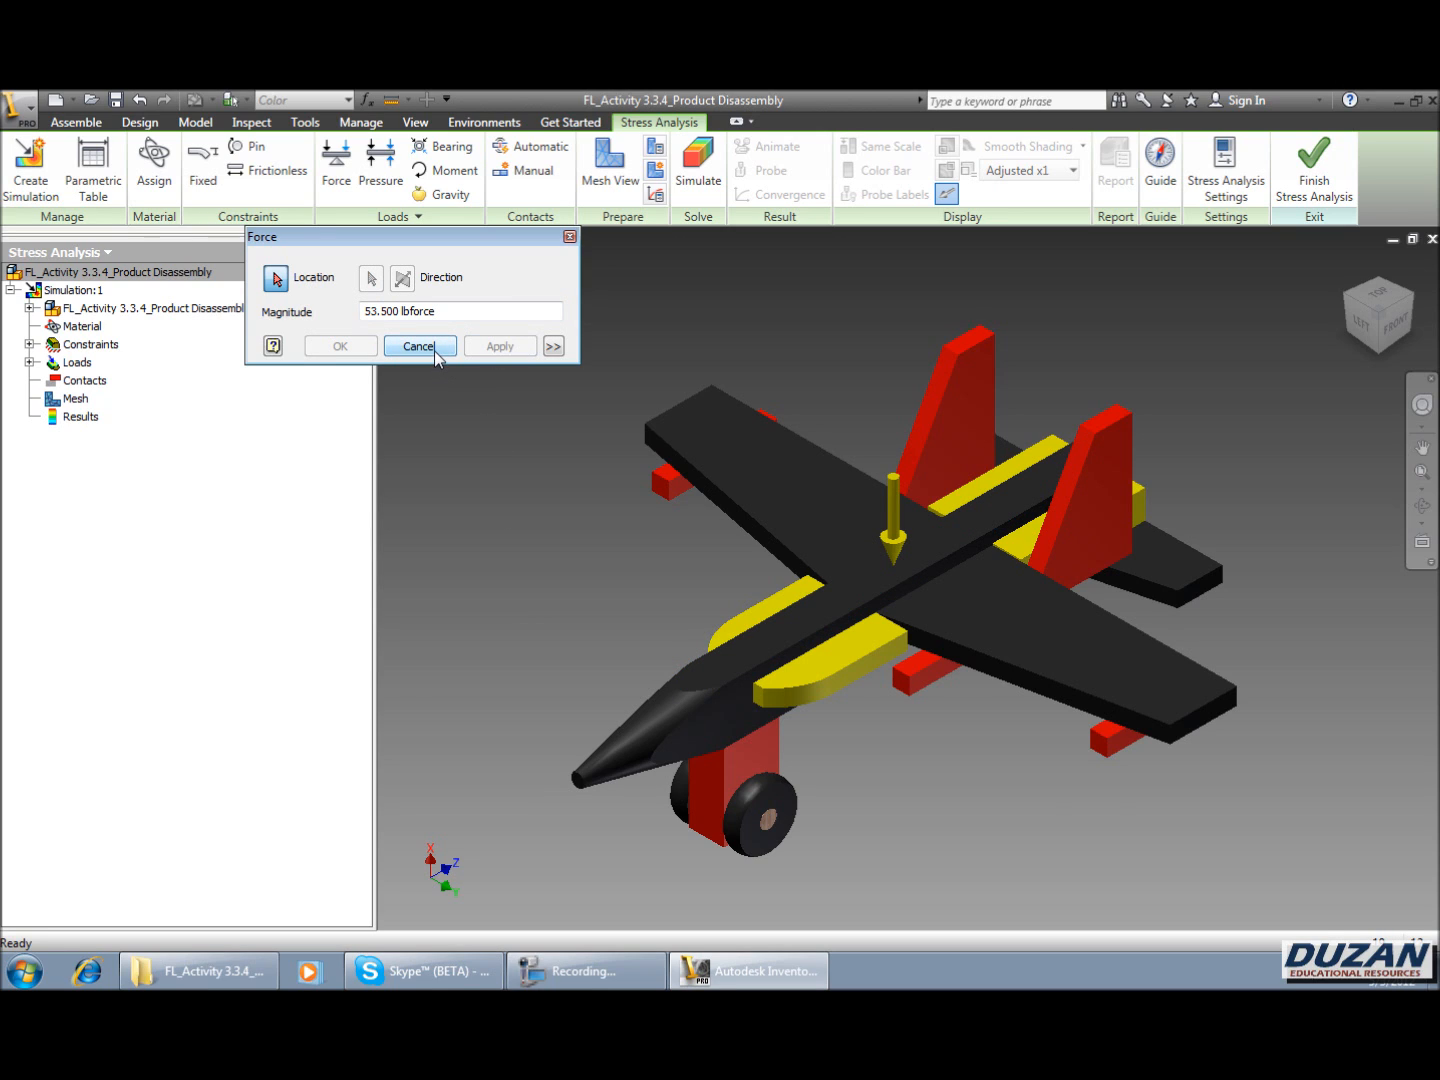
left_click(419, 345)
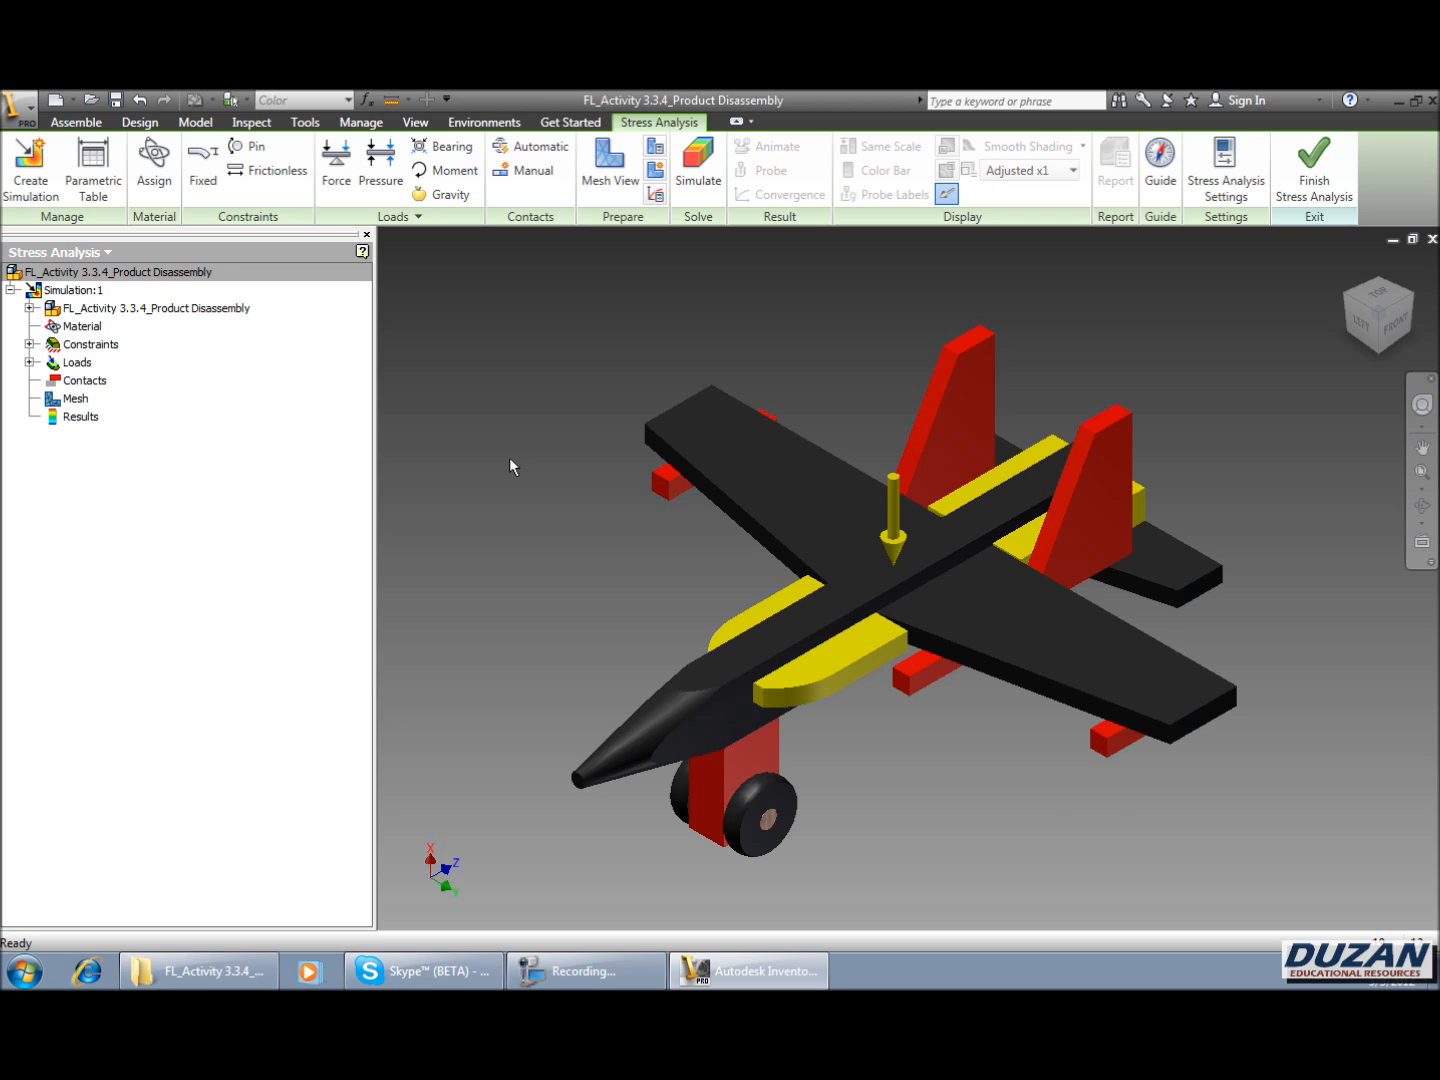
mouse_move(500, 458)
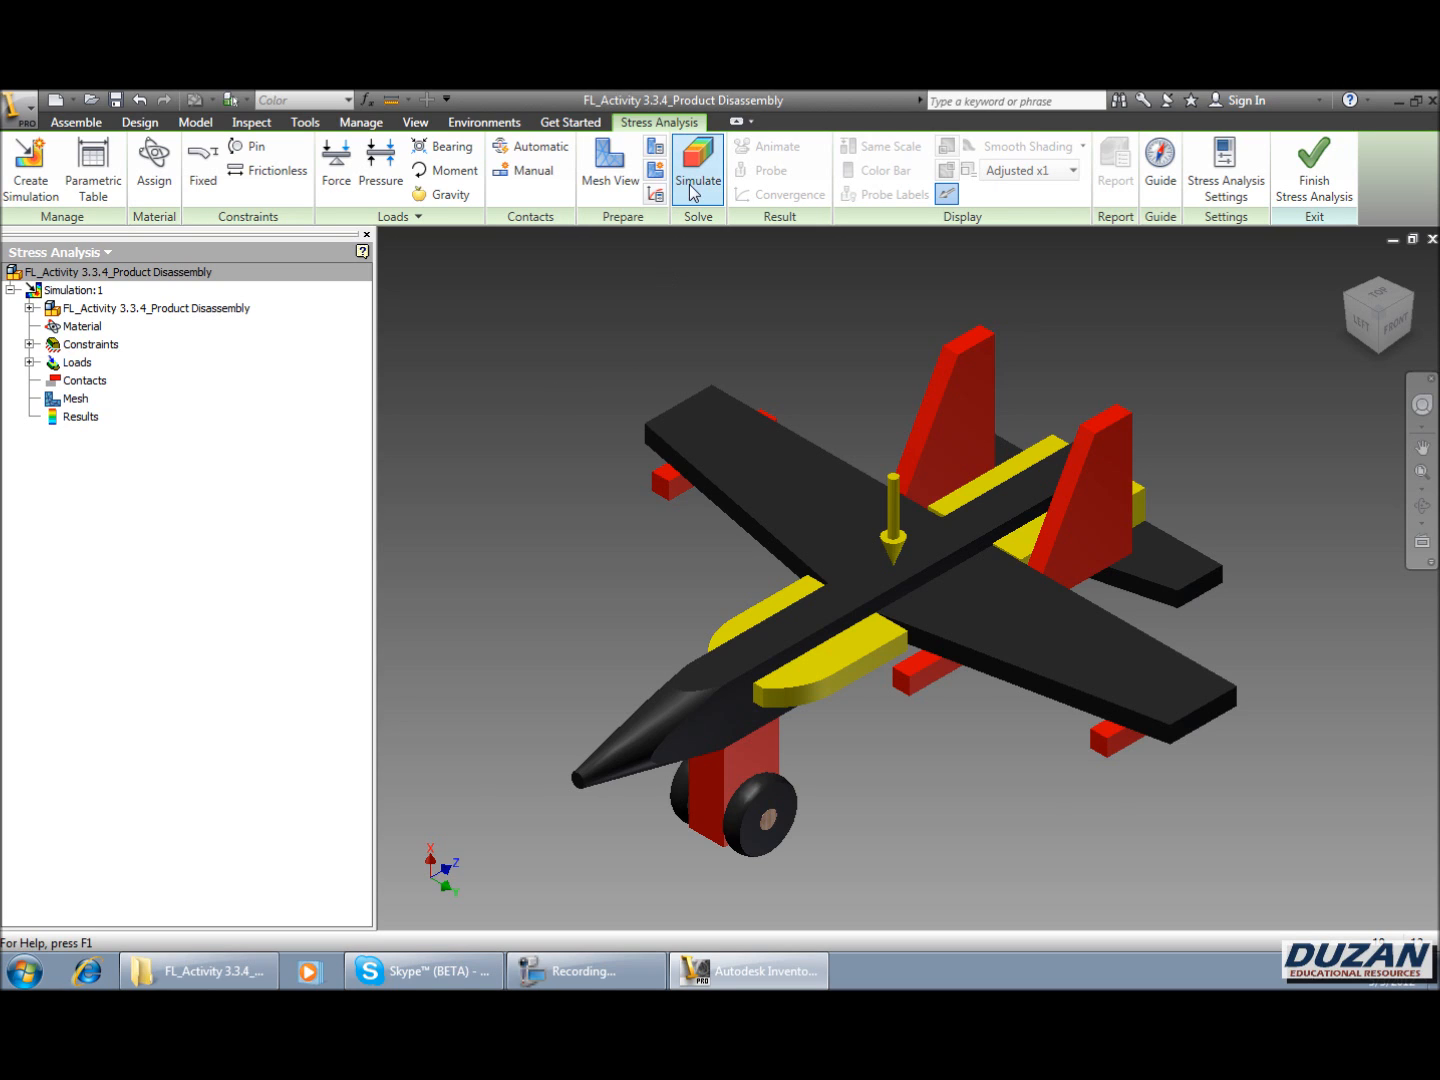
- Run Simulation:1 from the Simulate dialog
left_click(697, 165)
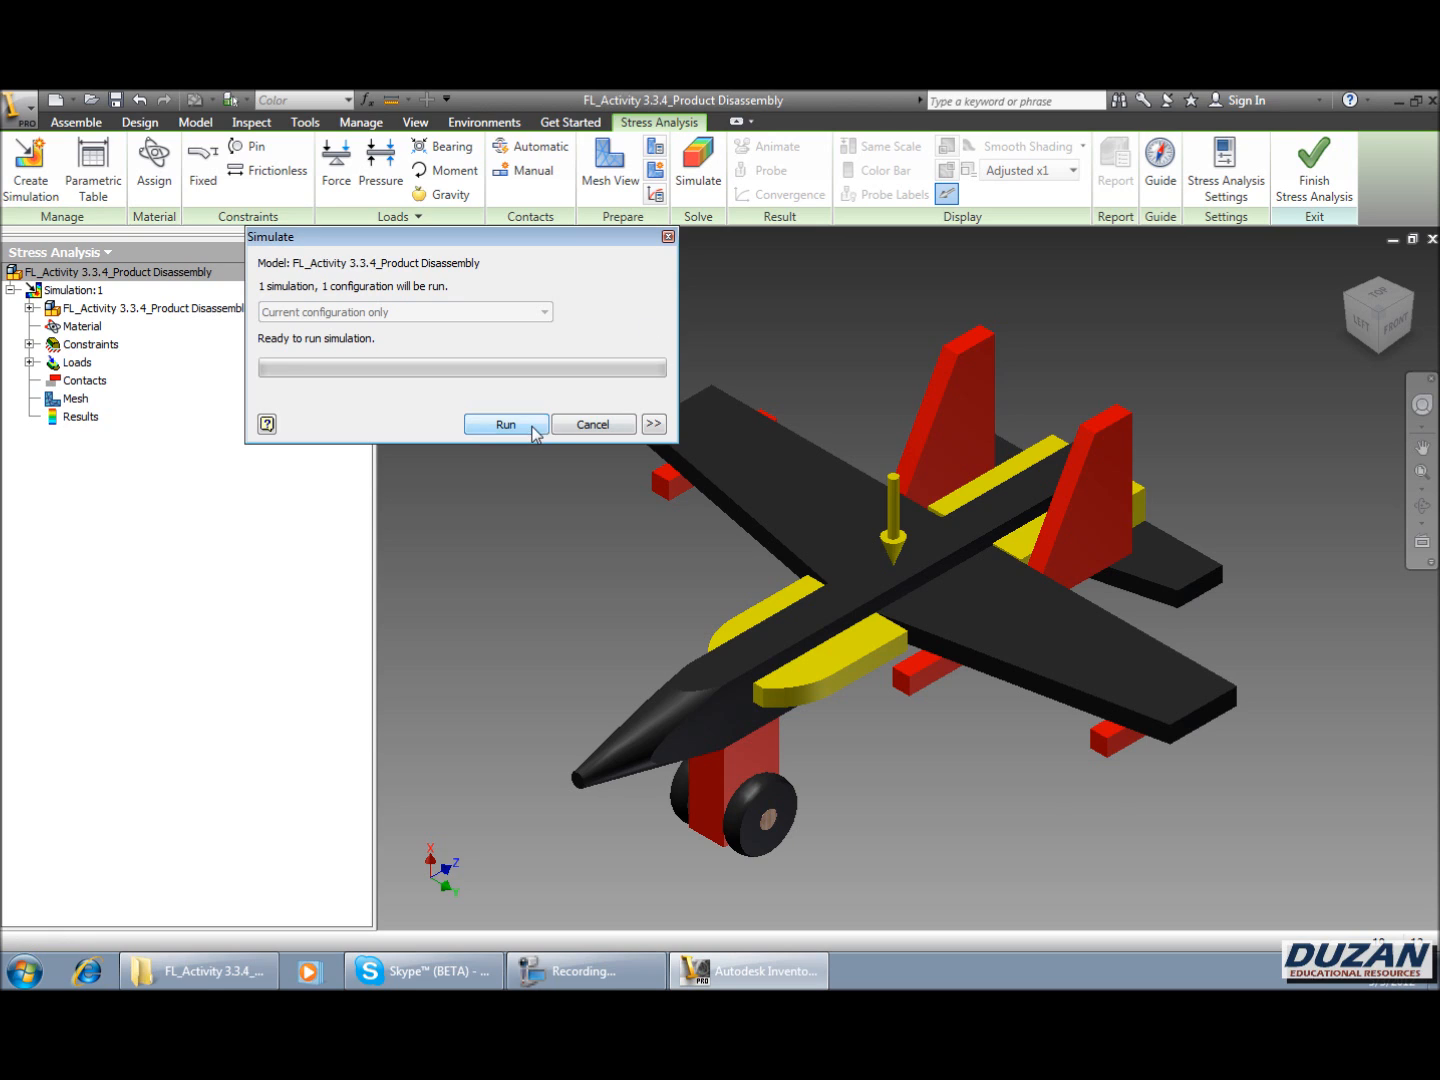
left_click(505, 424)
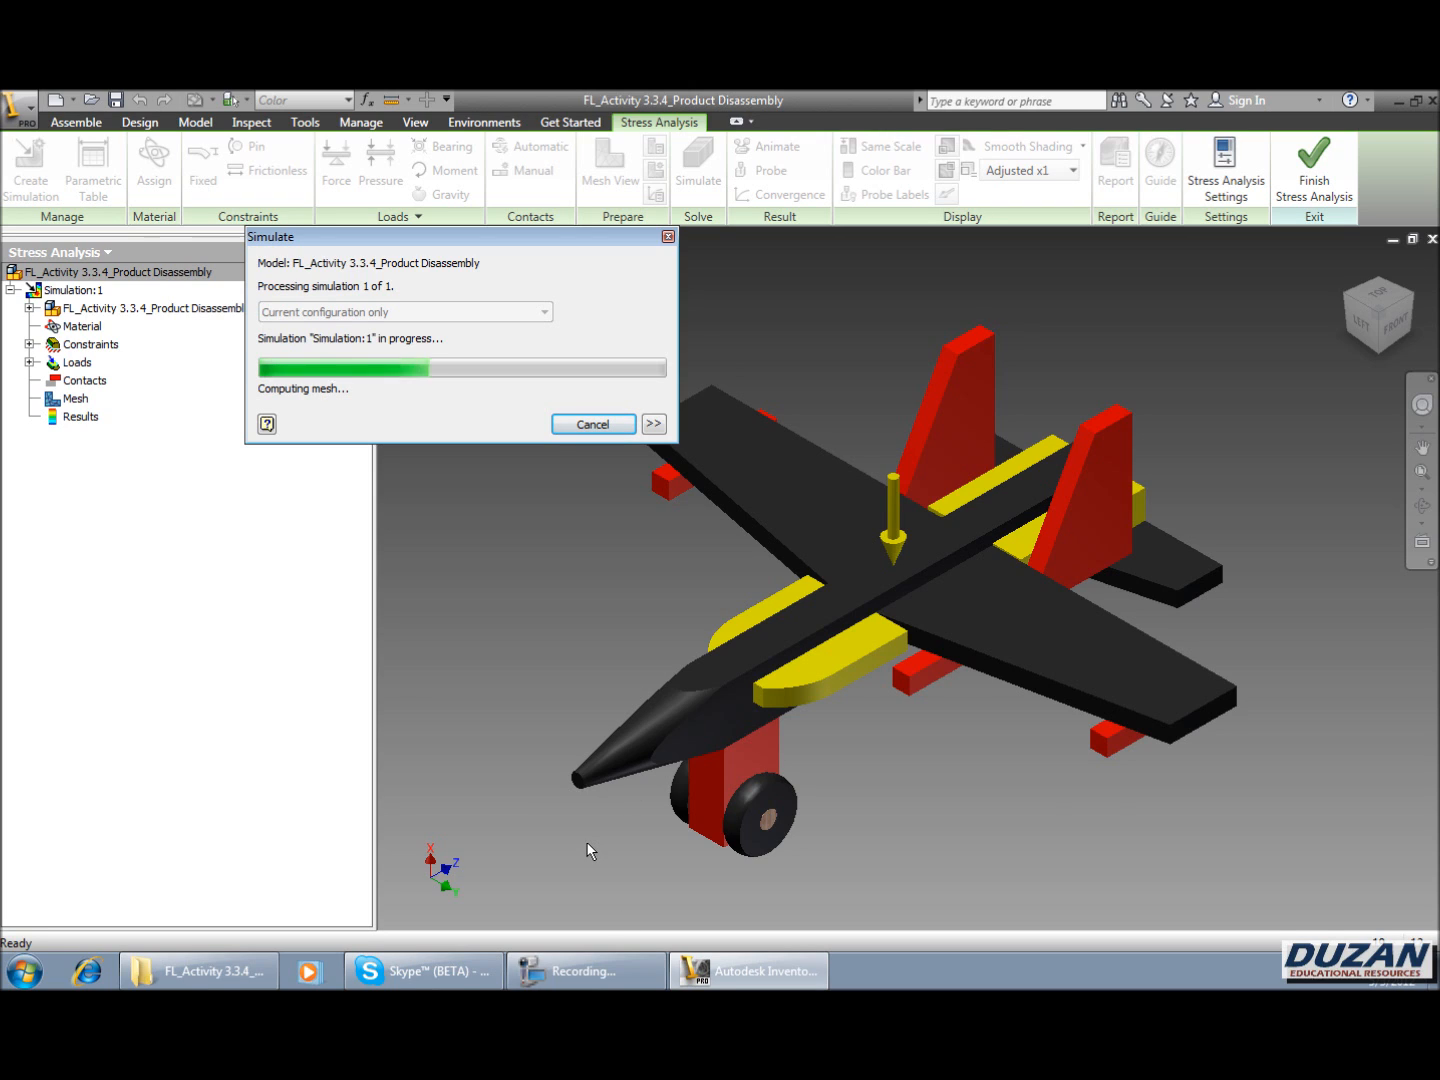
mouse_move(590, 884)
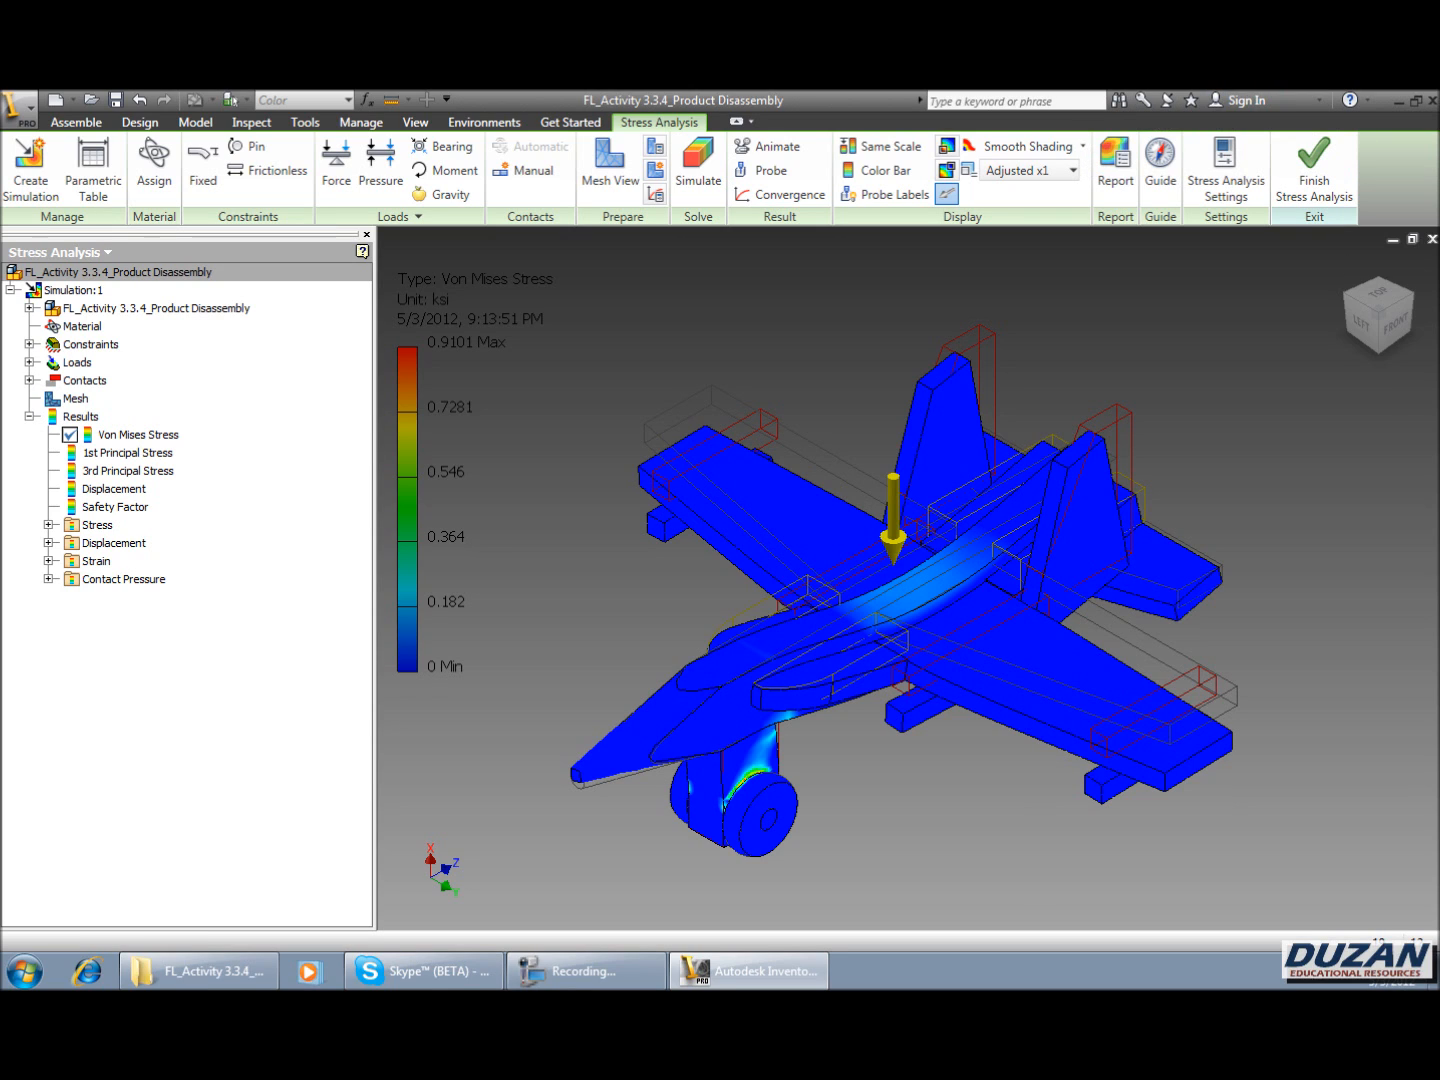
mouse_move(1248, 421)
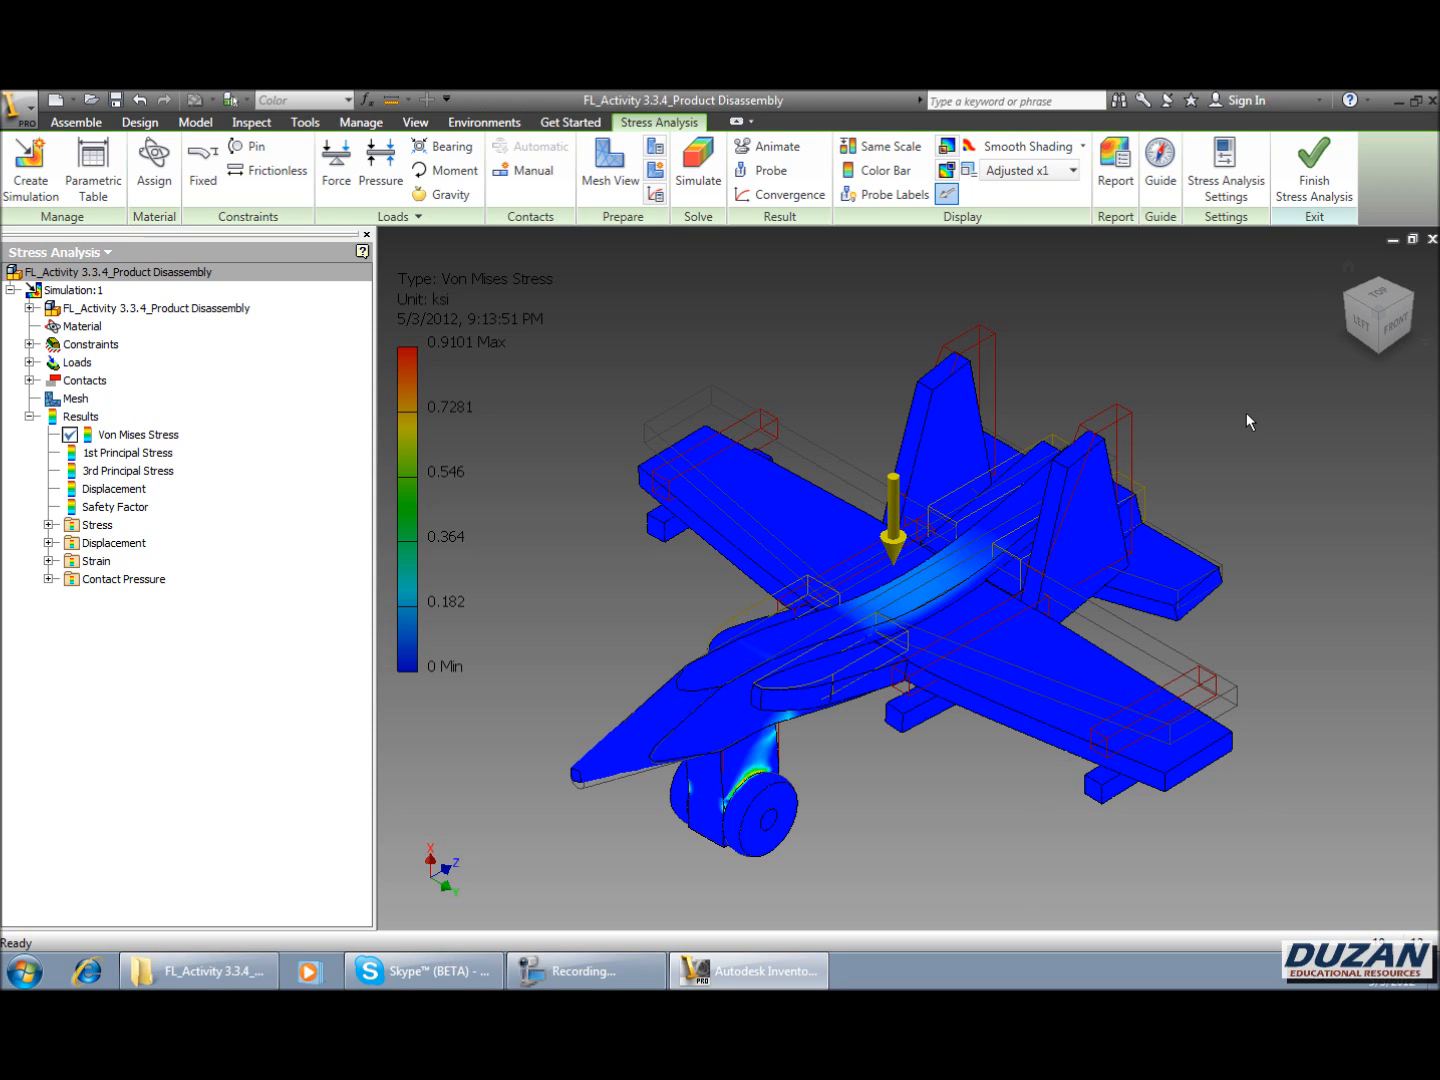
- Switch the deformation display to Adjusted x0.5, then Adjusted x5
left_click(1073, 170)
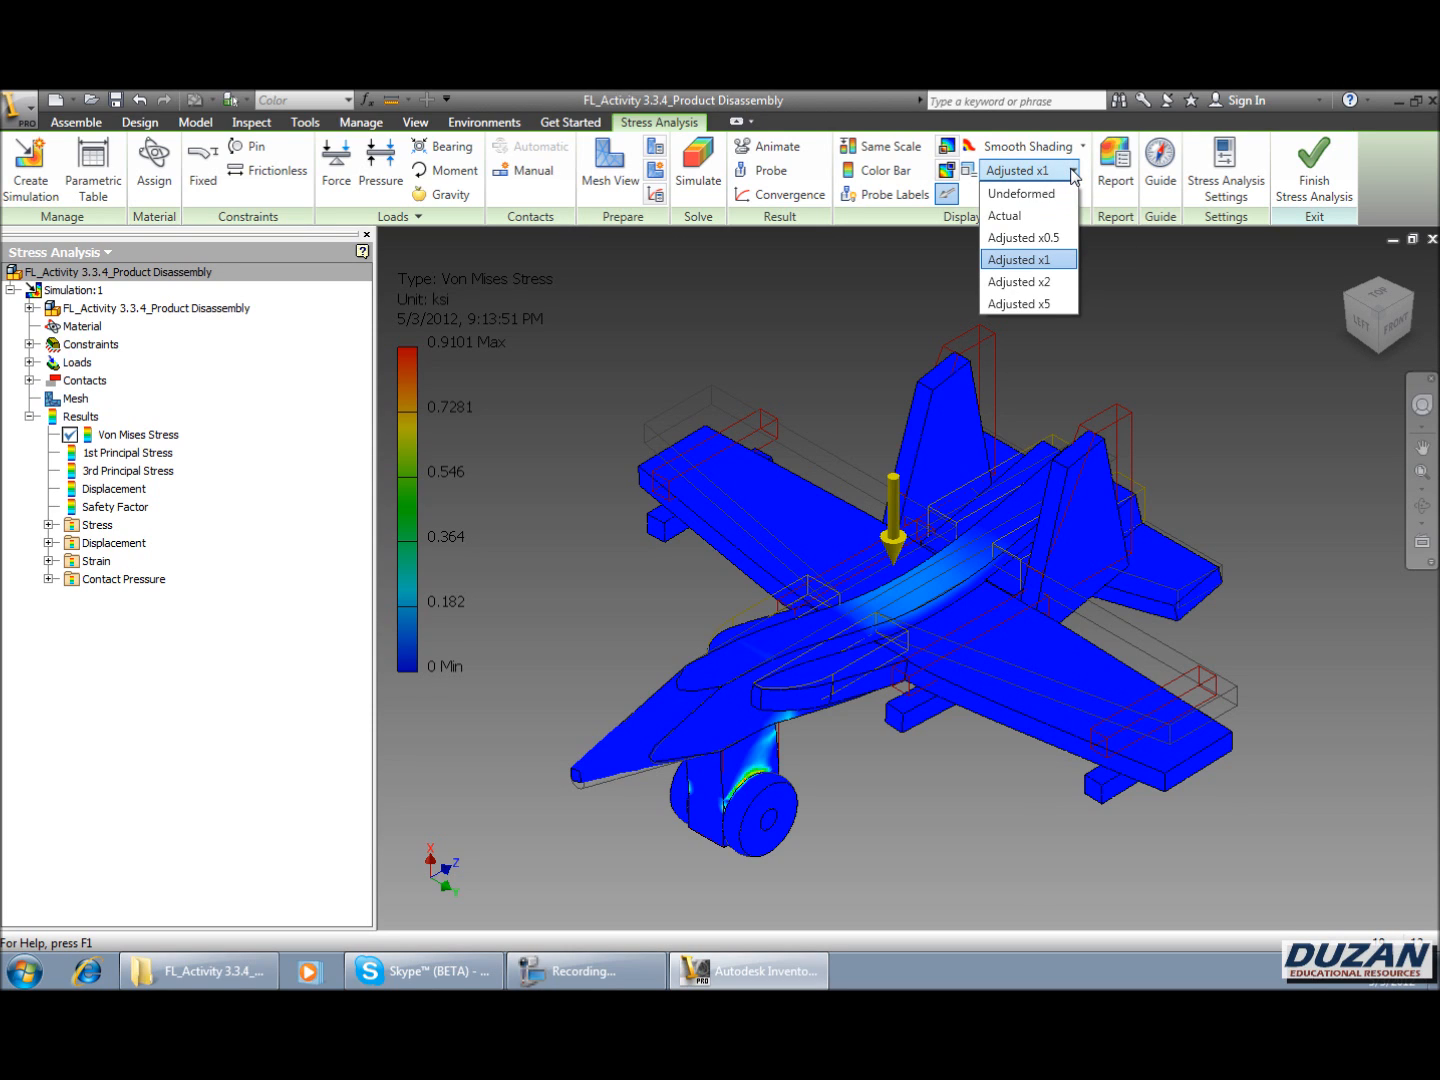
mouse_move(1029, 215)
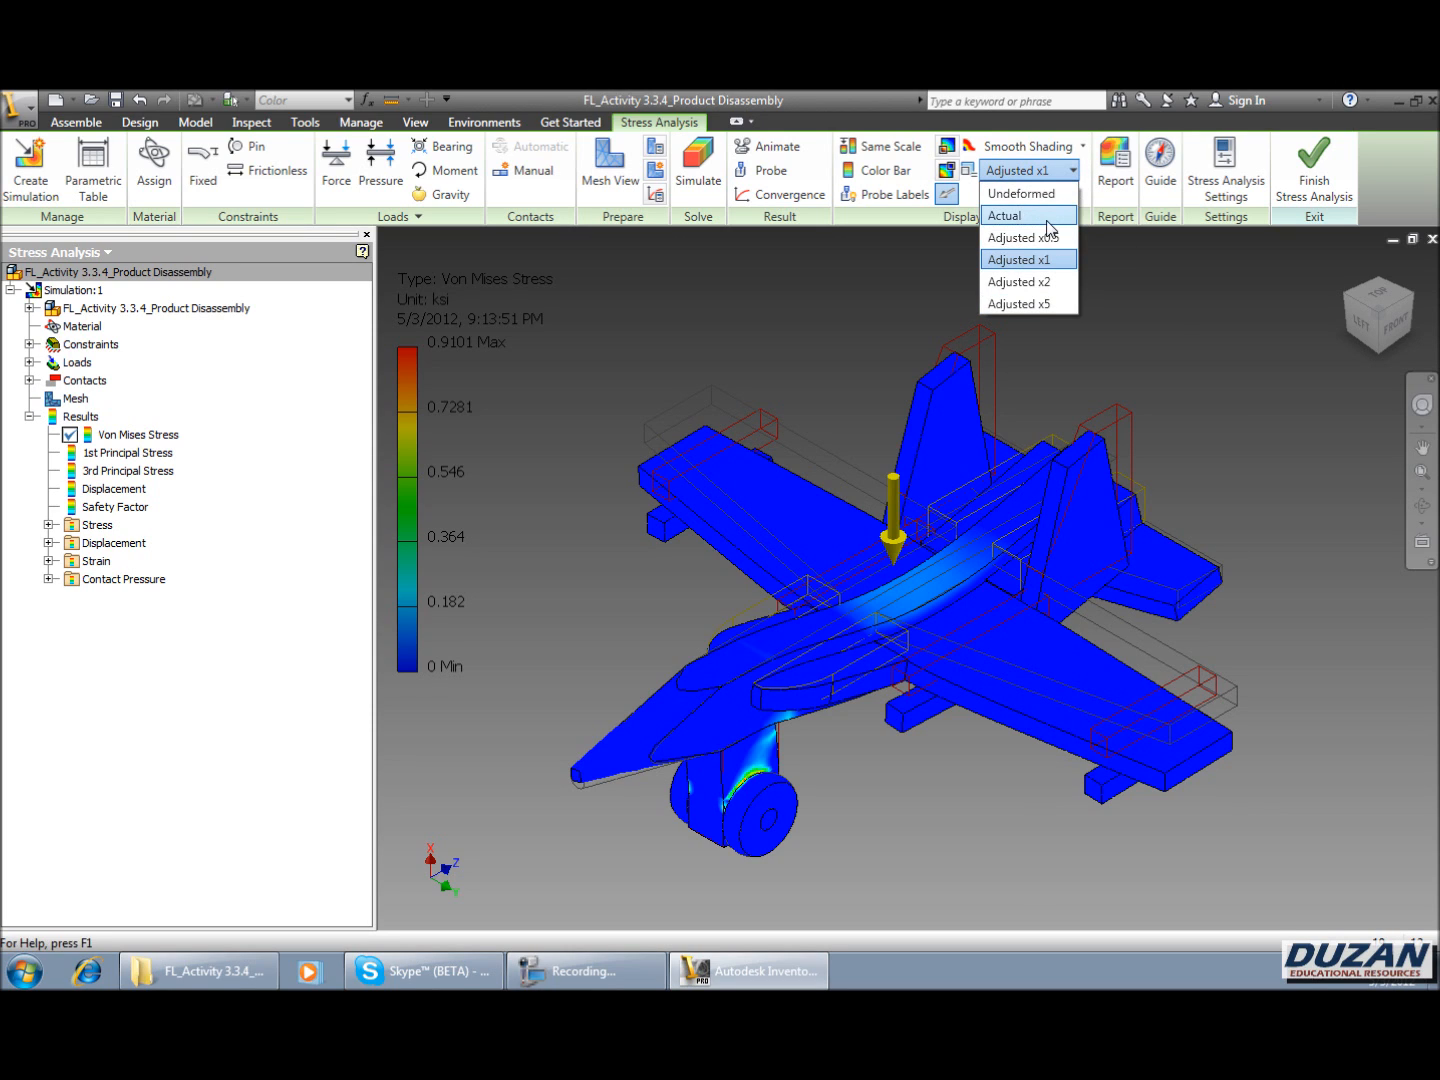
mouse_move(1028, 260)
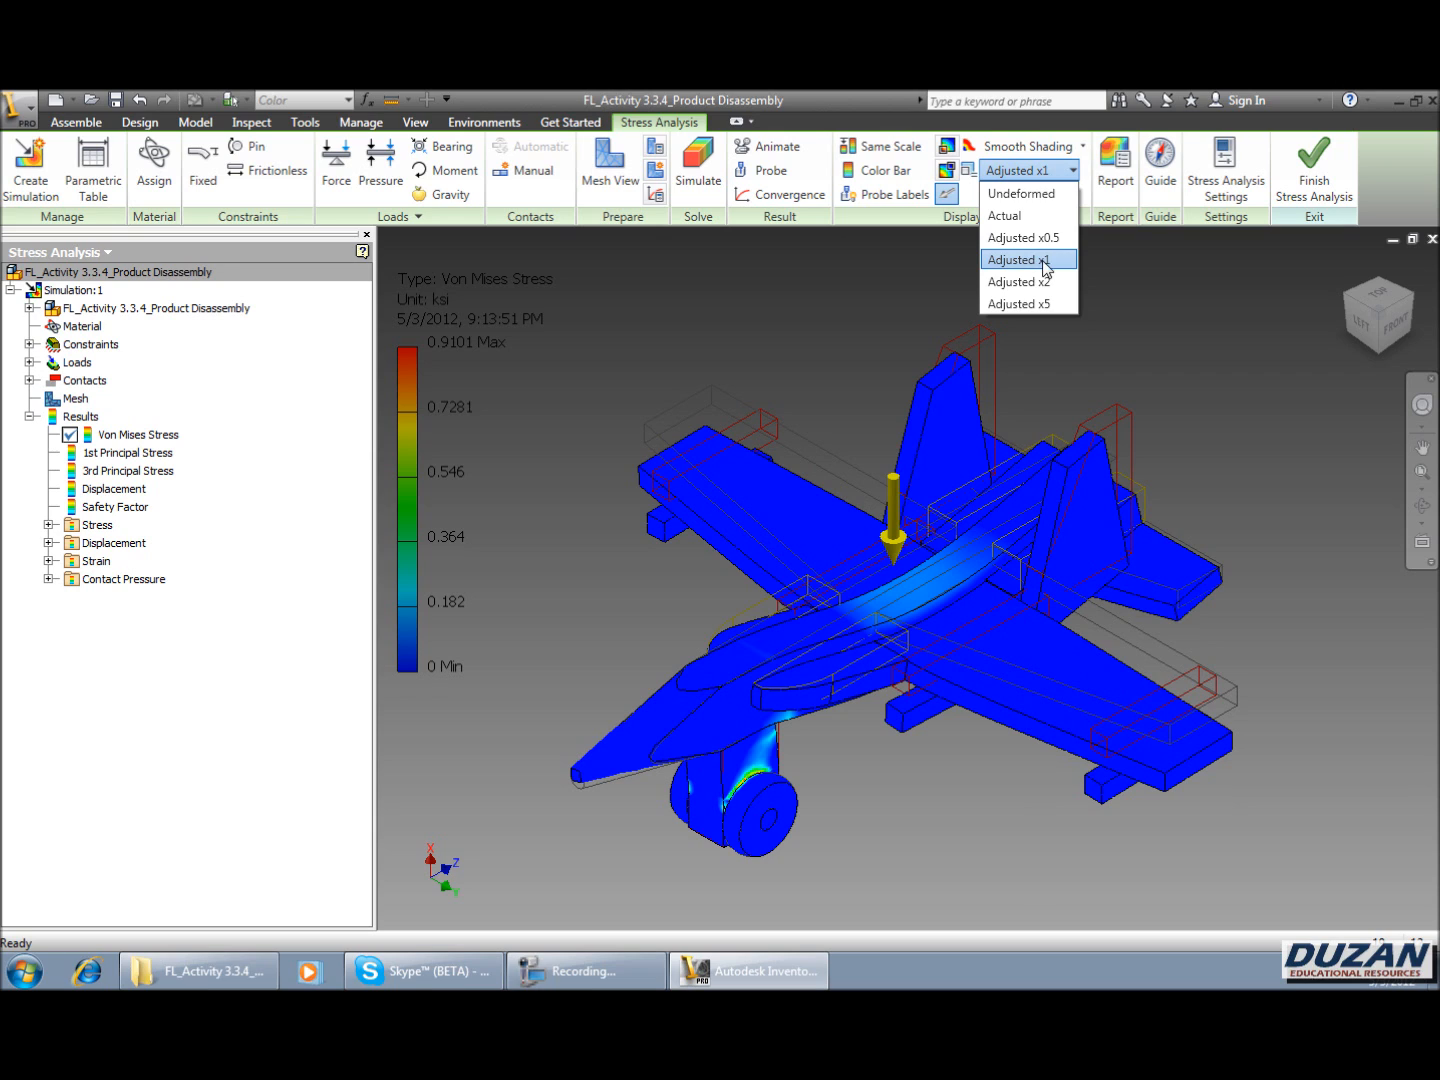
left_click(1018, 259)
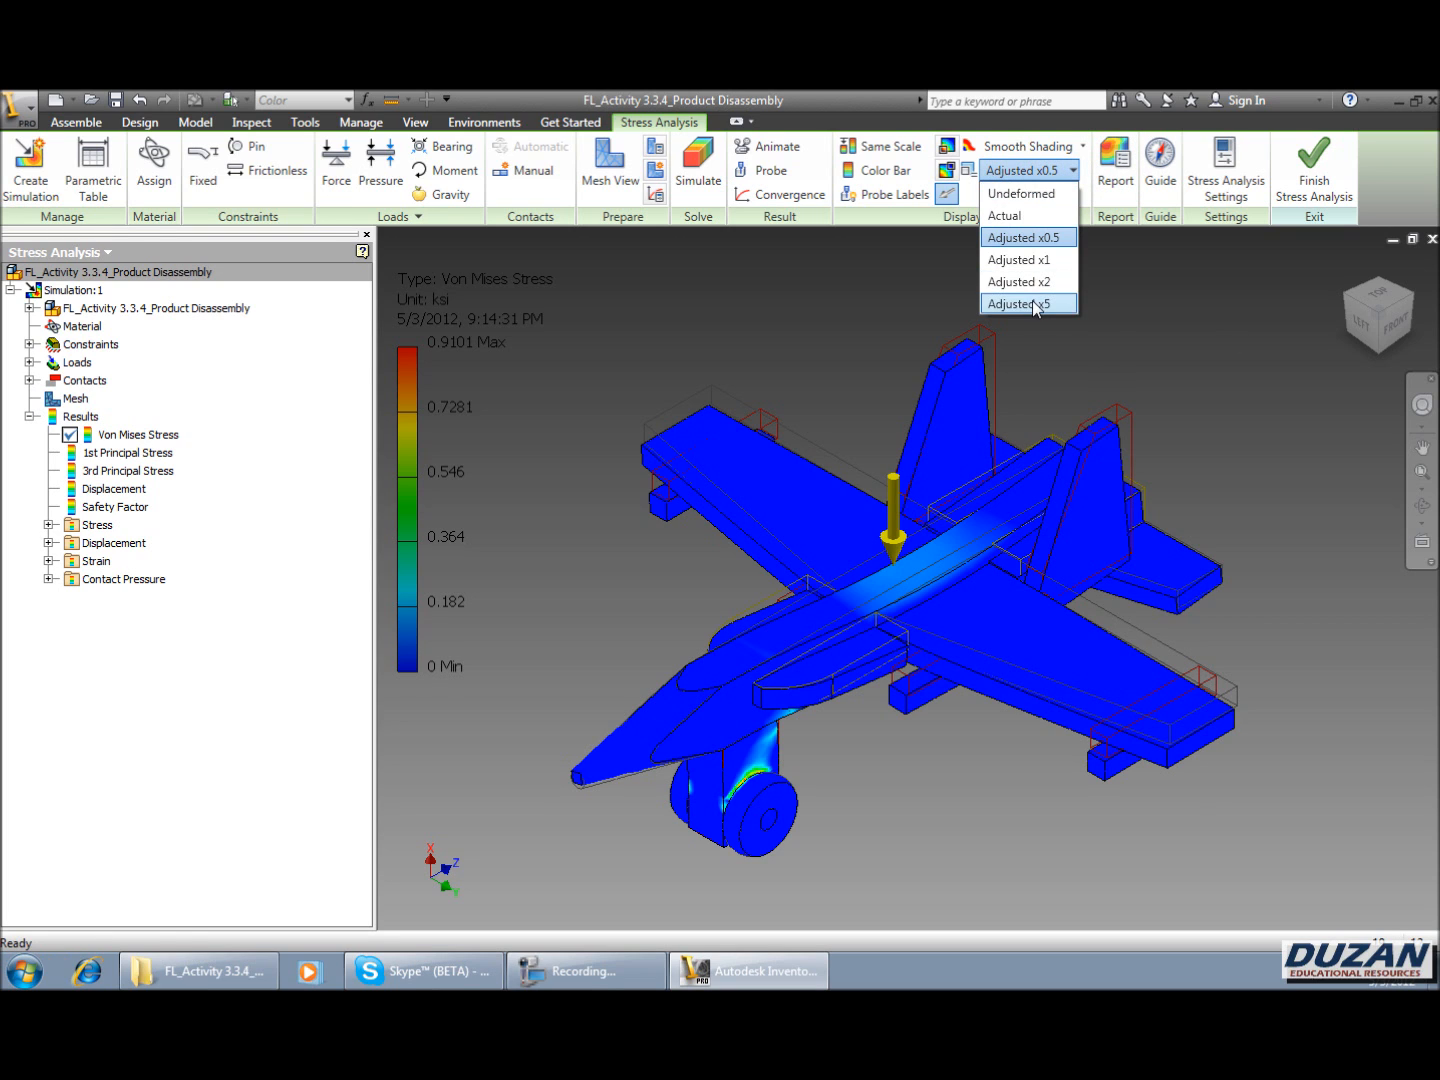
left_click(1018, 303)
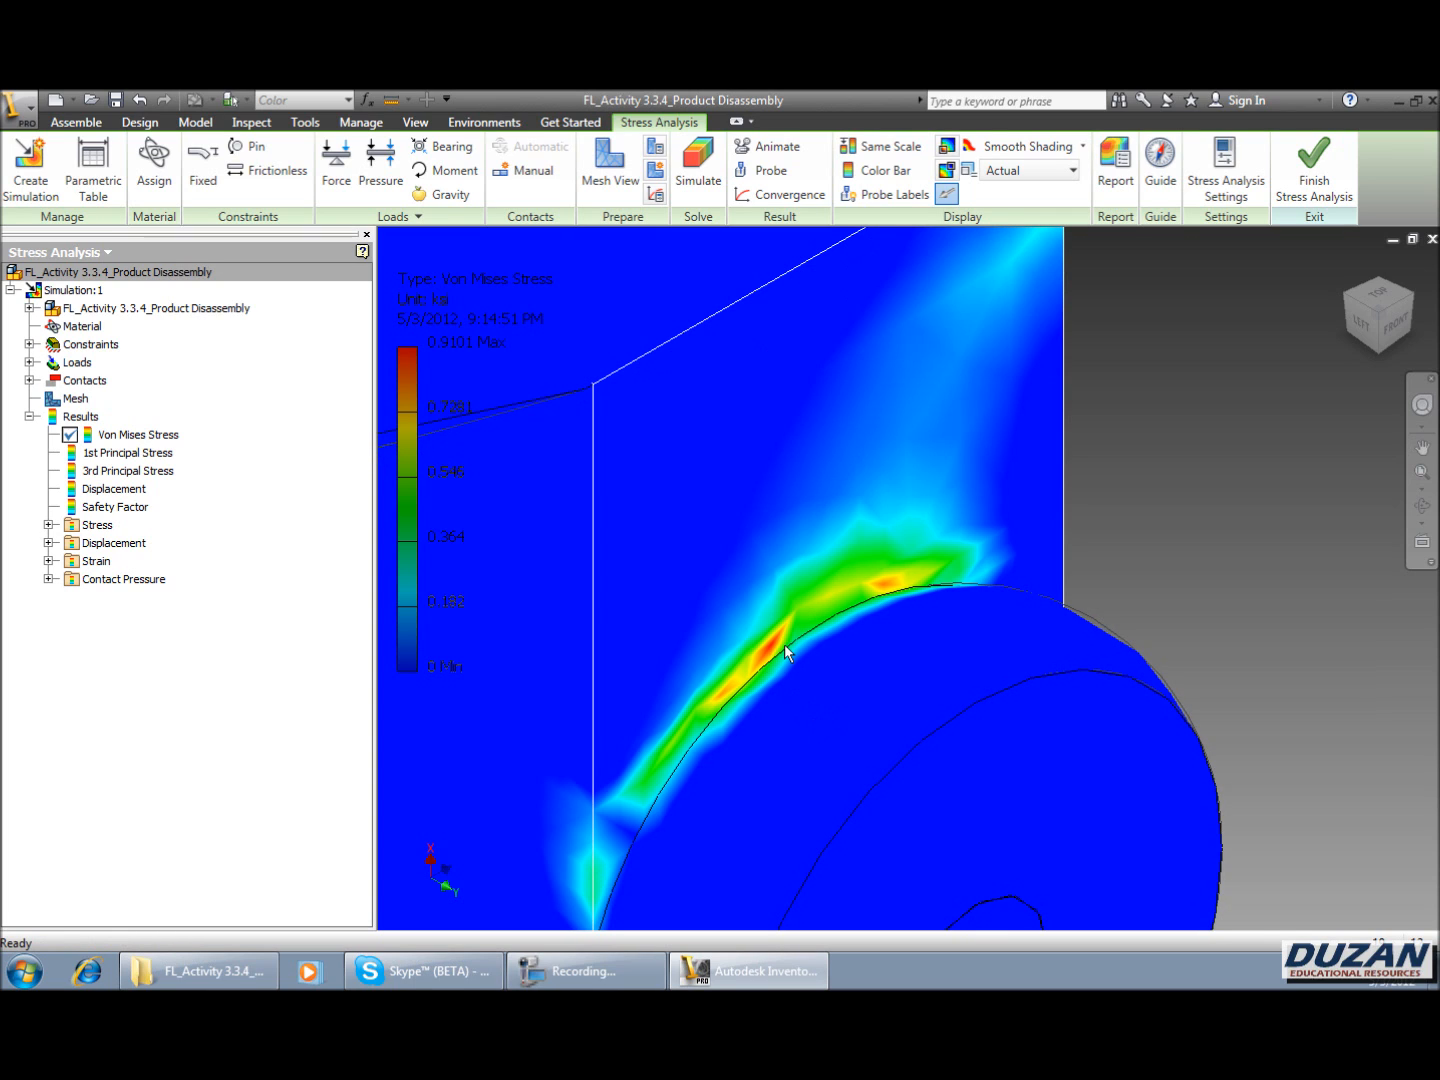
- Zoom out and orbit to an angled view of the whole stress-coloured jet
left_click_drag(790, 650, 810, 575)
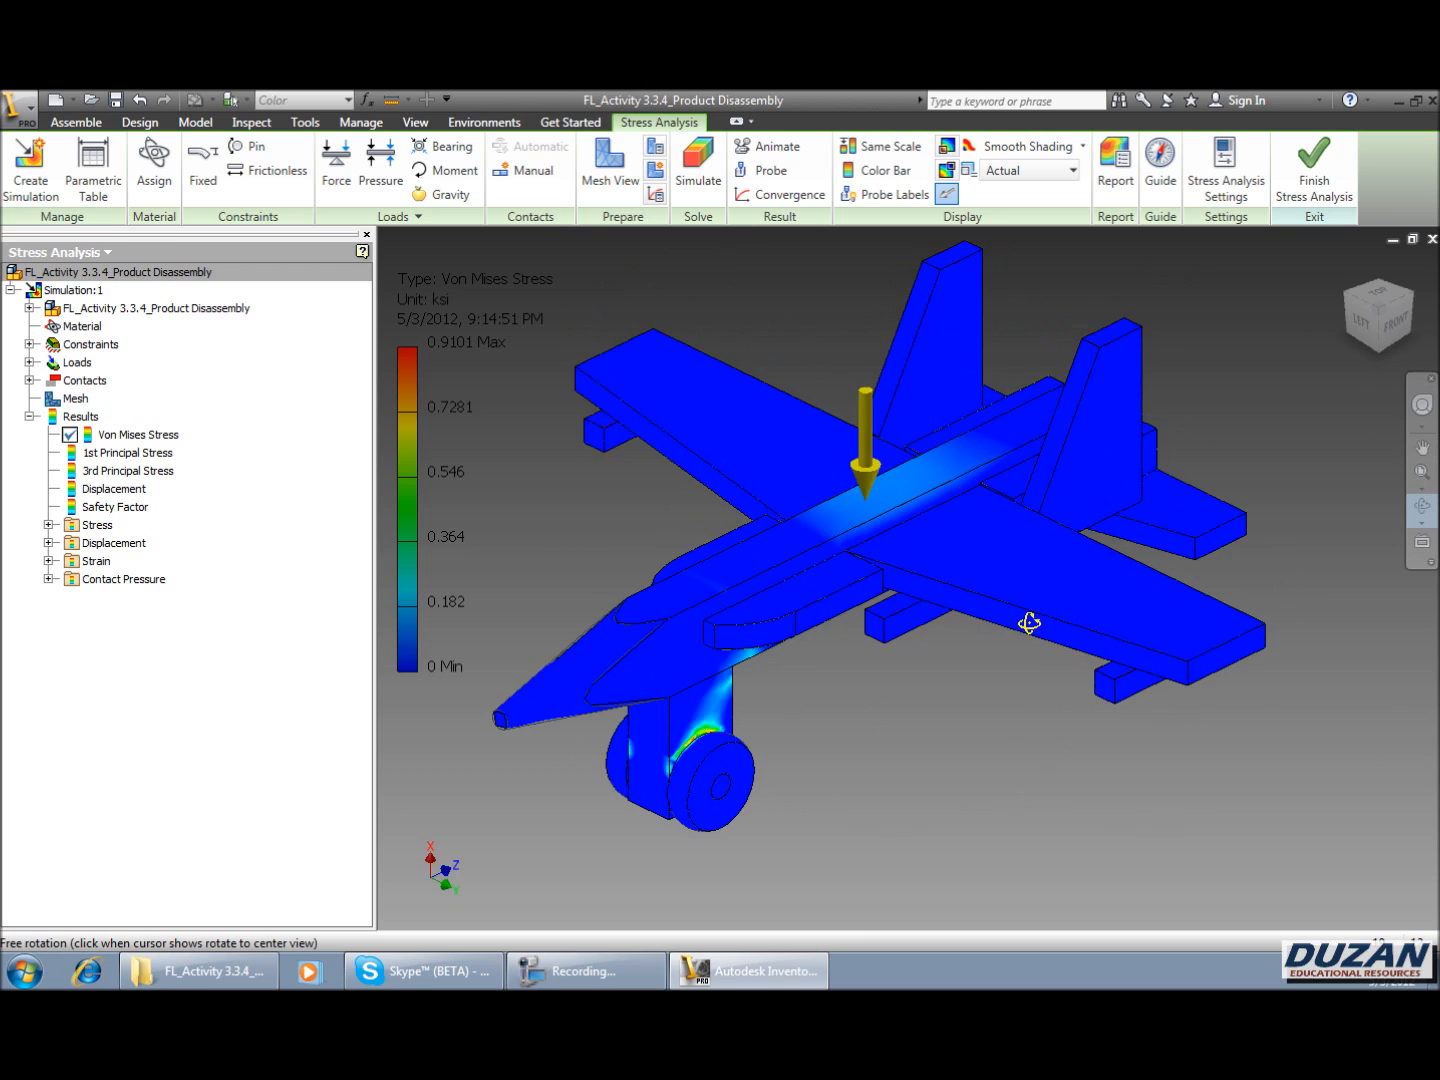
left_click_drag(1029, 623, 1199, 493)
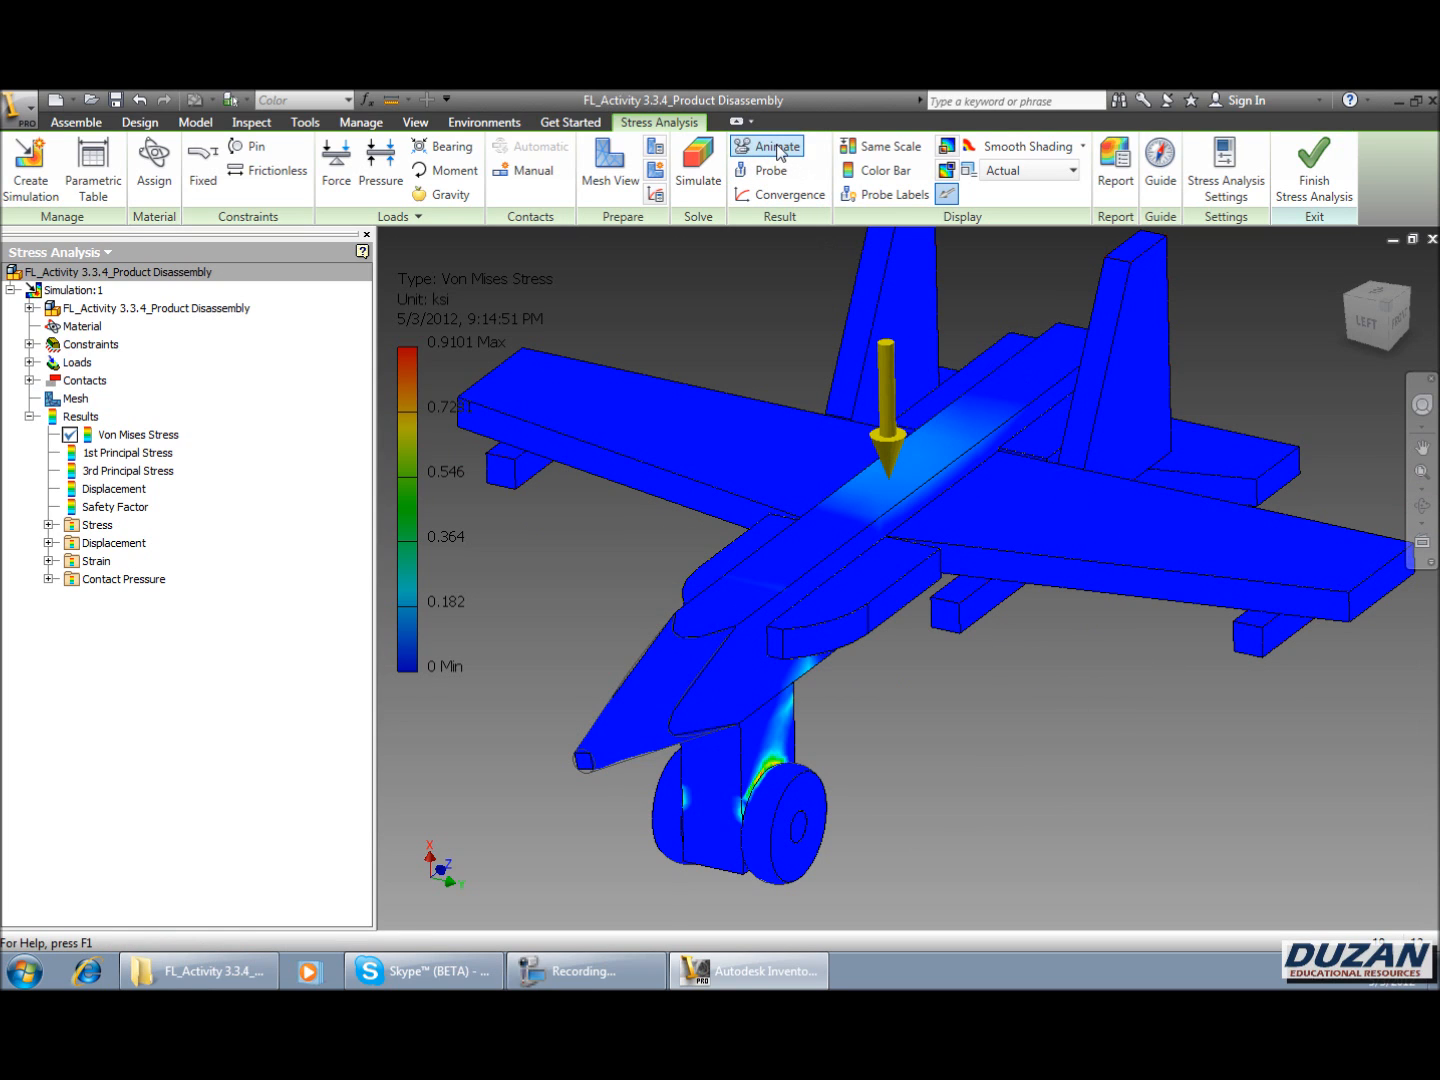
- Play the Von Mises stress animation and start recording it to video
left_click(768, 146)
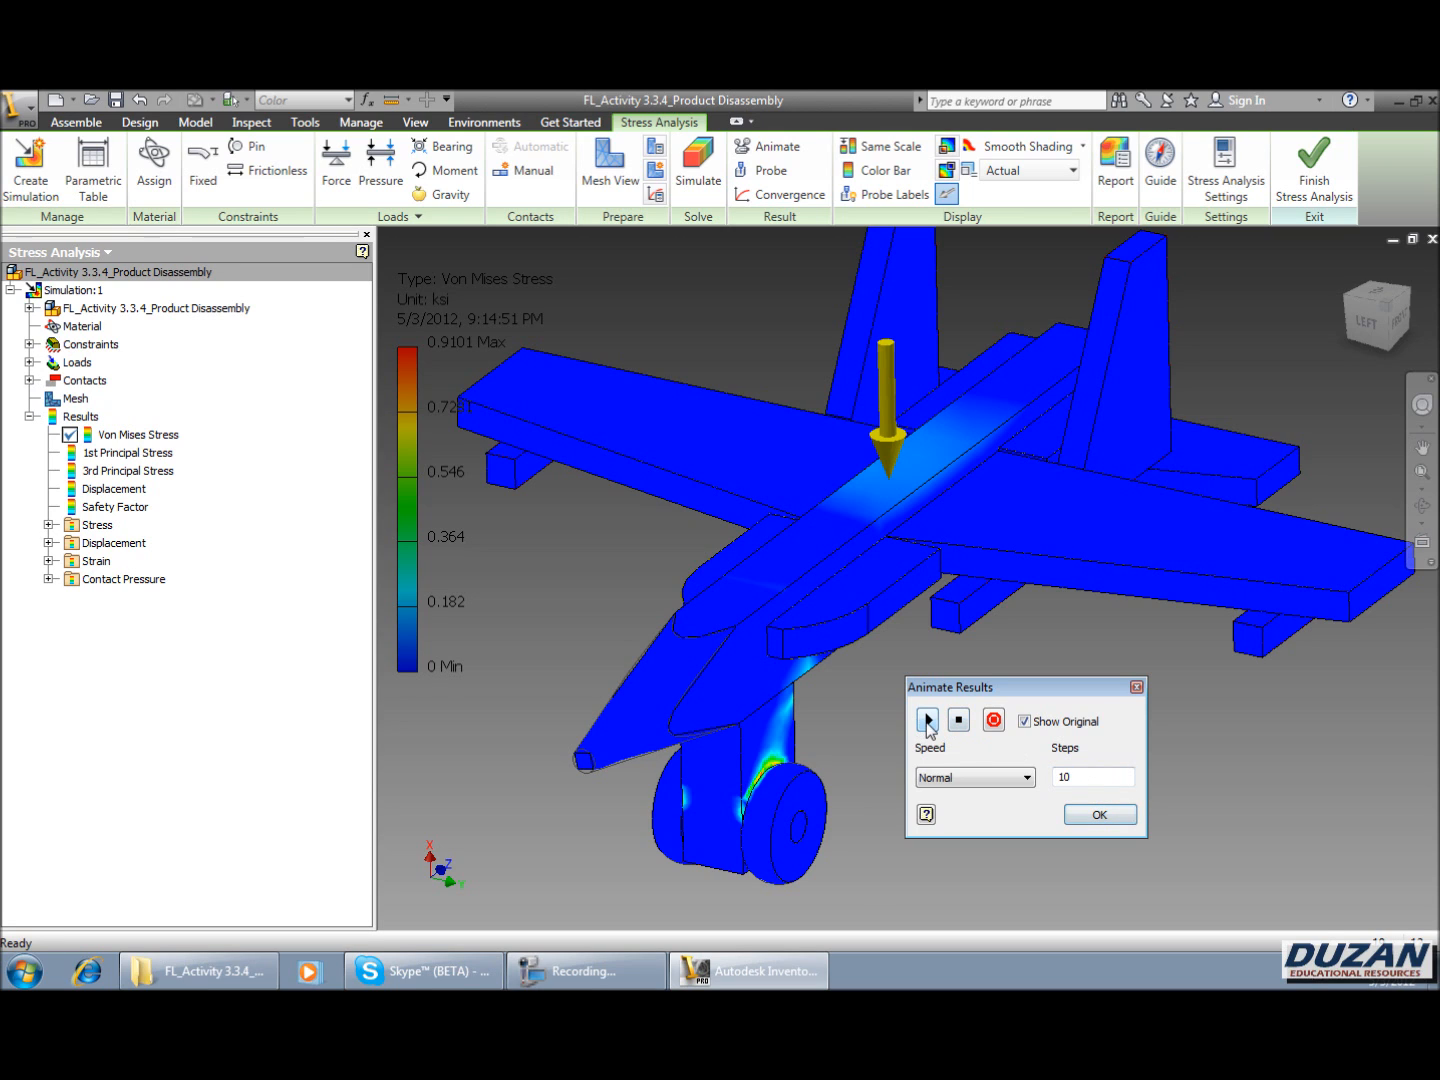
left_click(926, 720)
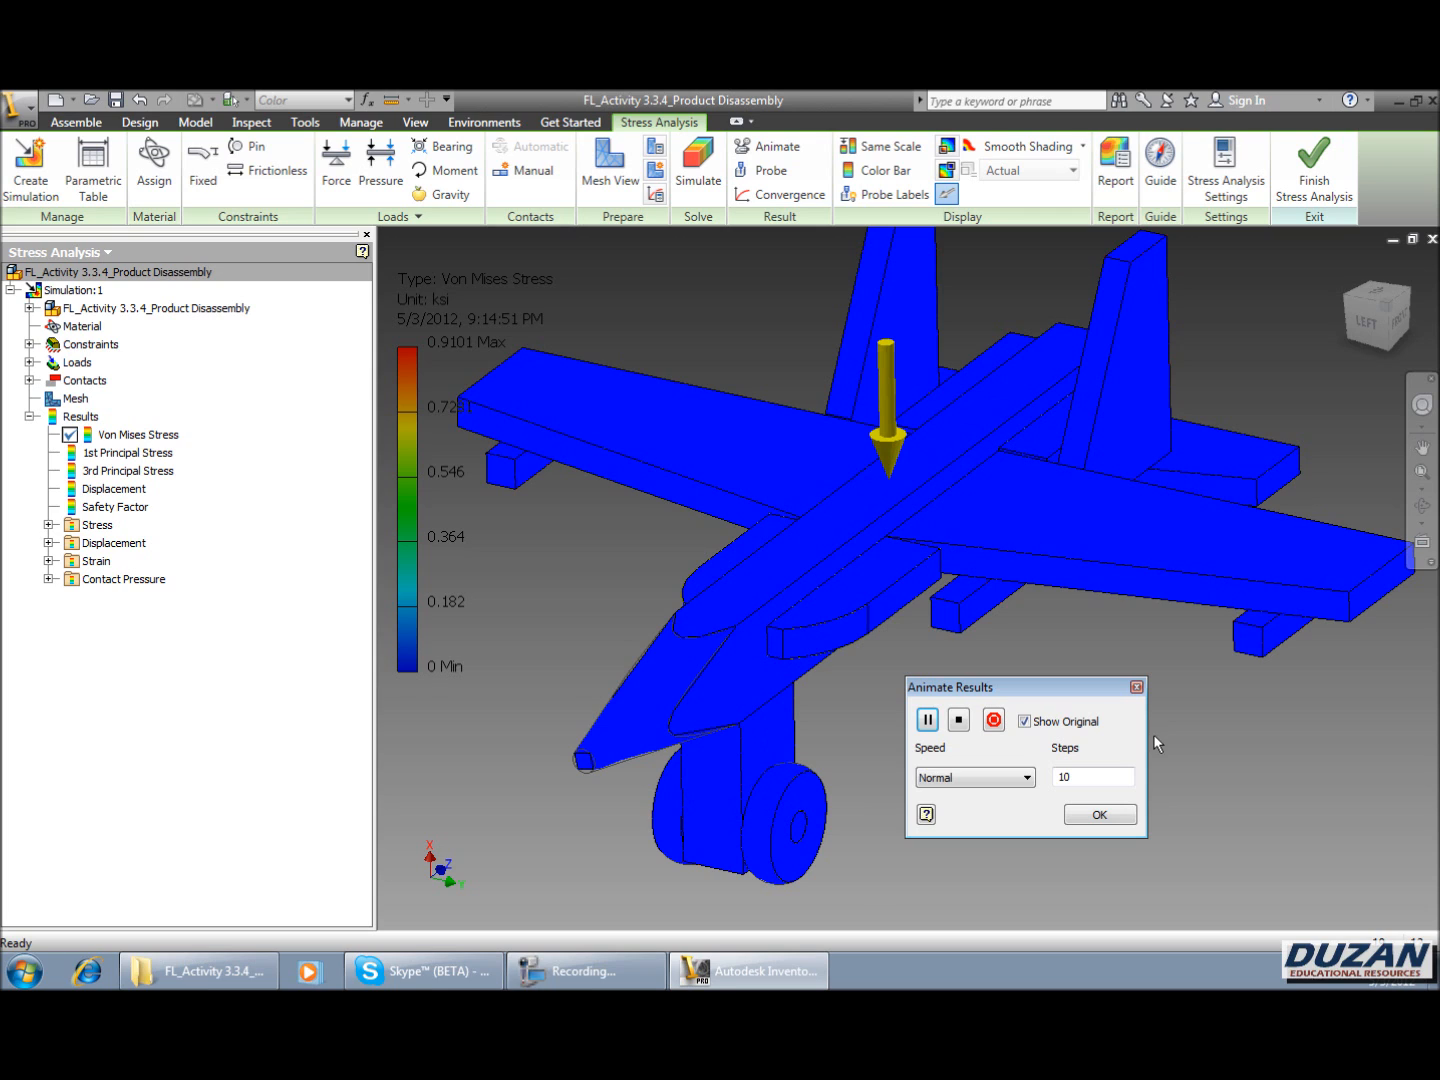
left_click(1025, 721)
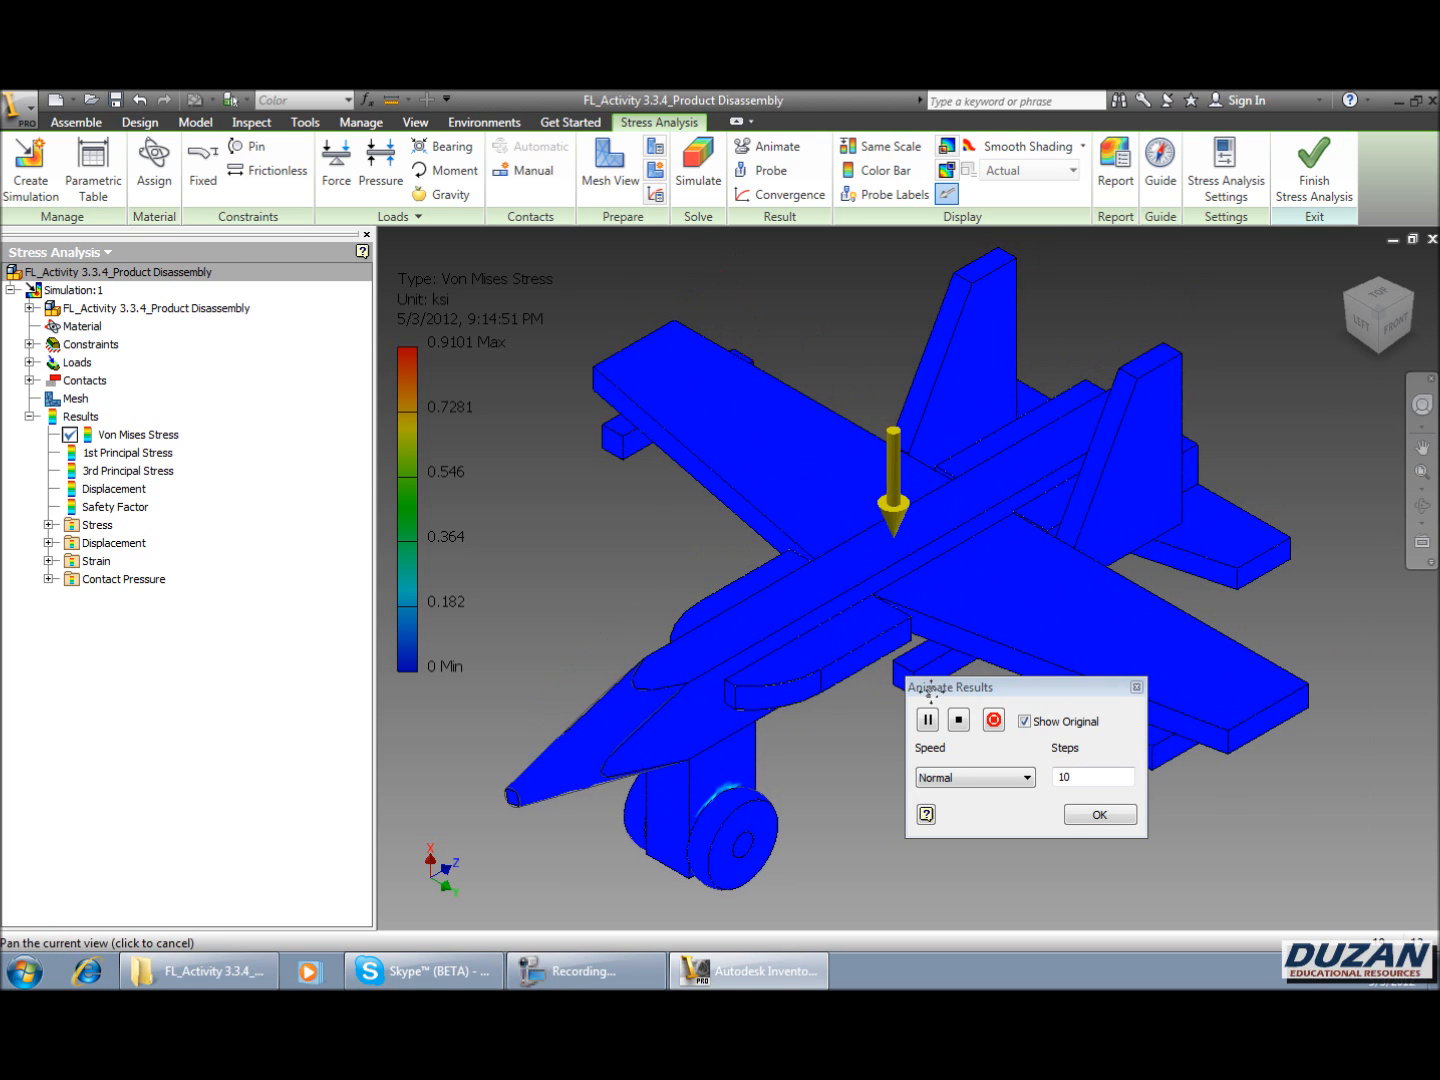
left_click_drag(948, 687, 997, 765)
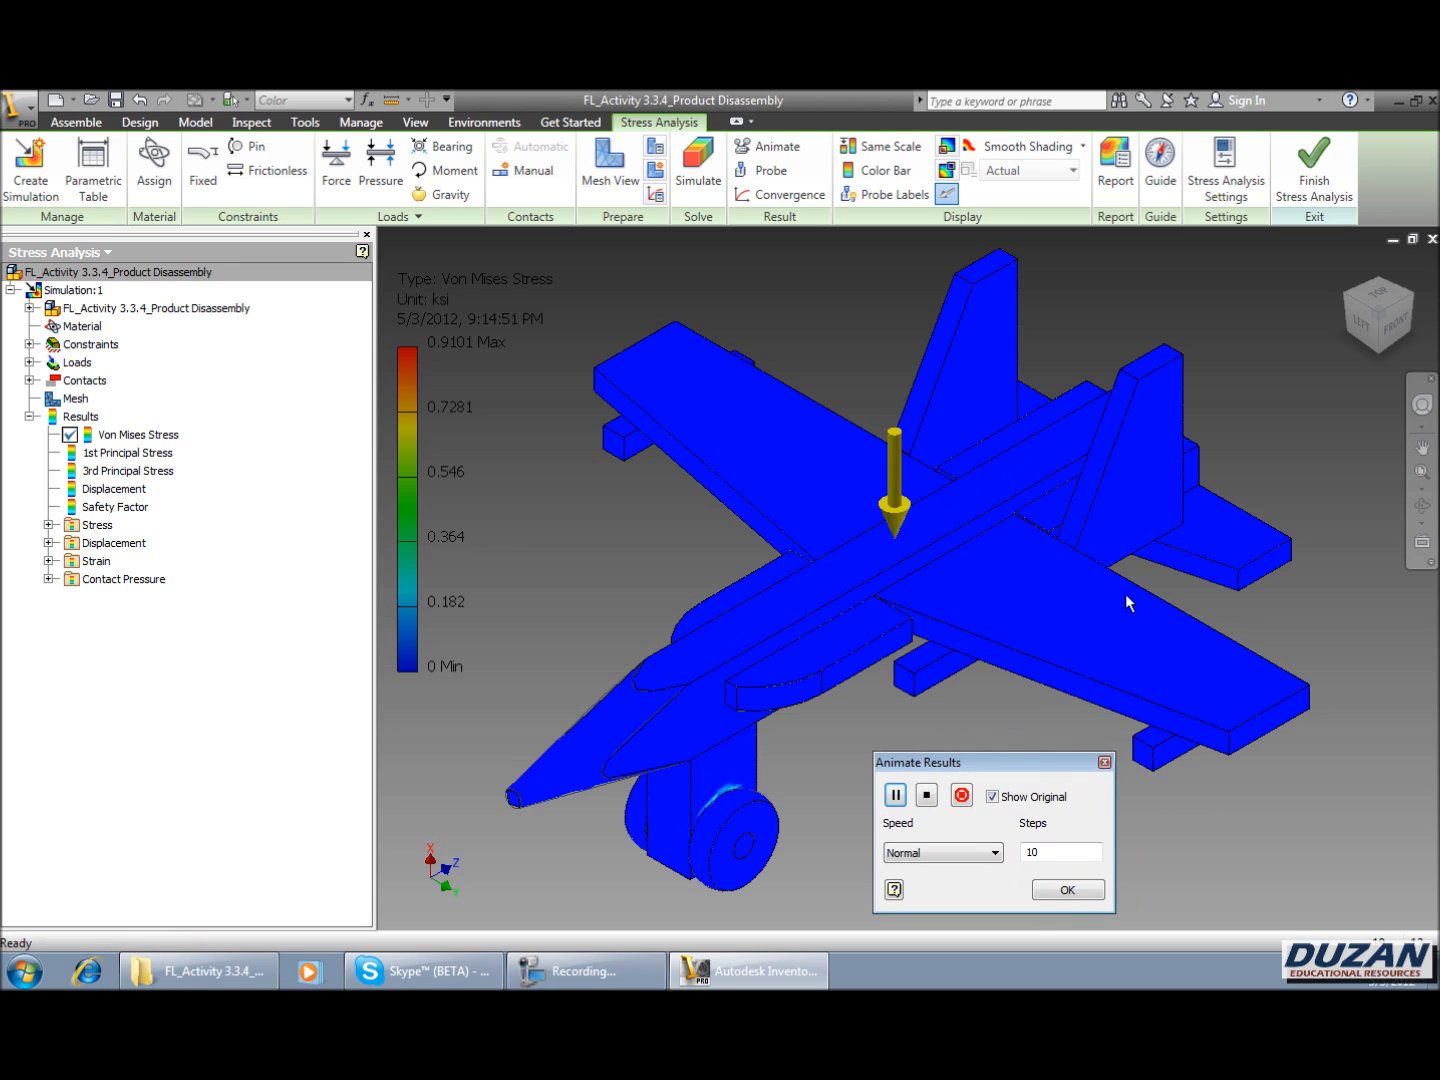
left_click(961, 795)
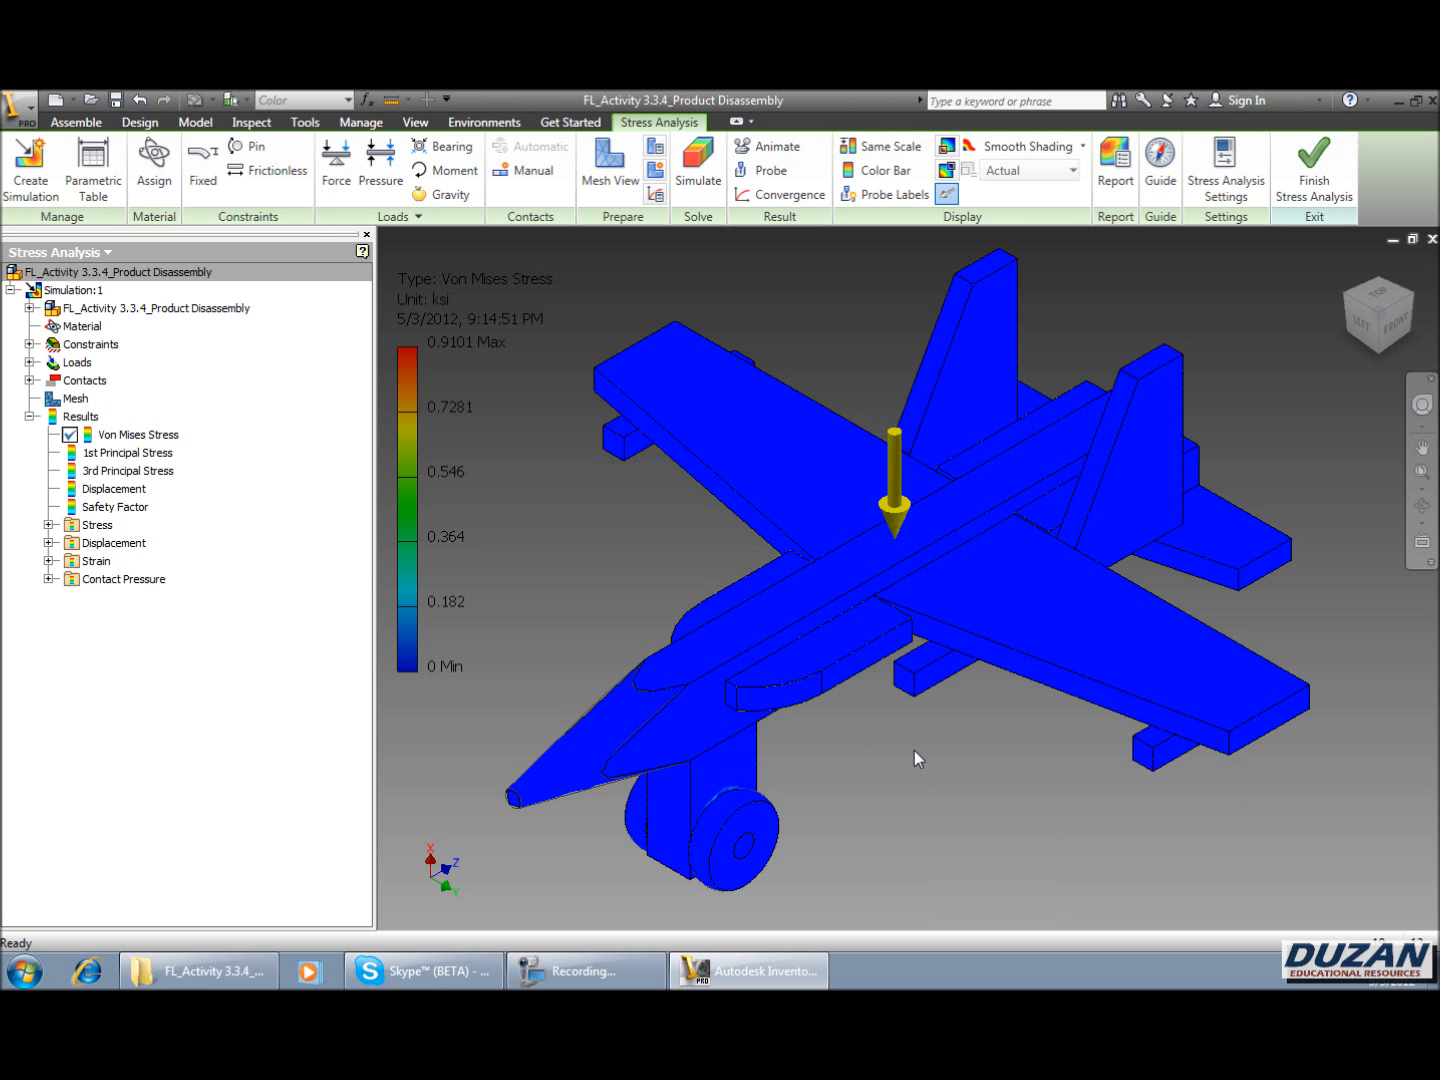
mouse_move(937, 788)
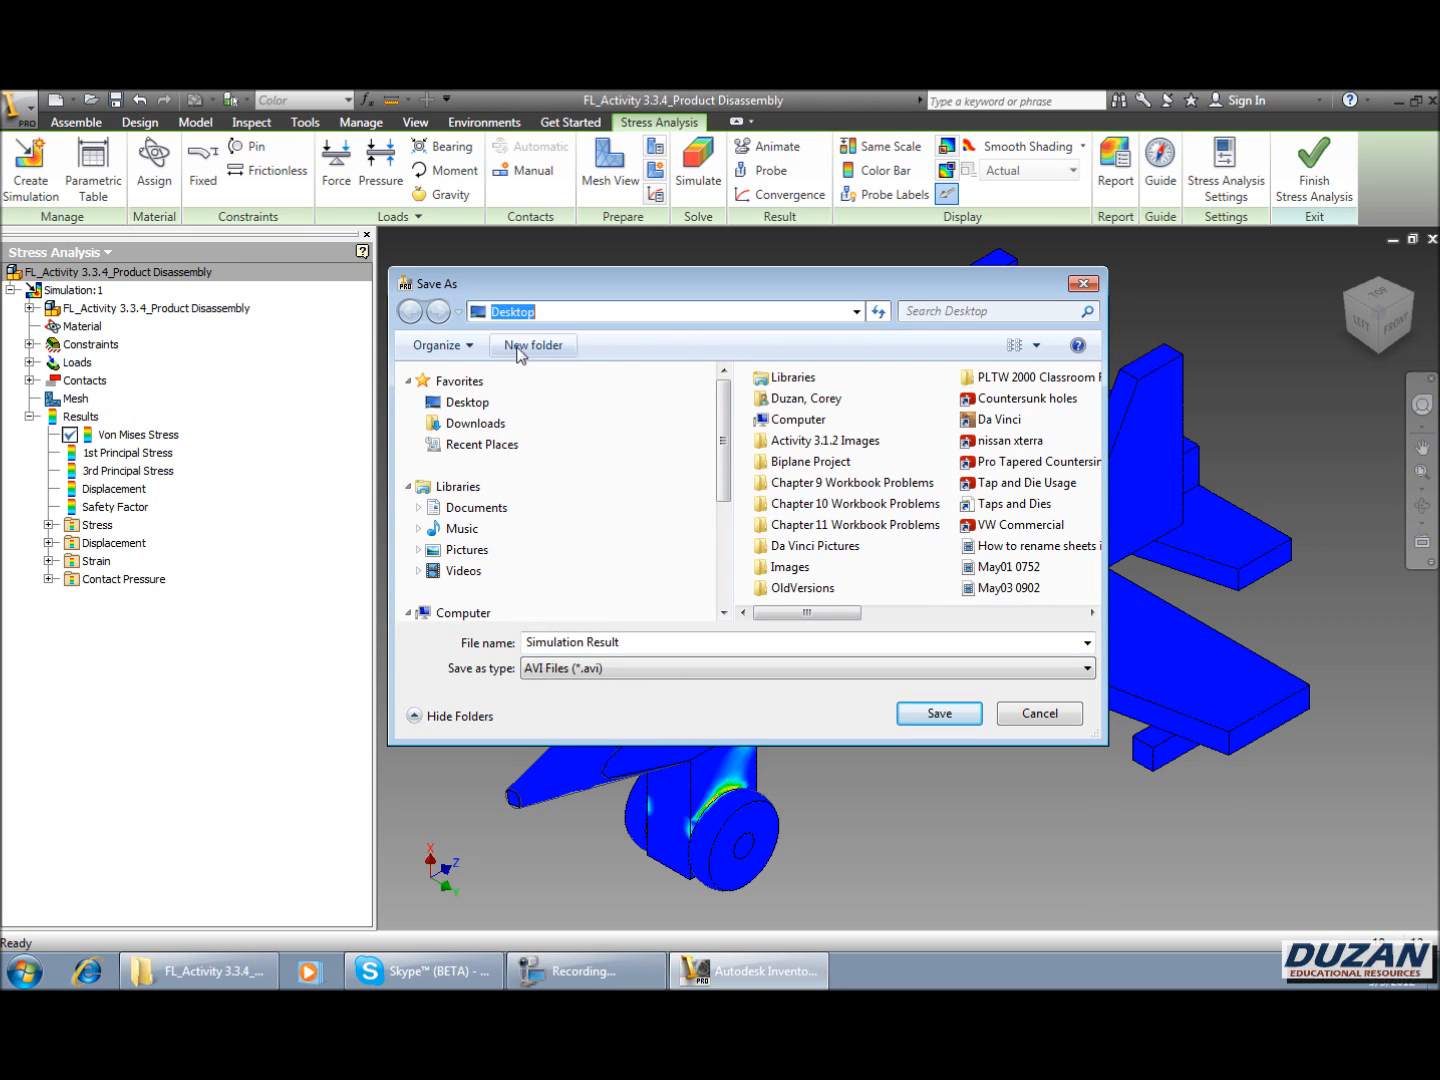
- Browse to the EdLine Course folder under IED_2011_2012 on the FreeAgent GoFlex drive (E:)
scroll("down", 3)
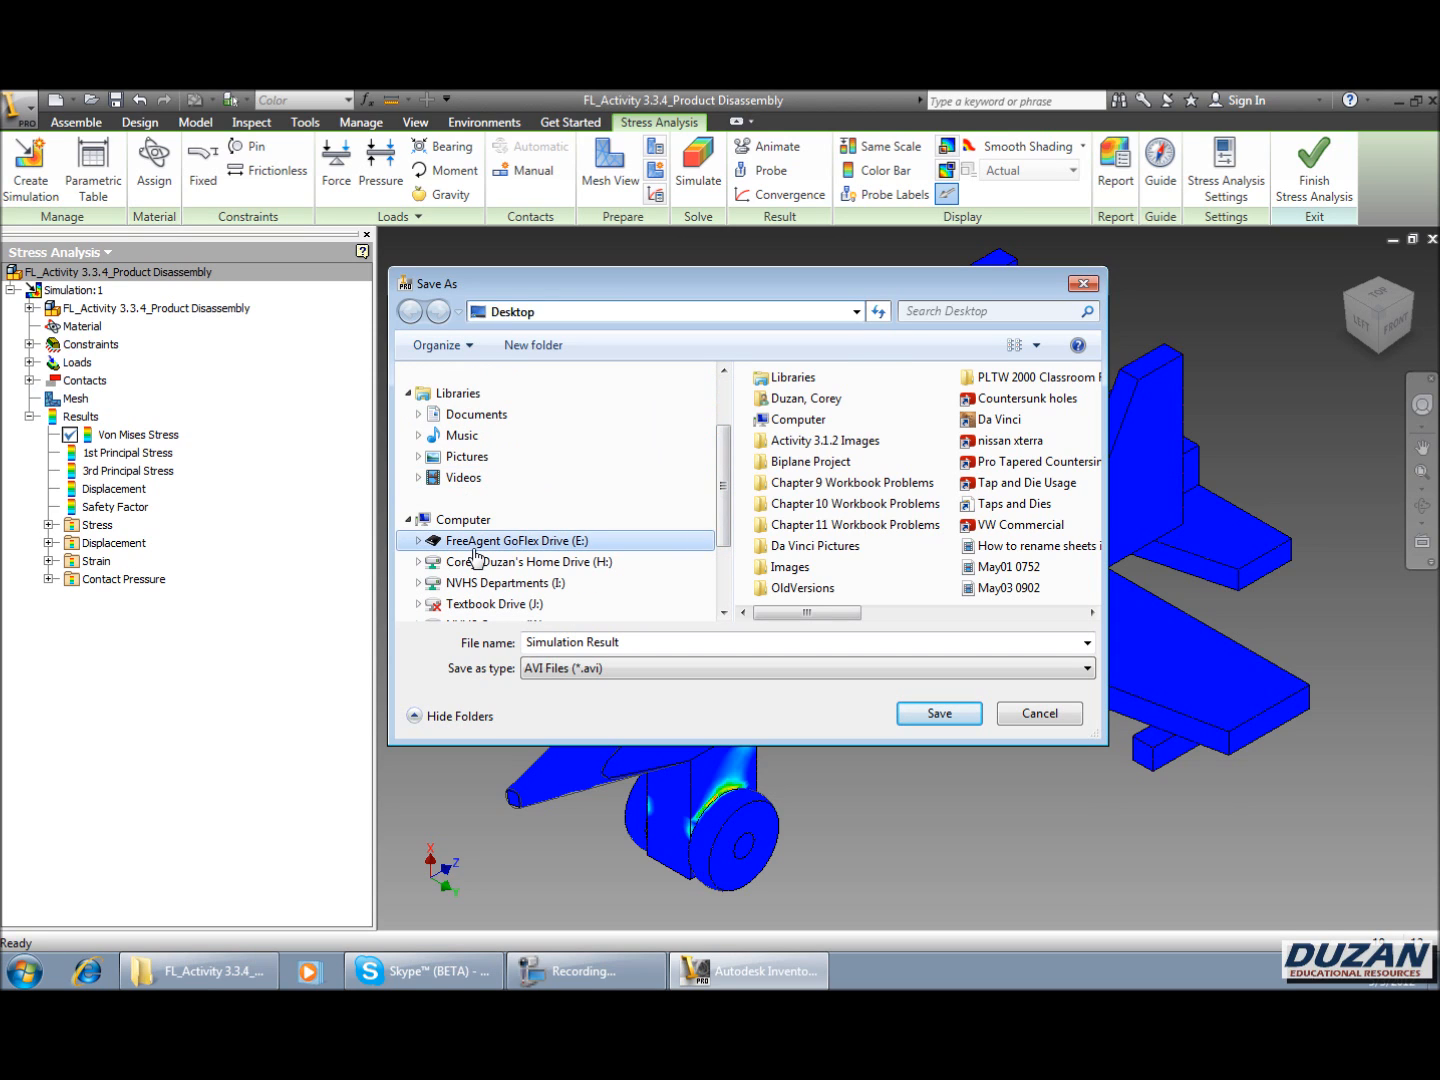
double_click(517, 540)
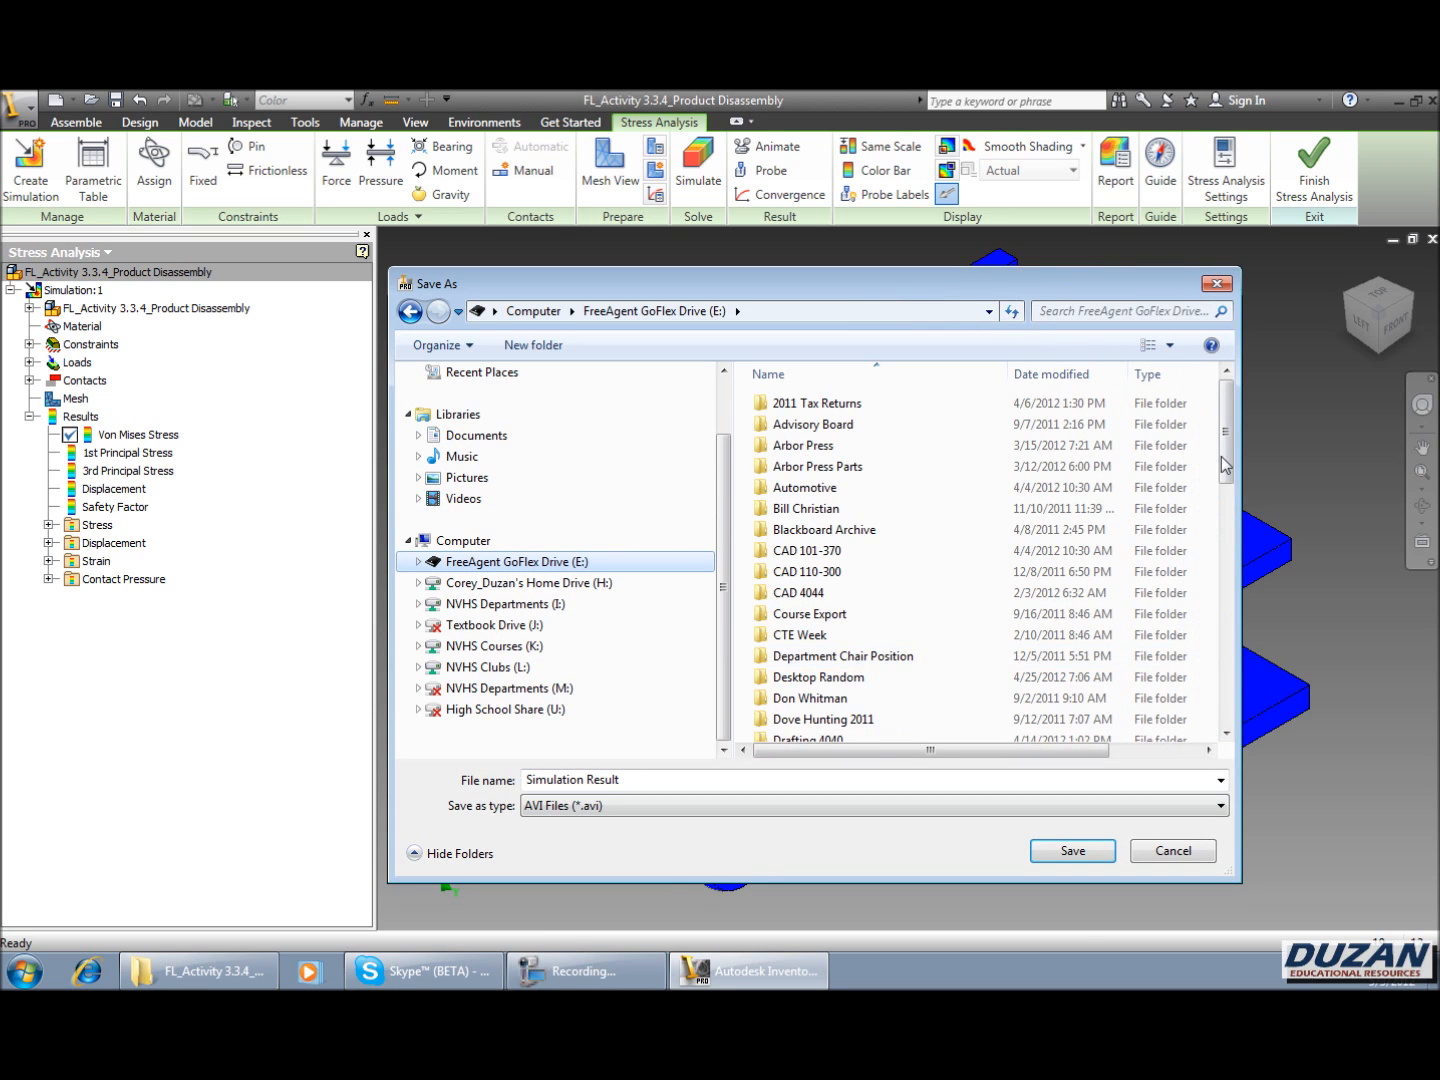
scroll("down", 3)
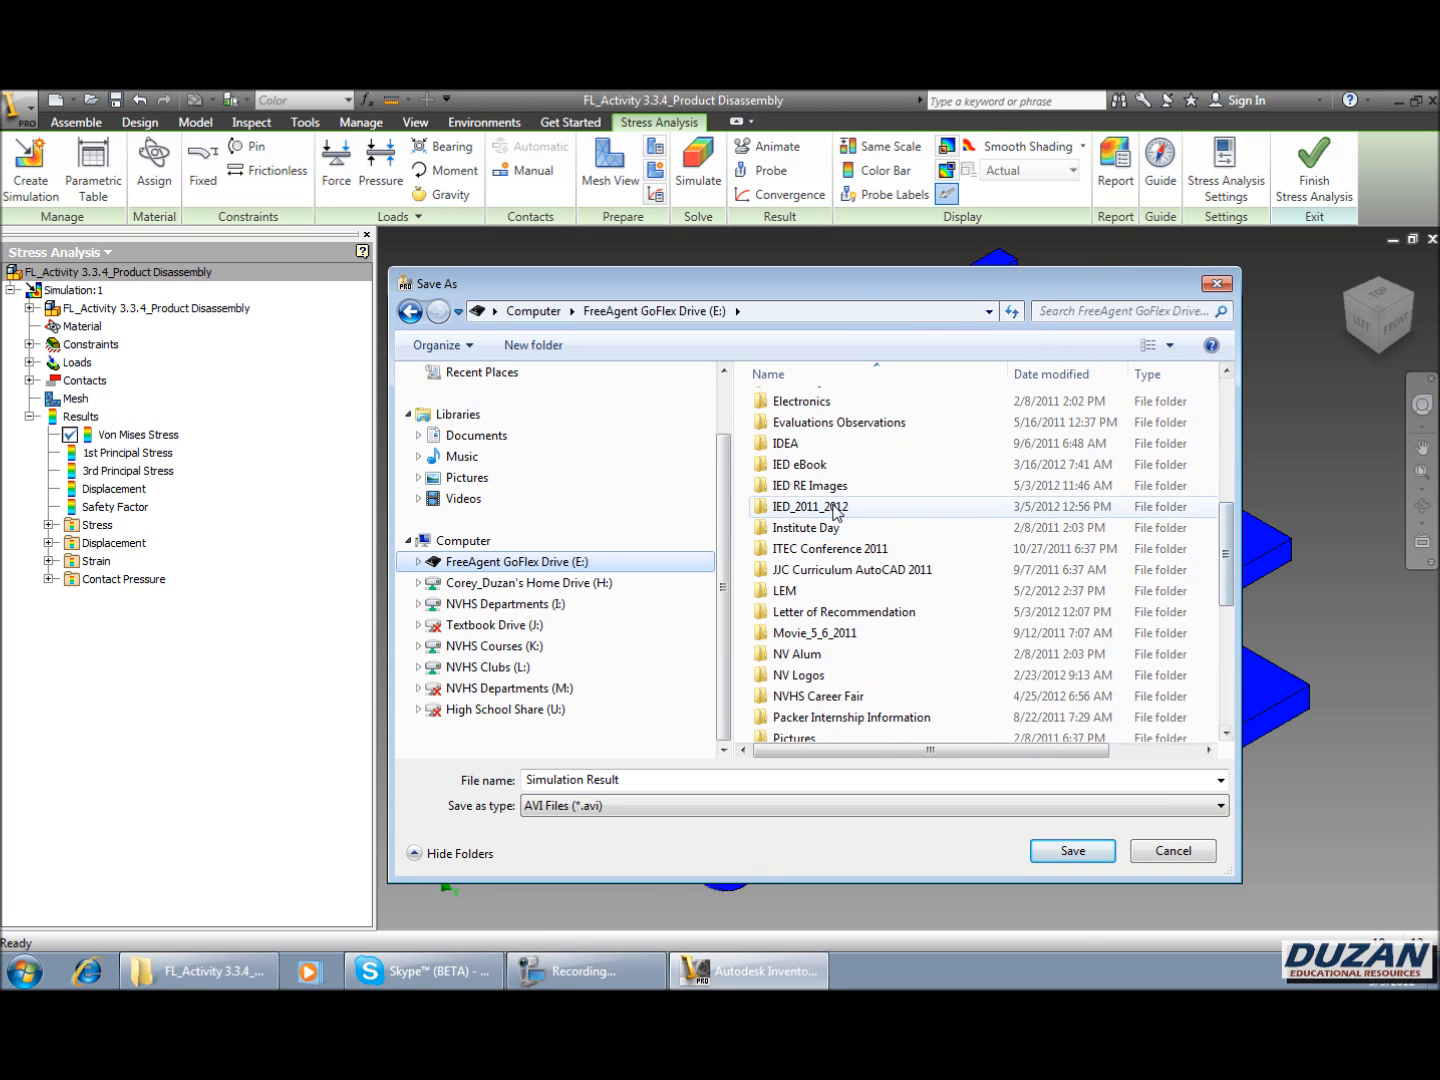
double_click(811, 506)
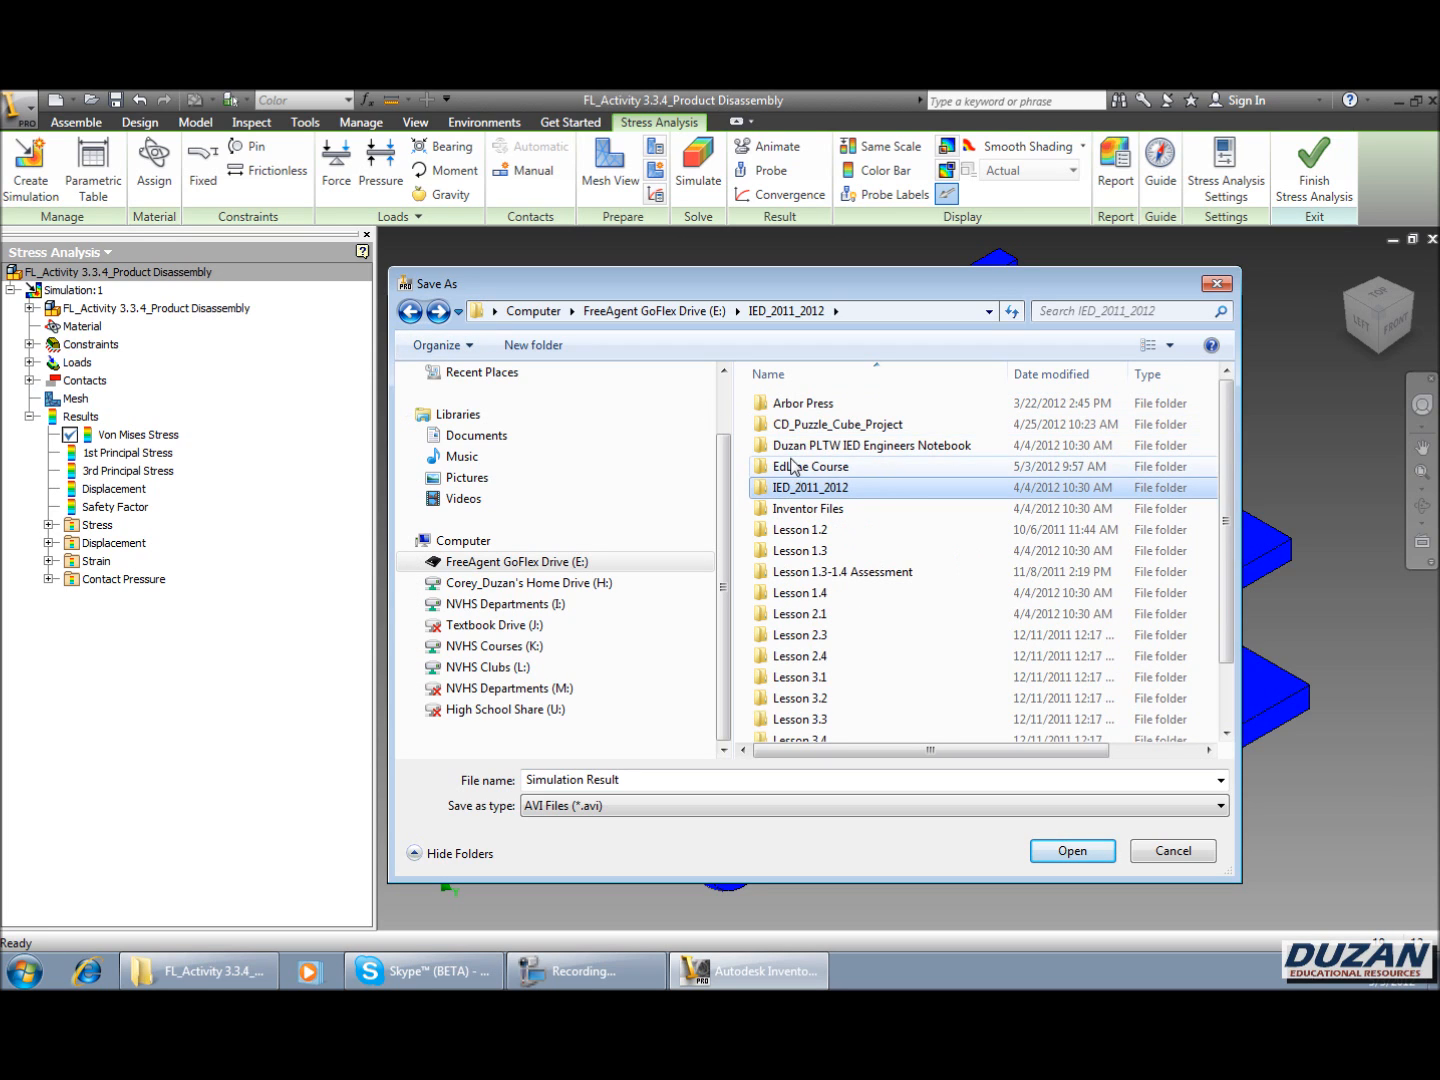
double_click(810, 466)
type("FL_Activity 3.3.4_Product Disassembly_Stress Analysis")
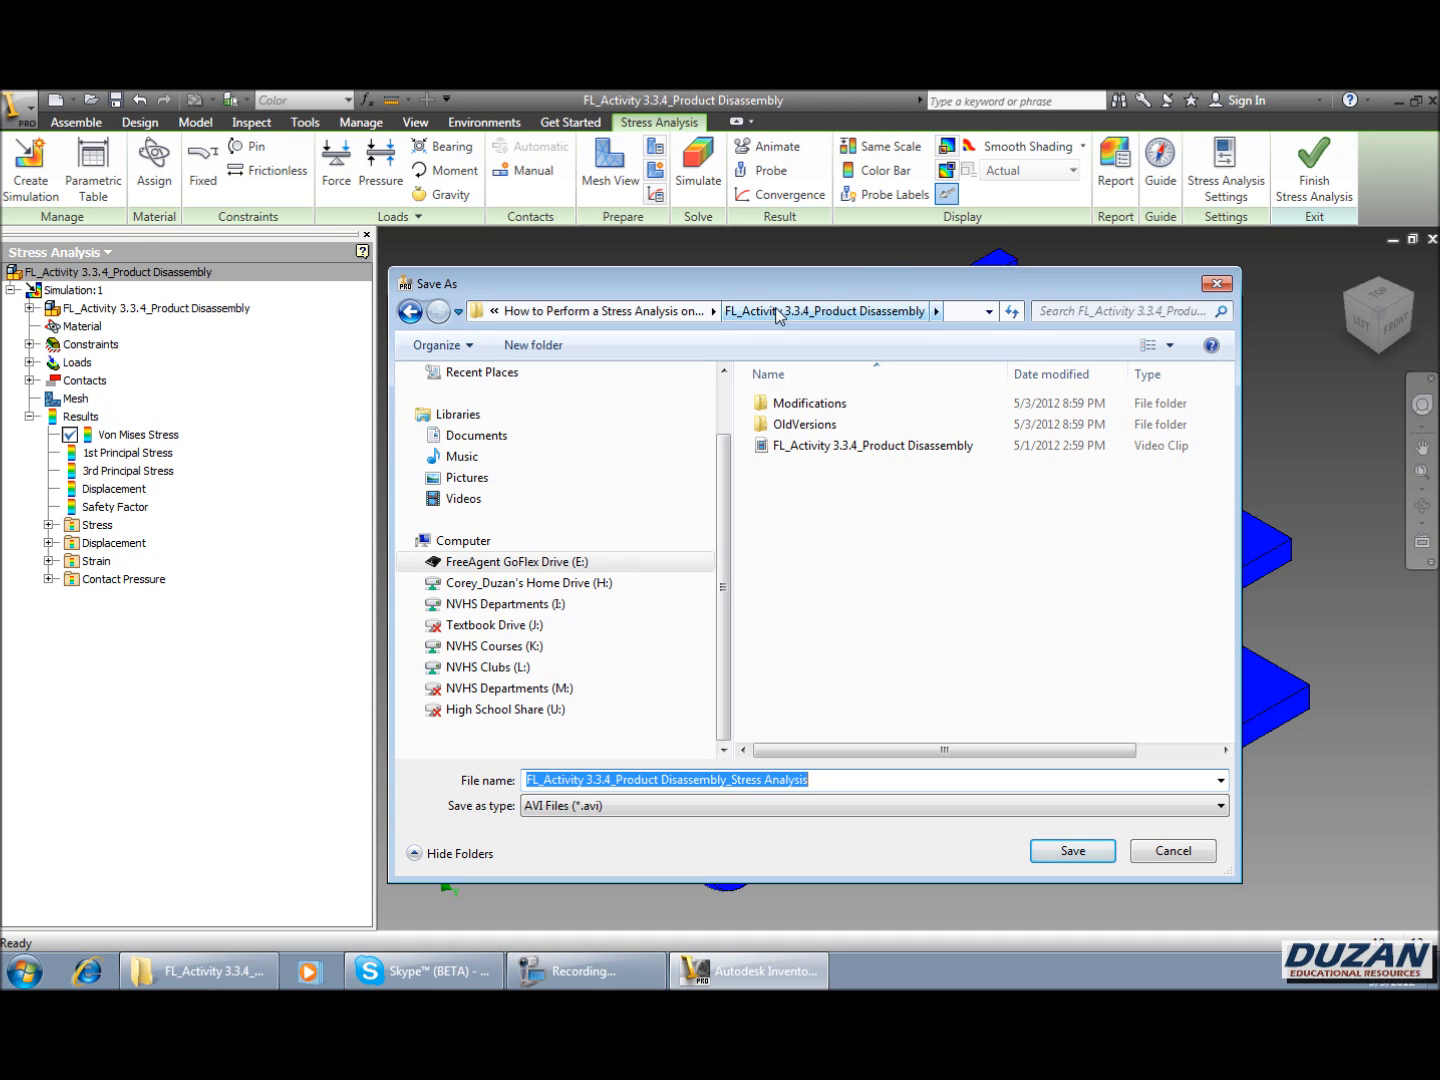
mouse_move(810, 323)
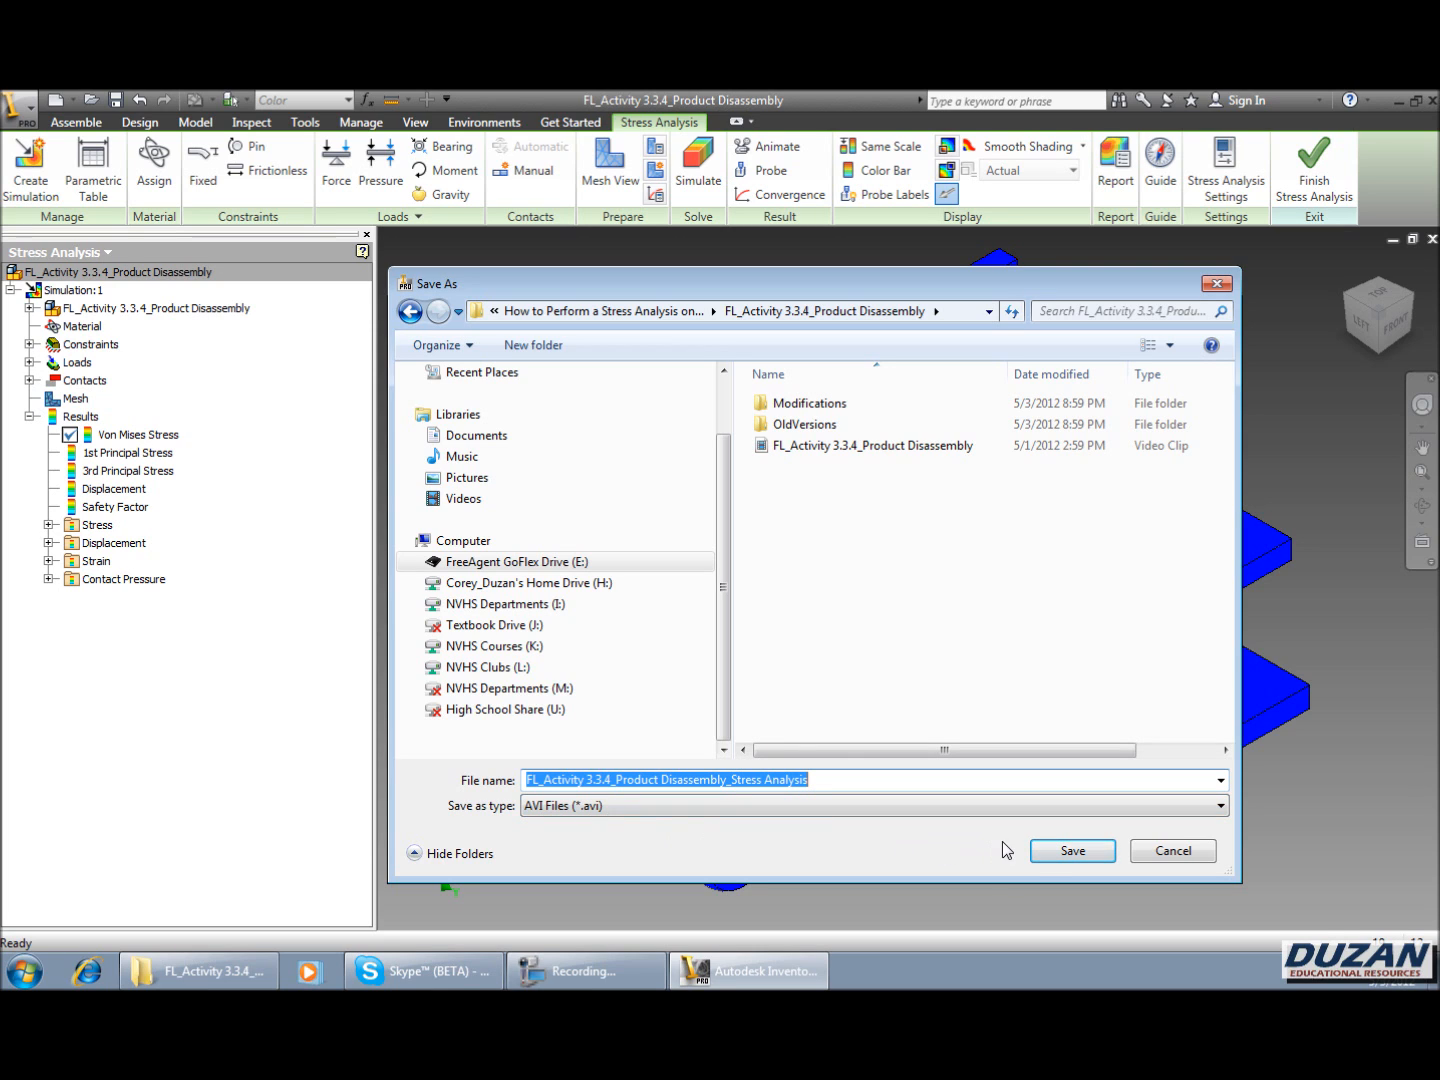
- Save the AVI, accept the Video Compression settings, and finish recording the animation
left_click(1071, 851)
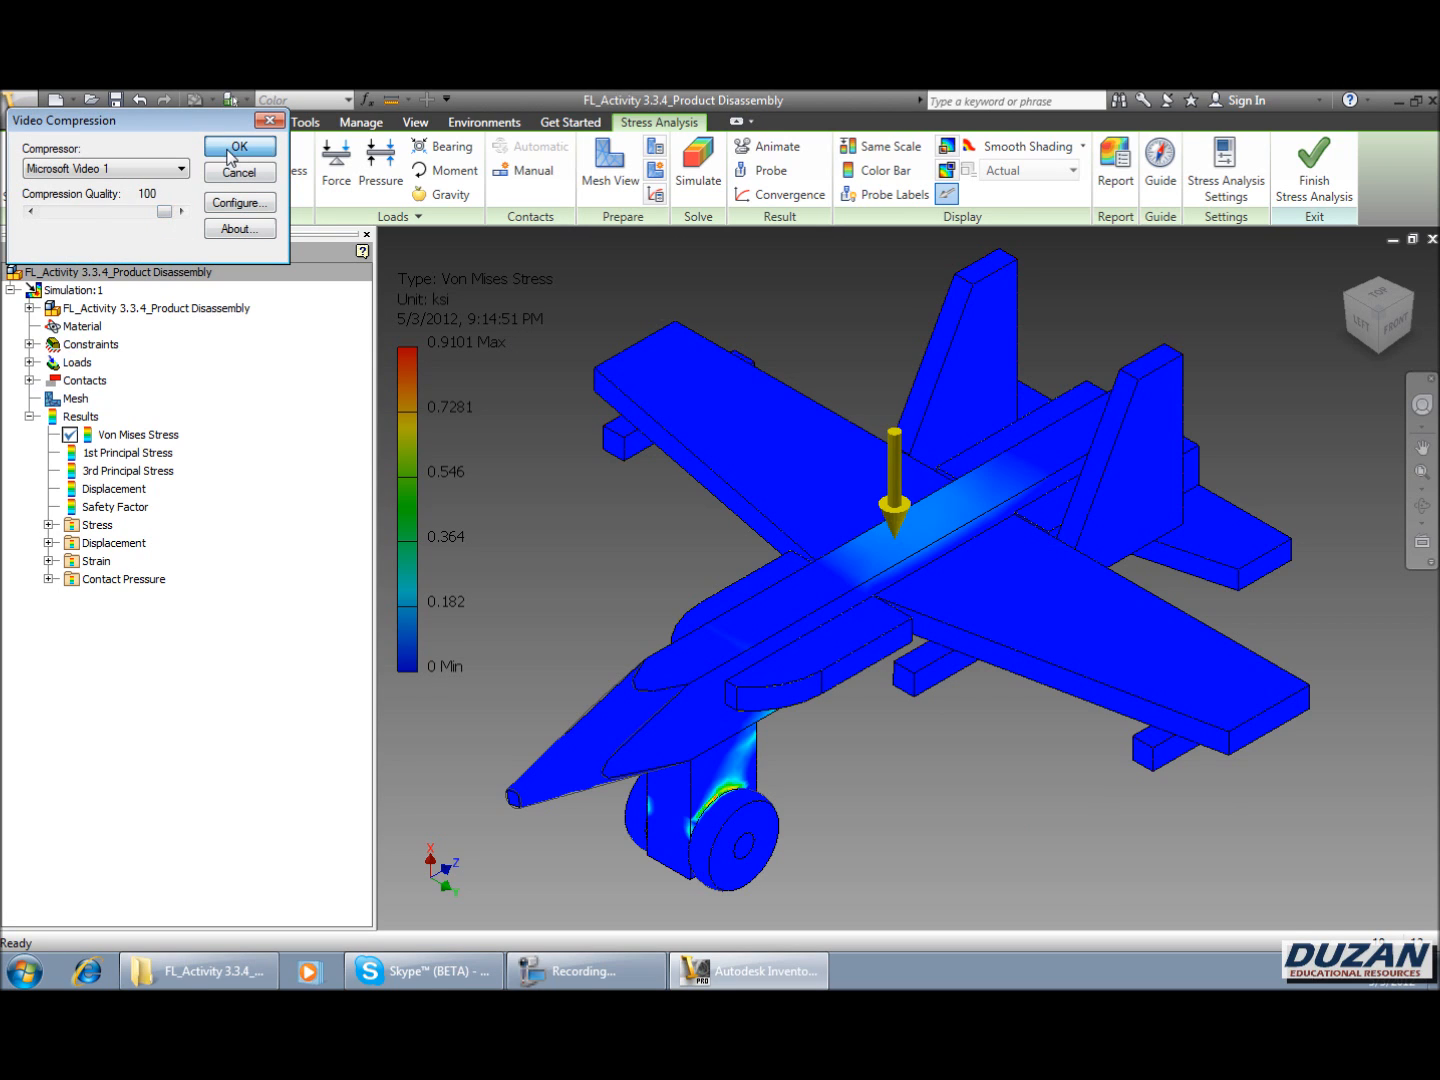
left_click(238, 147)
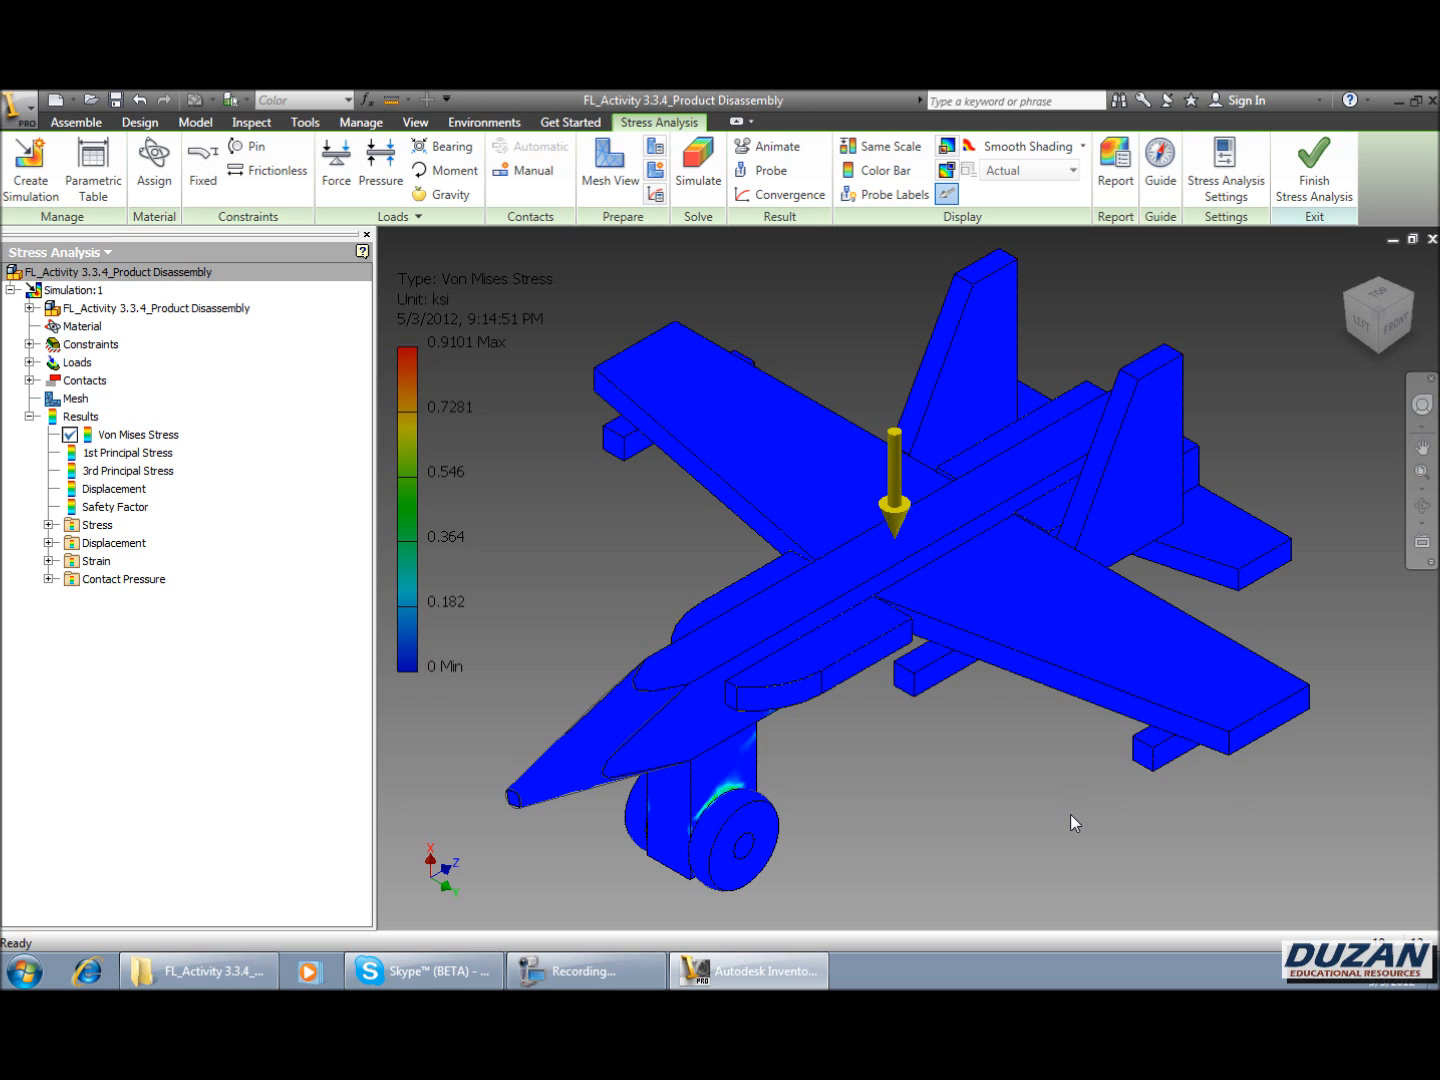
left_click(771, 145)
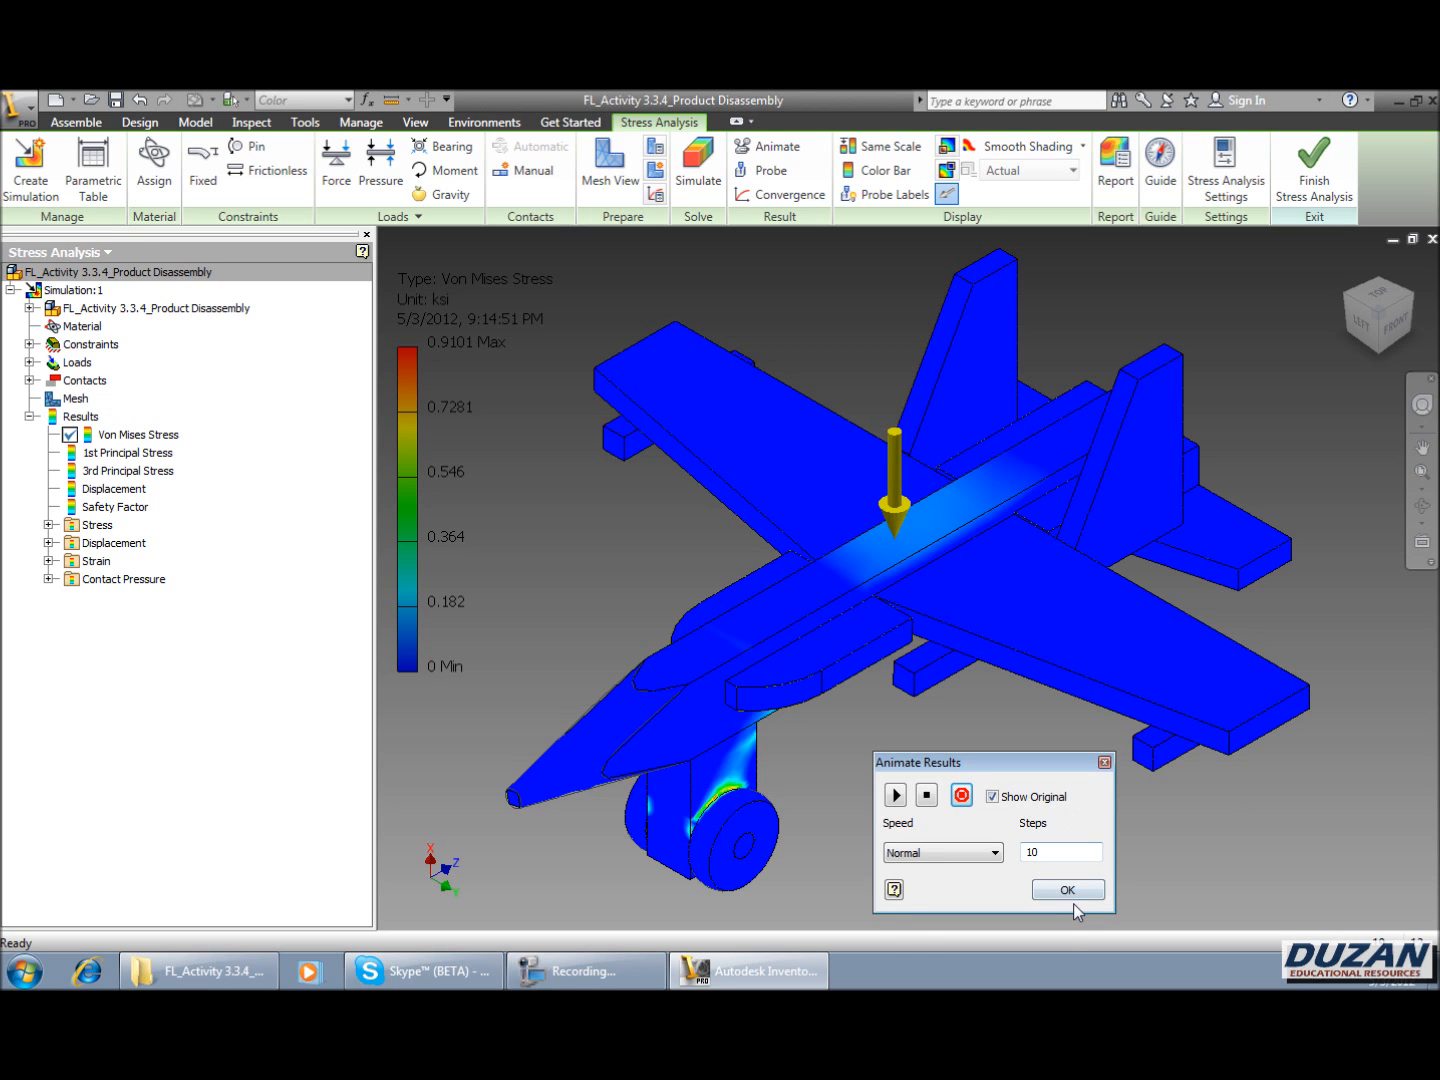
left_click(197, 970)
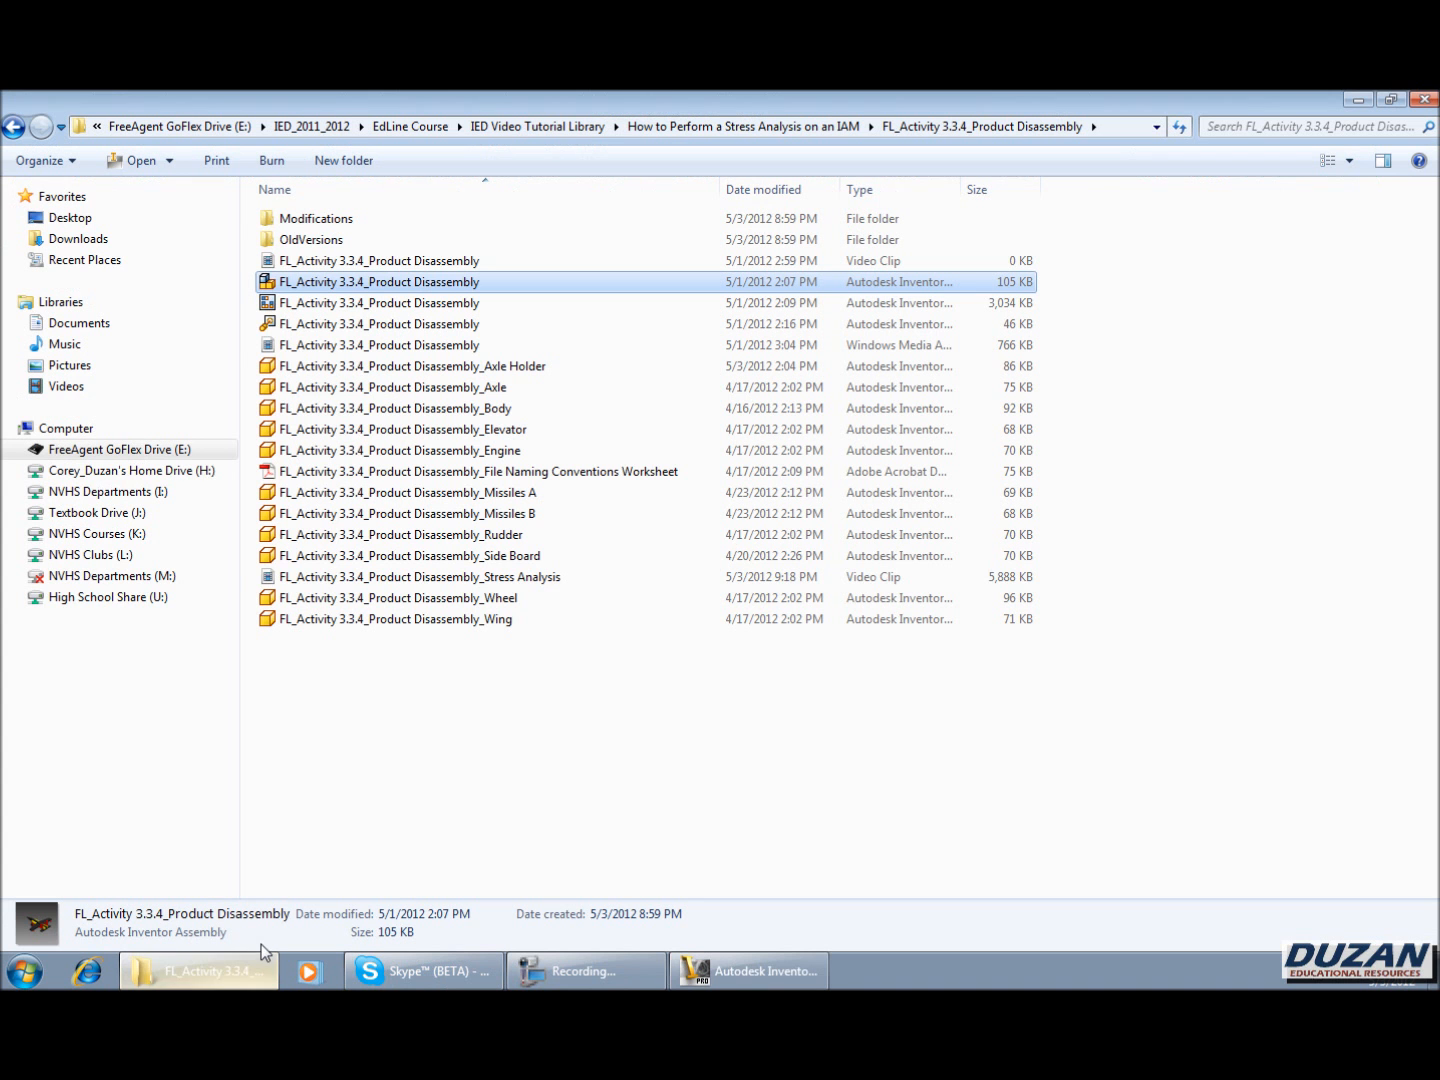
mouse_move(441, 639)
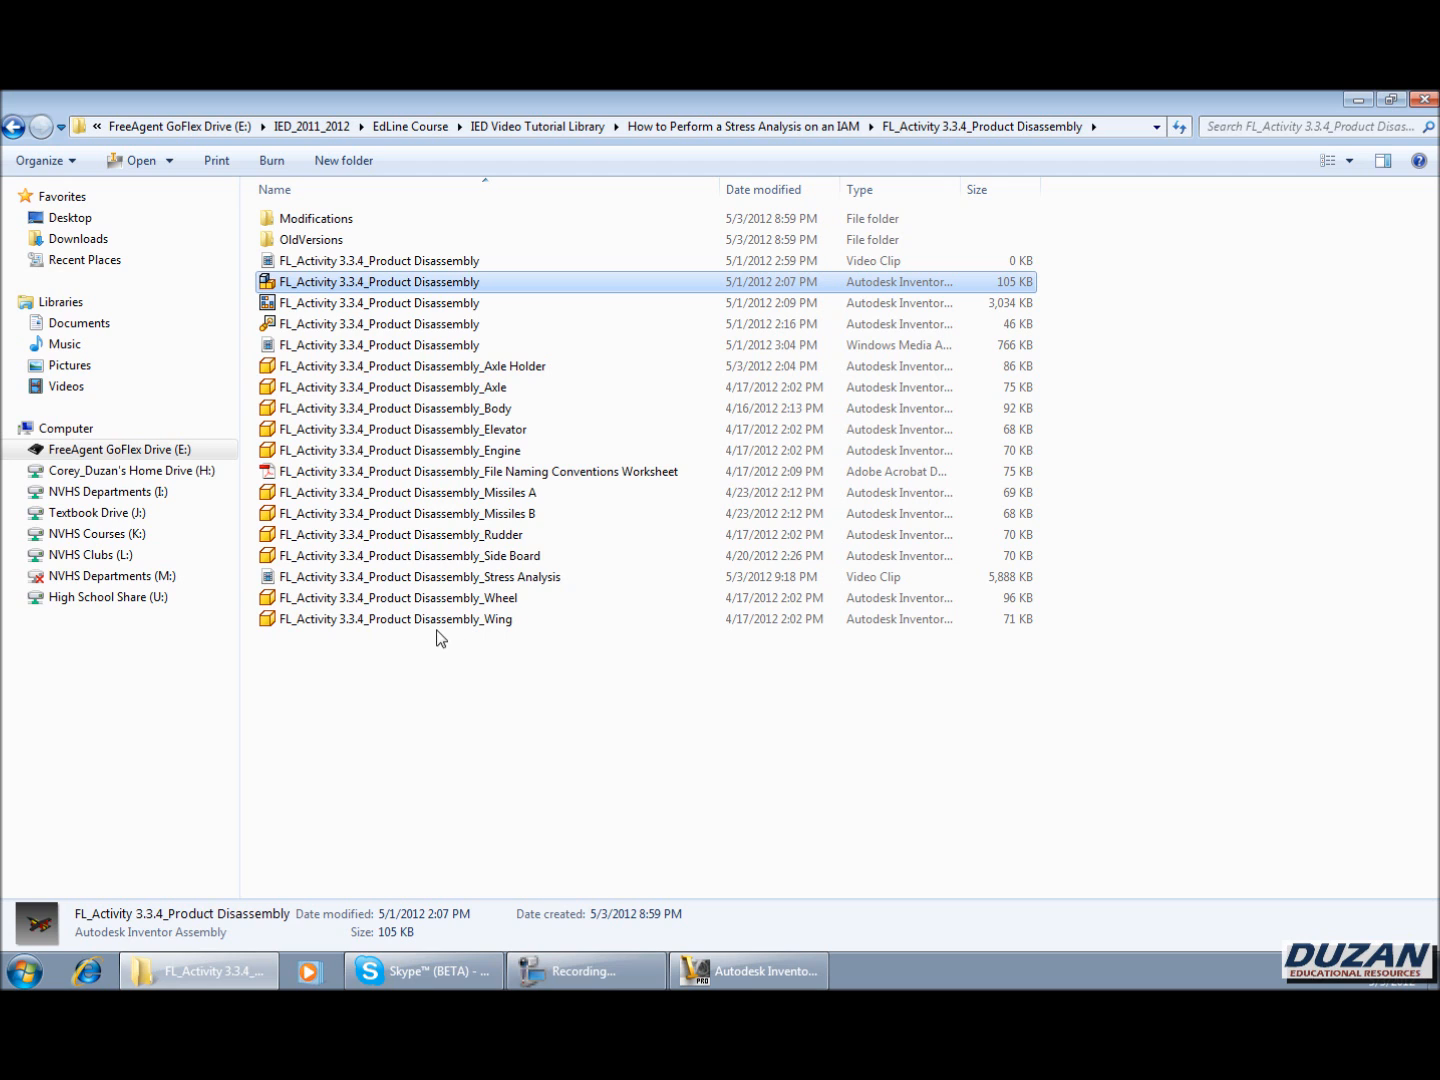
- Play the saved FL_Activity 3.3.4 Stress Analysis video clip (5,888 KB) from the activity folder
left_click(420, 577)
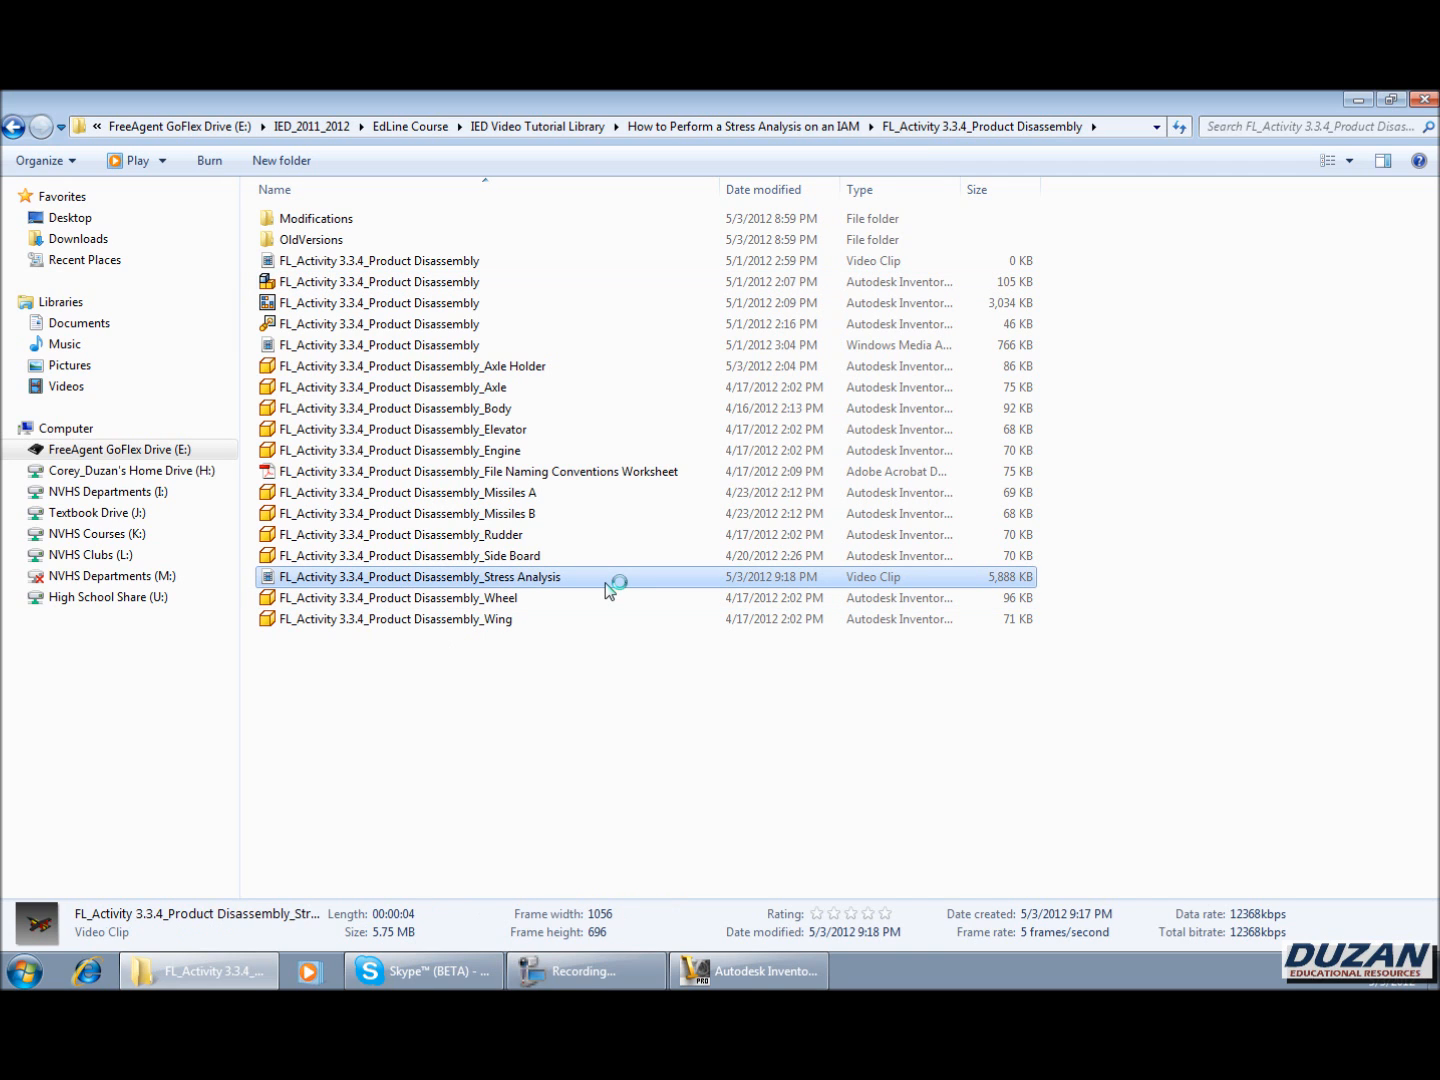
double_click(419, 577)
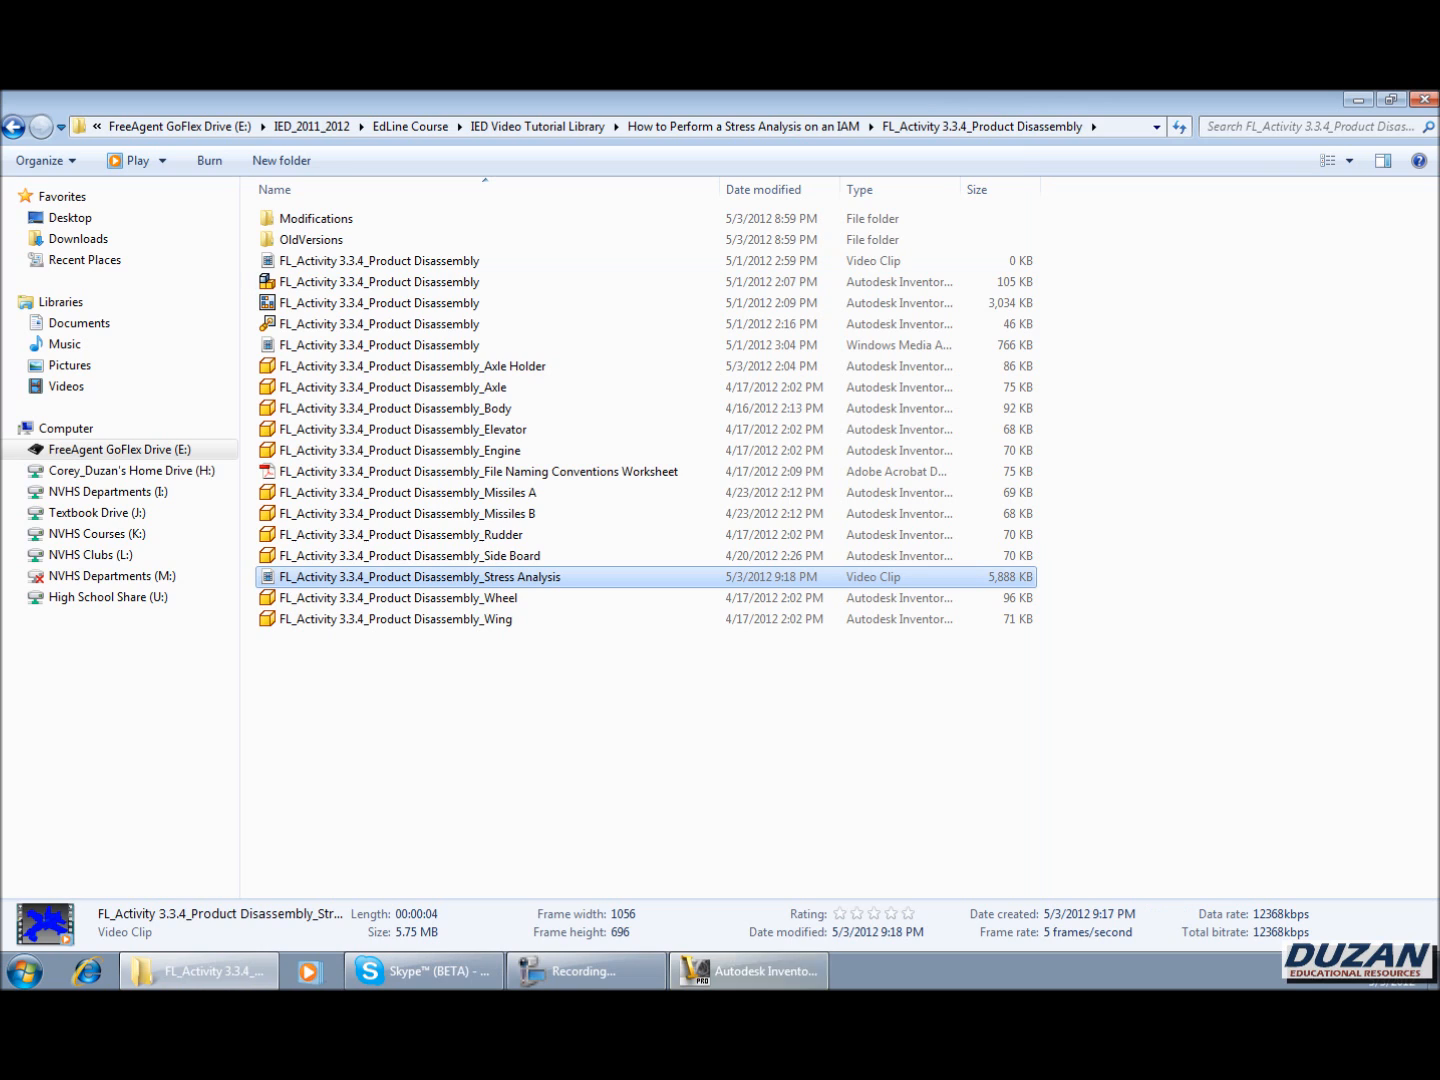
left_click(748, 971)
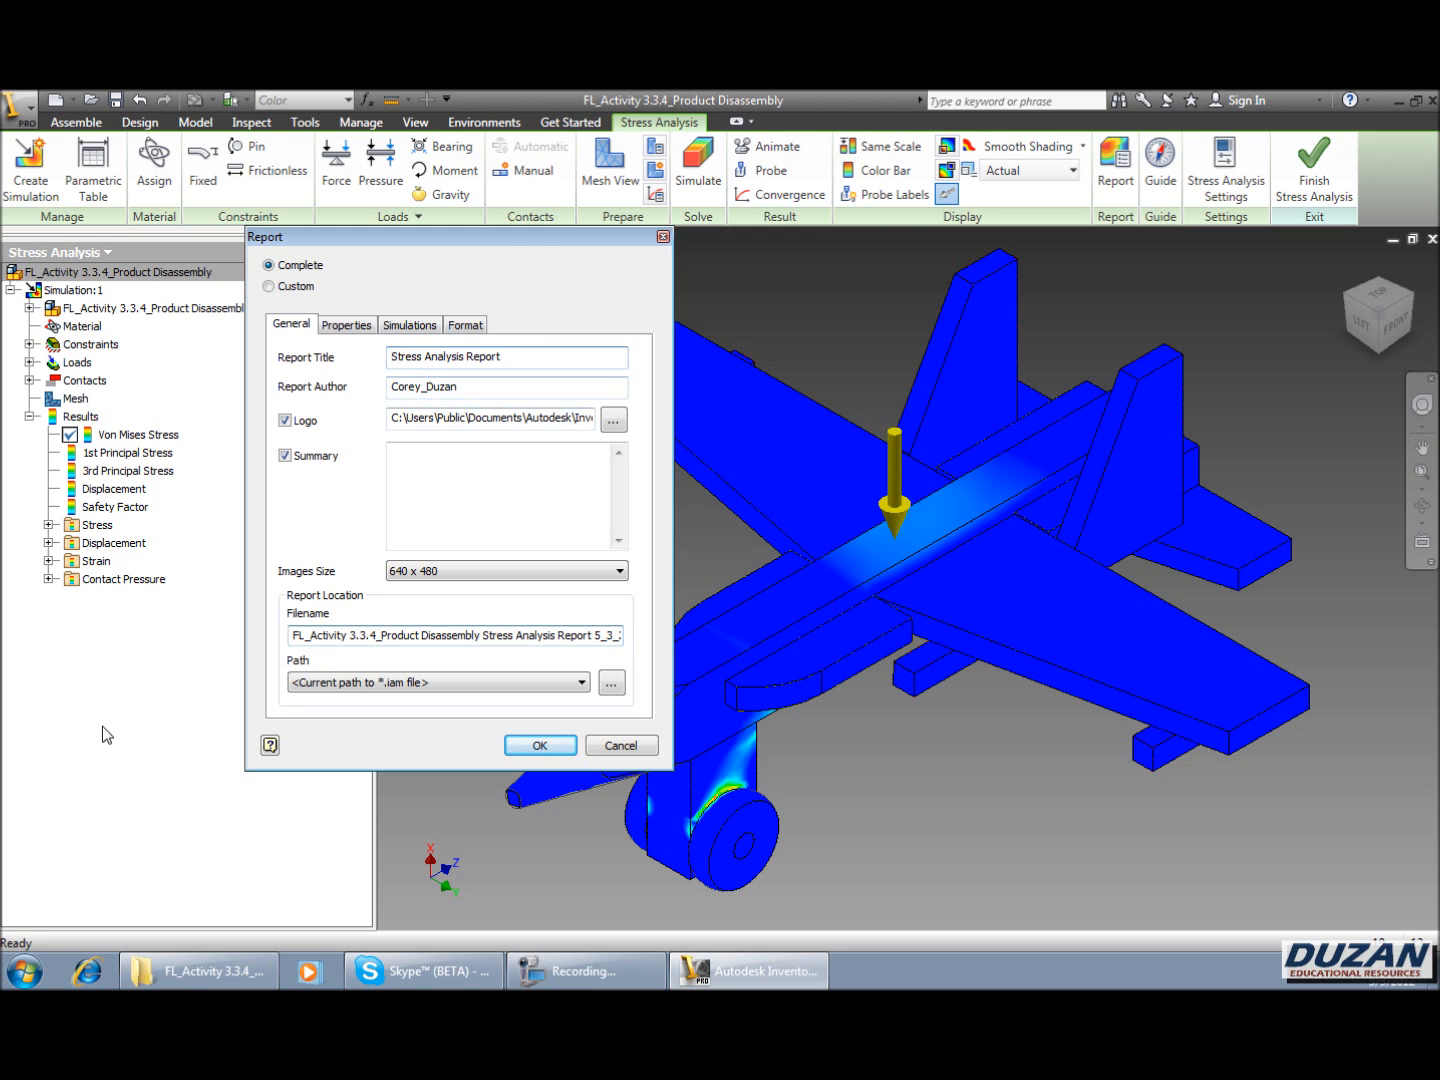
- Enter the report title 'Activity 3.3.4 Product Disassembly Stress Analysis'
type("A")
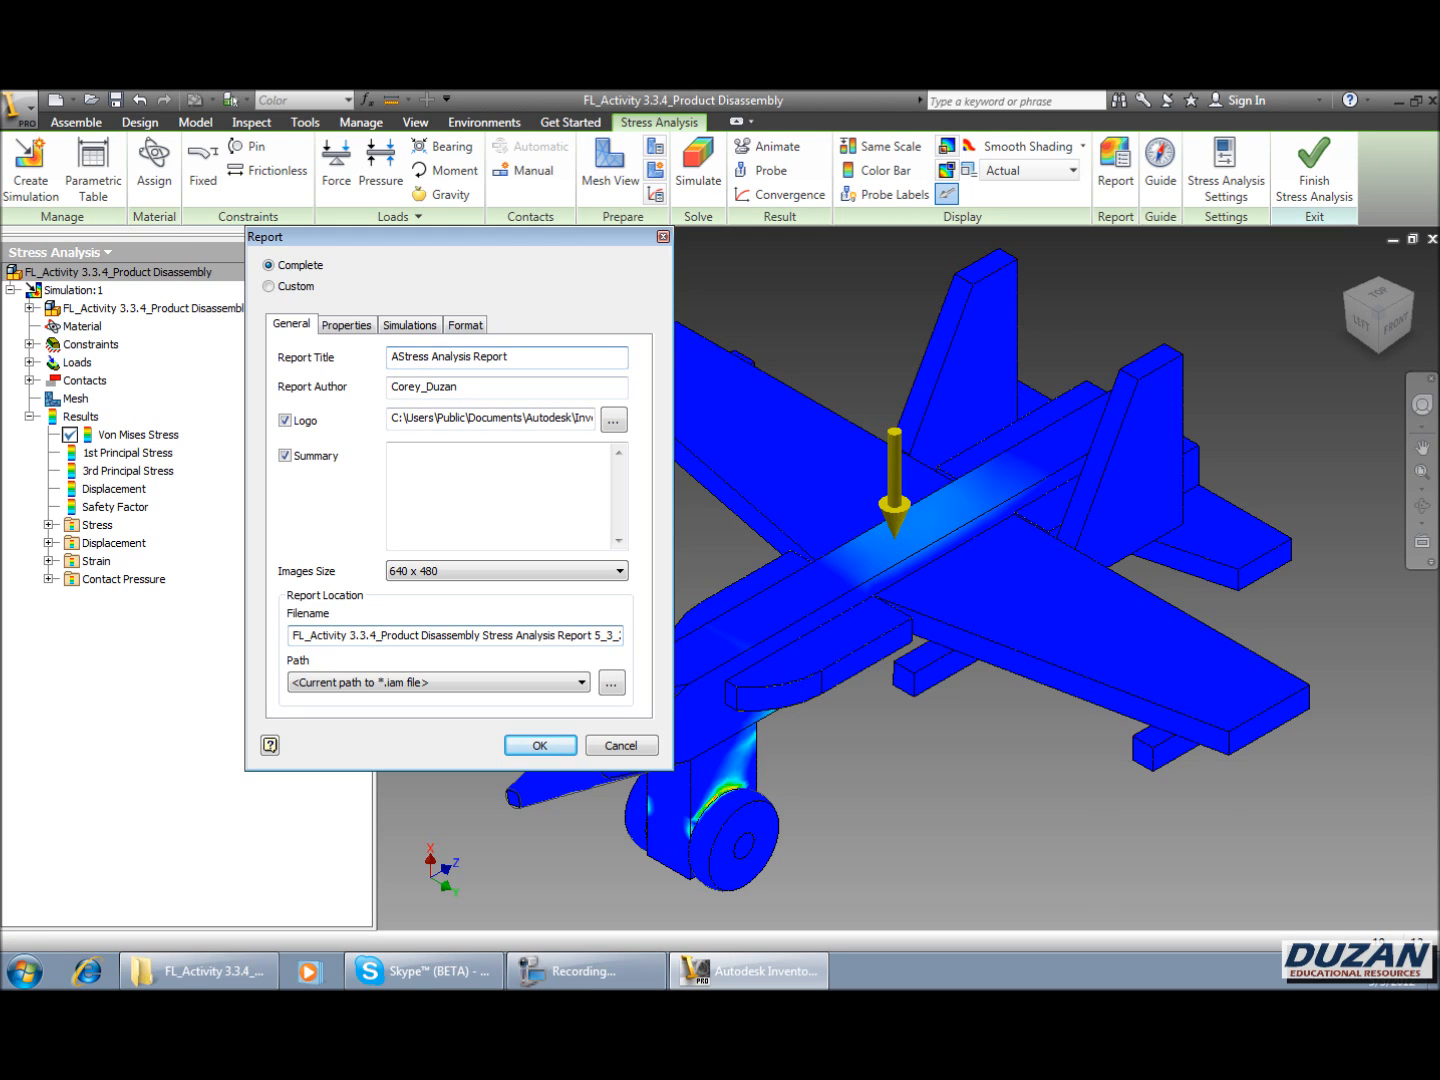
type("ctivity 3.3.4")
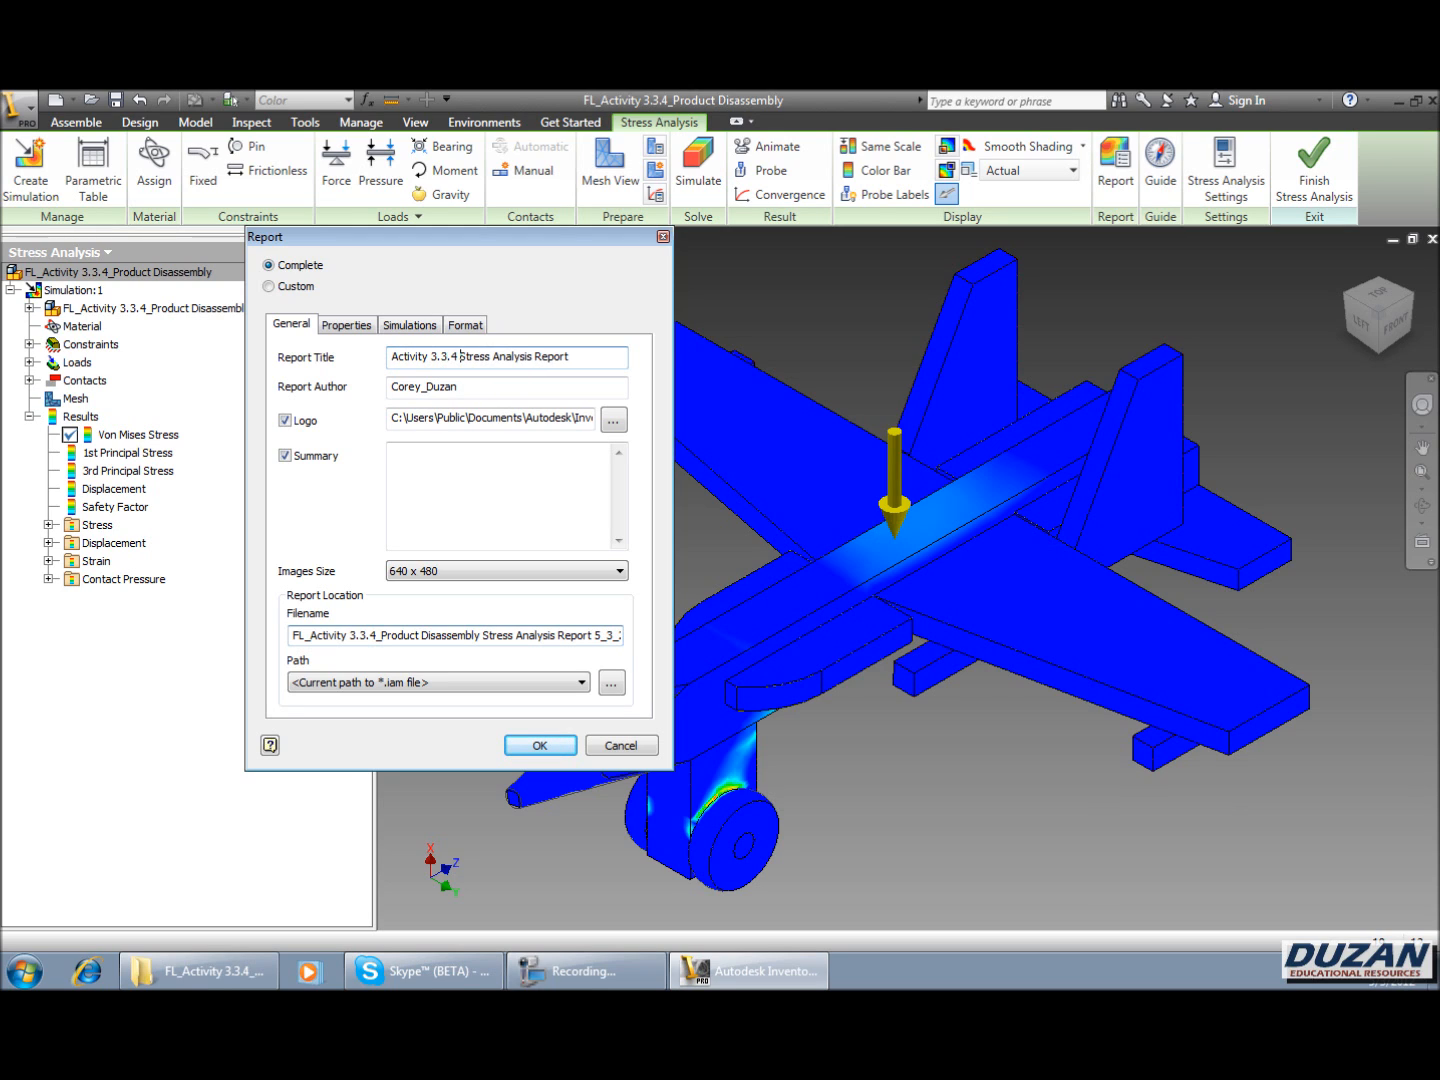
type("Product Disassembly")
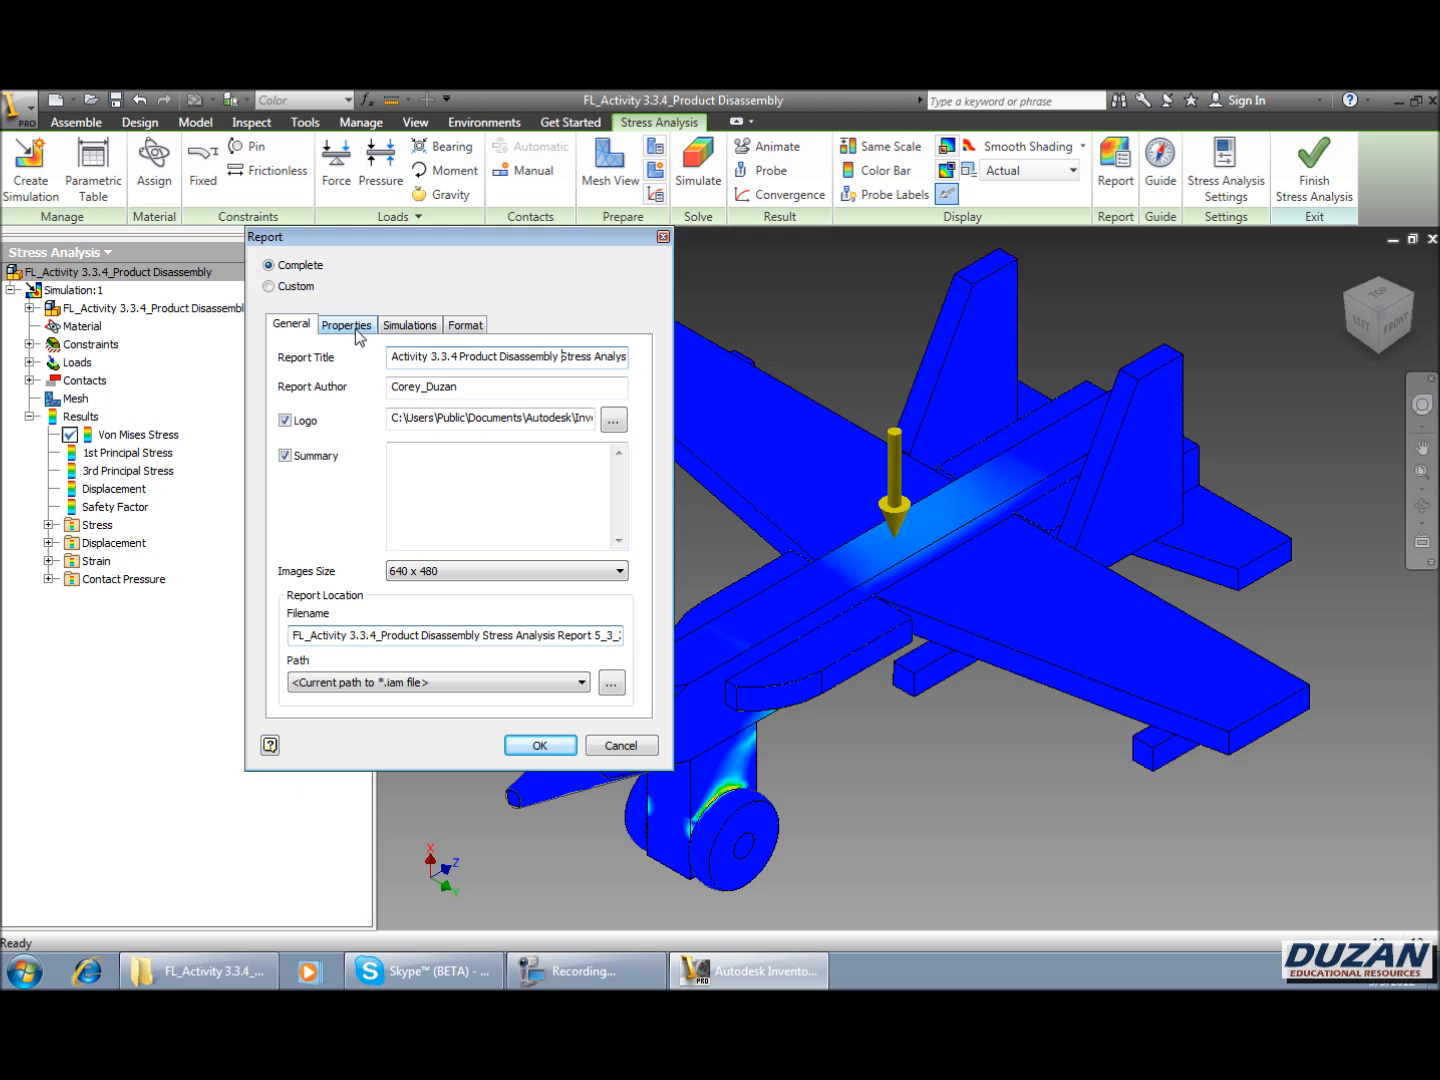
- Review the Properties and Simulations tabs, set Rich Text Format (*.rtf), and generate the report
left_click(346, 324)
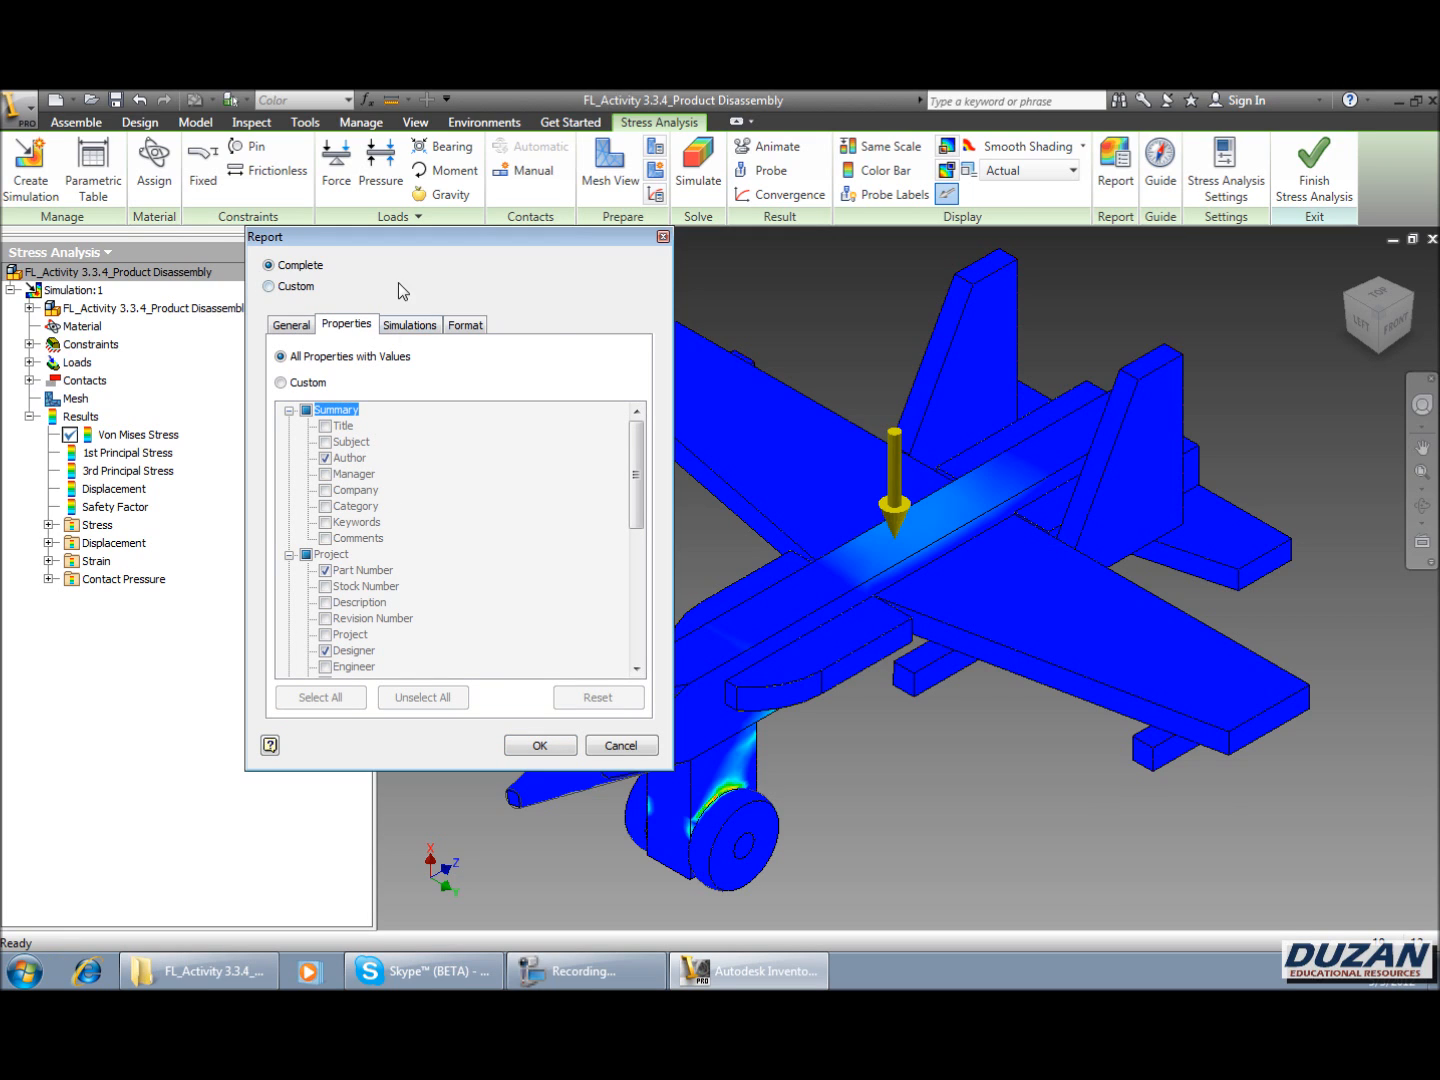
left_click(409, 324)
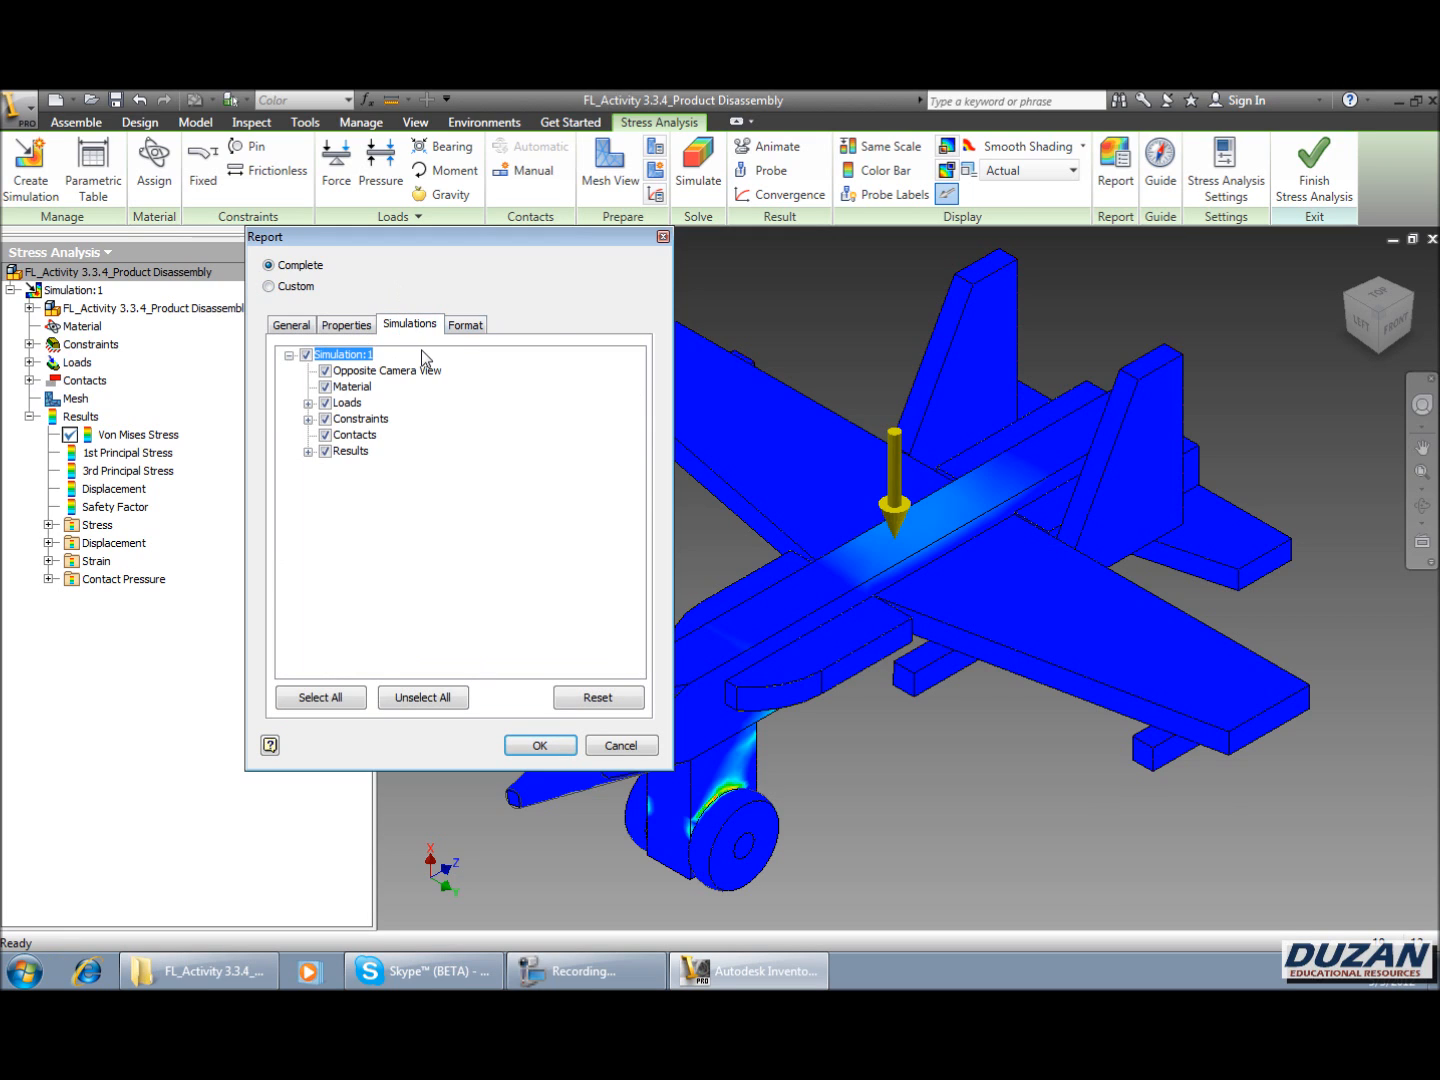
left_click(464, 323)
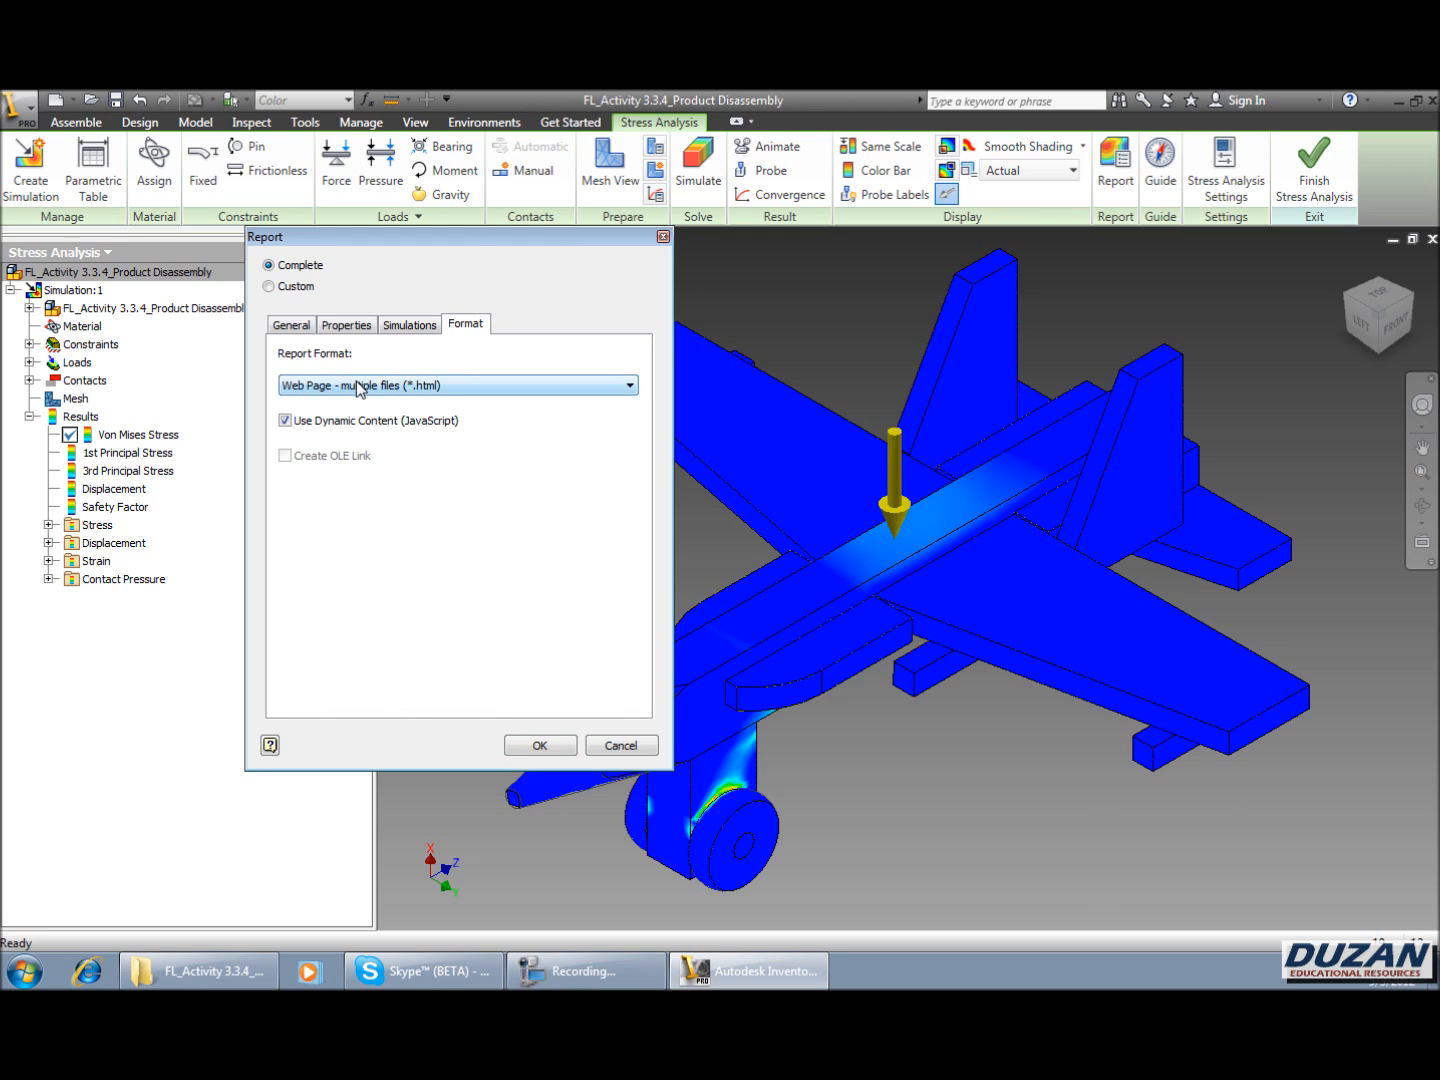
left_click(627, 385)
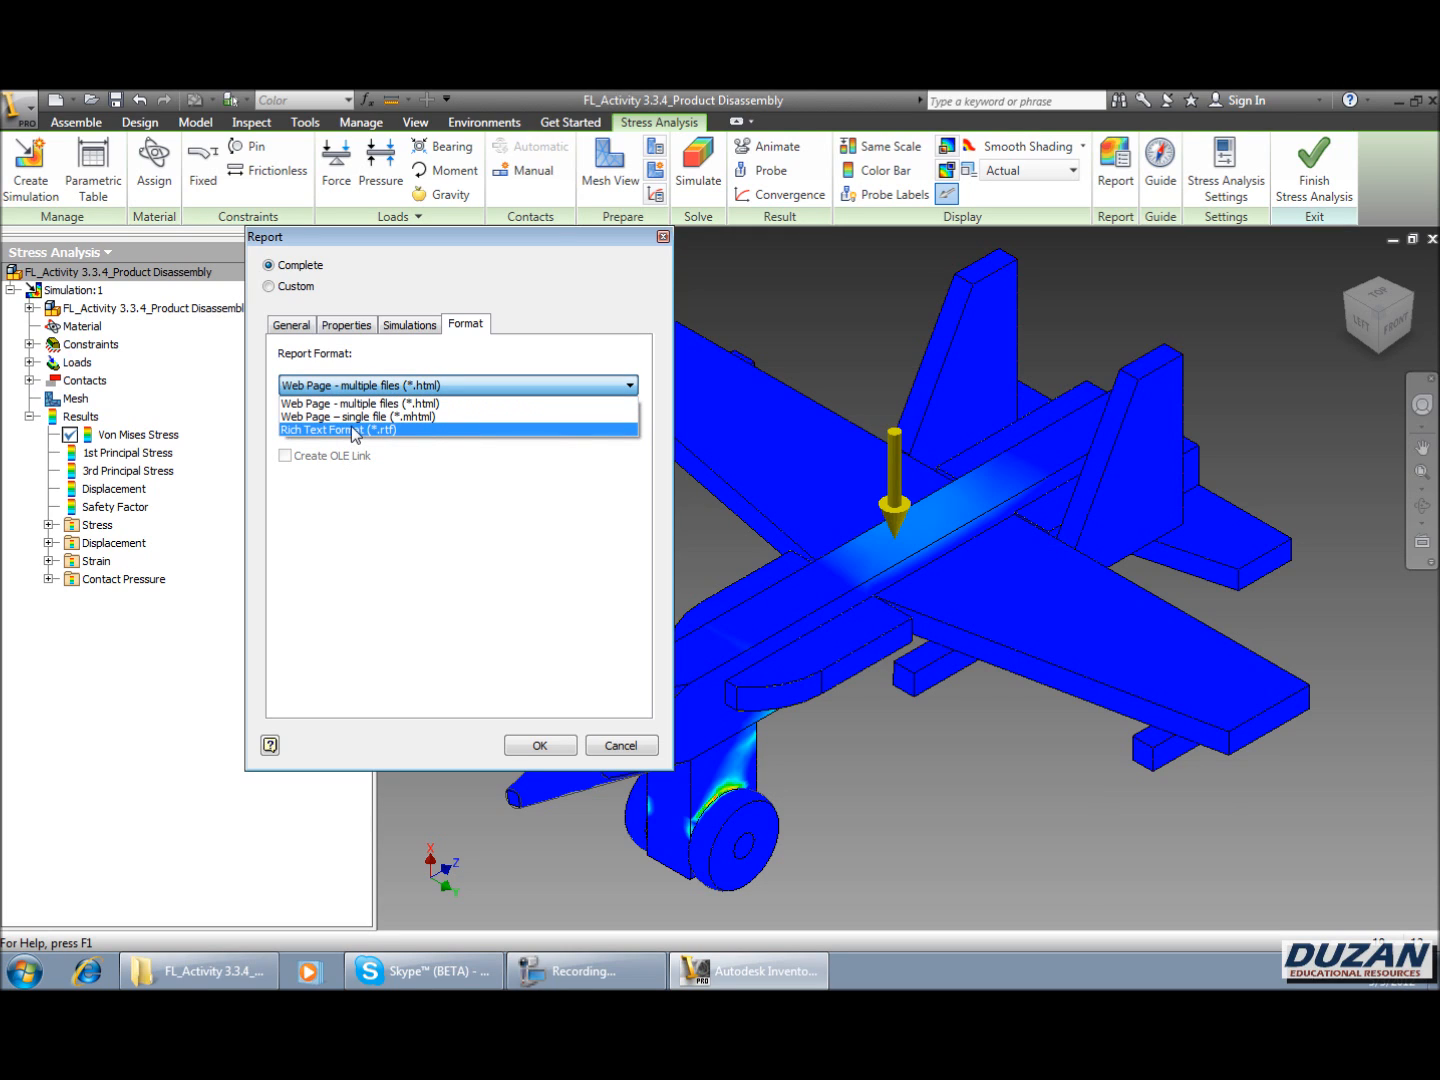
mouse_move(355, 417)
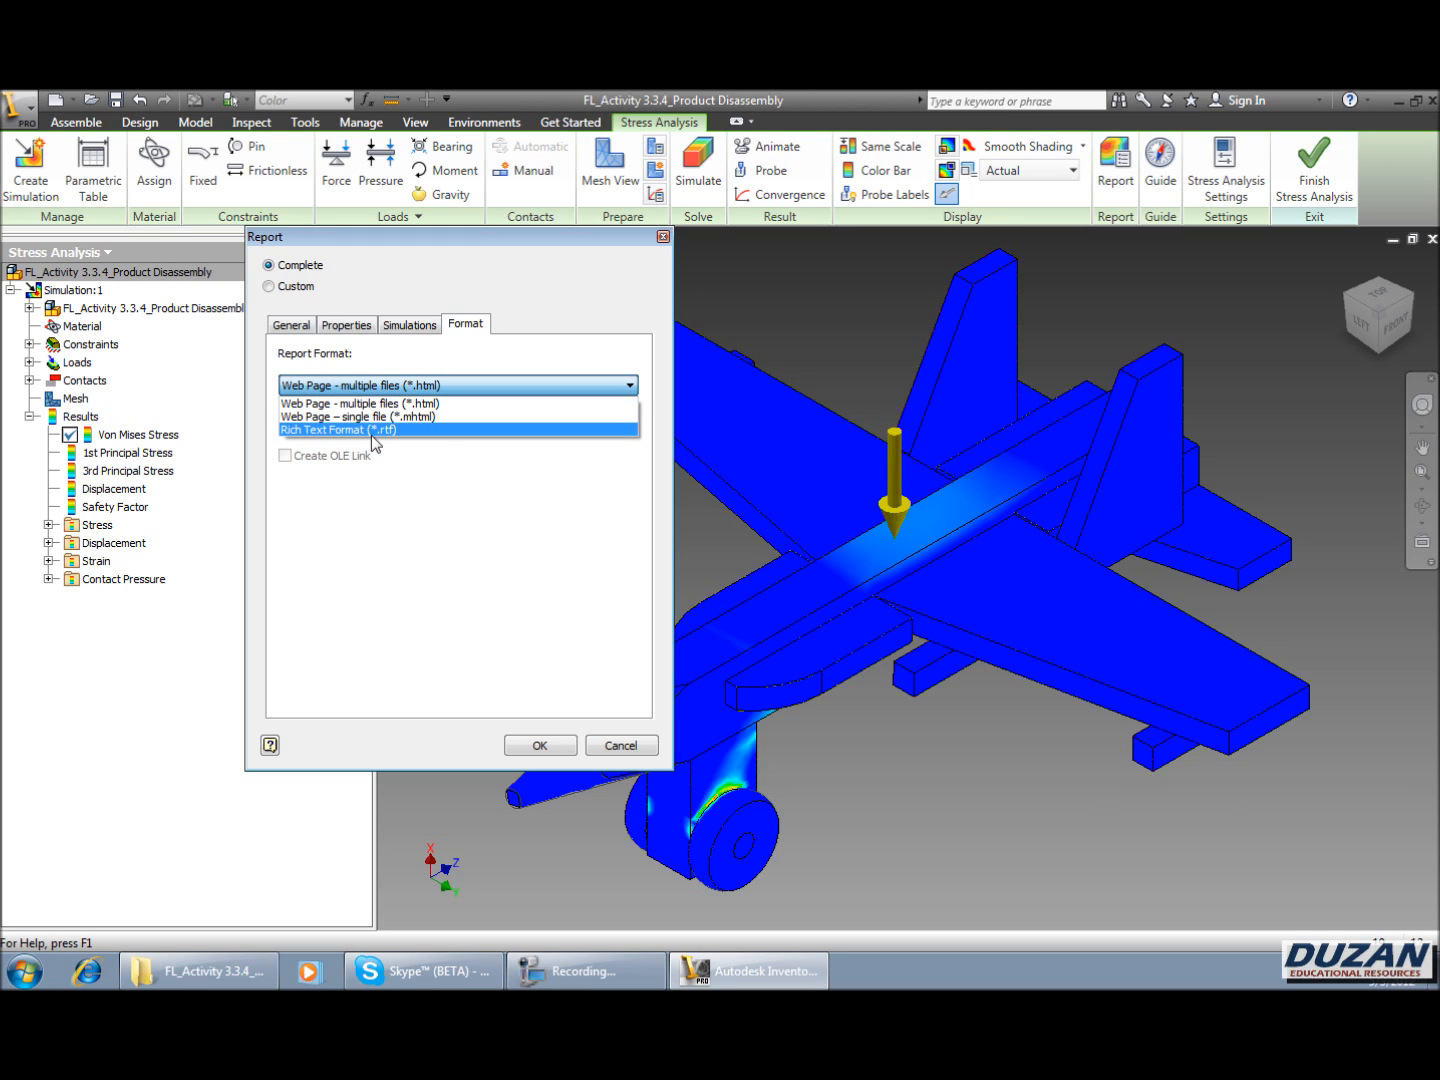
left_click(338, 429)
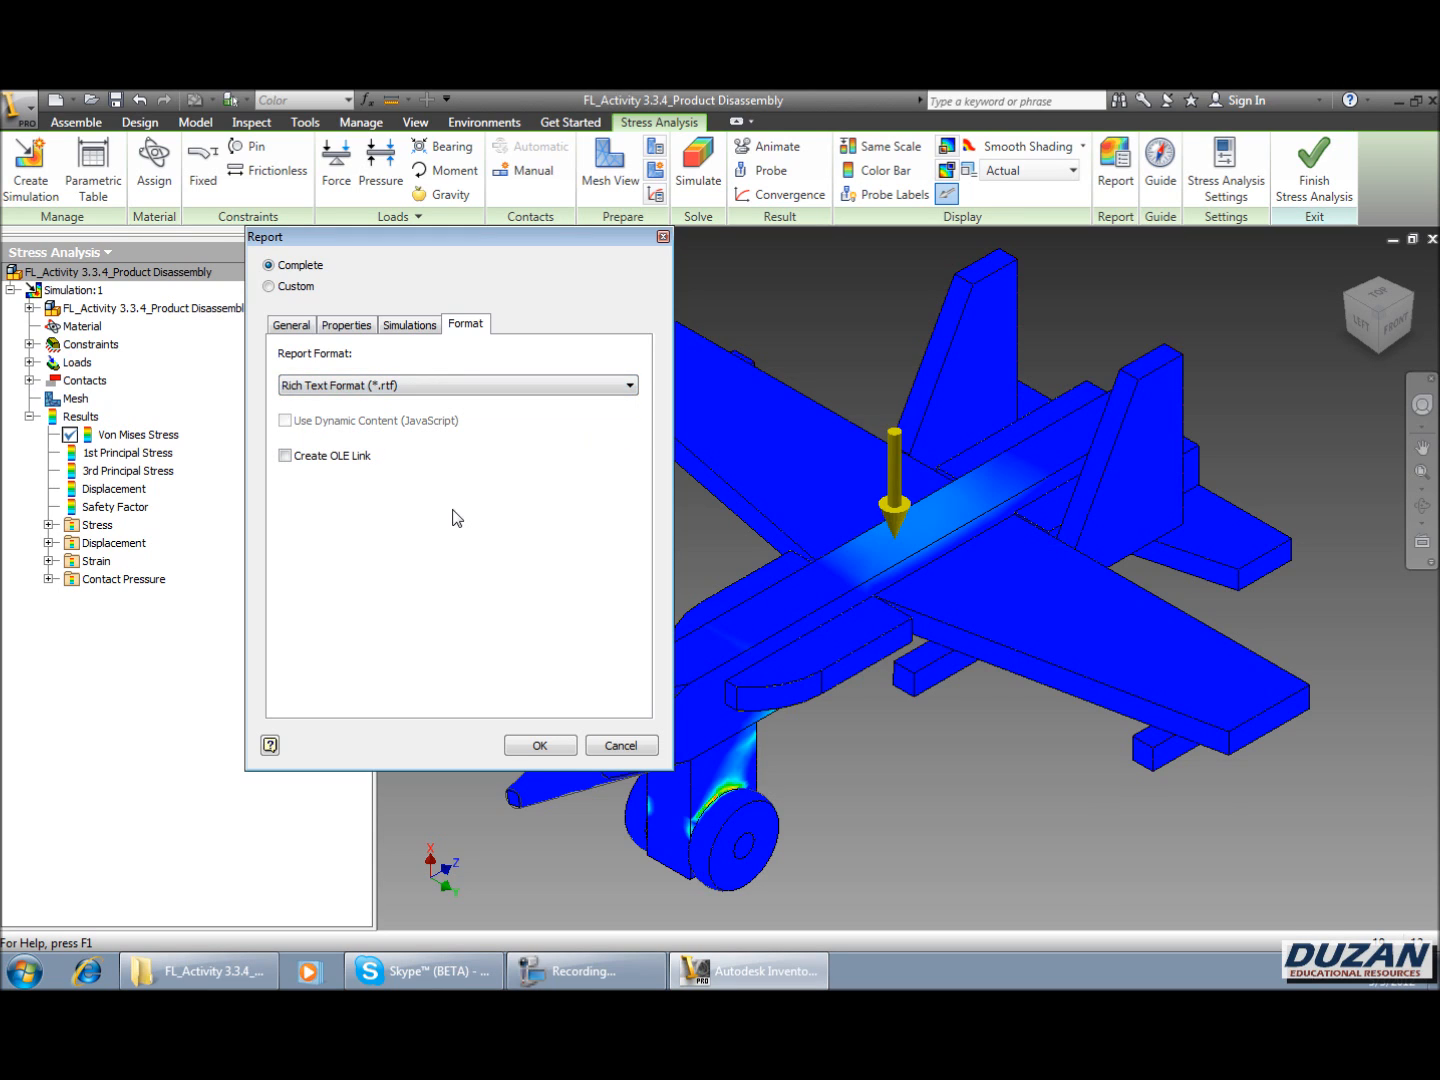
left_click(539, 745)
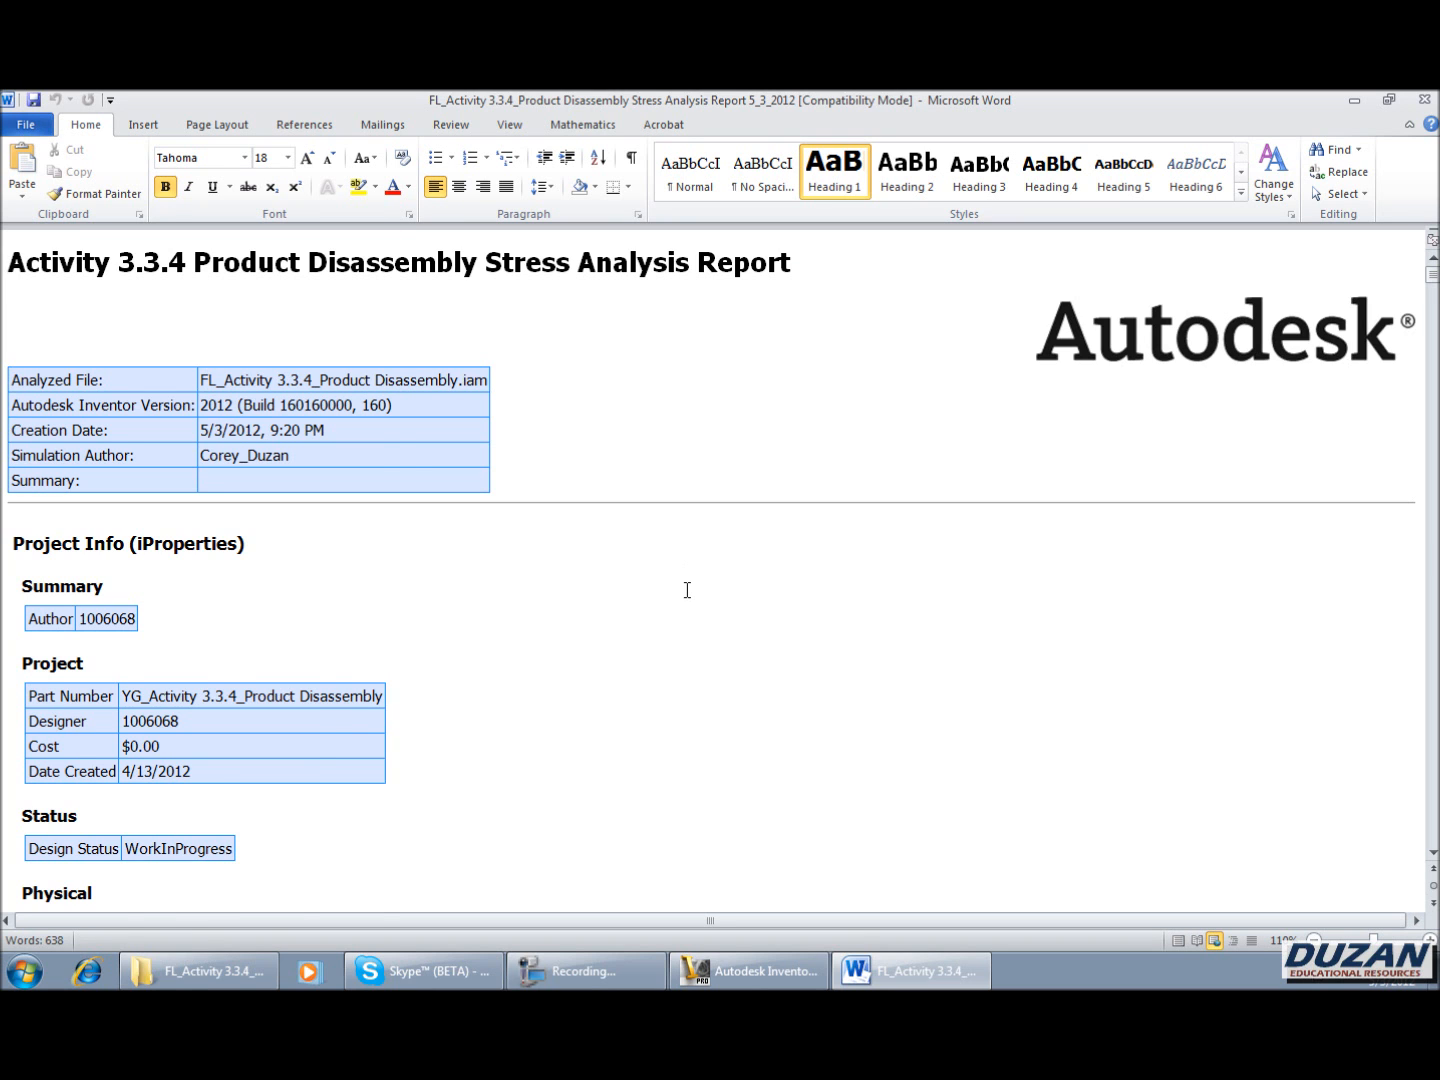
- Scroll through the report's constraint tables, result summary and stress, strain and displacement plots
scroll("down", 3)
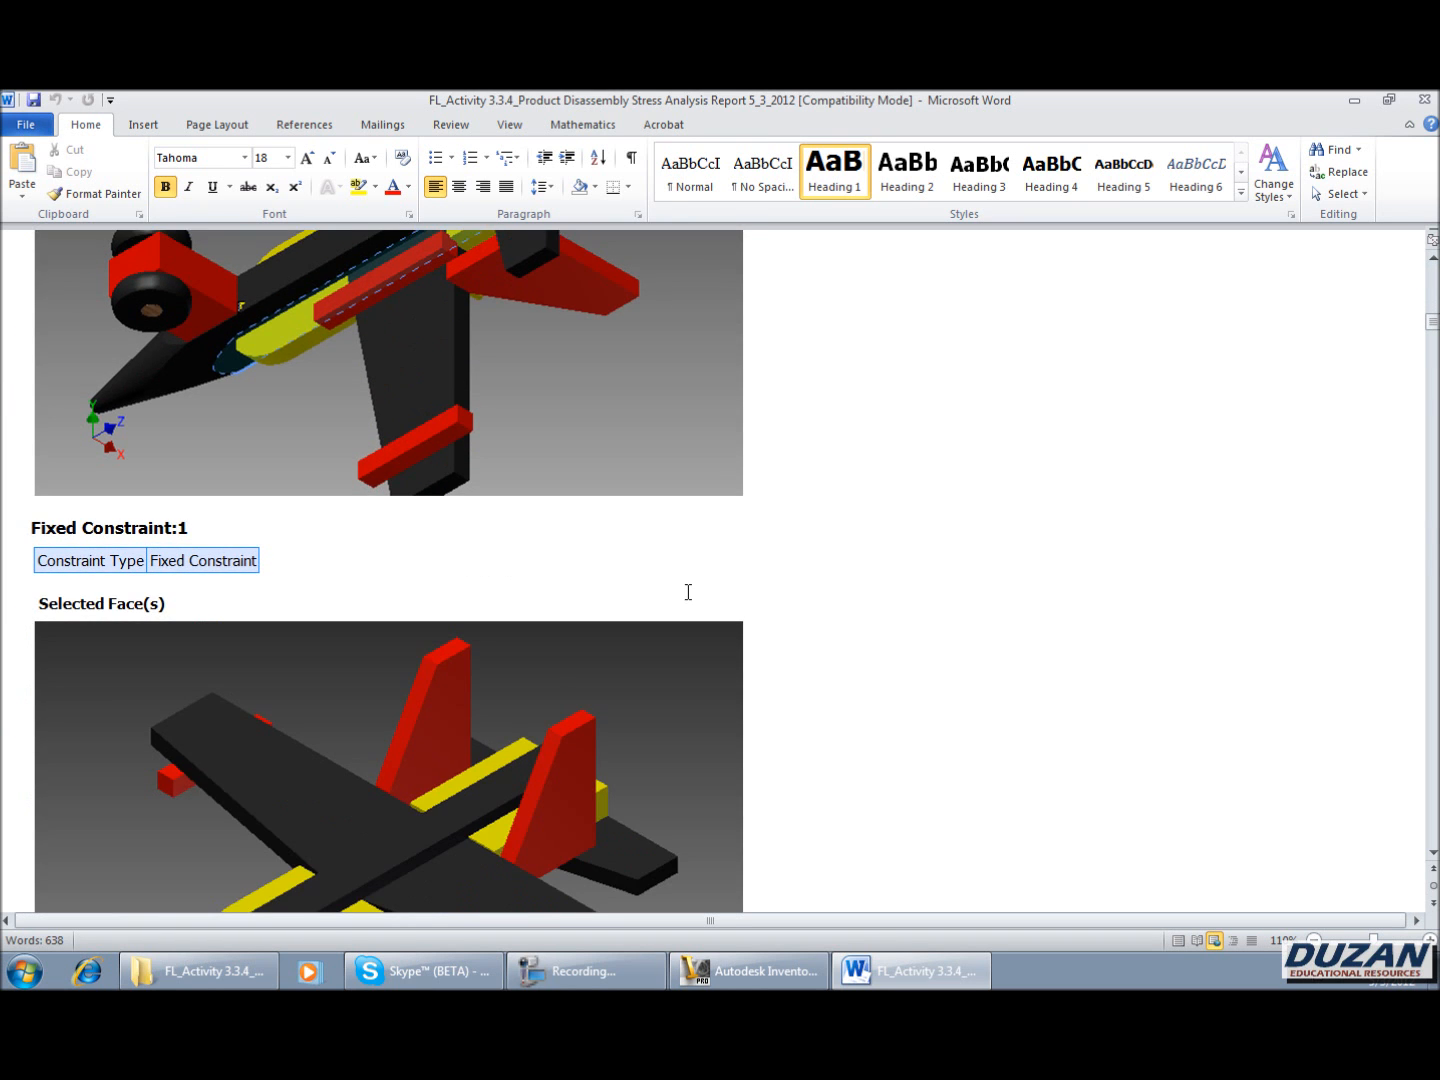
scroll("down", 3)
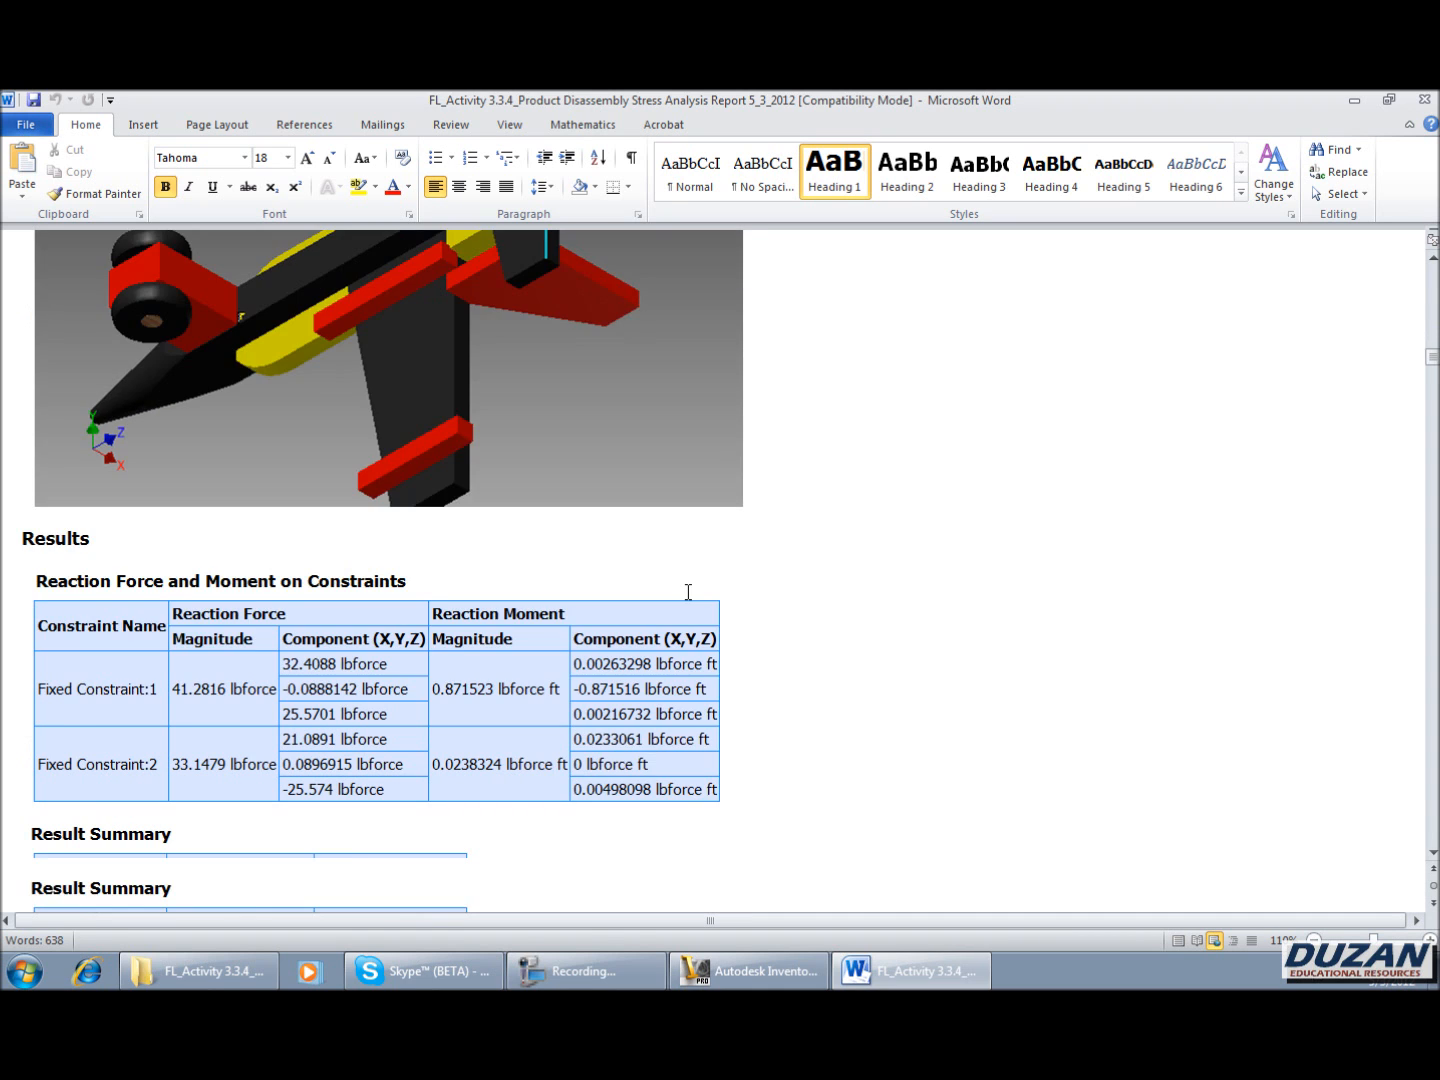
scroll("down", 3)
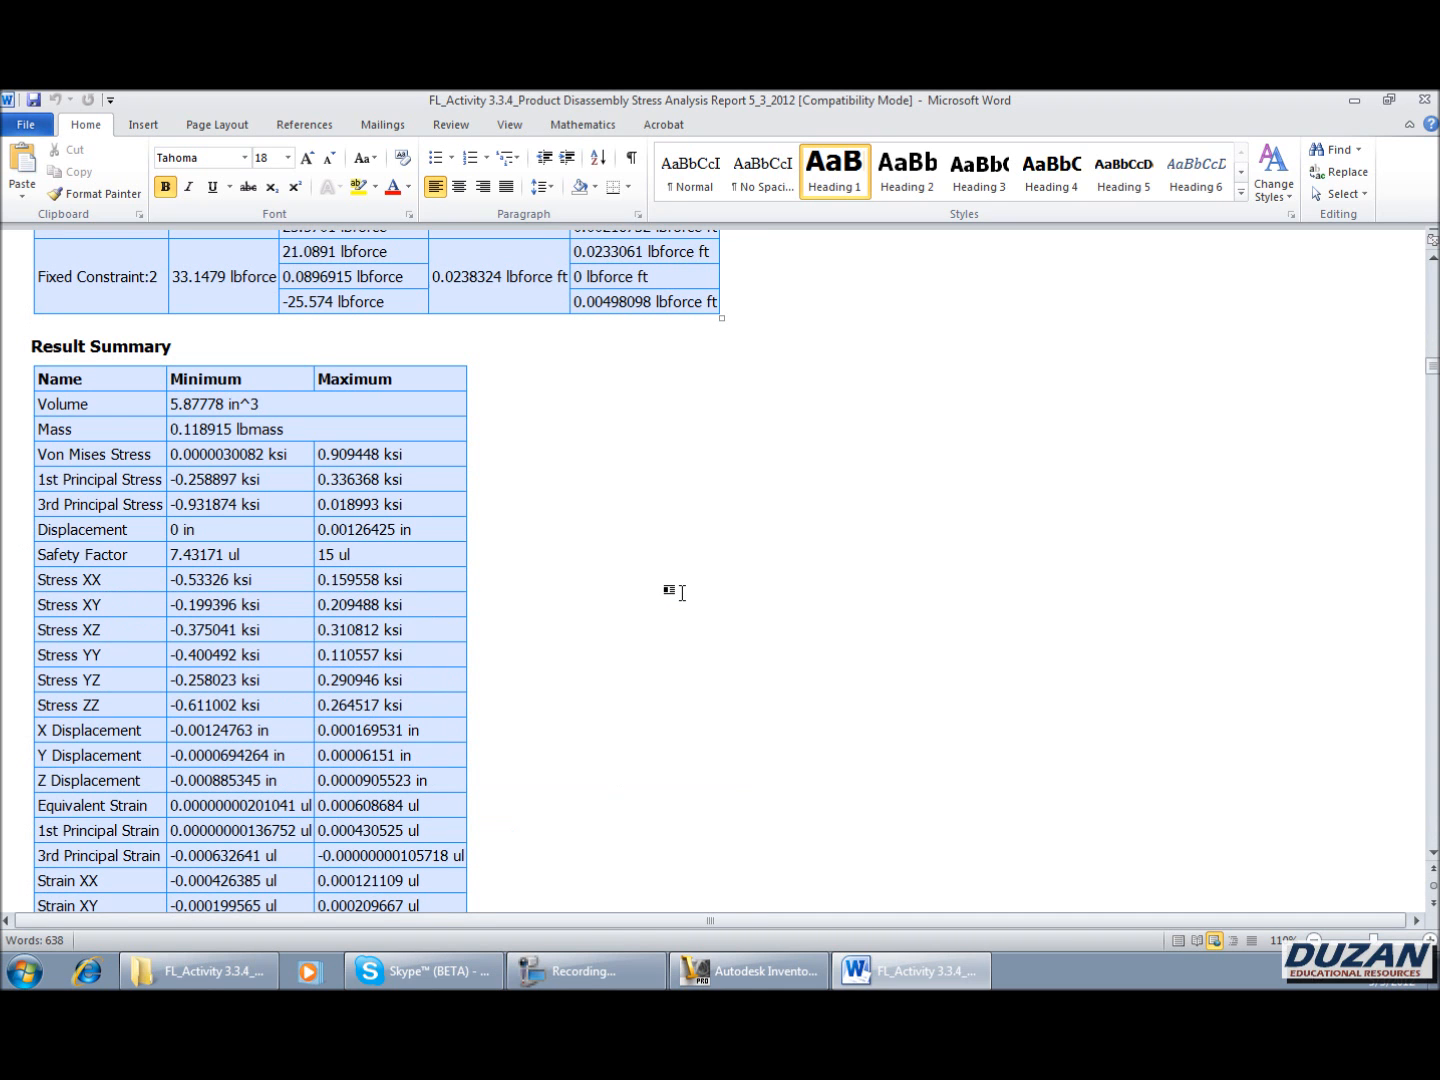
scroll("down", 3)
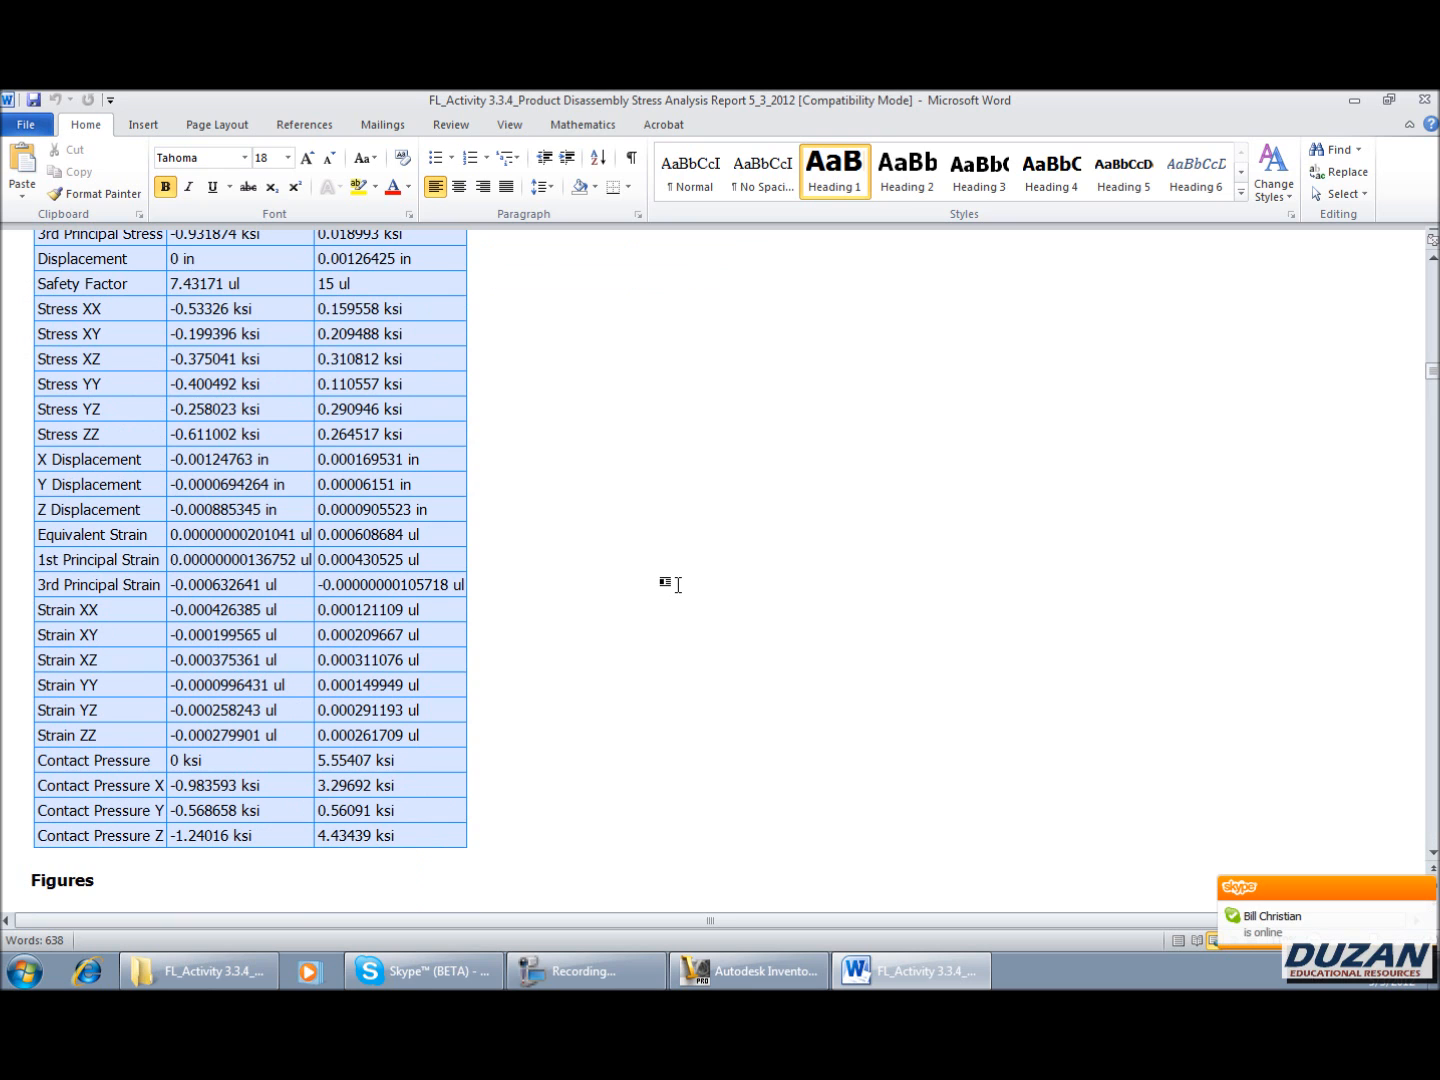
scroll("down", 3)
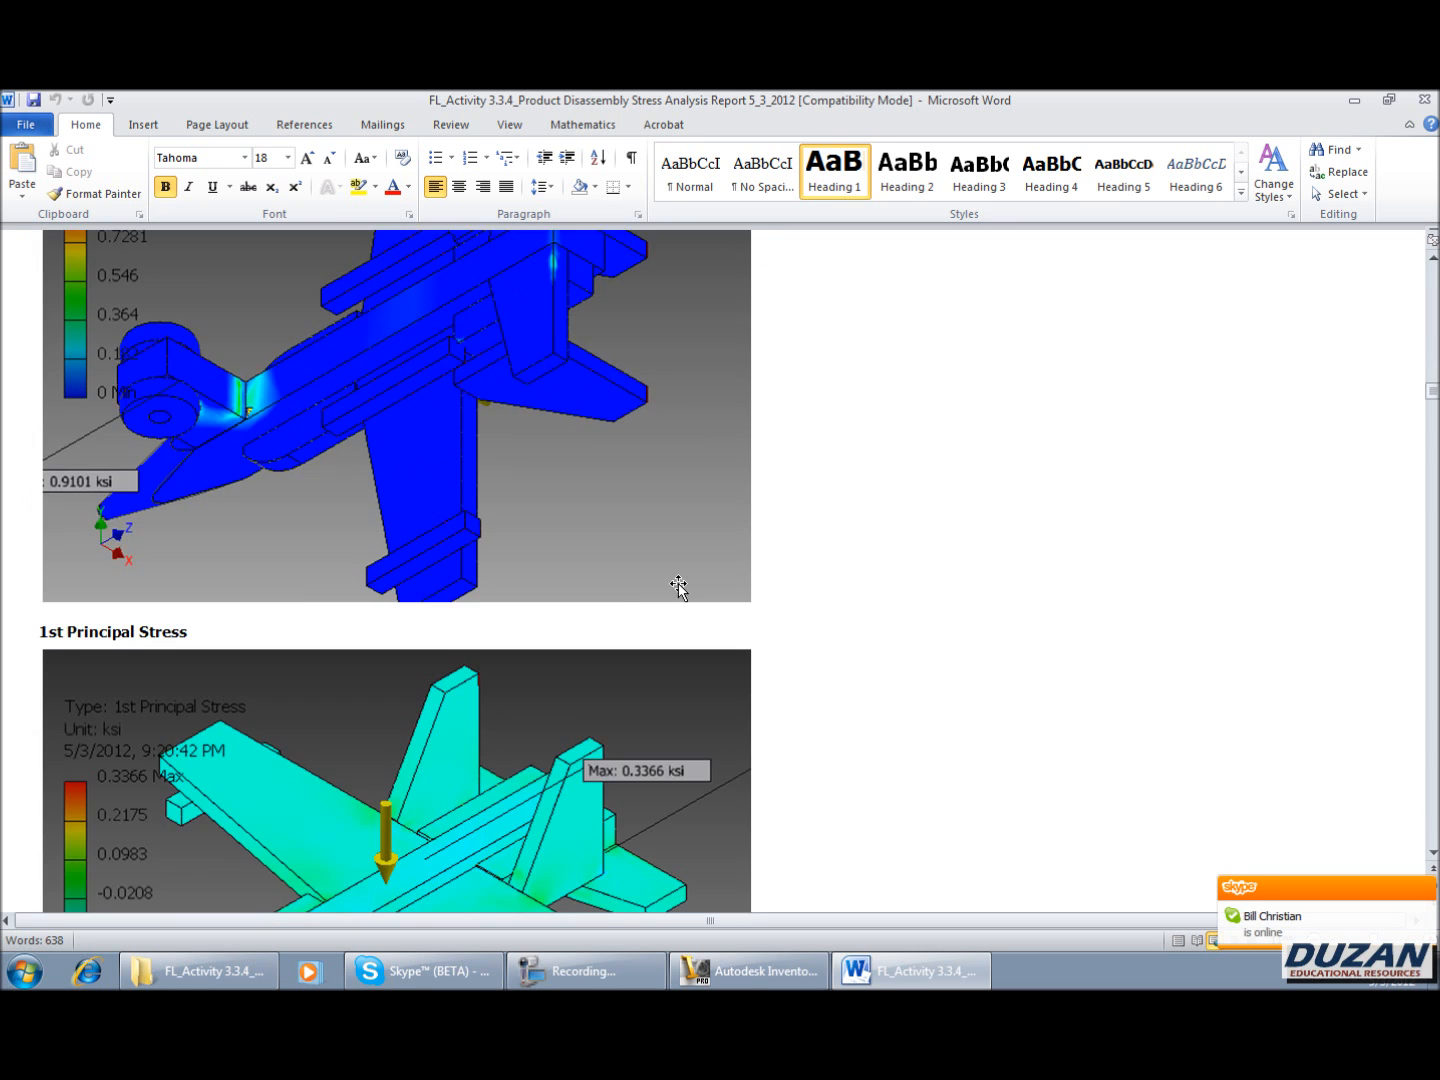
scroll("down", 3)
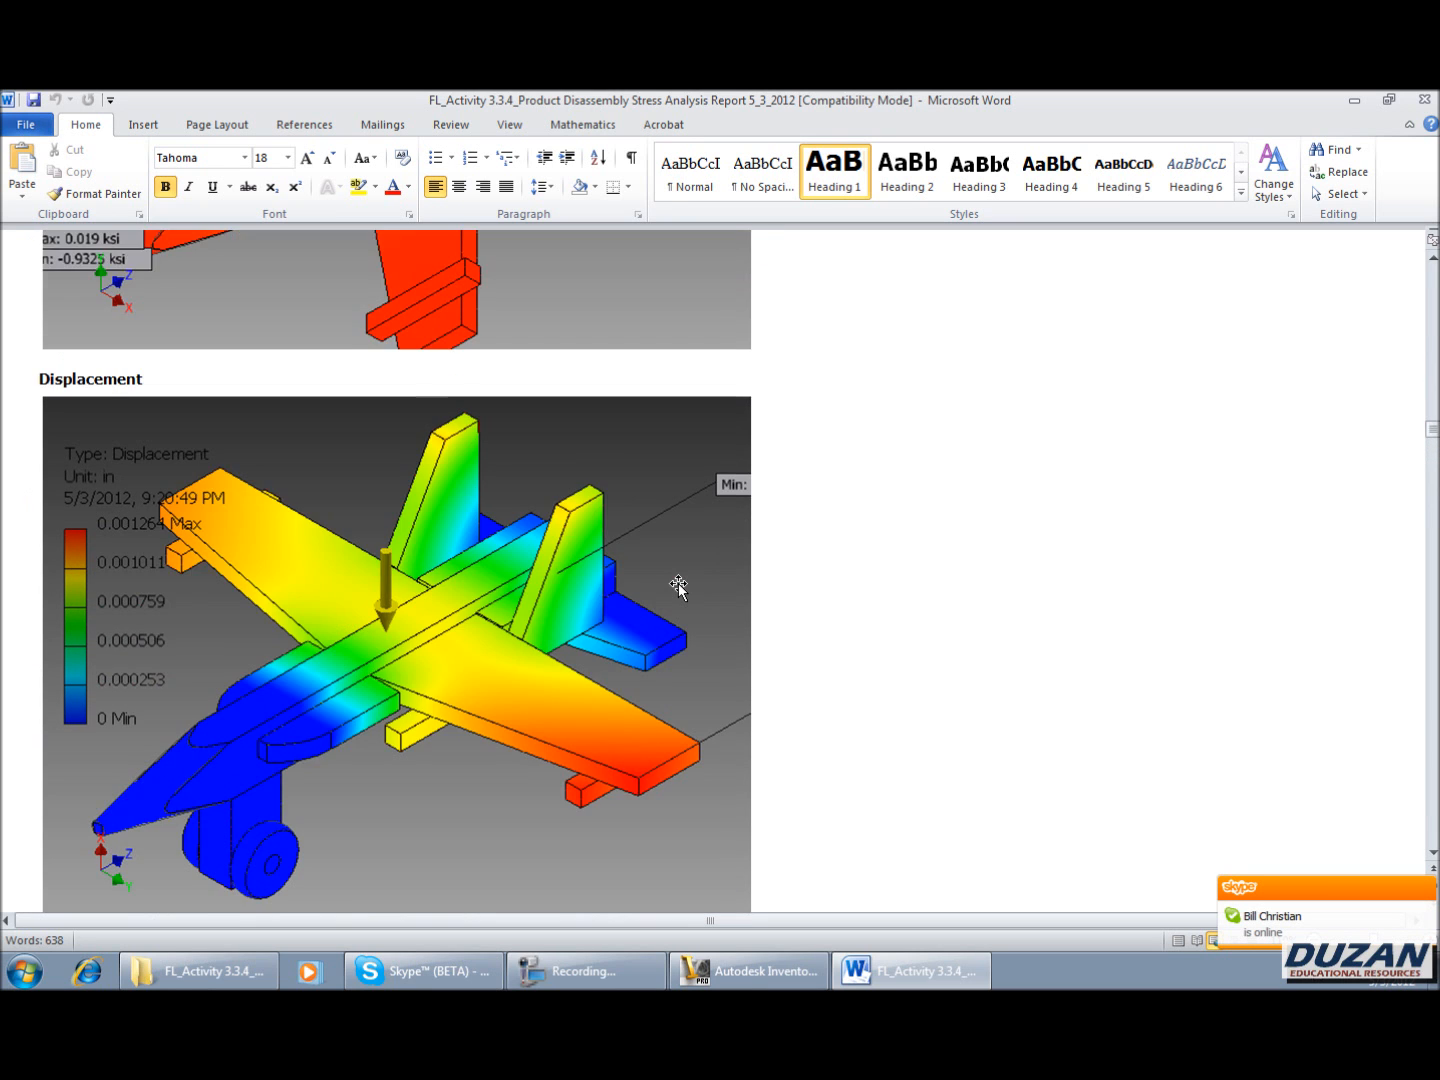
scroll("down", 3)
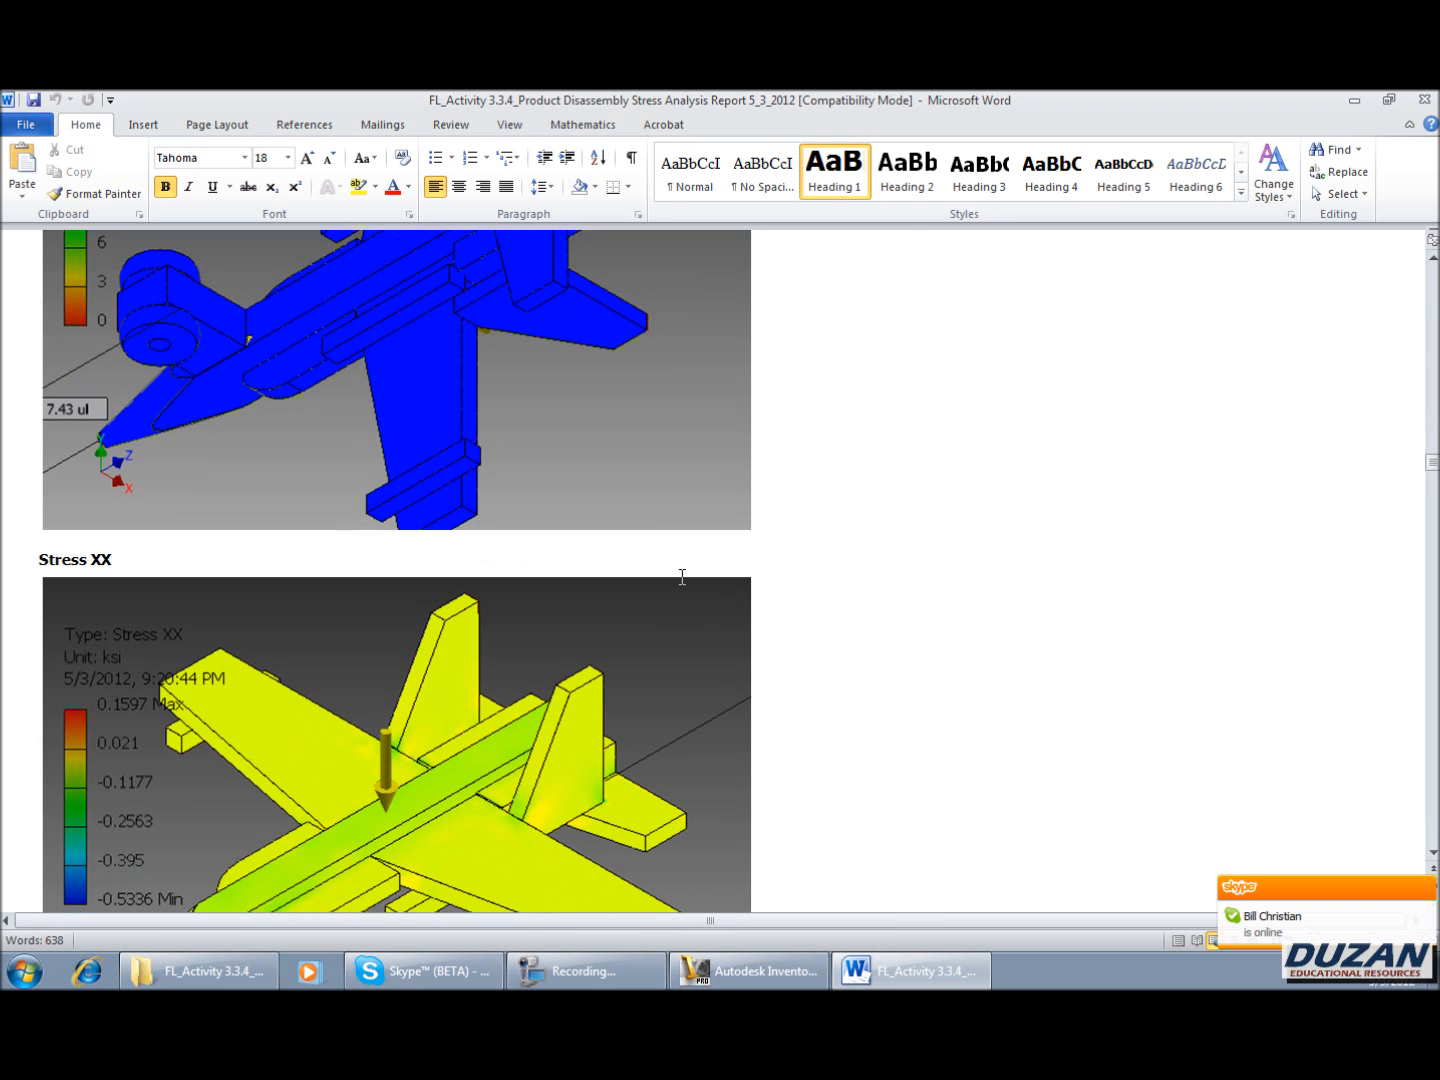
scroll("down", 3)
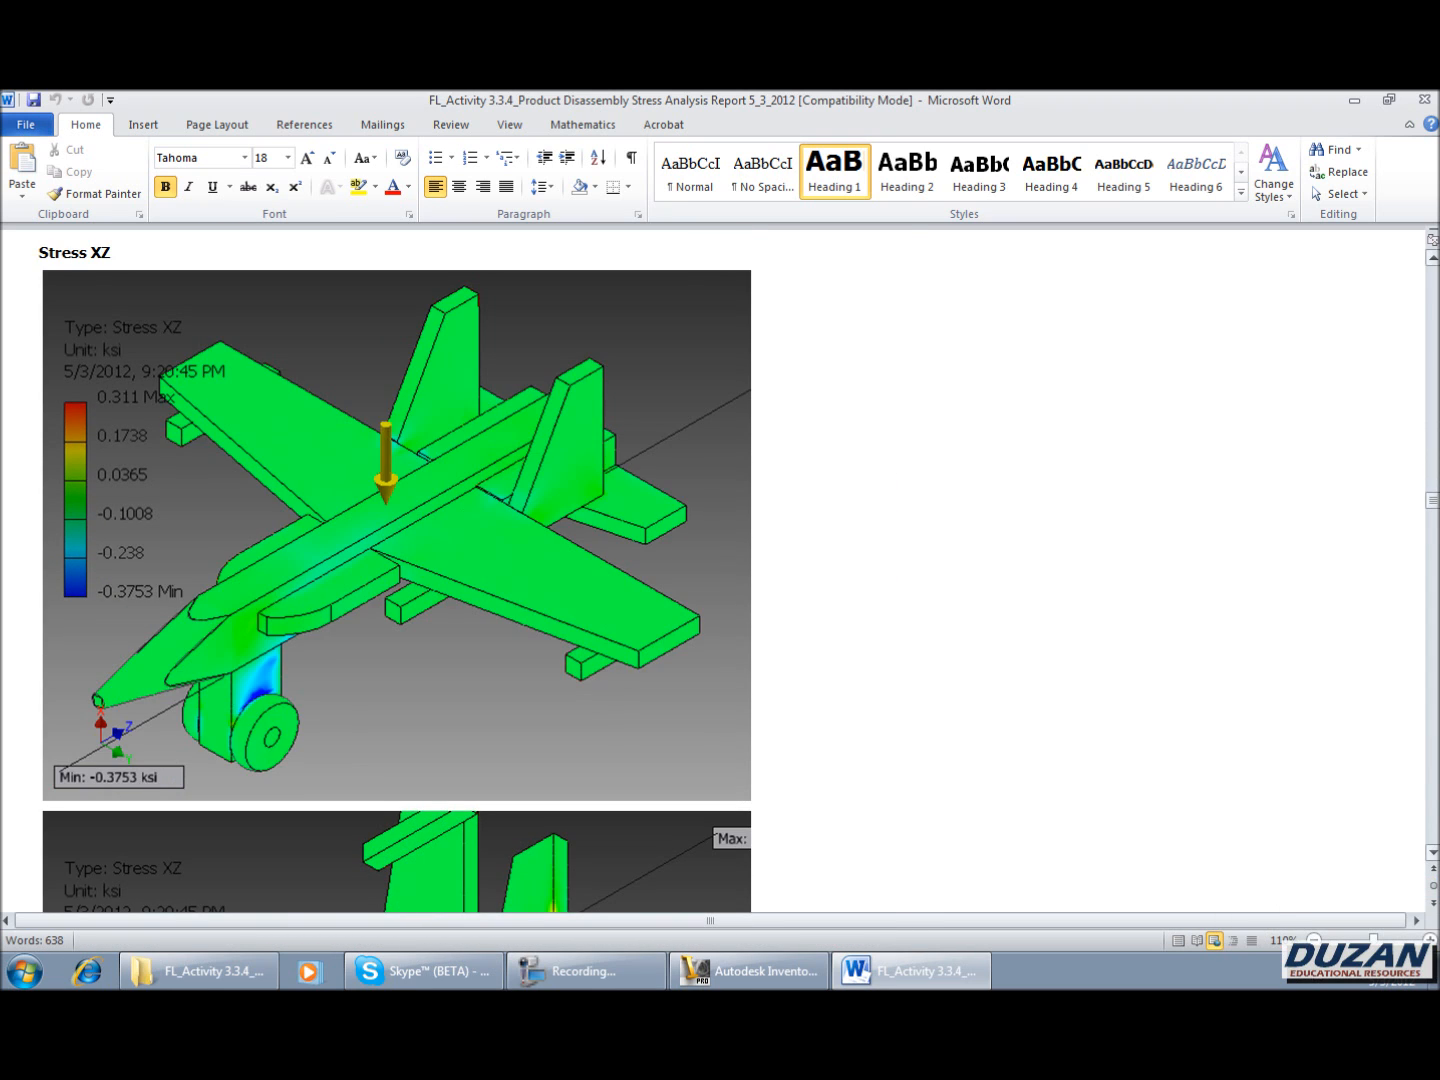
scroll("down", 3)
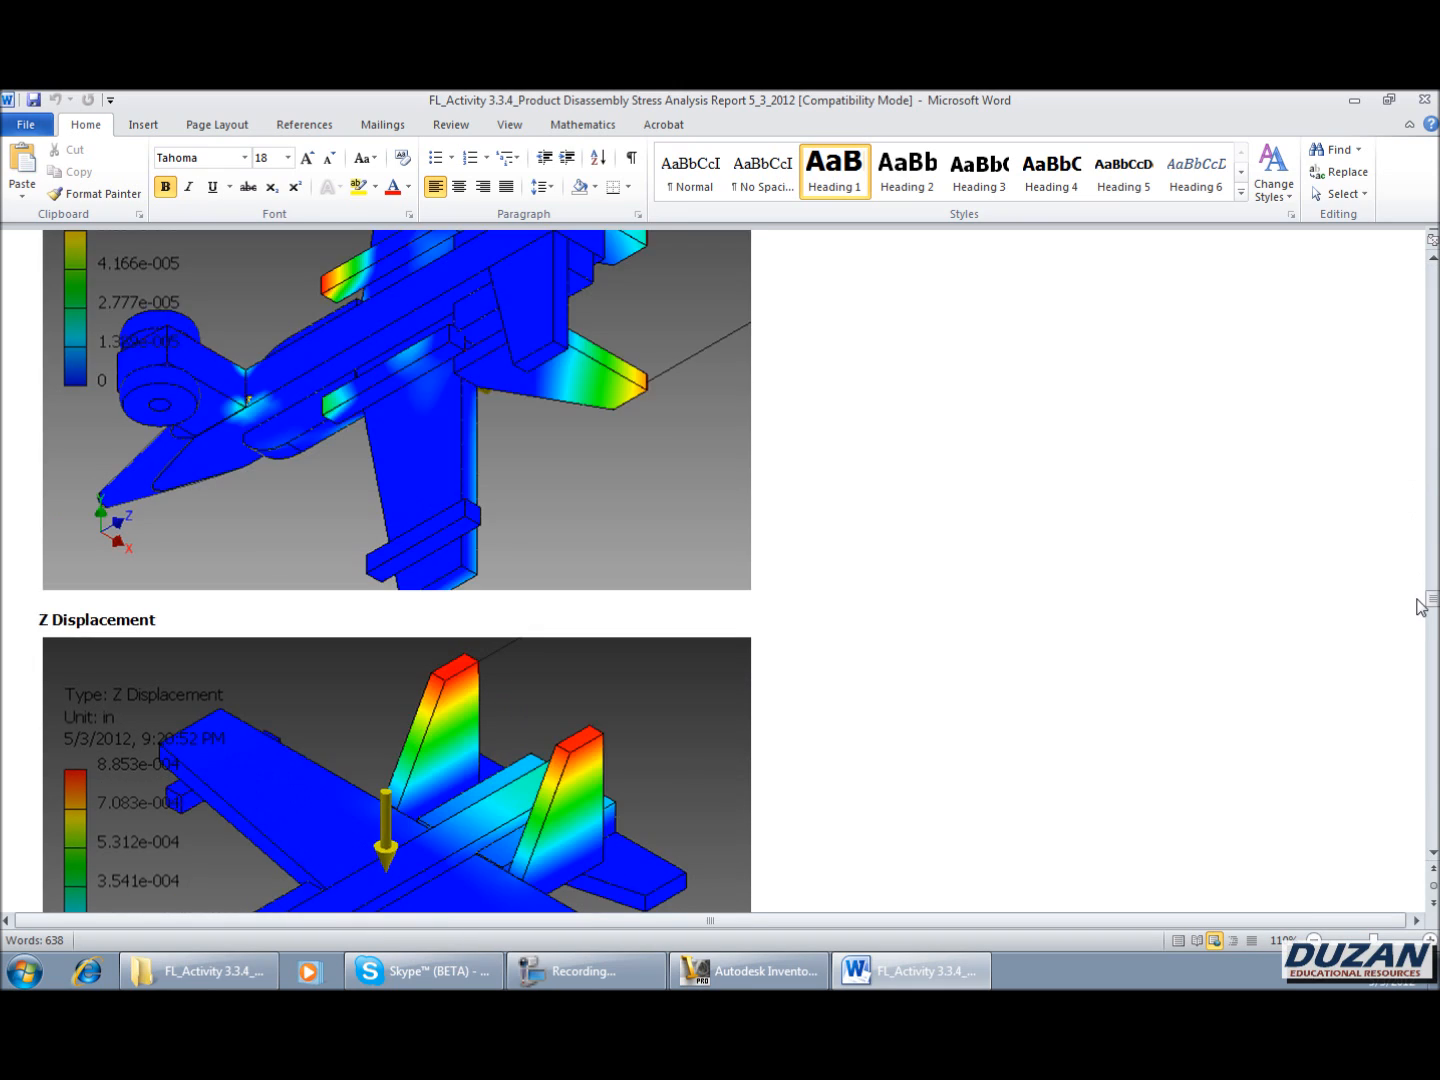
scroll("down", 3)
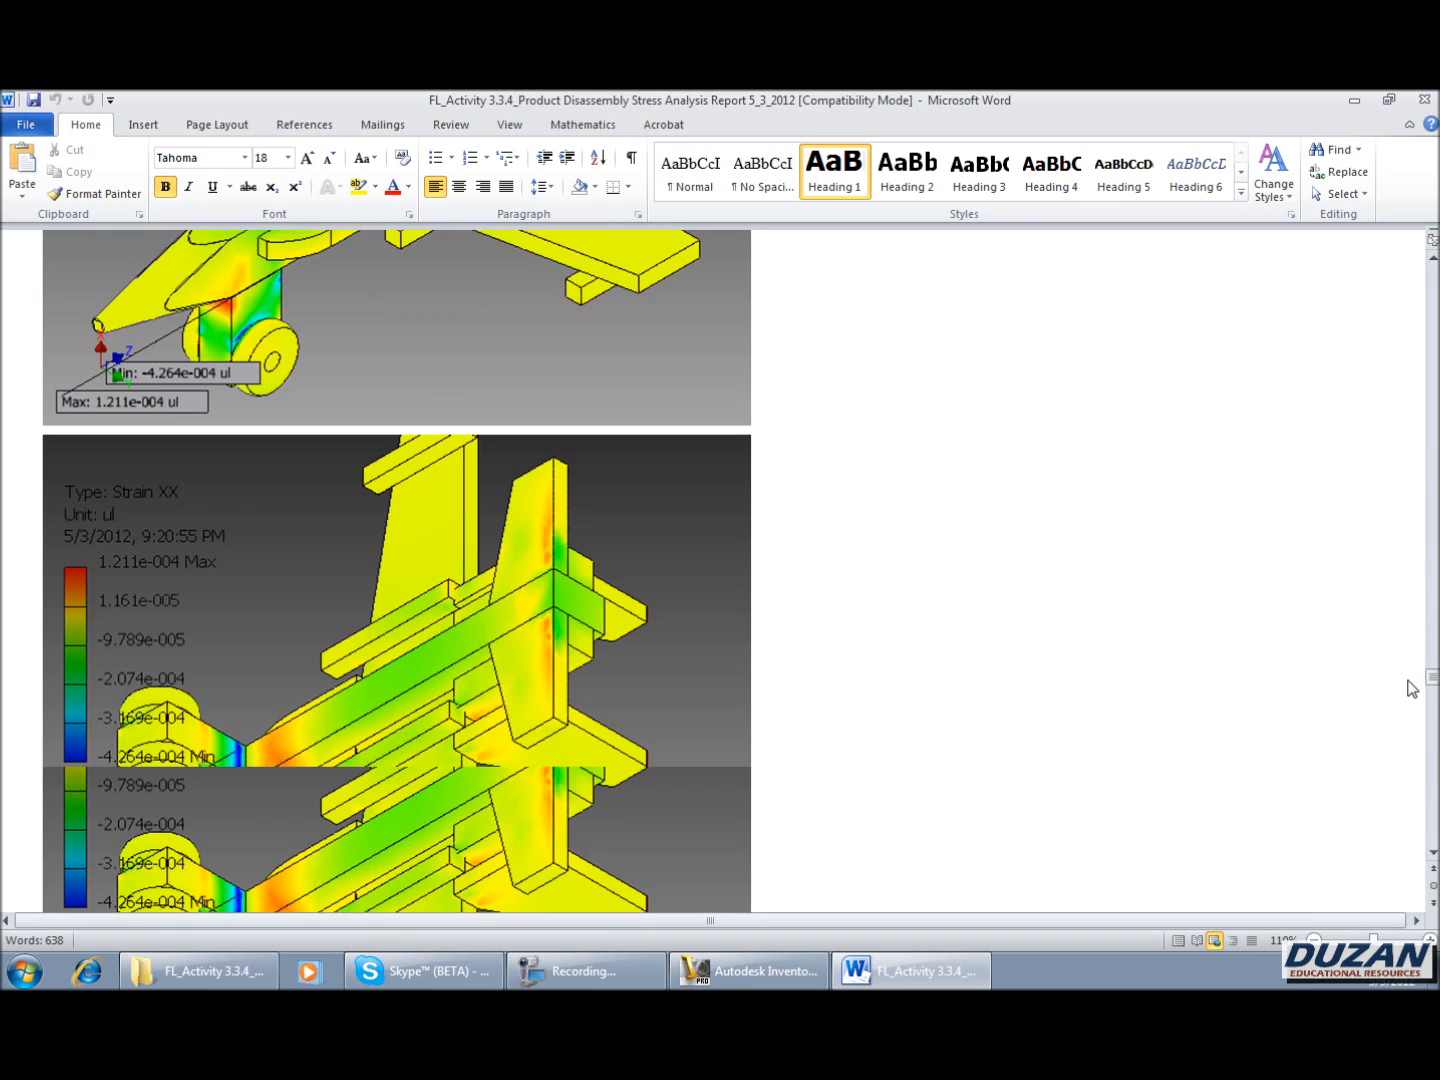
scroll("down", 3)
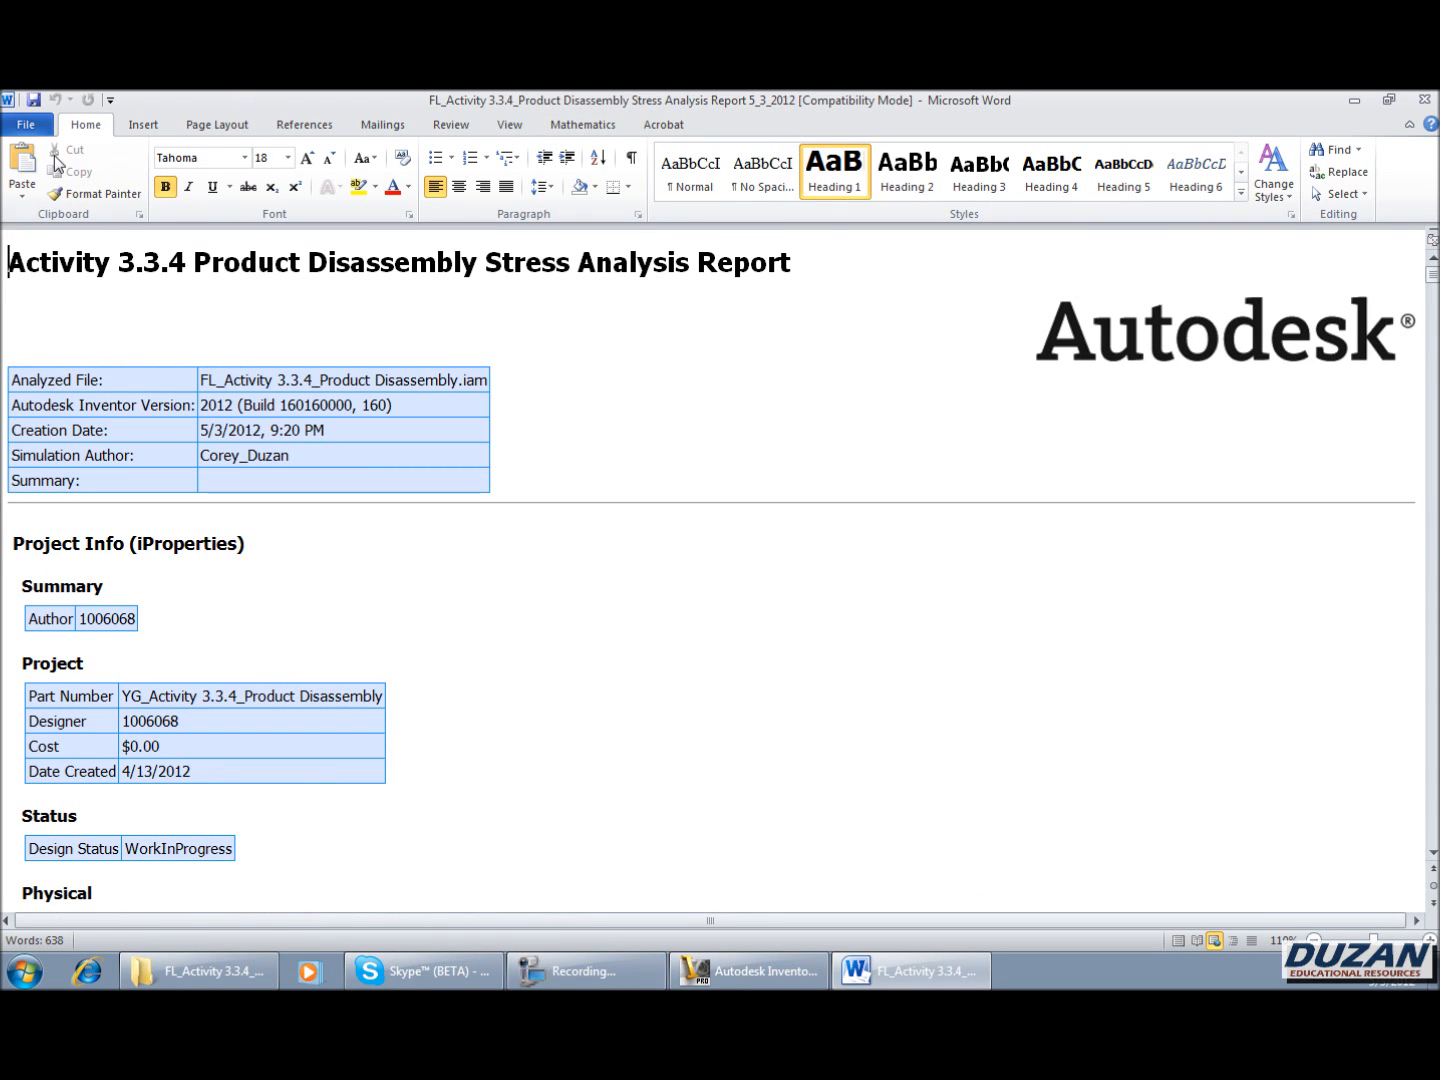
- Print the Word report to a PDF printer from the File menu
left_click(27, 124)
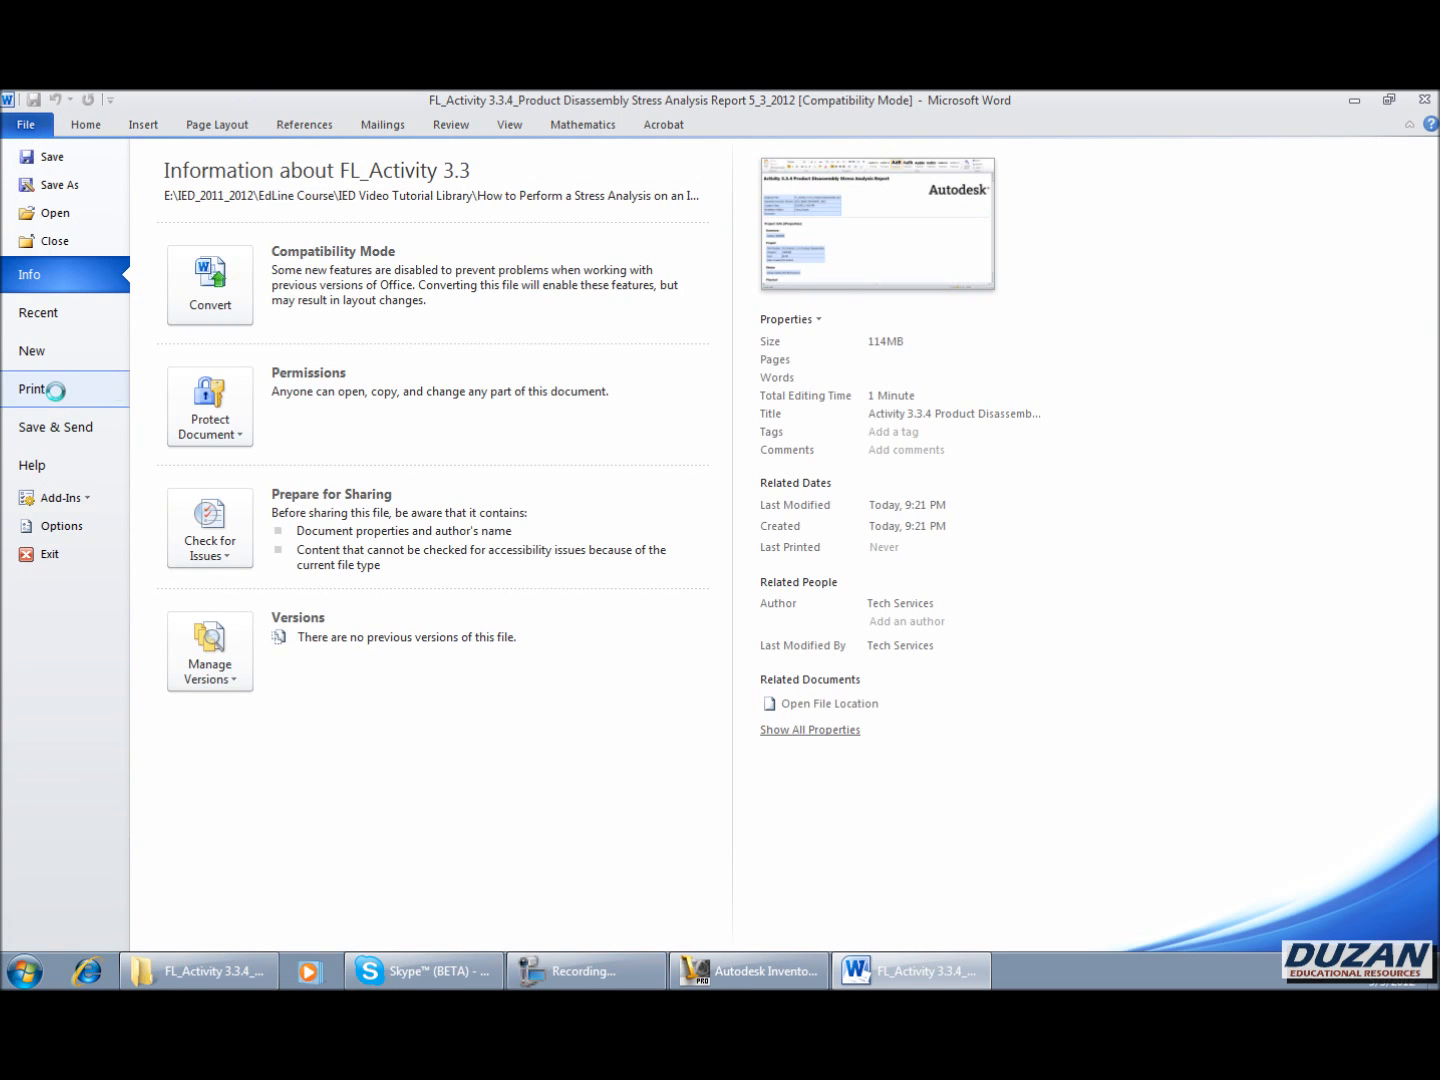
left_click(36, 389)
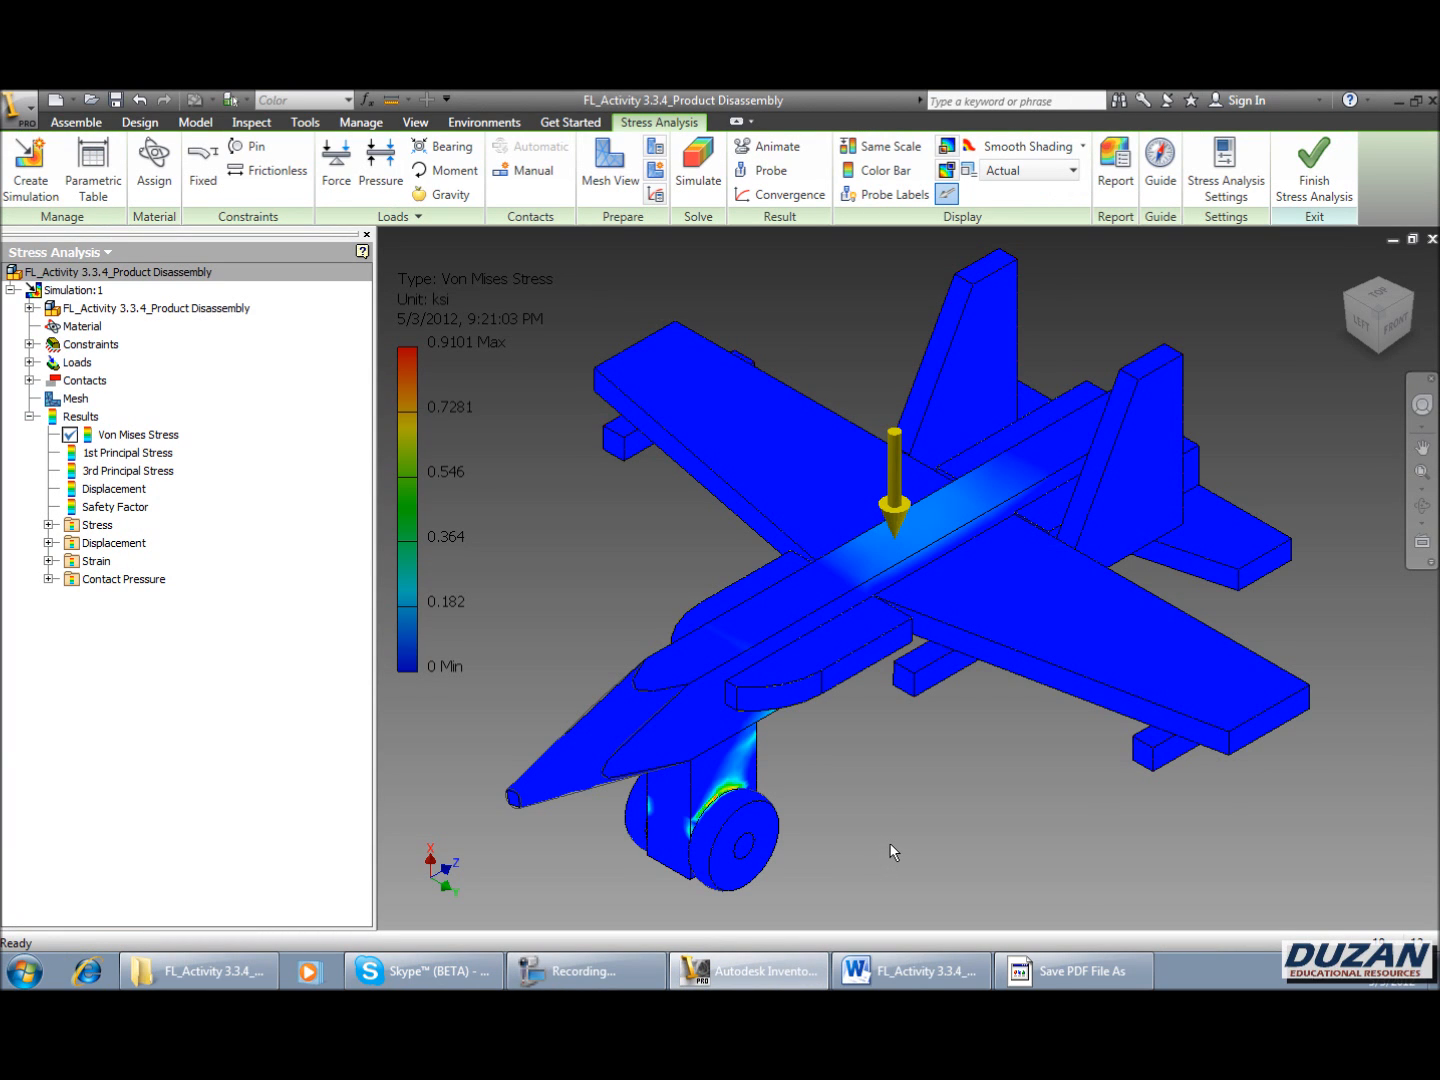
mouse_move(902, 849)
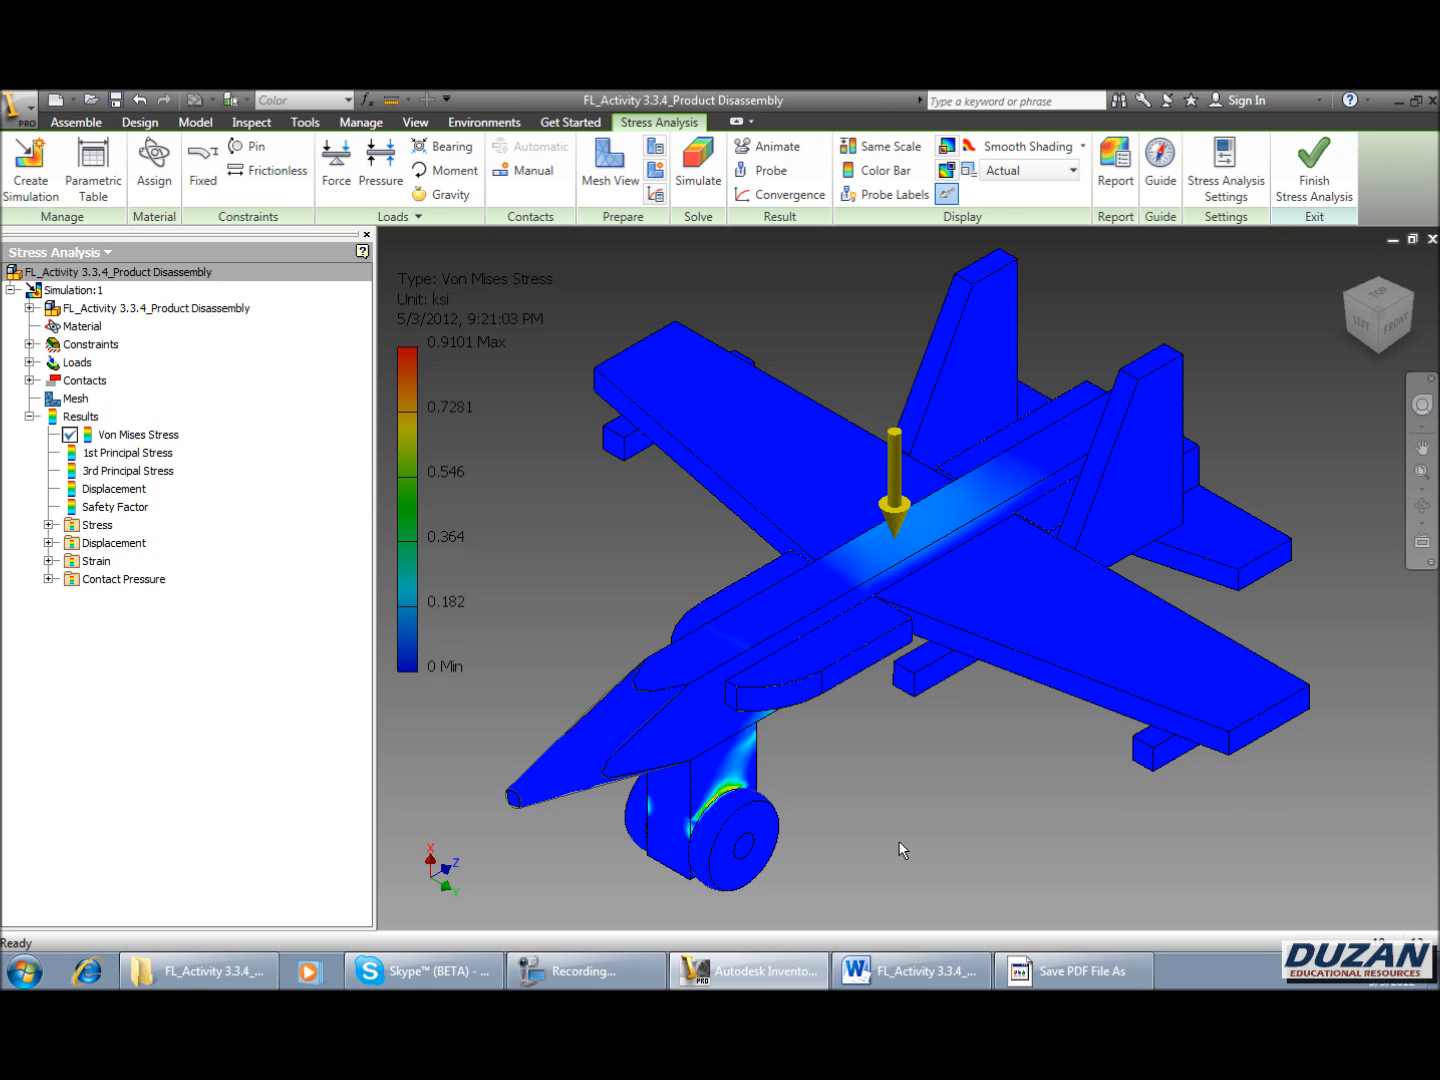